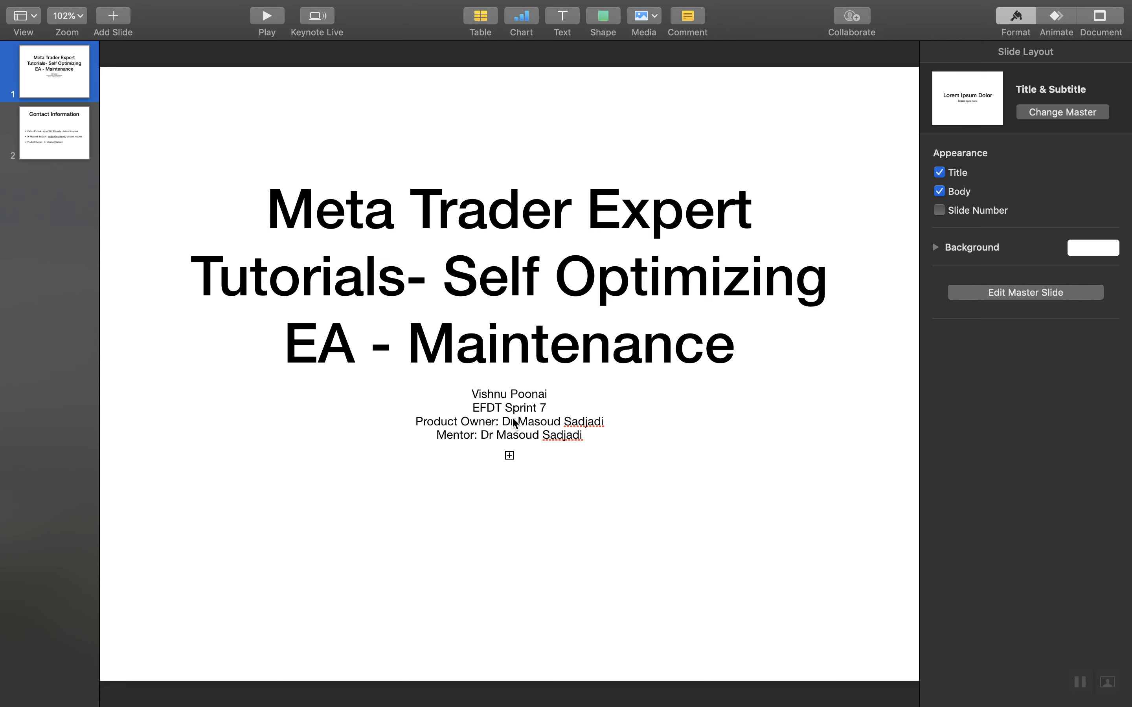
mouse_move(460, 429)
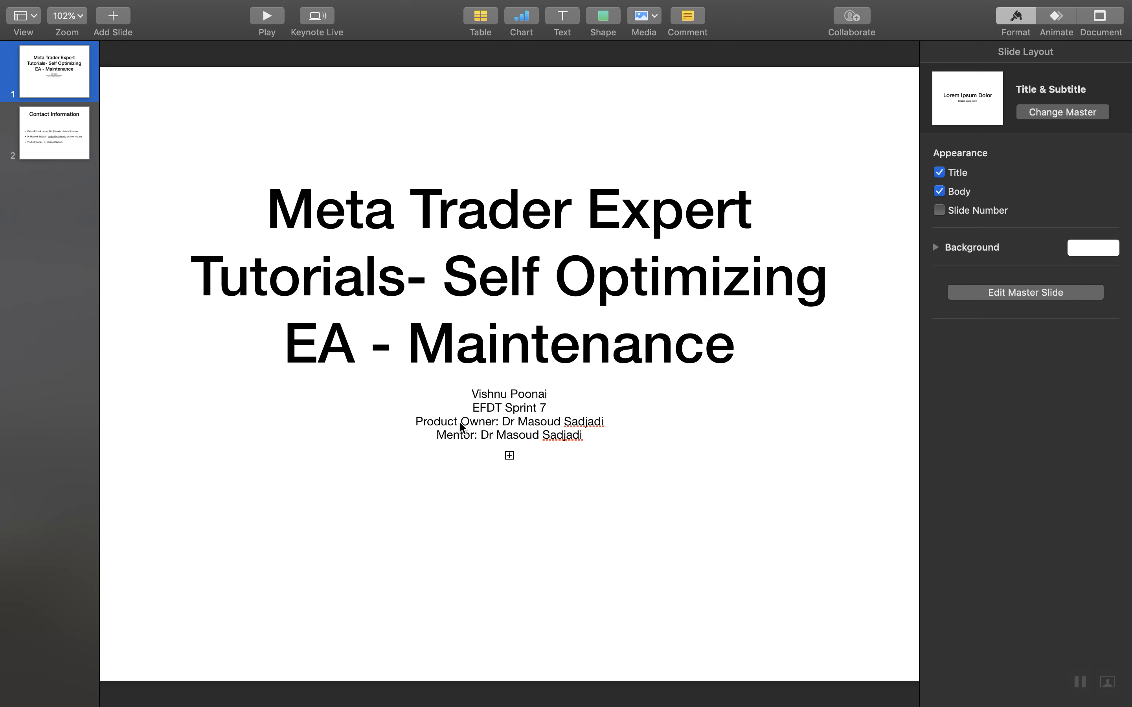
mouse_move(448, 444)
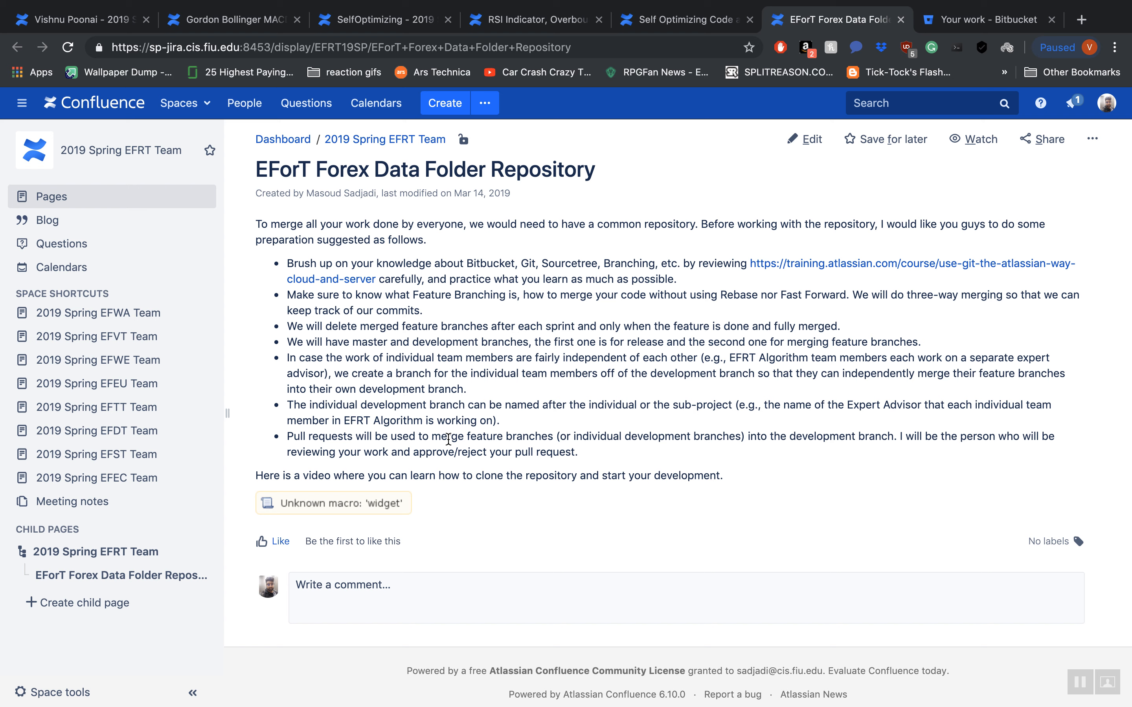
mouse_move(823, 269)
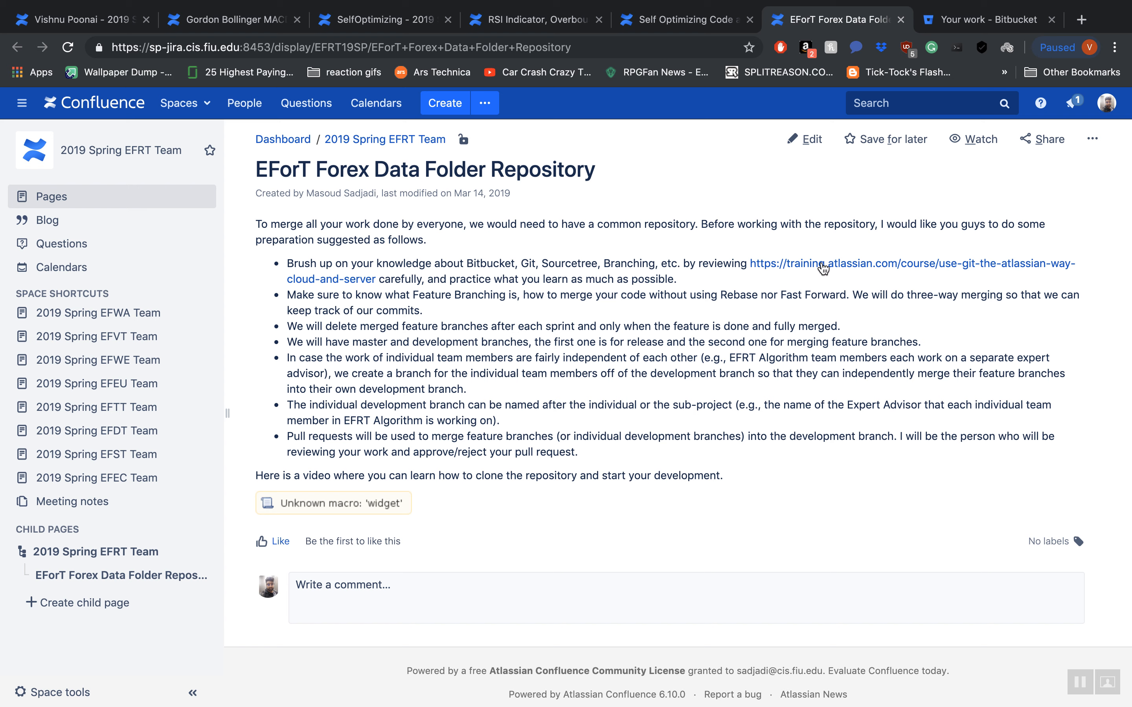
mouse_move(822, 269)
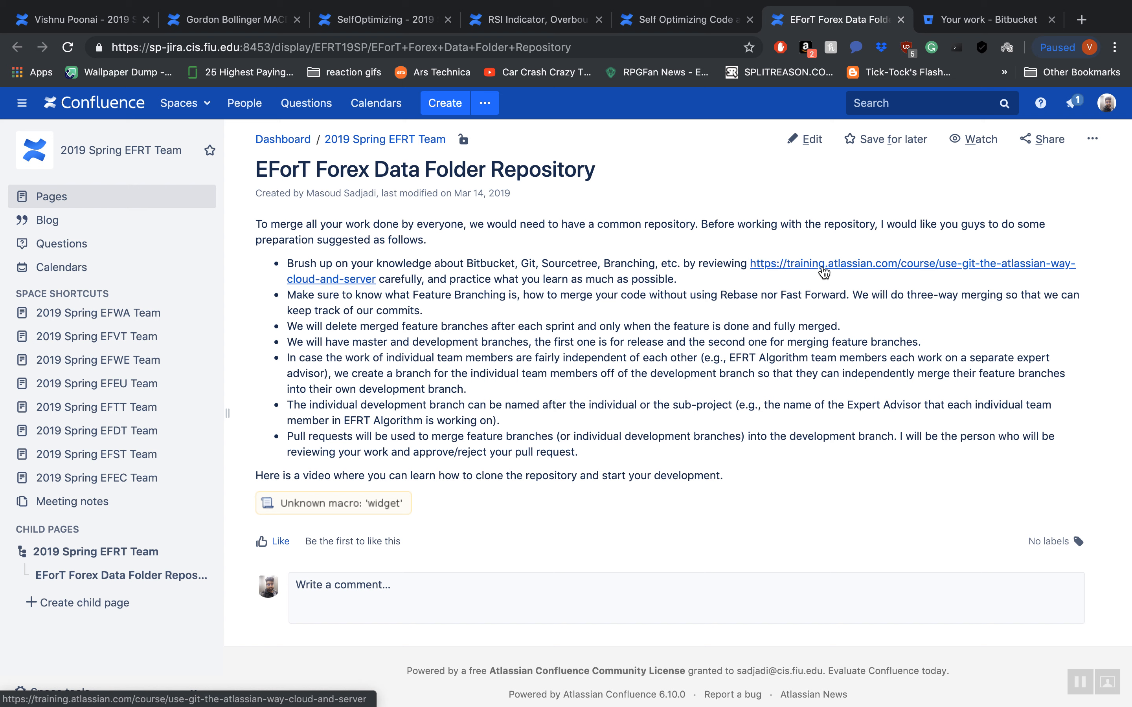
mouse_move(733, 332)
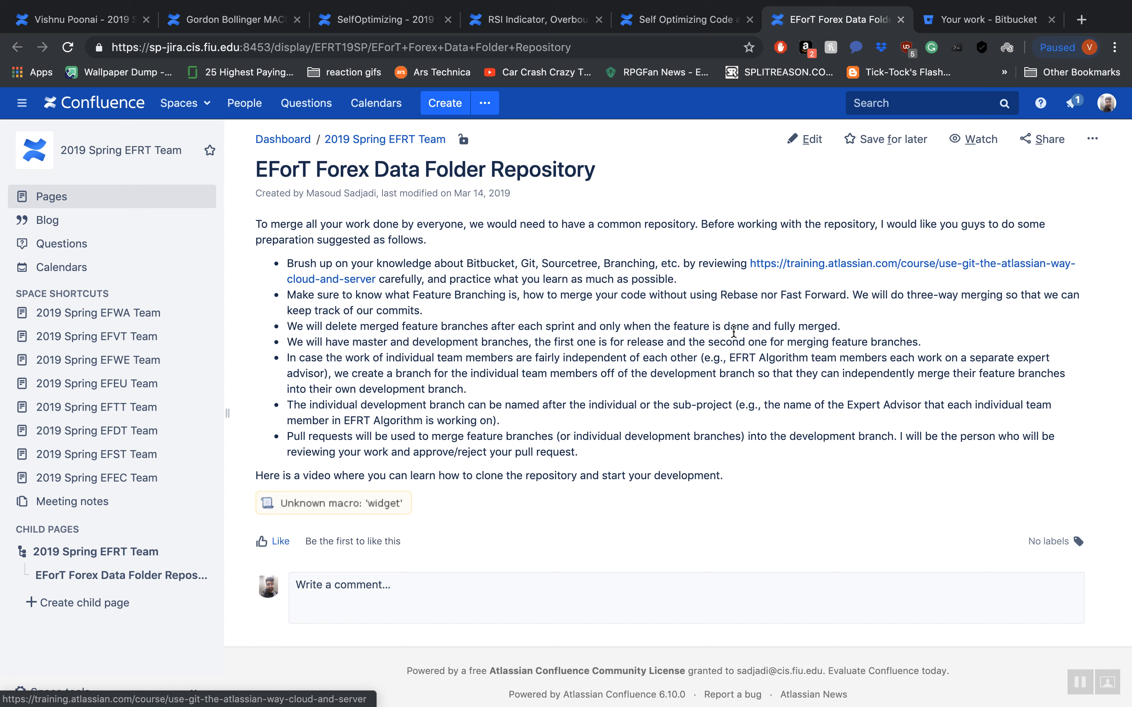
mouse_move(729, 372)
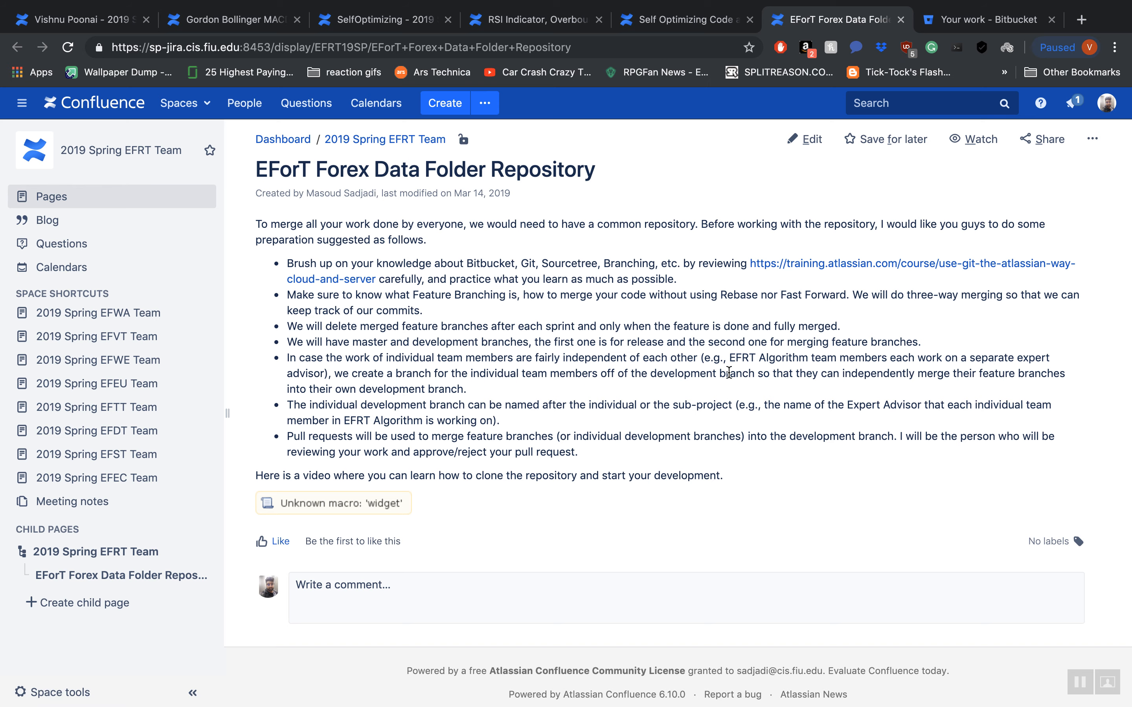
mouse_move(552, 125)
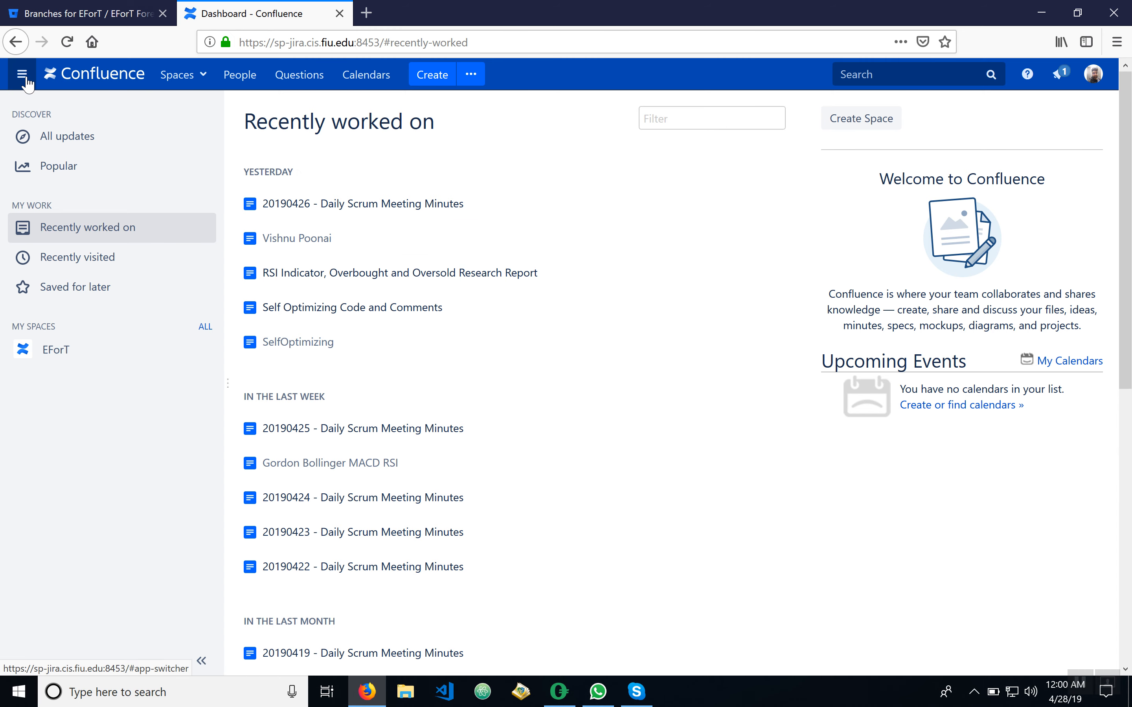
mouse_move(29, 84)
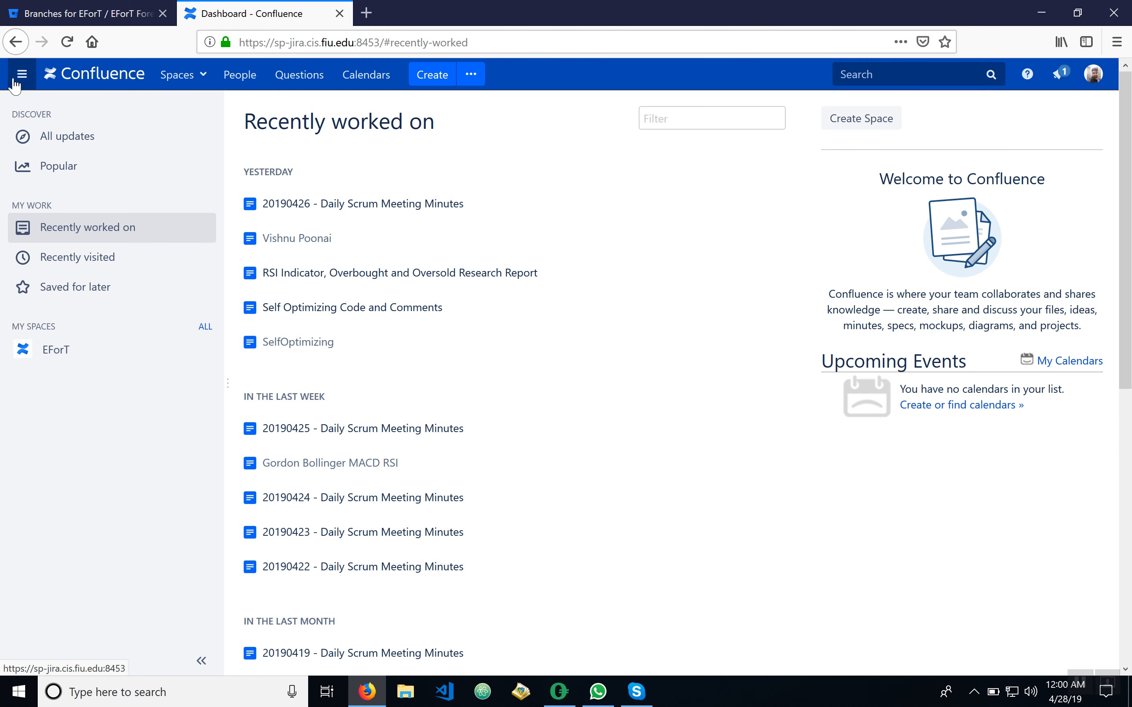
Switch from Confluence to Bitbucket via the Atlassian app switcher
left_click(21, 74)
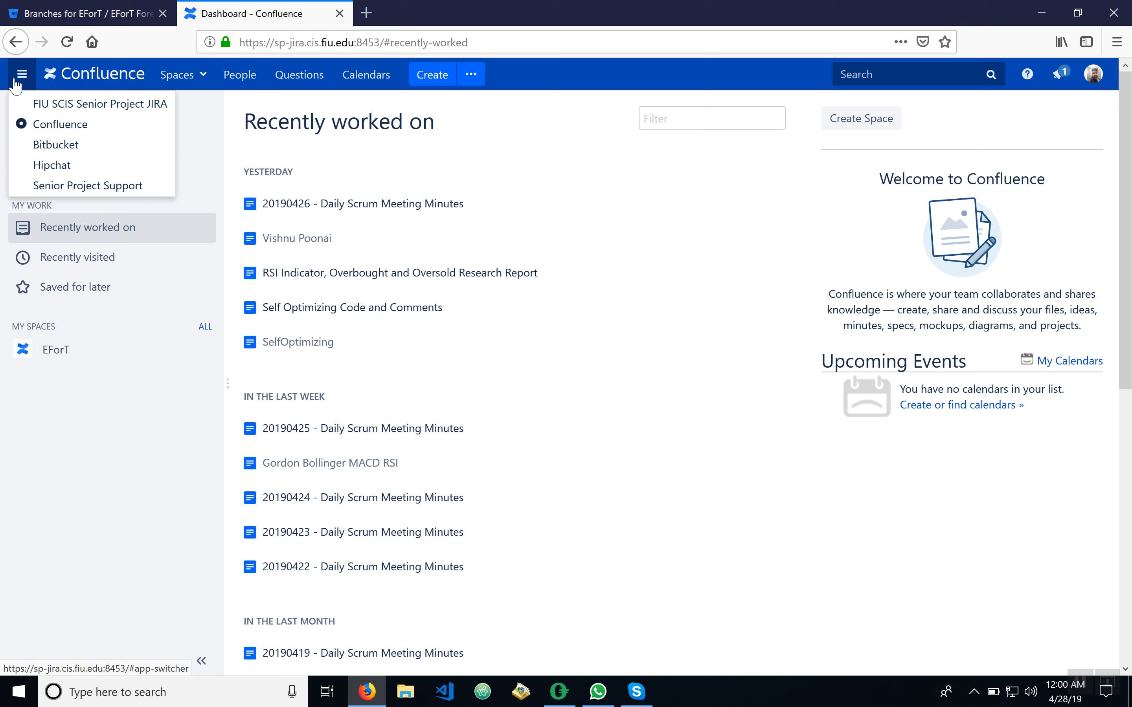
left_click(55, 145)
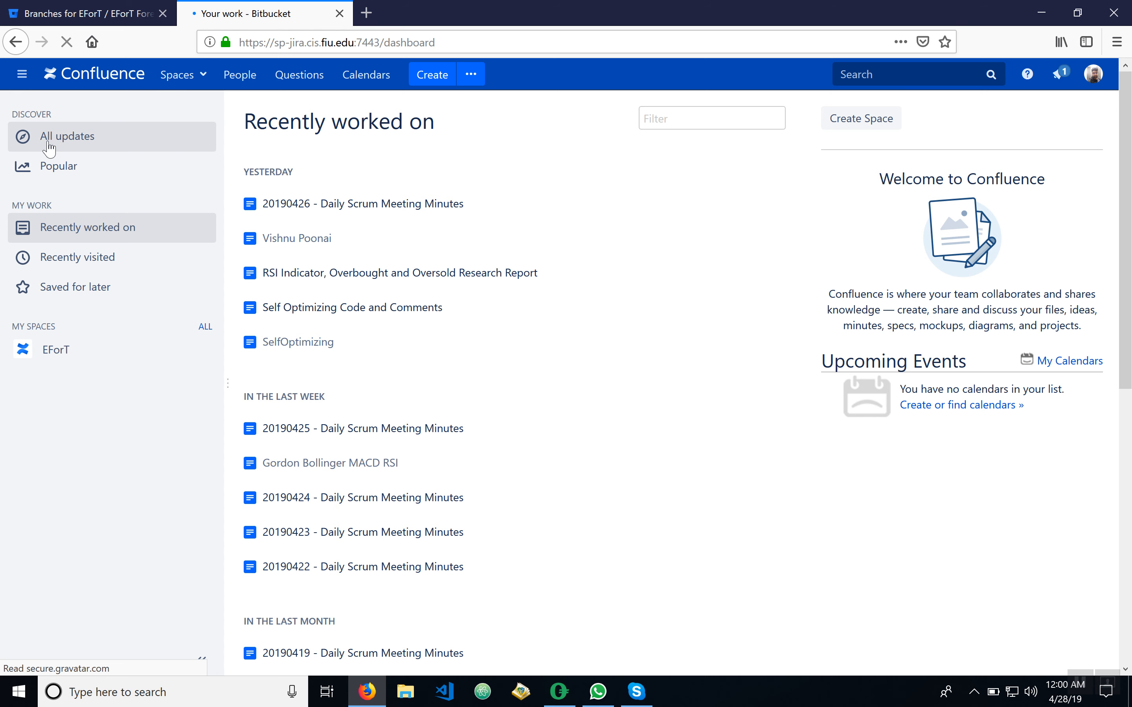
Open the EForT Forex Data Folder repository from the recently viewed repositories list
left_click(264, 14)
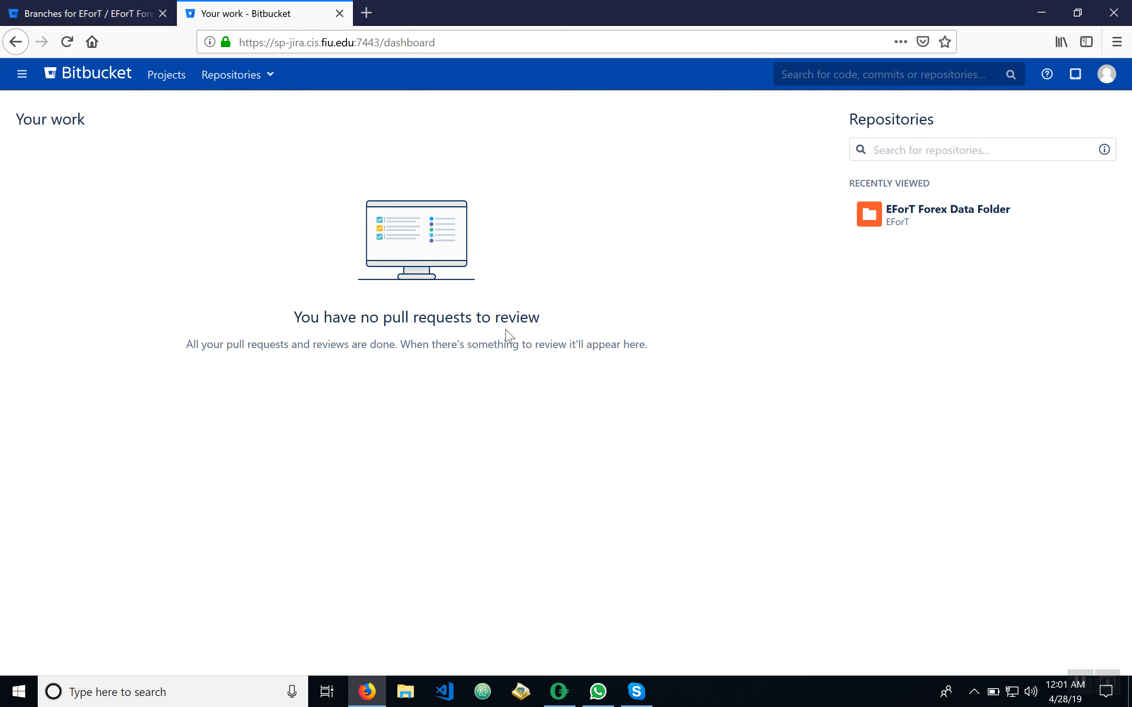
mouse_move(856, 201)
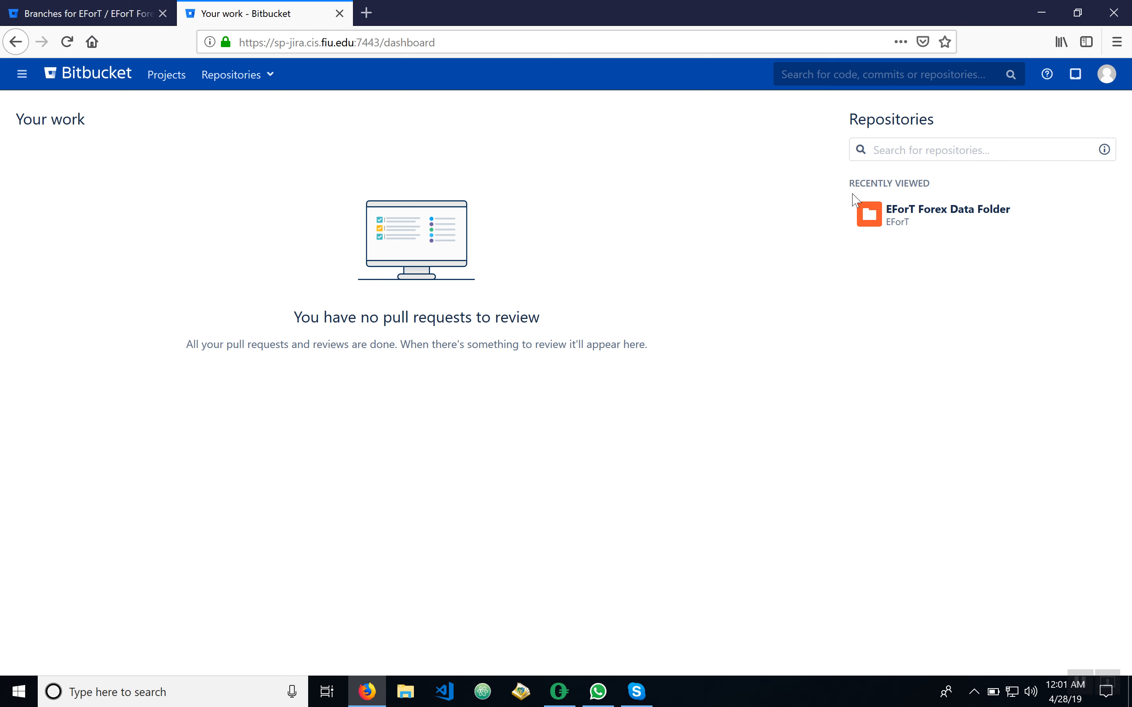
mouse_move(902, 209)
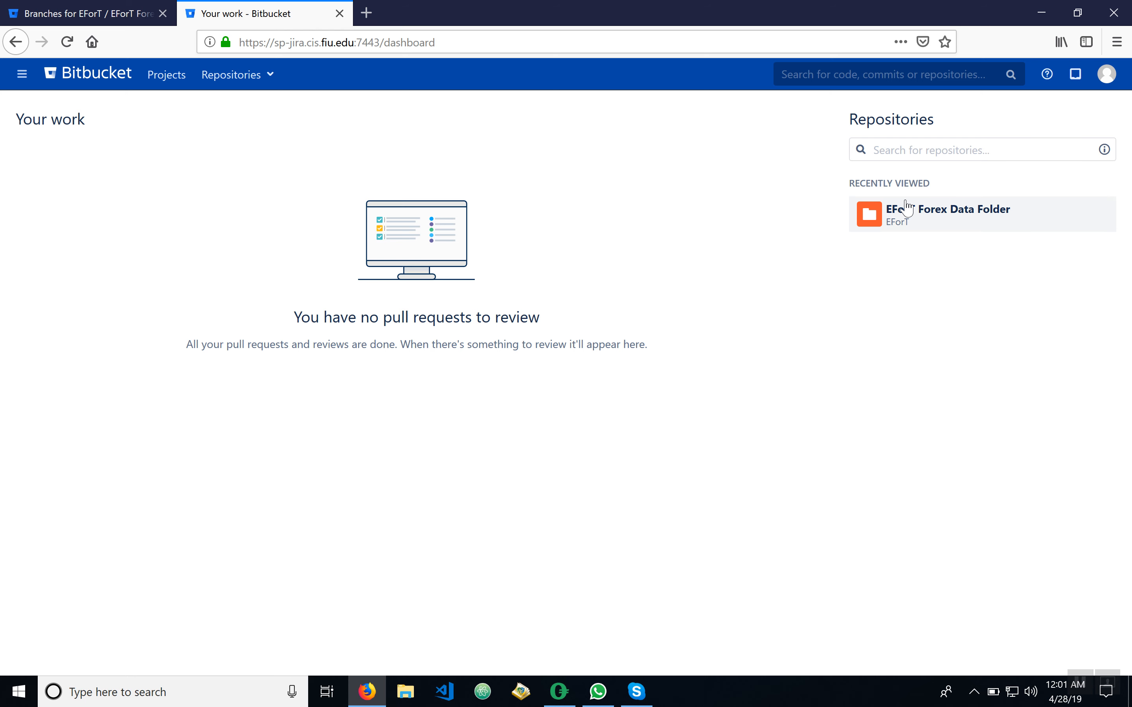
mouse_move(802, 249)
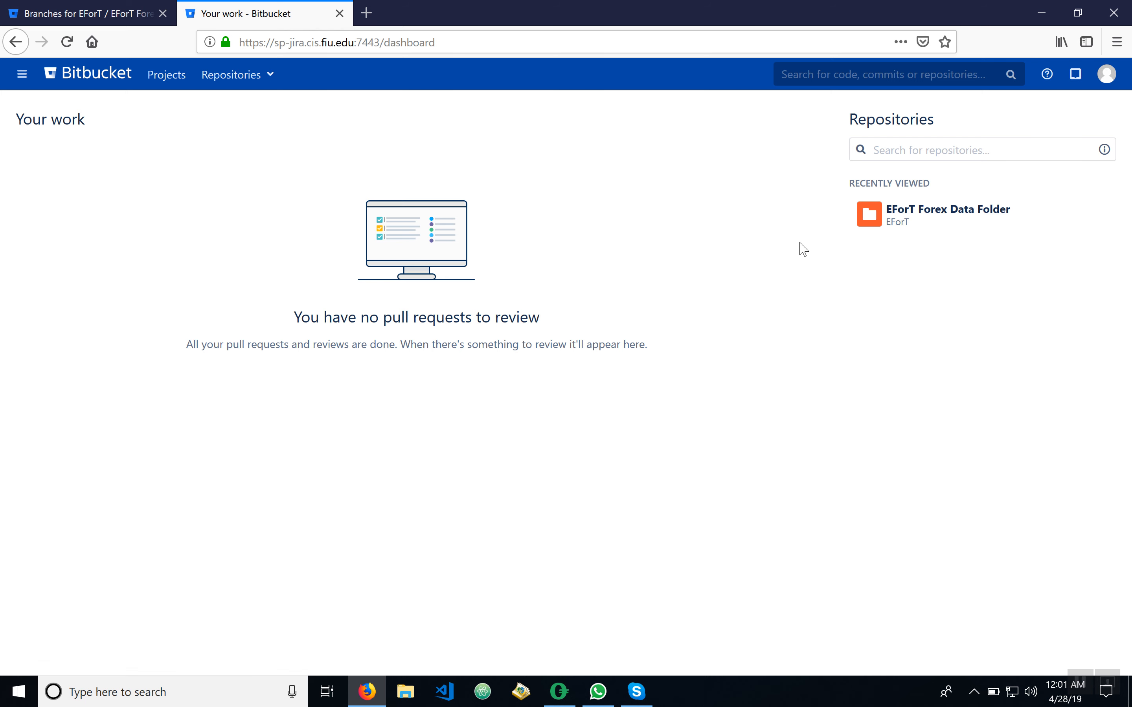
left_click(231, 75)
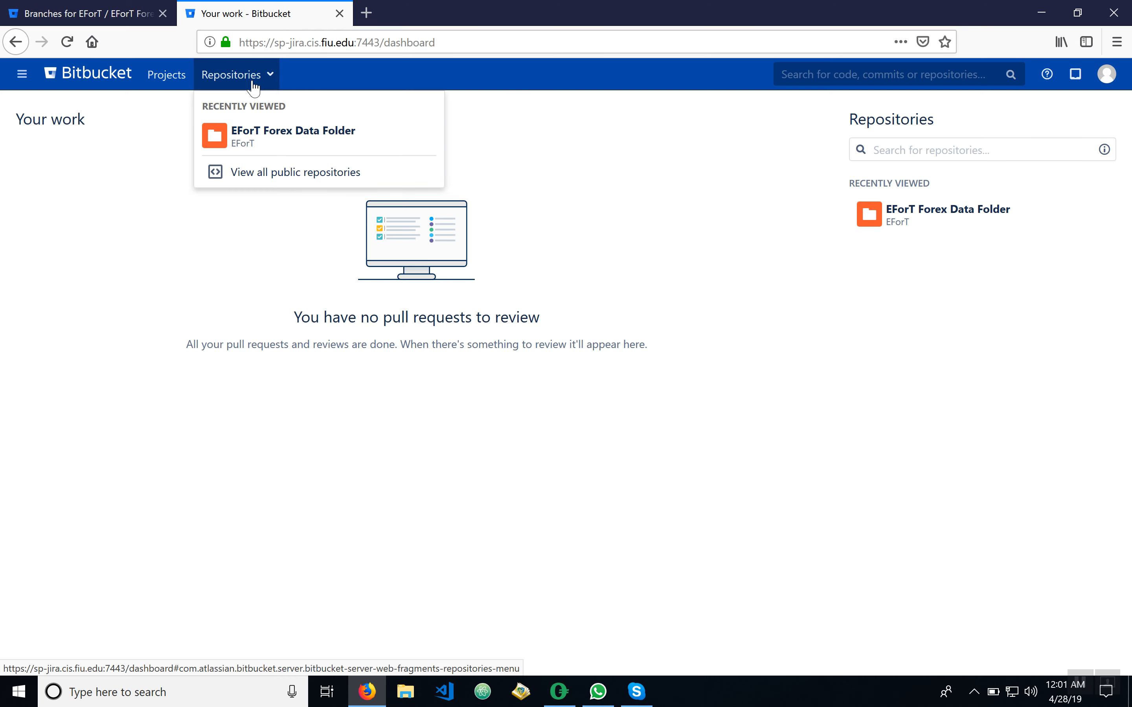
mouse_move(252, 273)
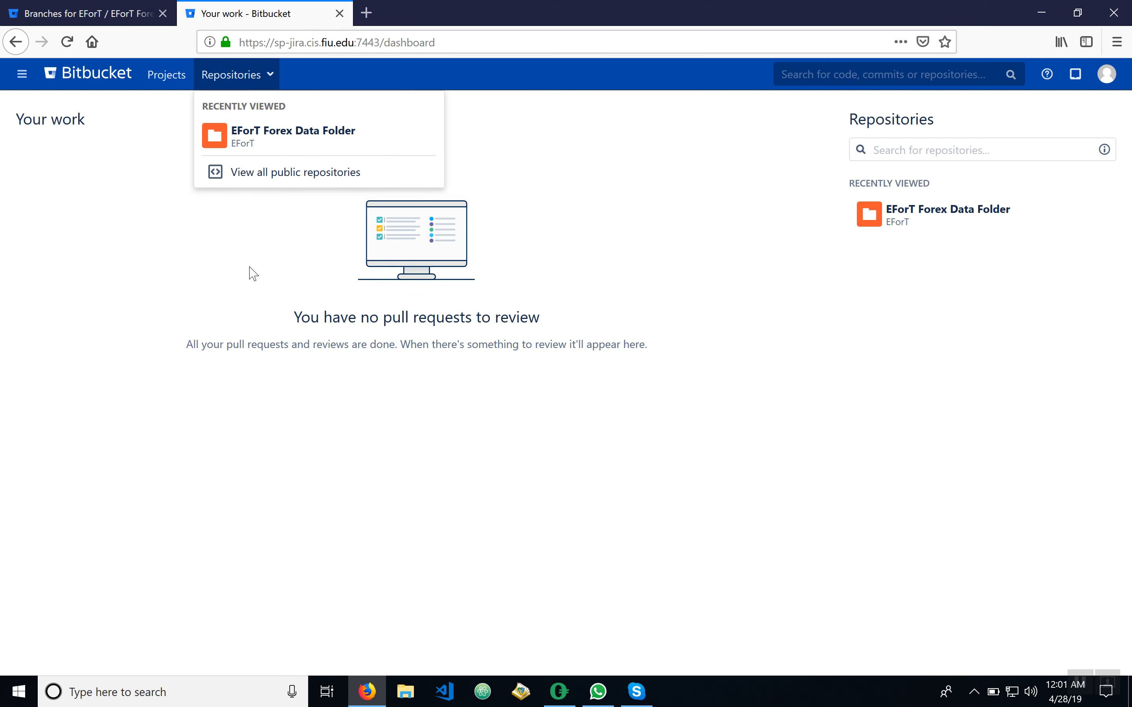
mouse_move(294, 137)
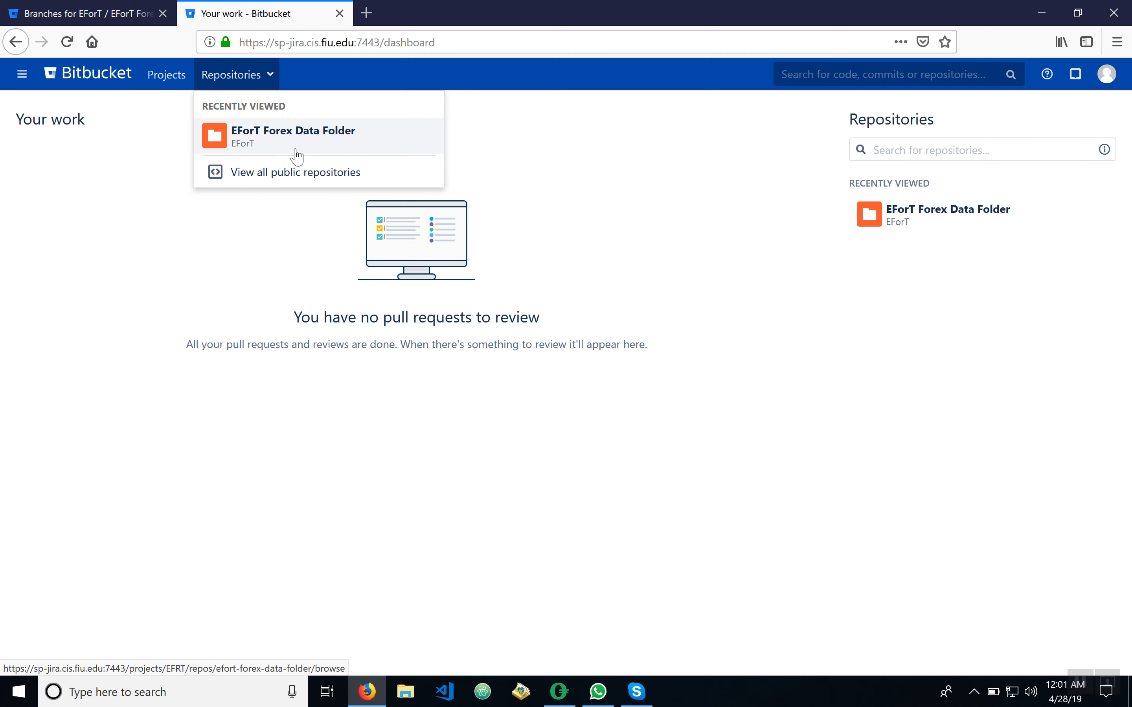
left_click(294, 136)
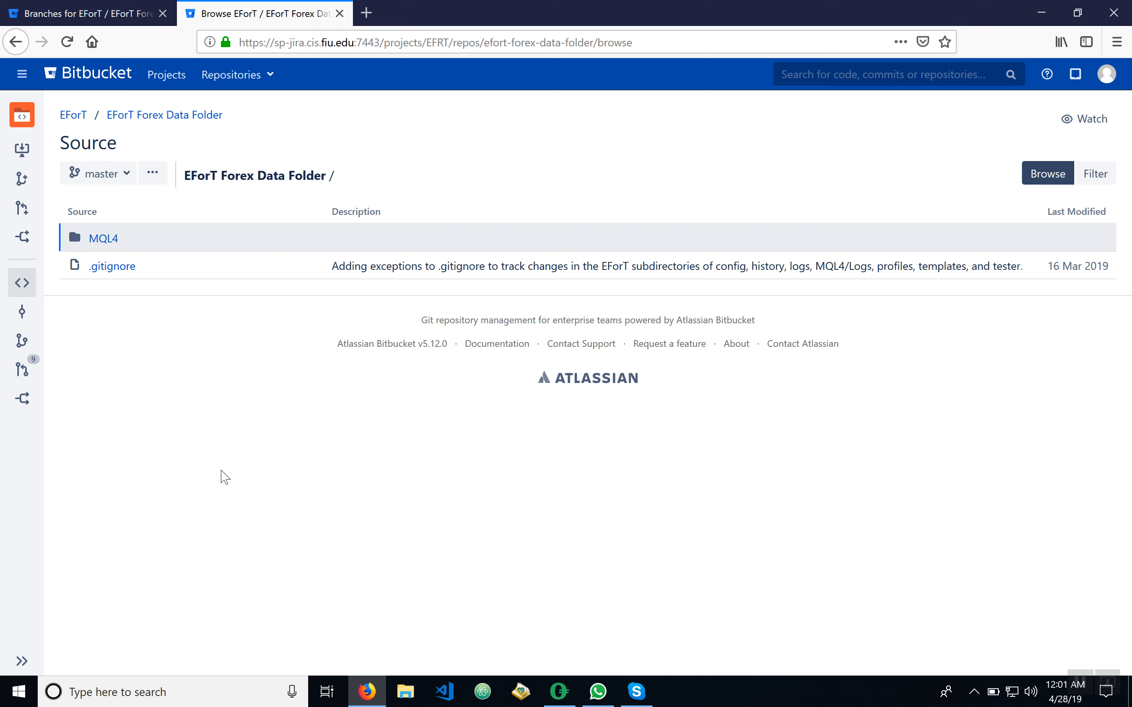
mouse_move(234, 280)
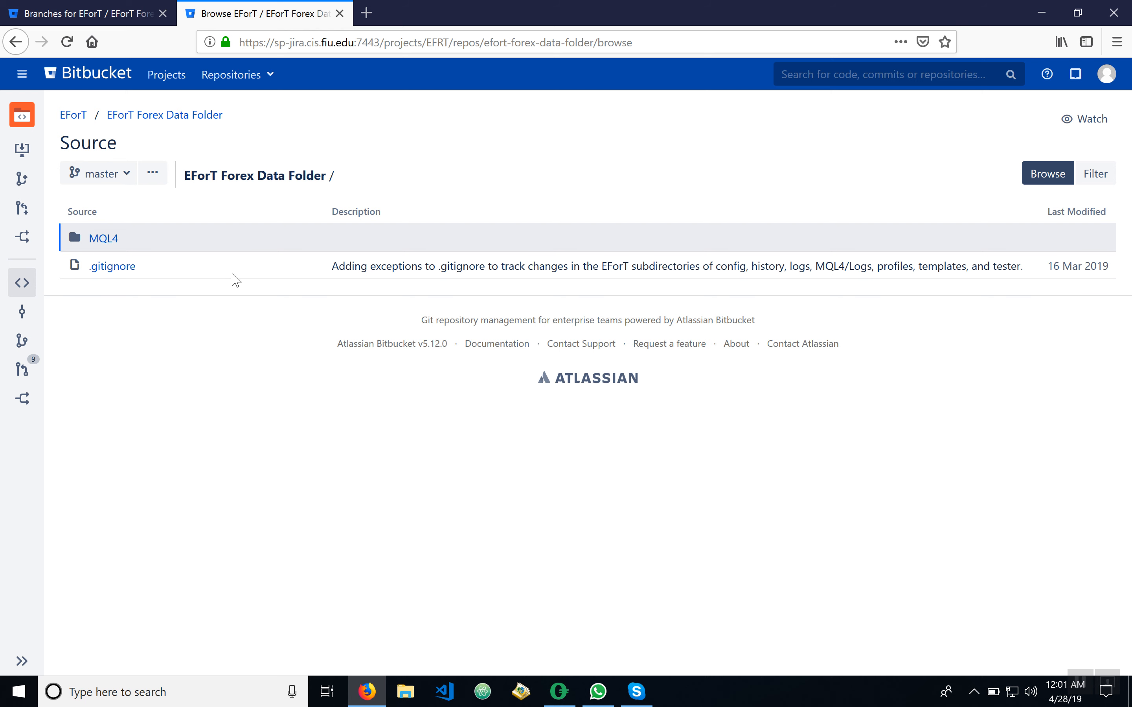
mouse_move(166, 433)
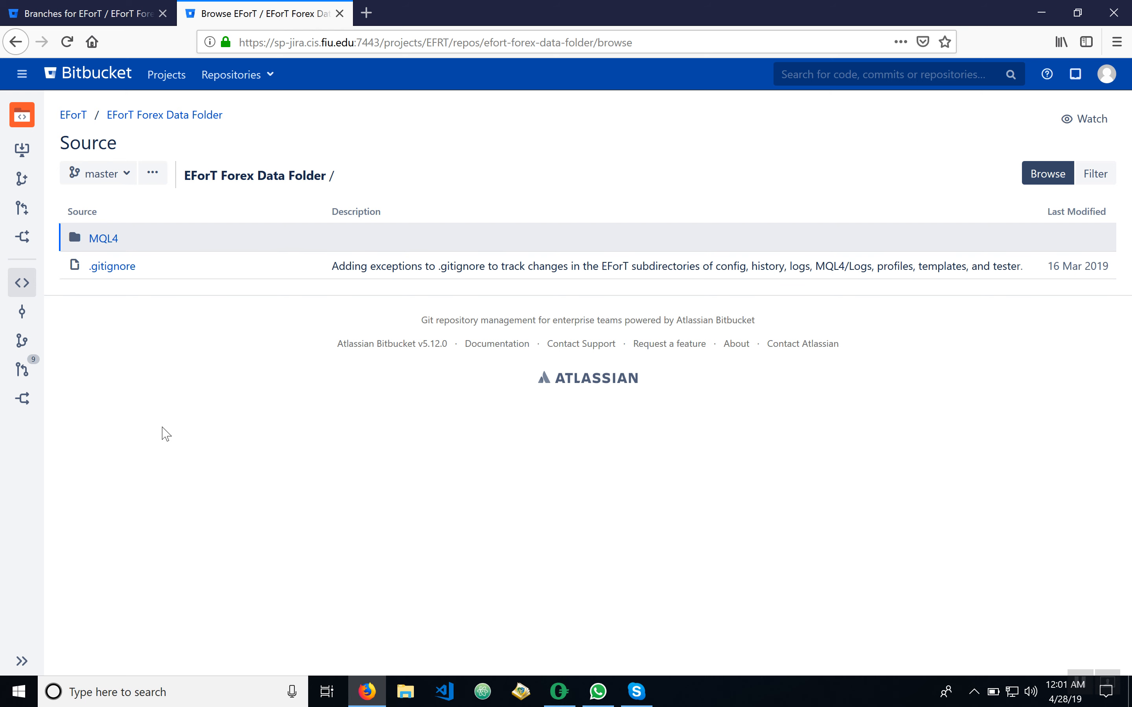
mouse_move(167, 218)
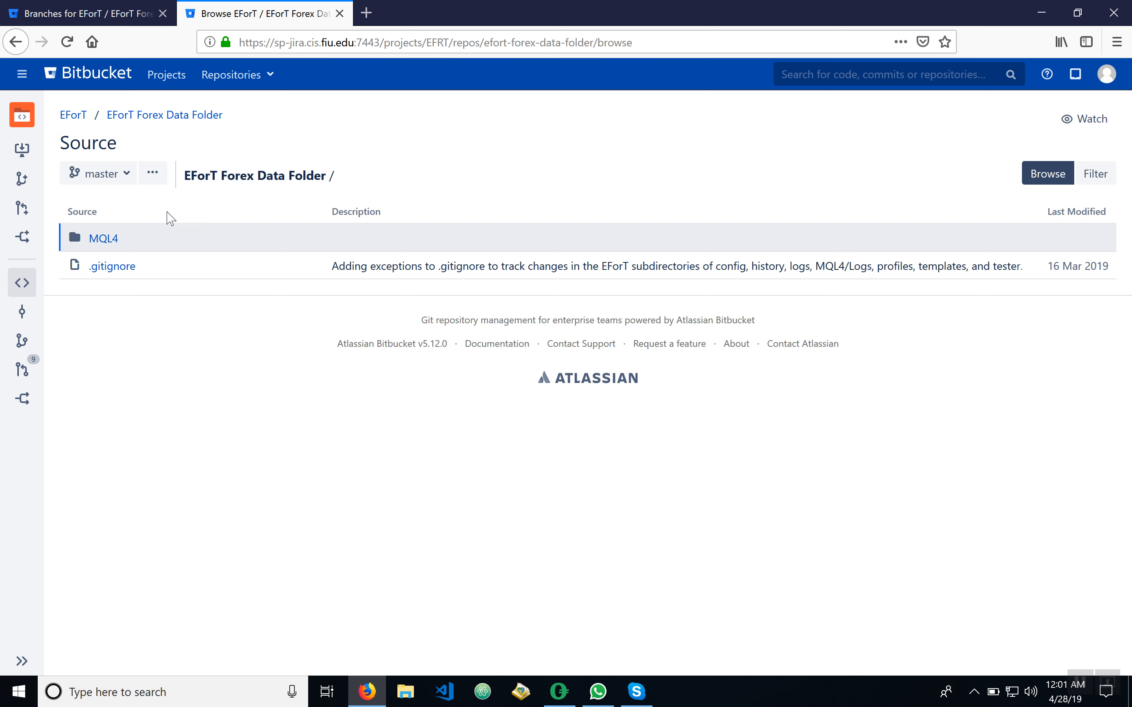
Switch the source browser from master to the EA-SelfOptimizingRSIorMFITrader branch
left_click(98, 173)
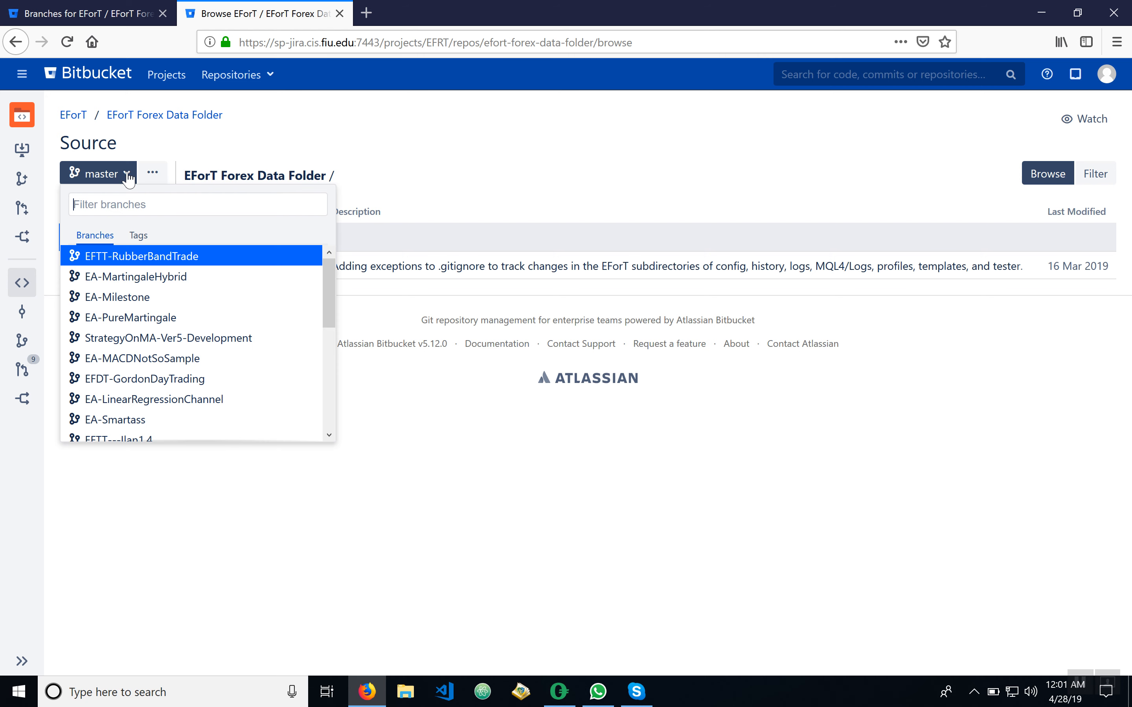
mouse_move(134, 276)
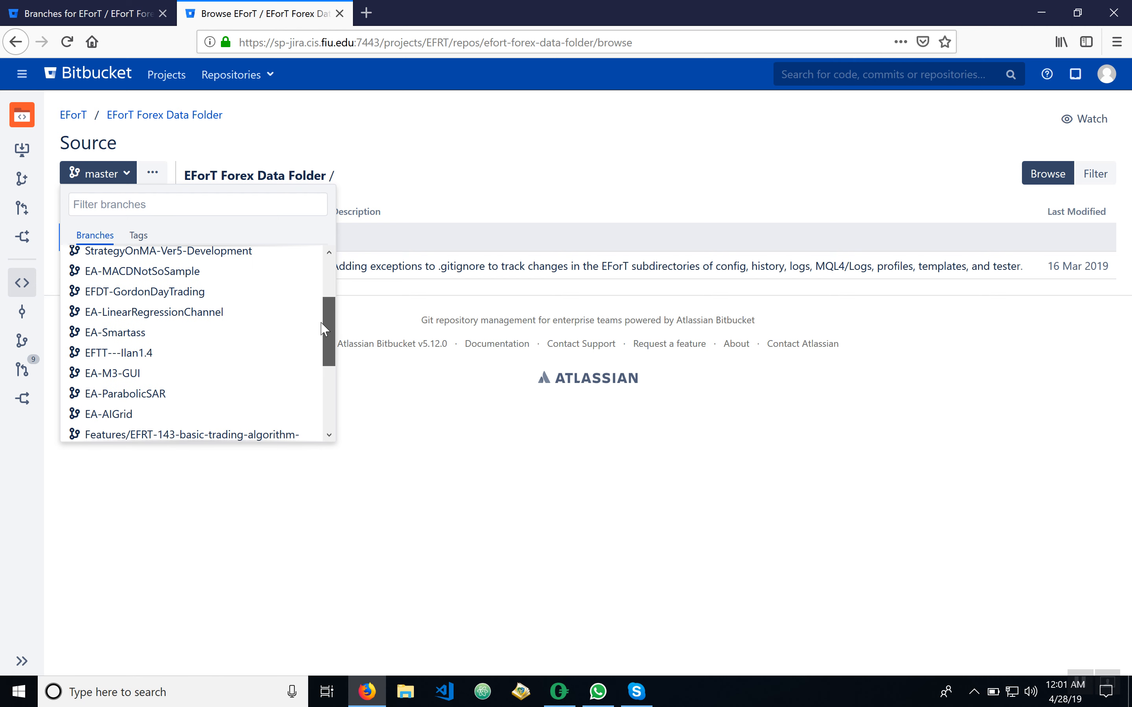
scroll("down", 3)
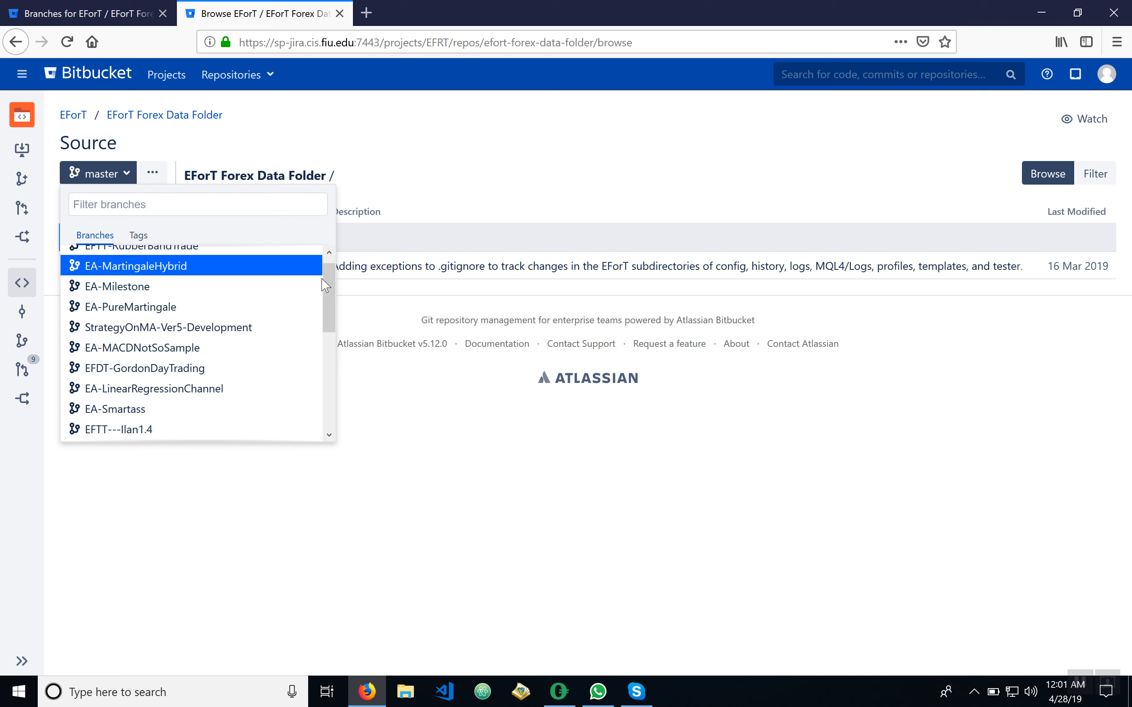
scroll("down", 3)
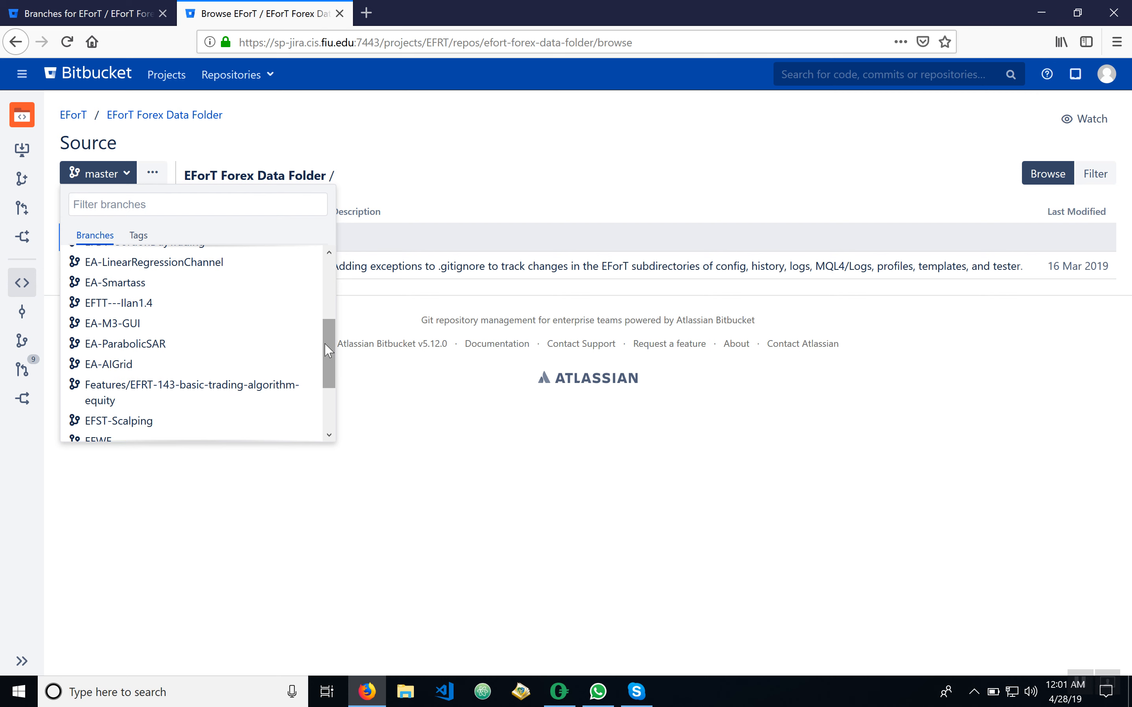
scroll("down", 3)
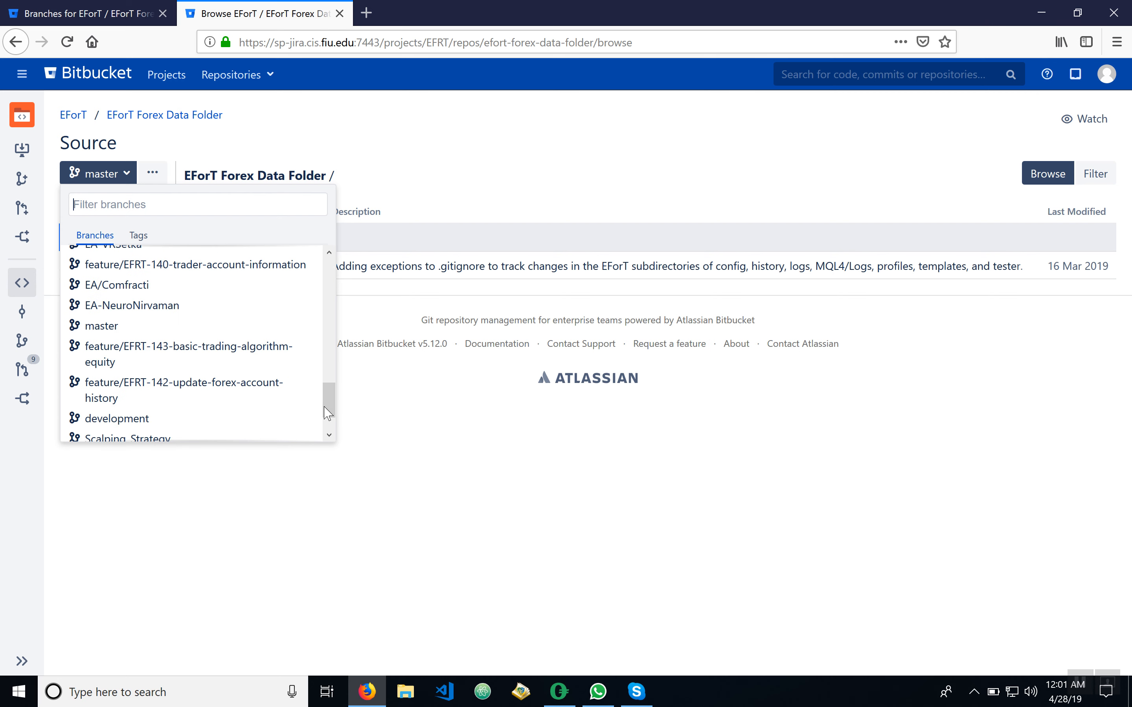
scroll("down", 3)
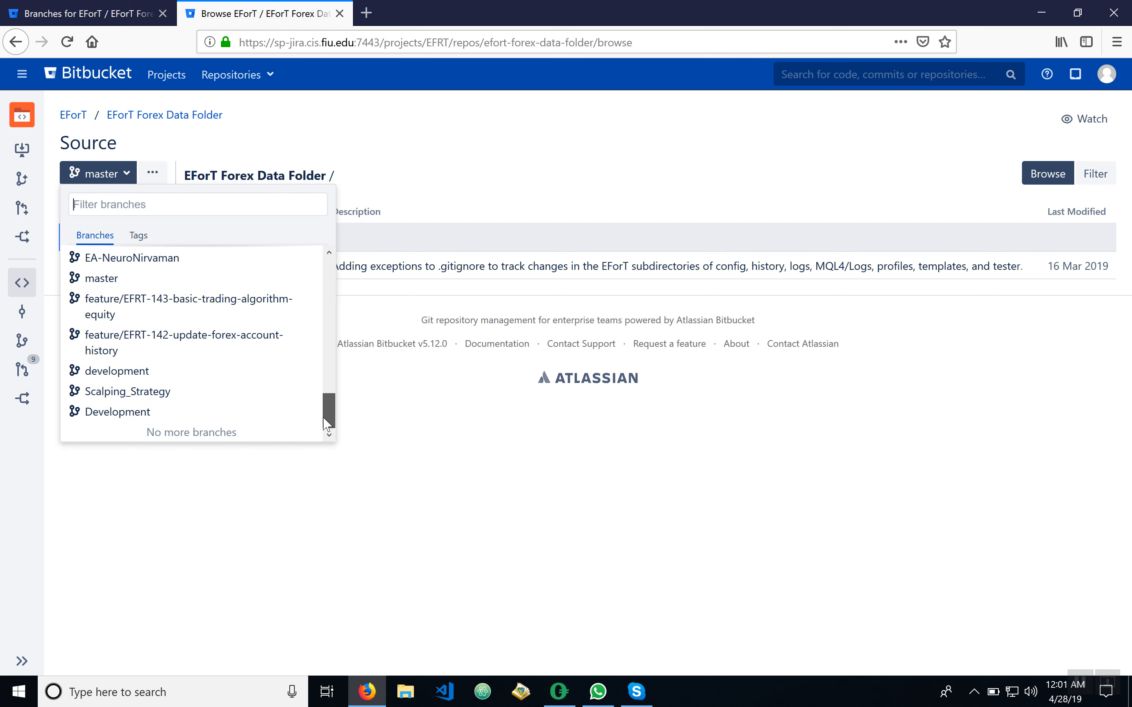
scroll("down", 3)
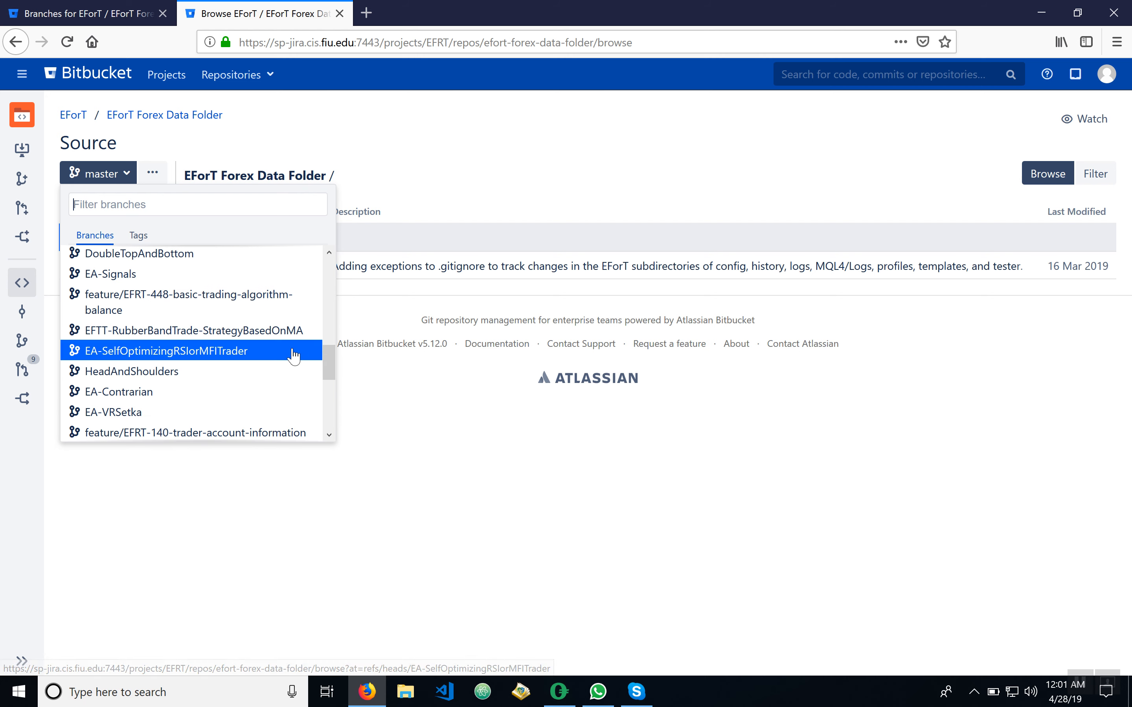
left_click(177, 350)
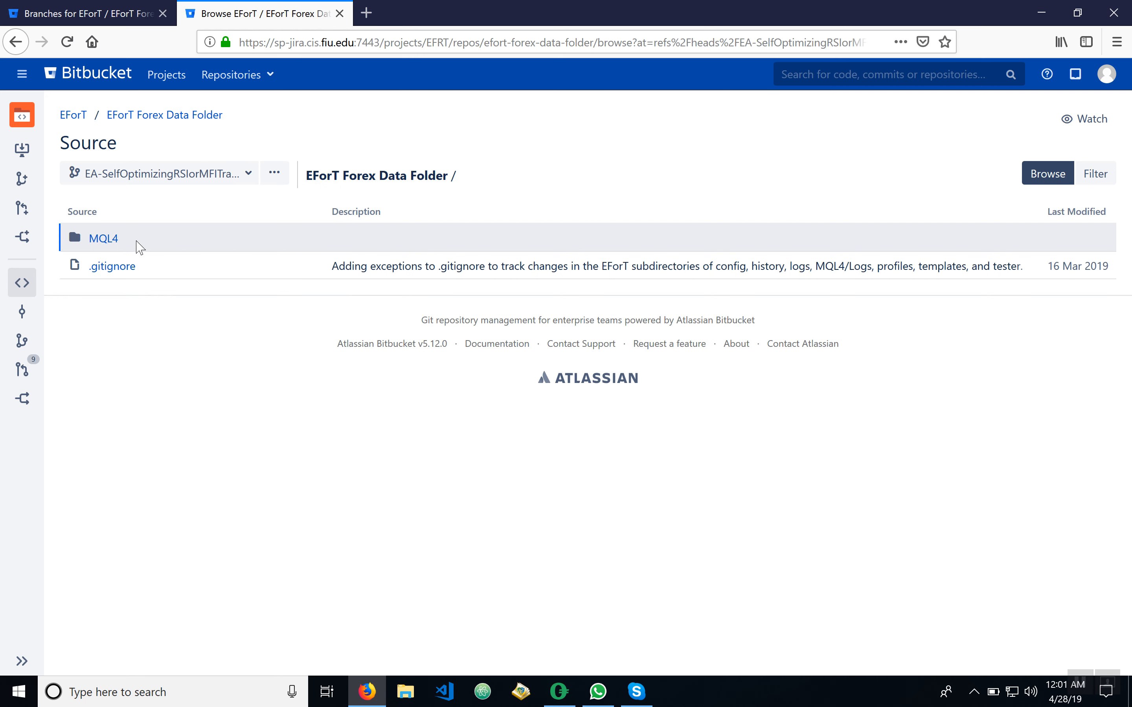
mouse_move(104, 240)
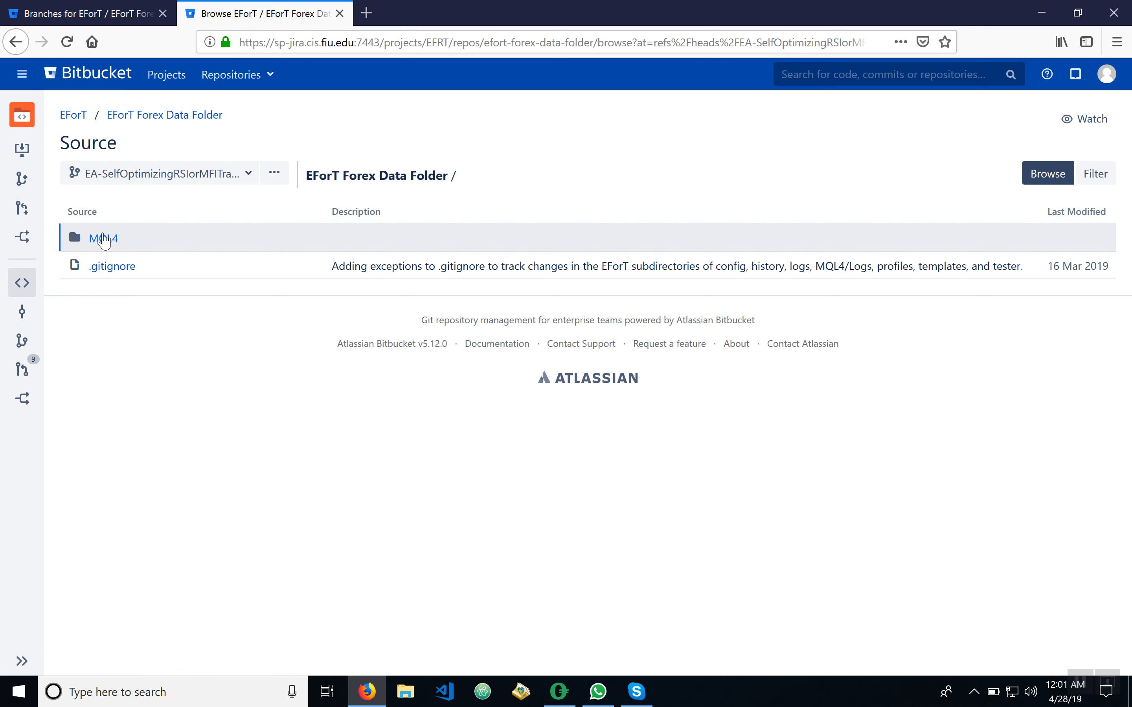
Drill into MQL4/Experts/EForT/Self Optimizing RSI or MFI Trader and open SelfOptimizingRSIorMFITrader_v3.mq4
left_click(102, 238)
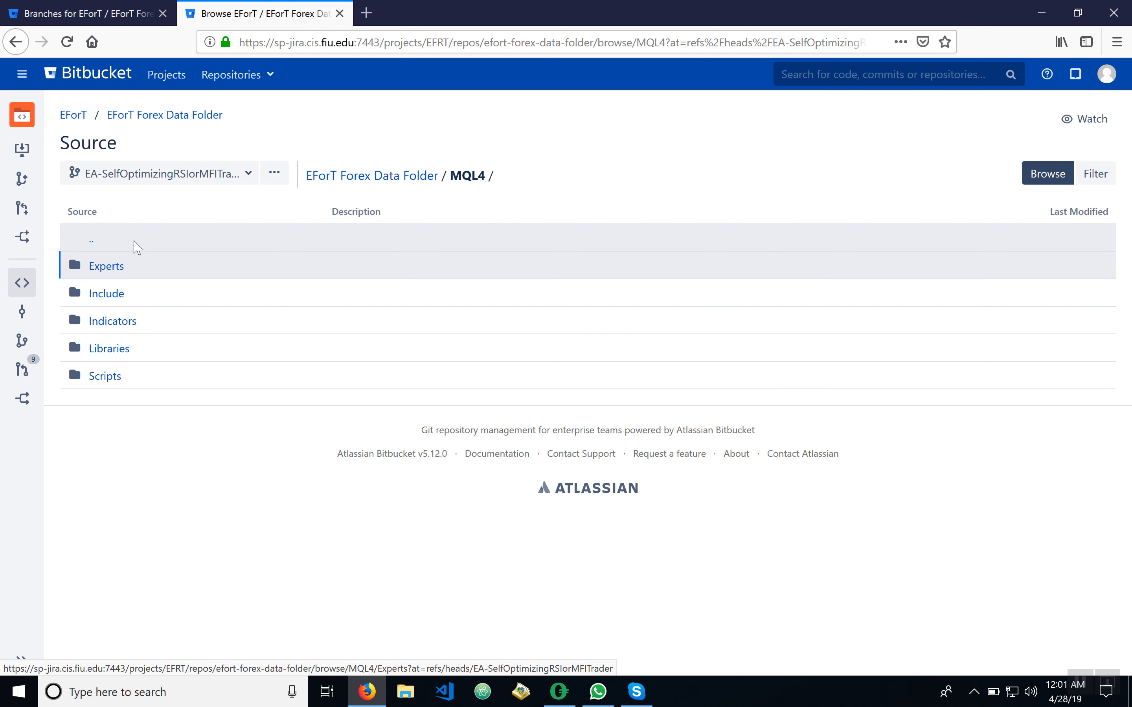
left_click(106, 265)
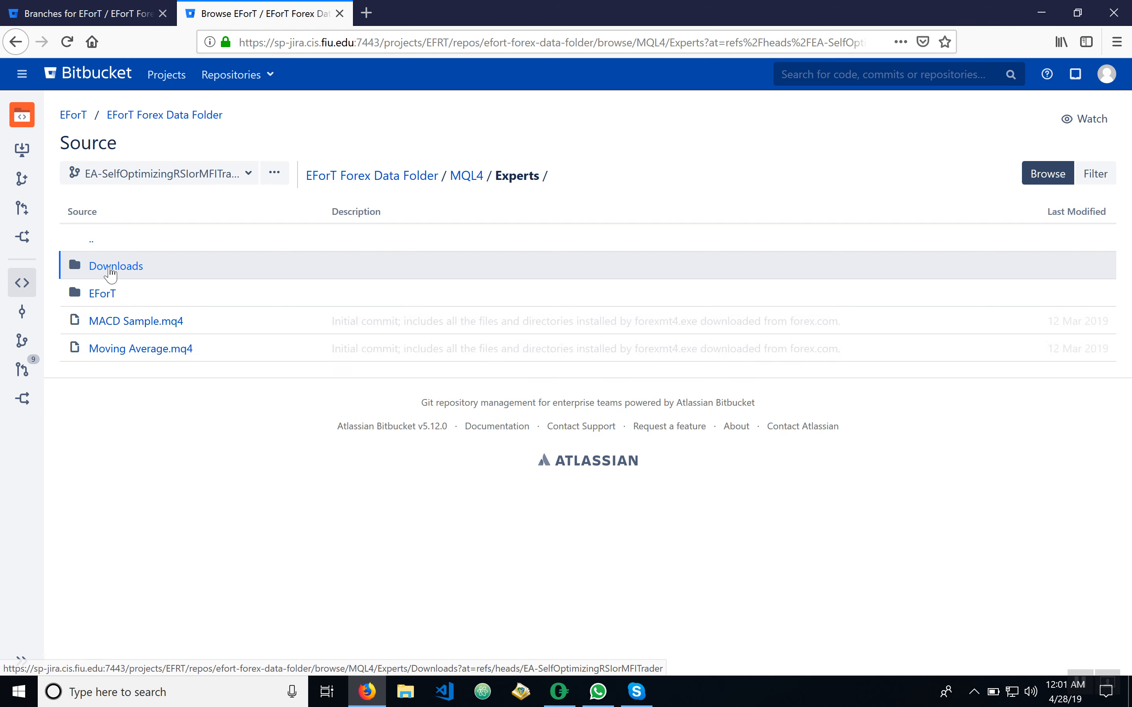
left_click(102, 294)
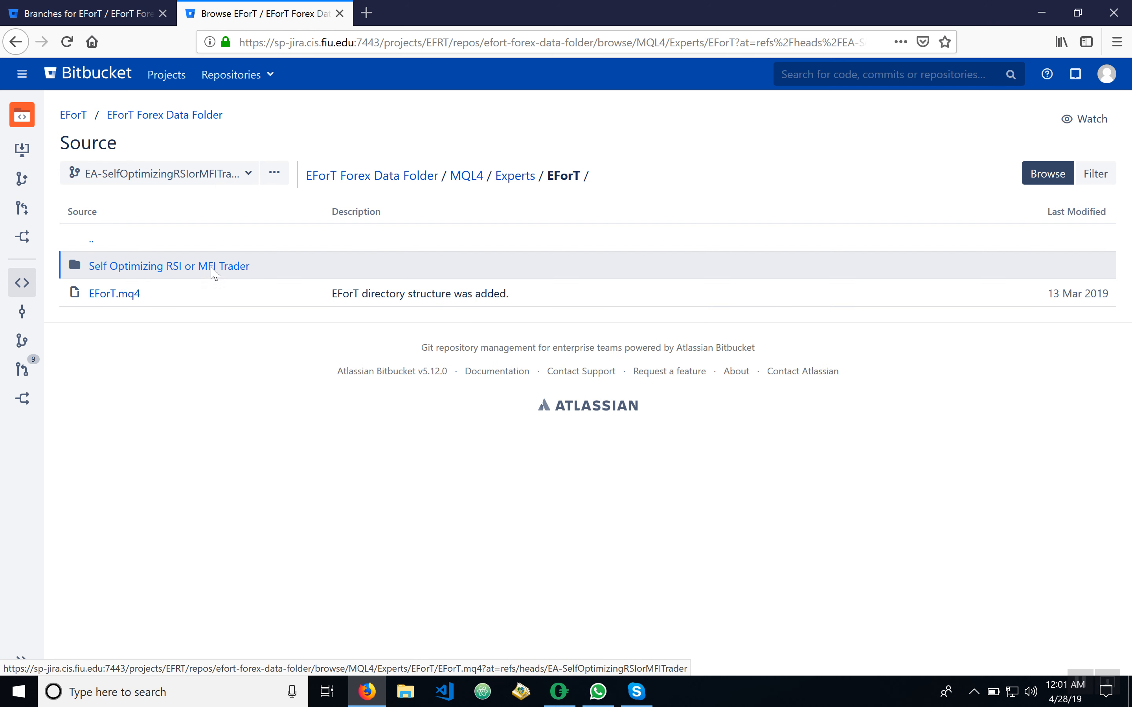
left_click(168, 266)
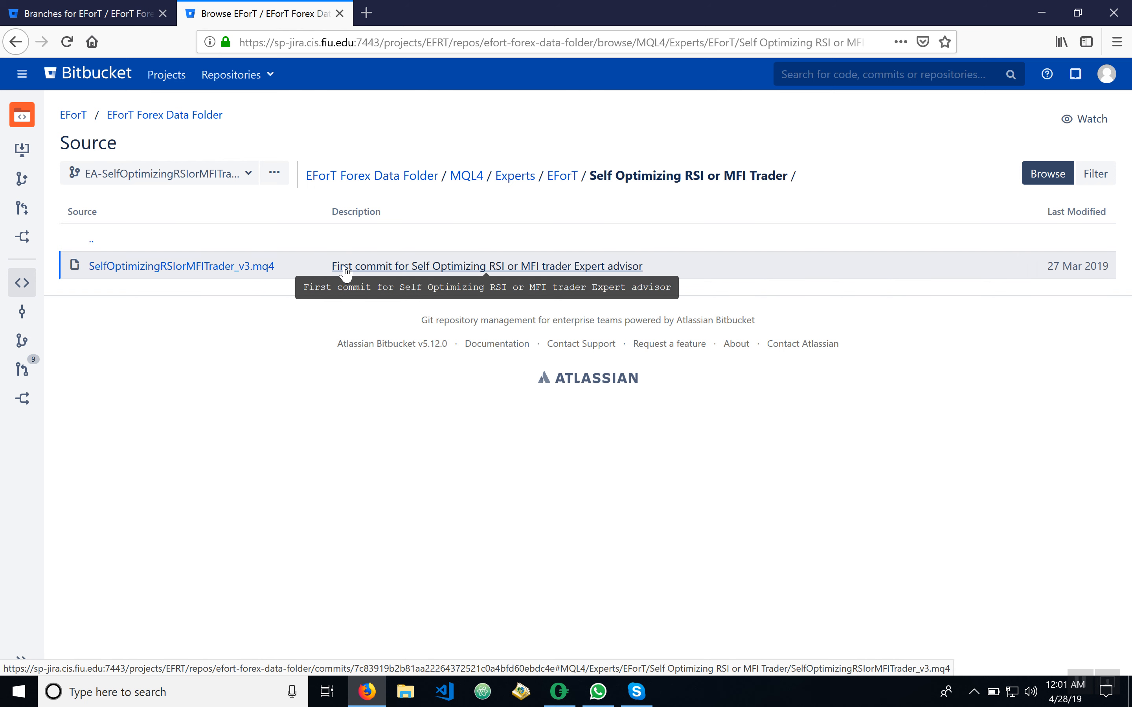
mouse_move(388, 279)
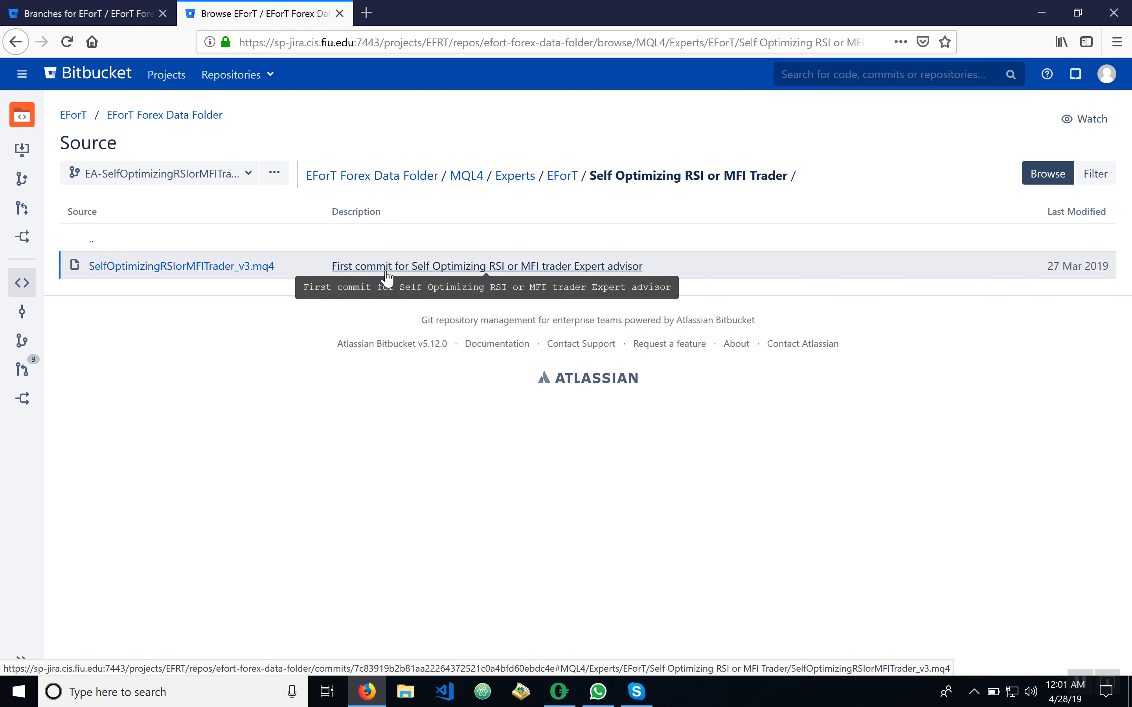
mouse_move(310, 268)
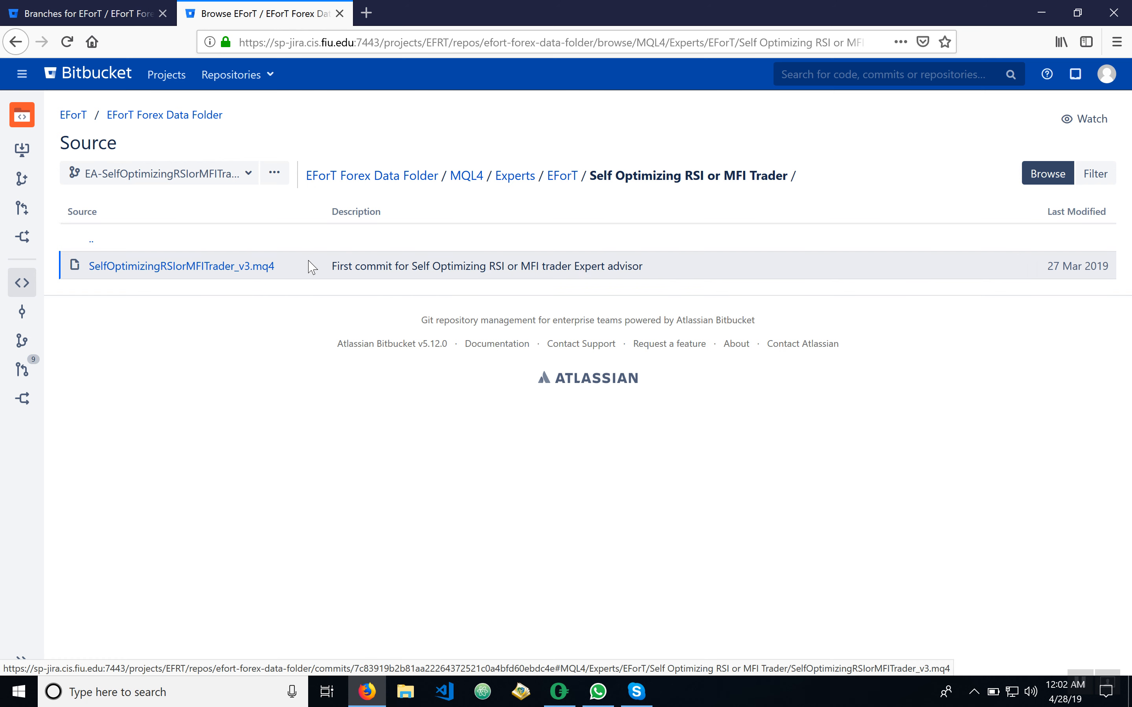
left_click(181, 265)
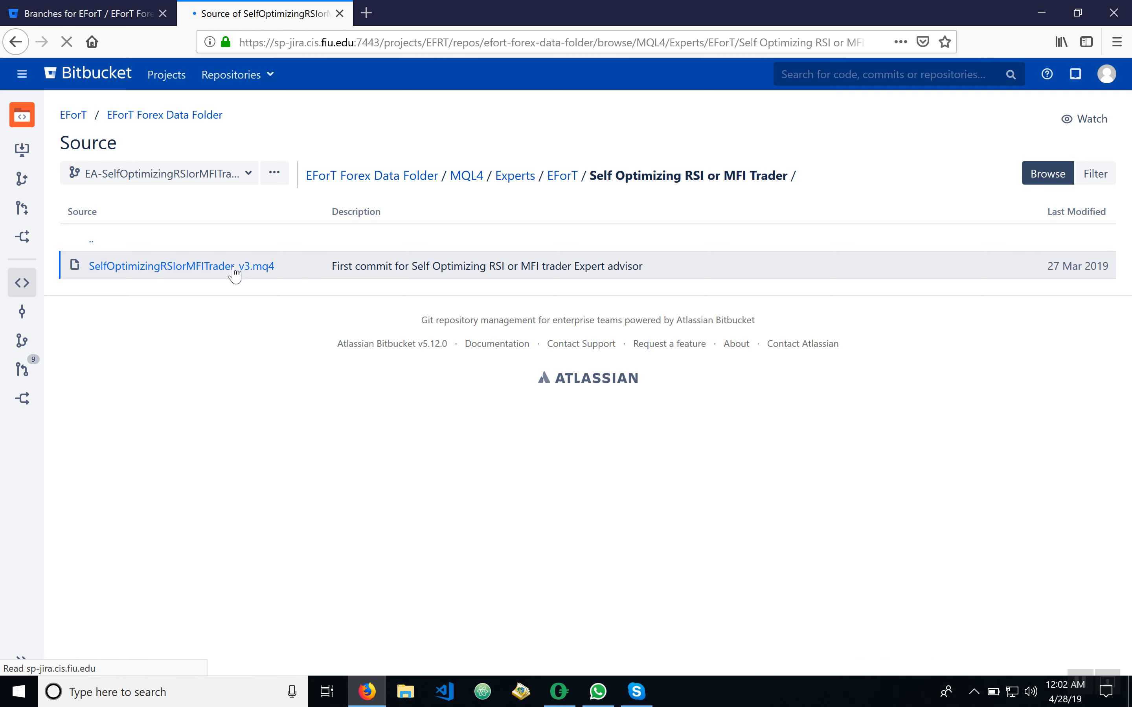
Review the .mq4 source's inputs, structs and OnInit/OnTick functions, returning to the first line
left_click(180, 266)
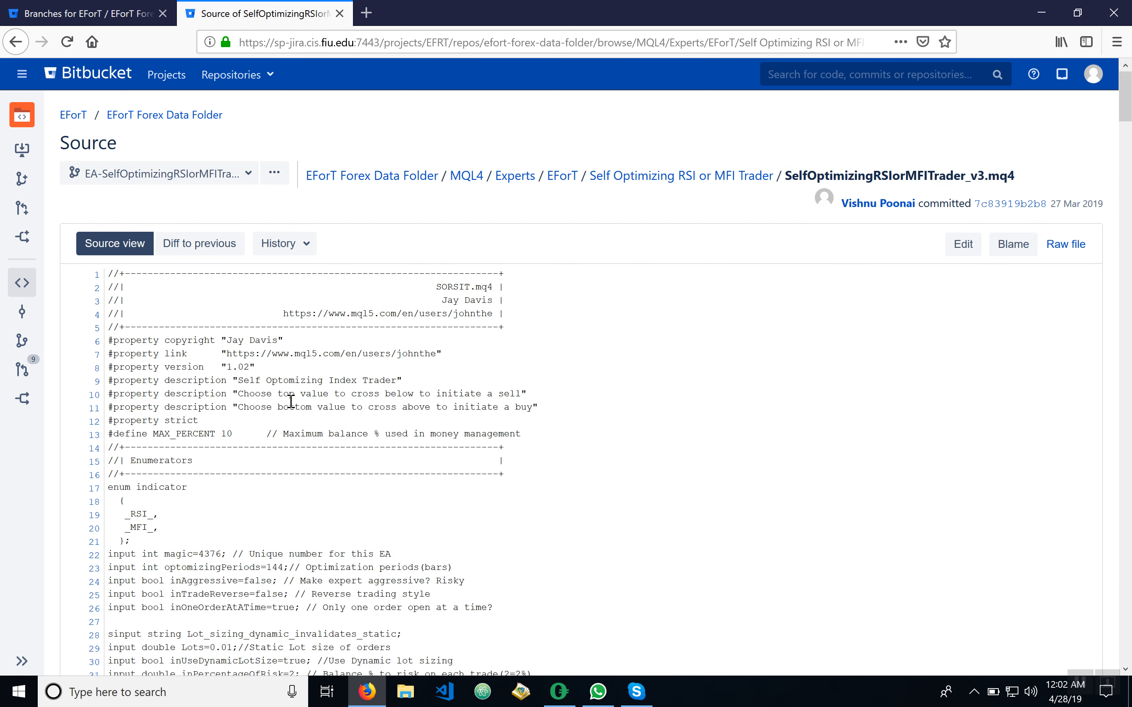
scroll("down", 3)
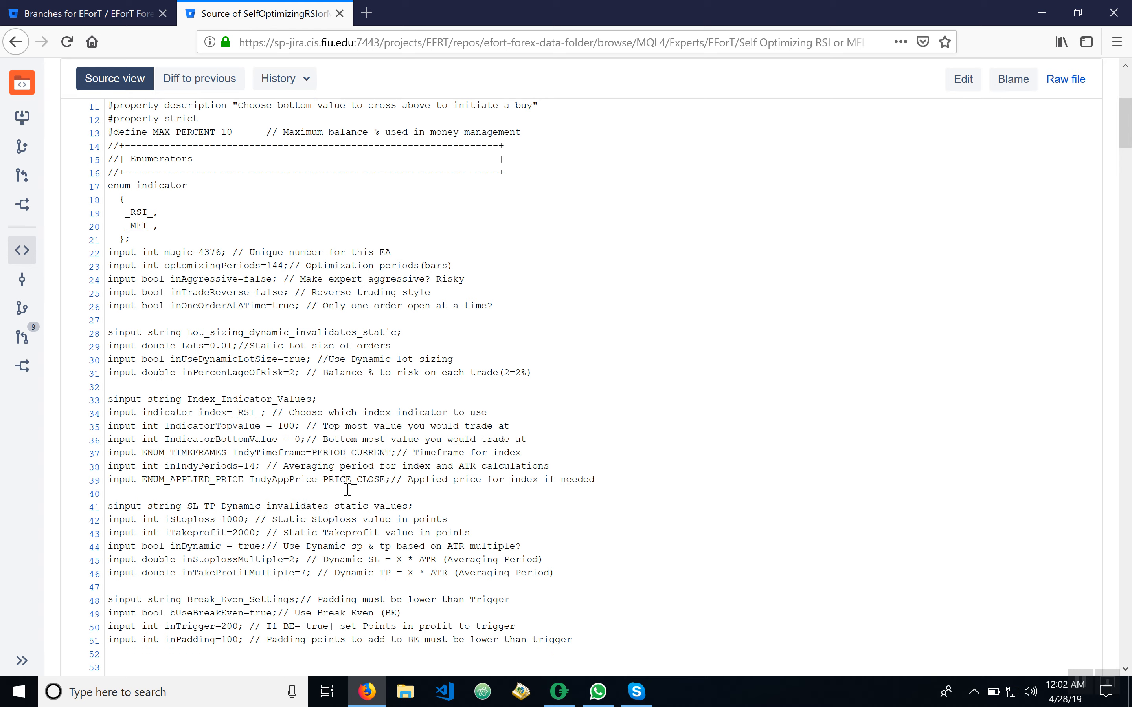
scroll("down", 3)
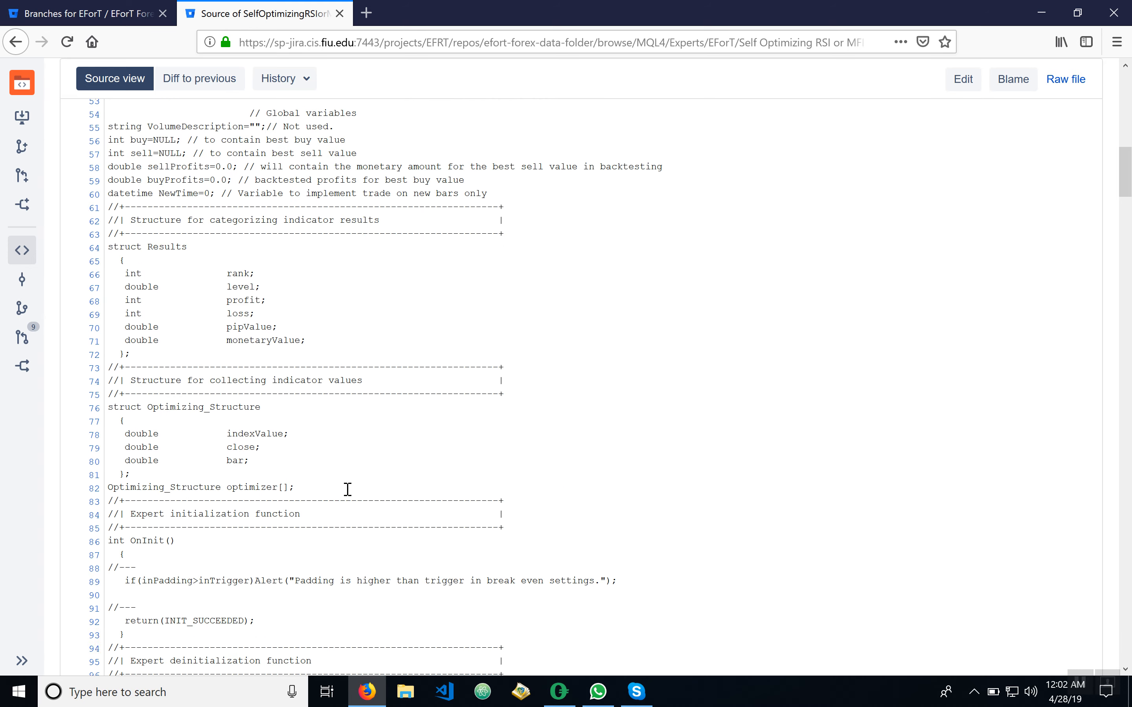
scroll("down", 3)
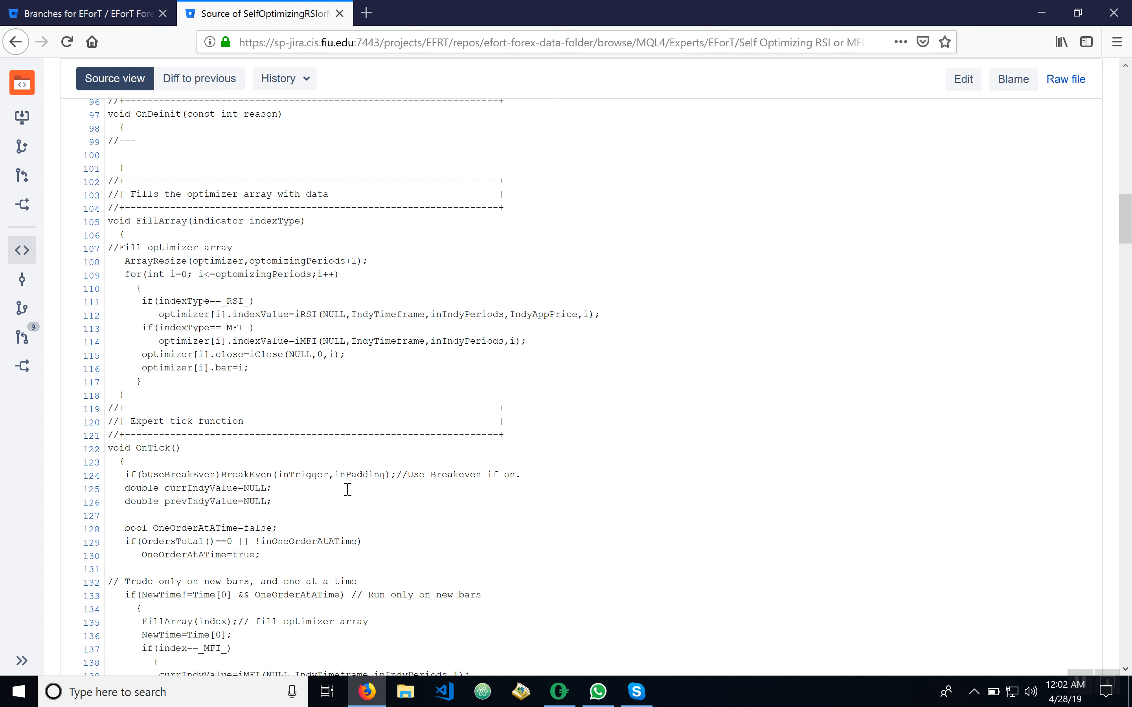
scroll("up", 3)
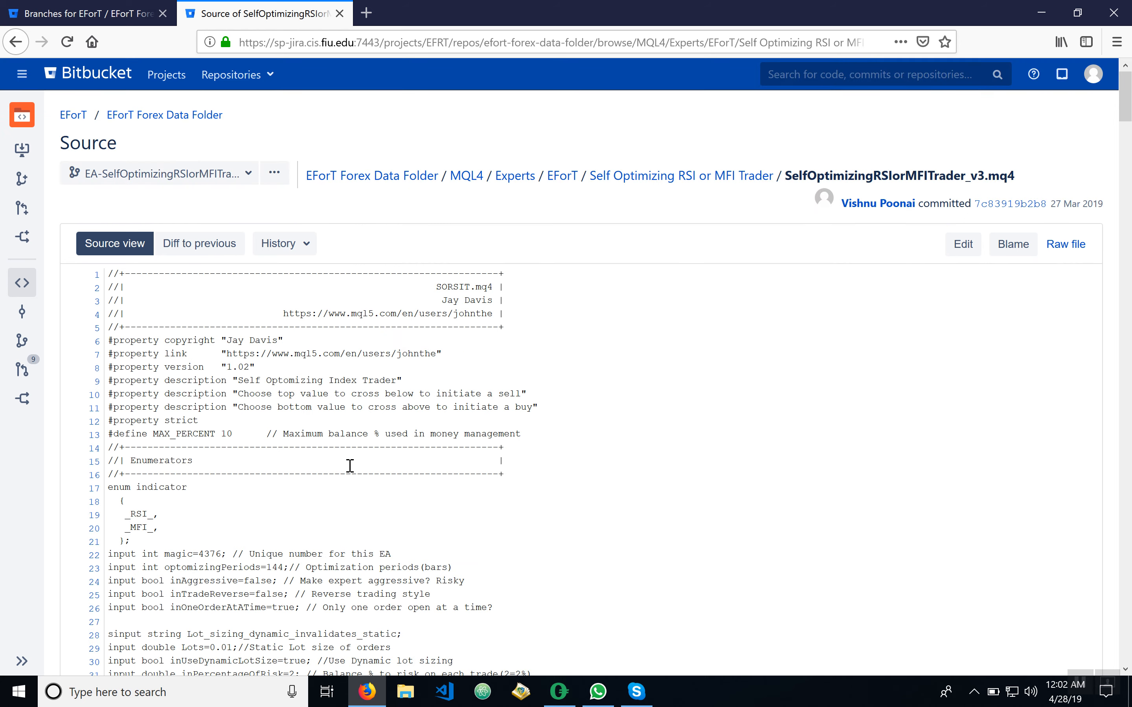
scroll("down", 3)
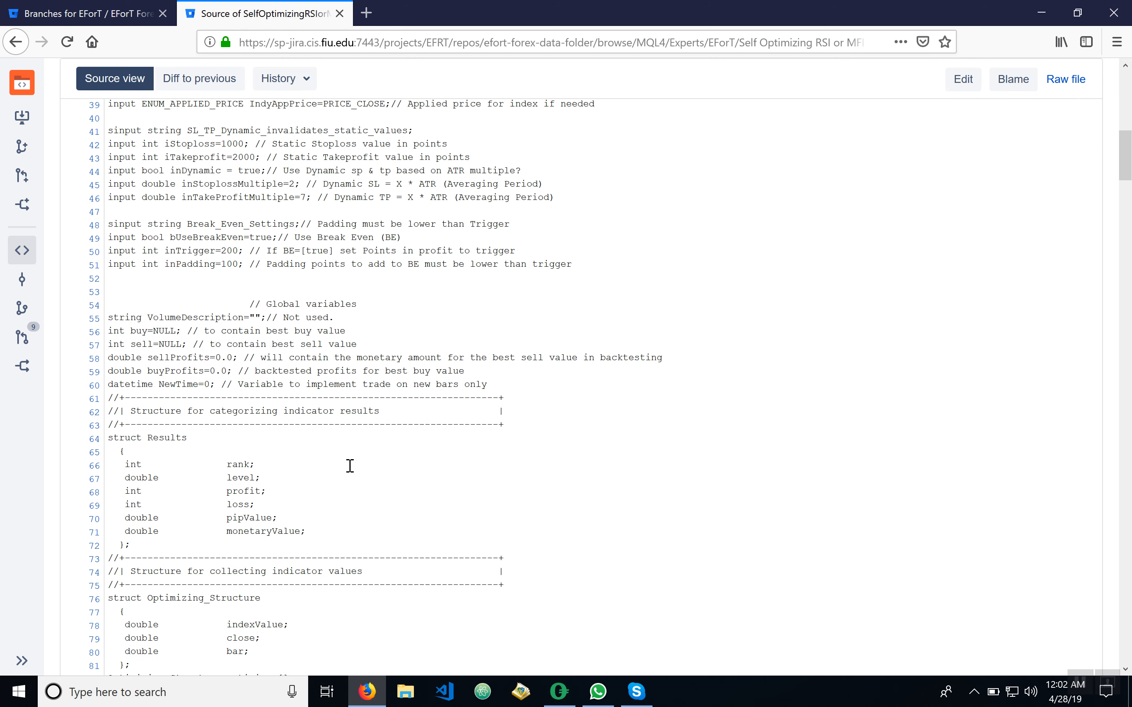
scroll("down", 3)
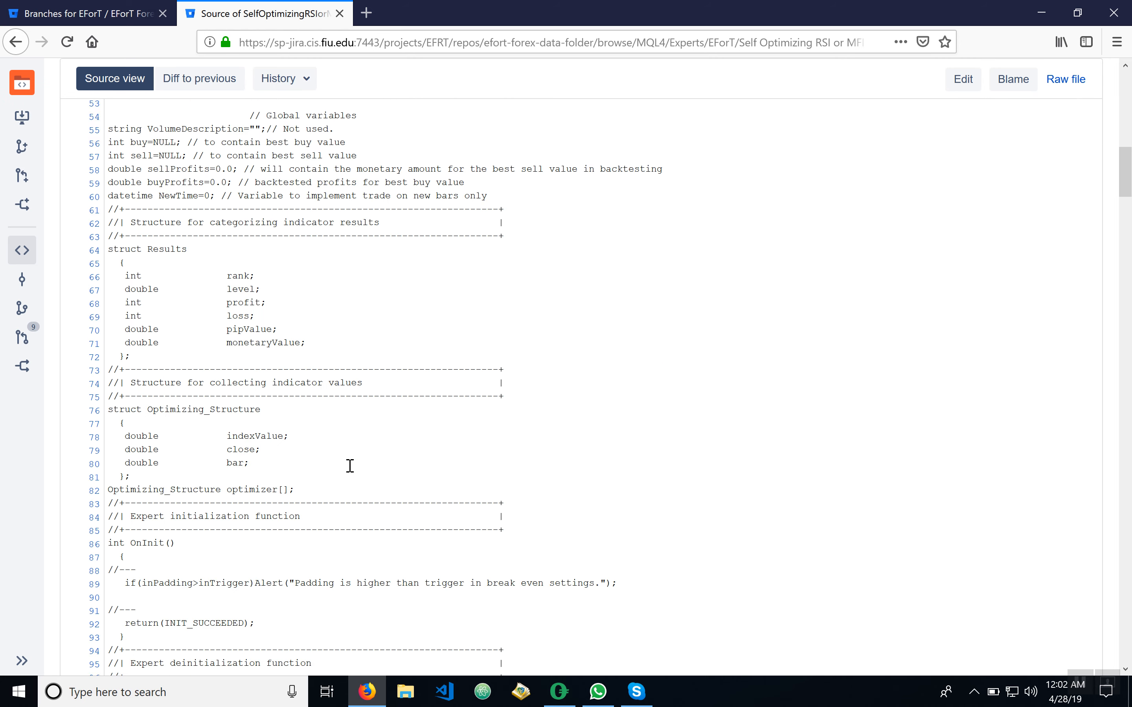
scroll("up", 3)
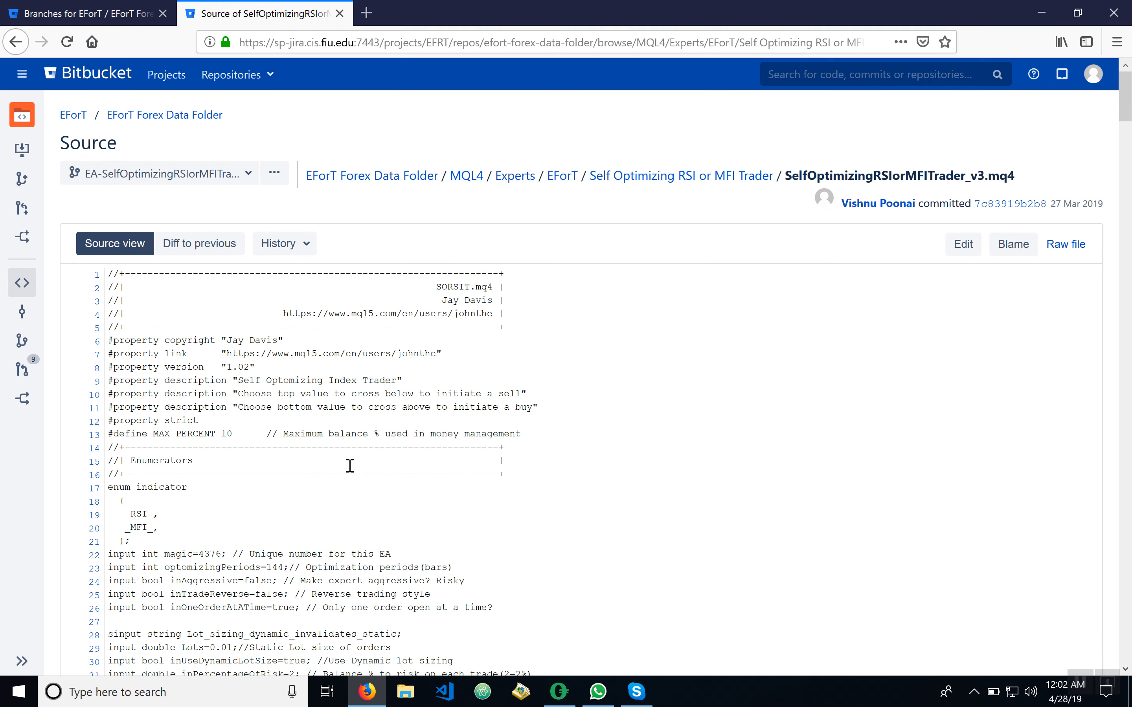
mouse_move(463, 485)
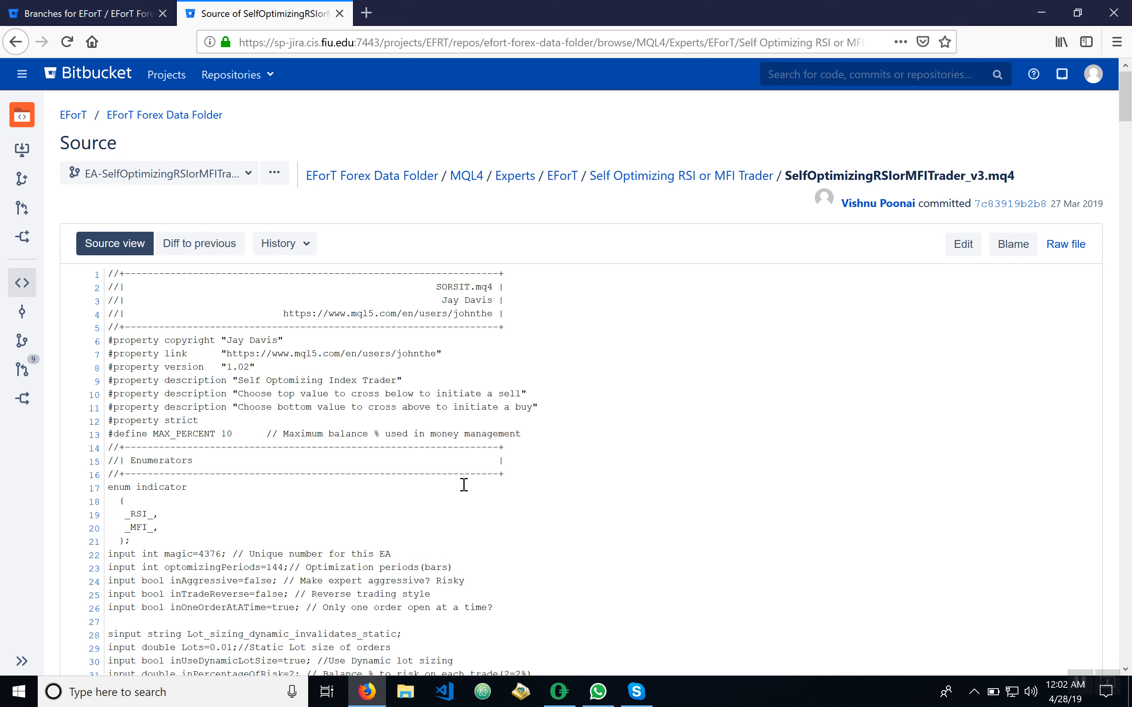
mouse_move(555, 365)
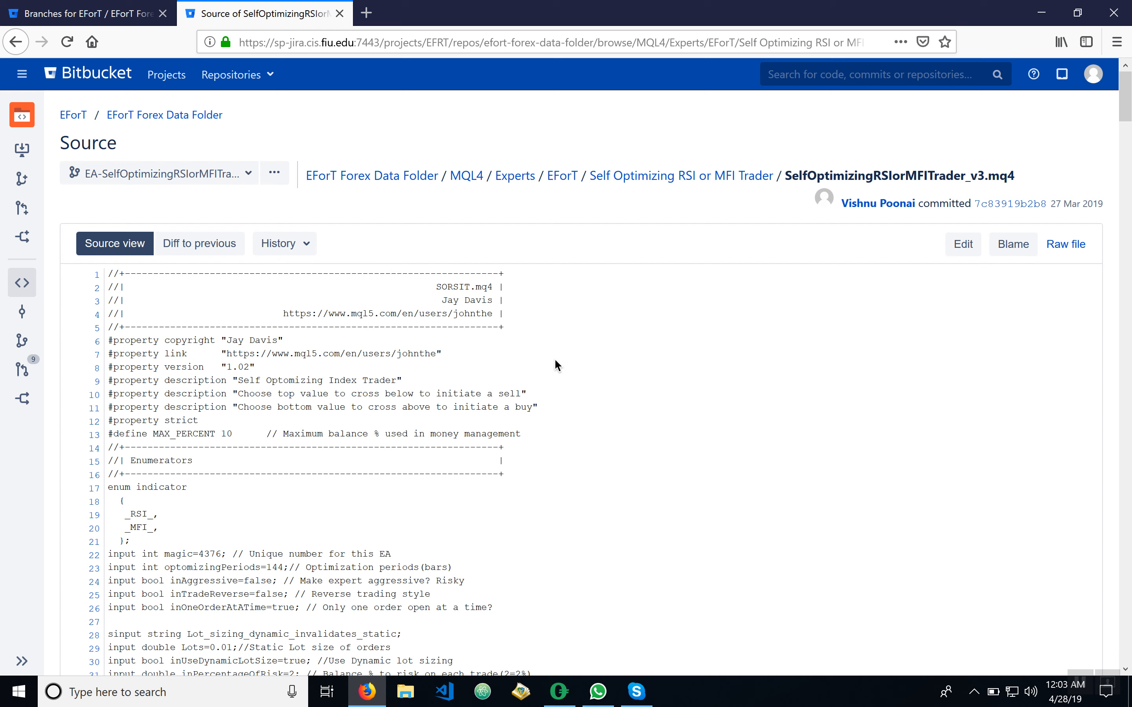
mouse_move(62, 203)
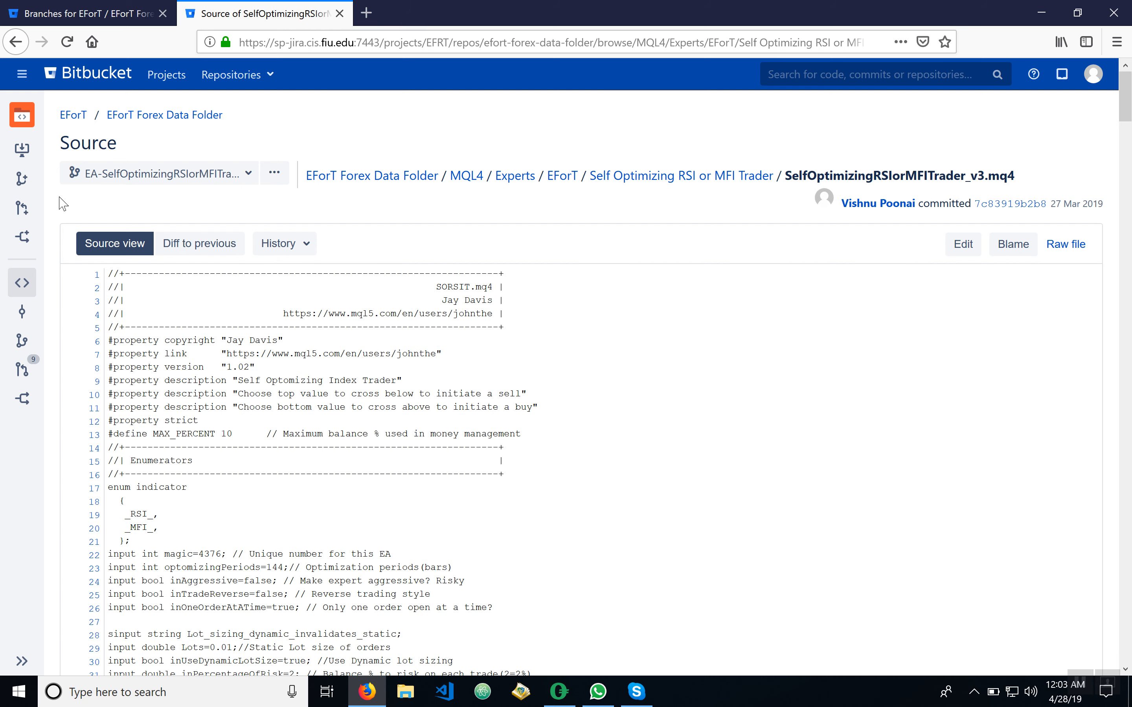
mouse_move(204, 173)
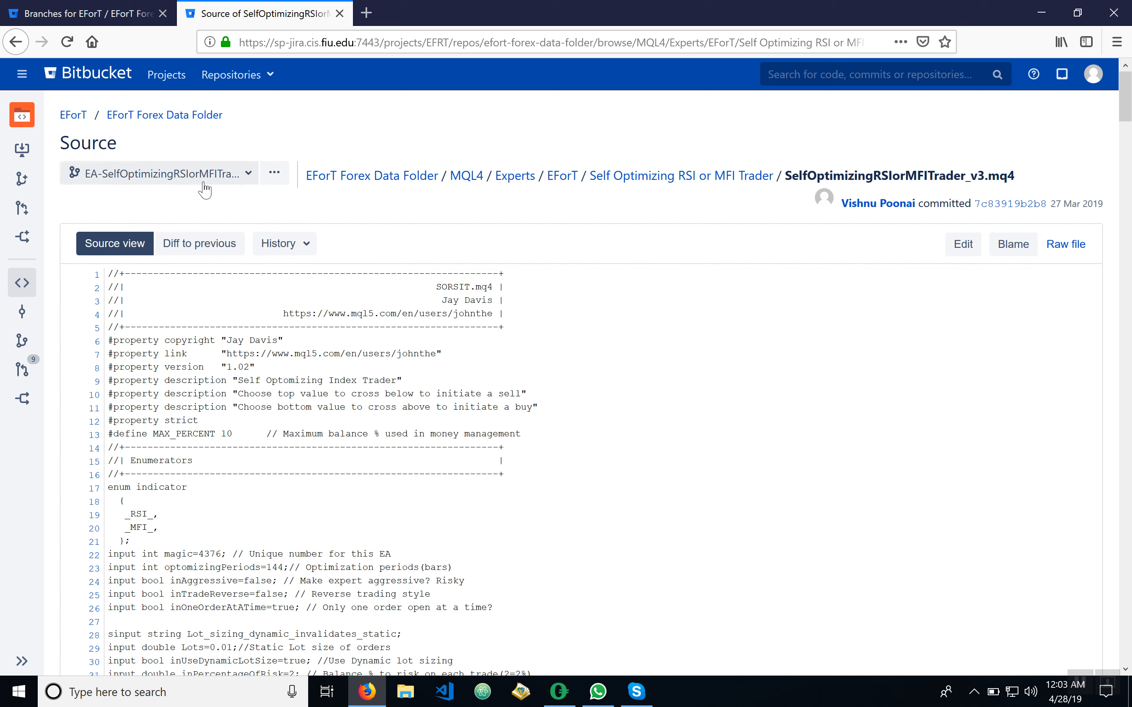
mouse_move(22, 150)
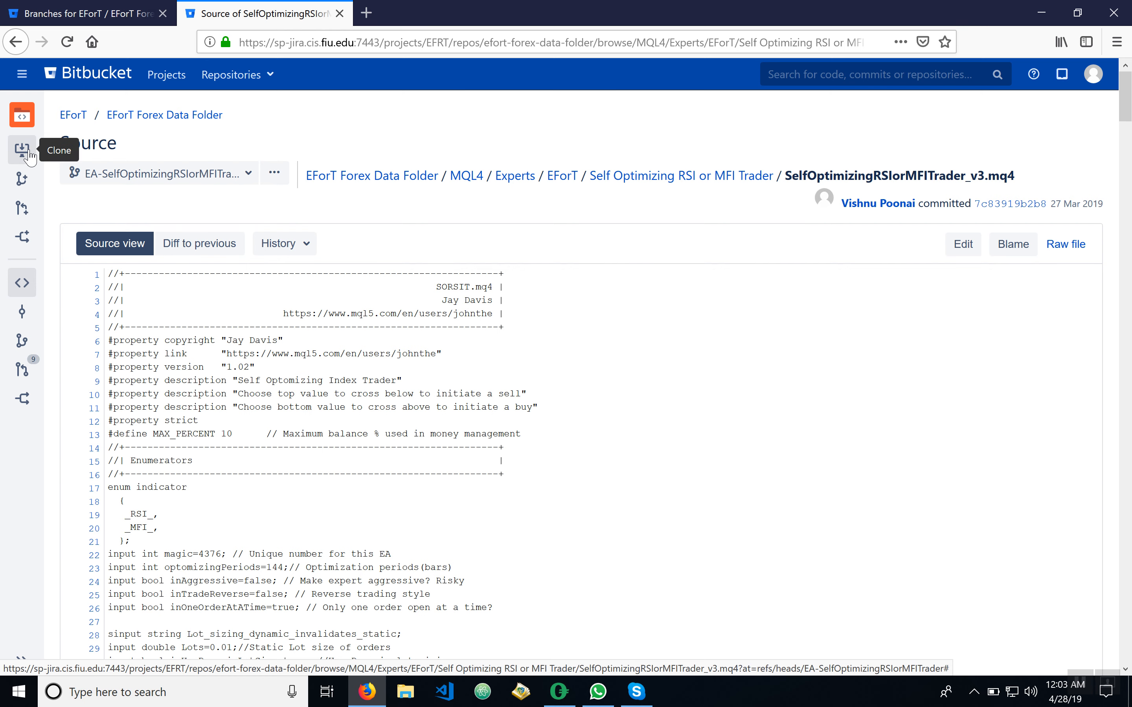
Hand the repository's clone link to Sourcetree through Clone in Sourcetree and the launch dialog
left_click(21, 150)
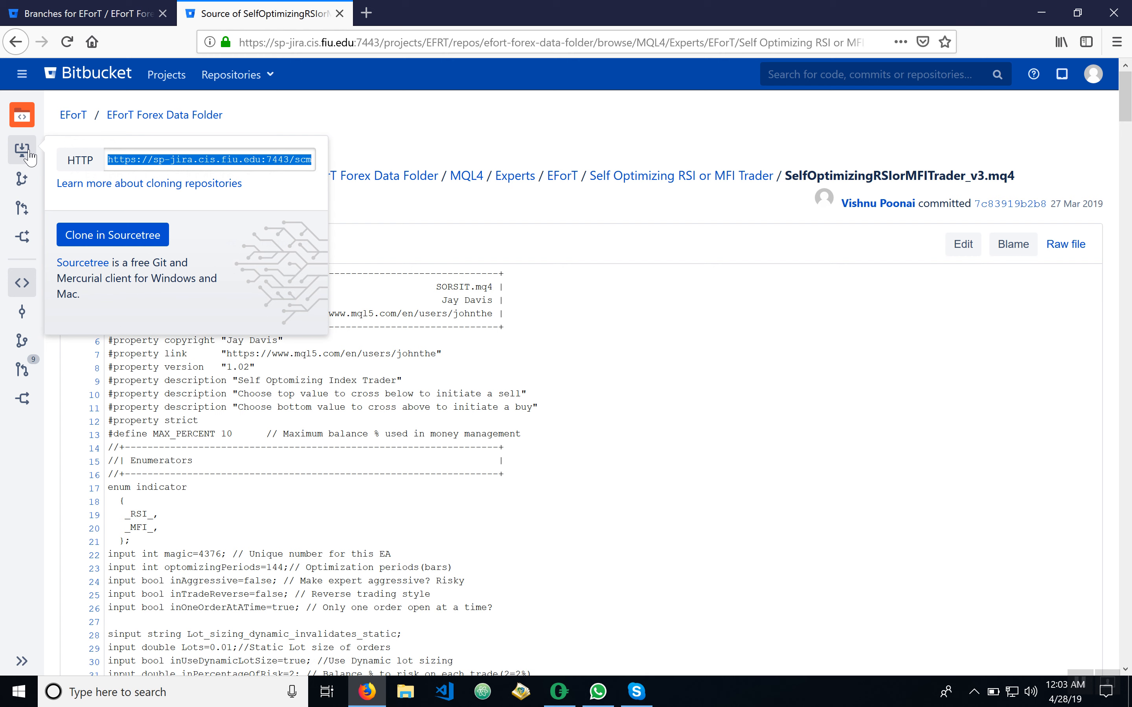
mouse_move(112, 234)
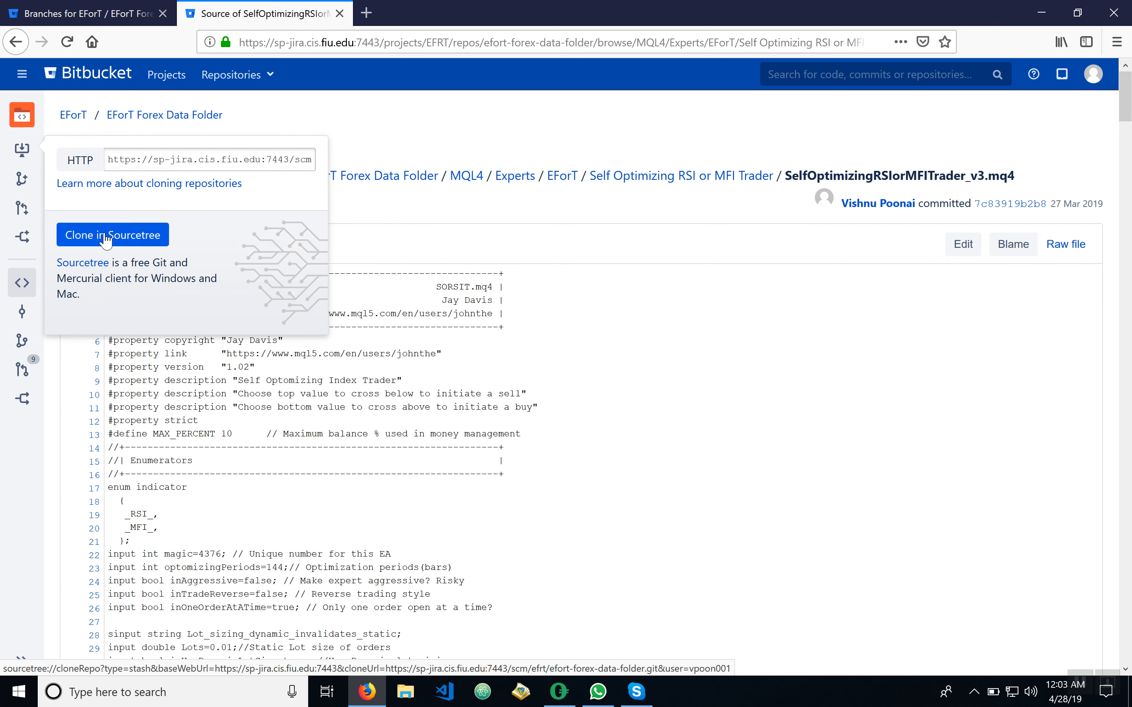
left_click(112, 234)
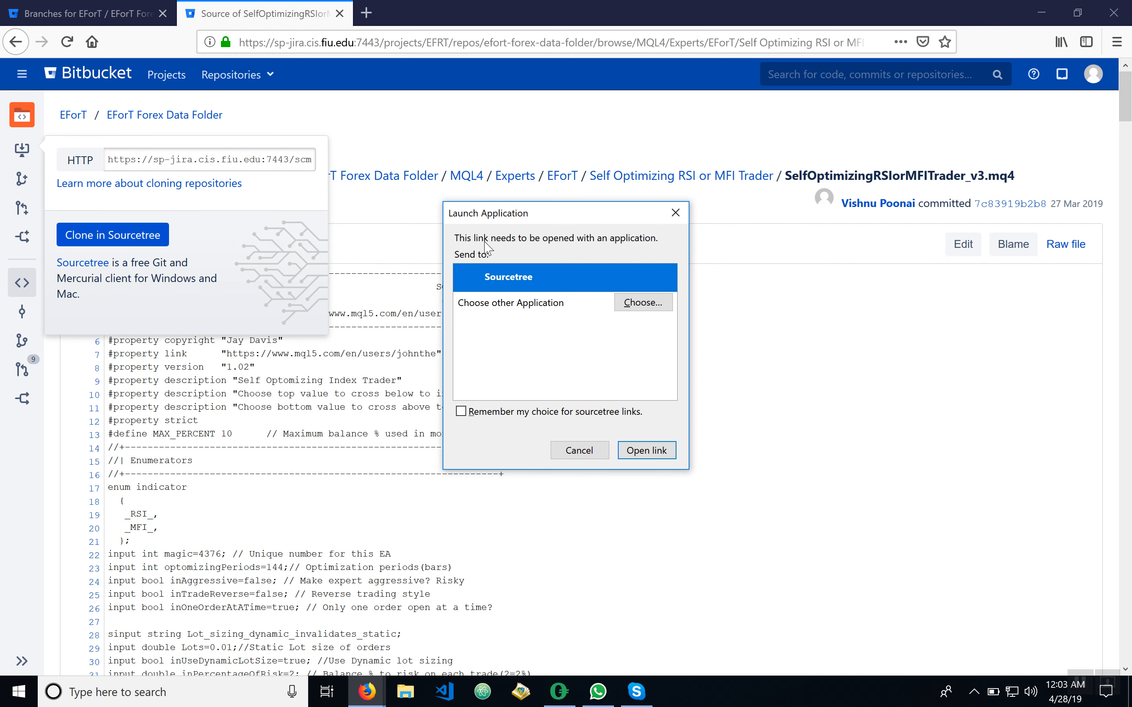
mouse_move(512, 265)
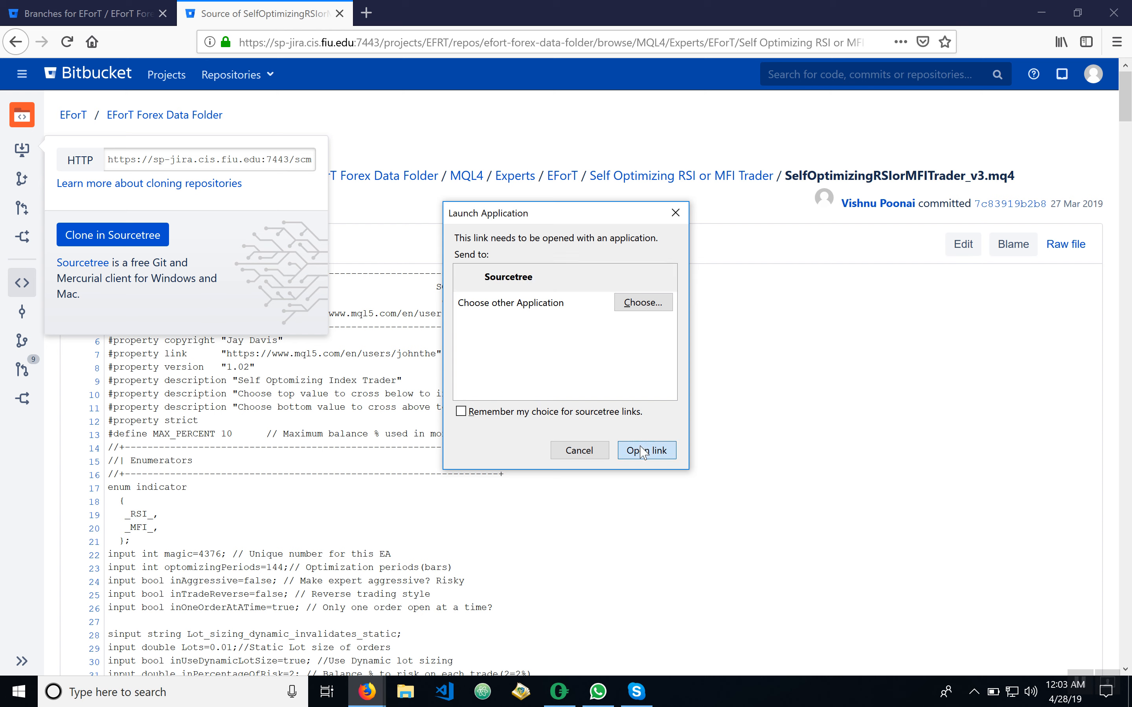
left_click(646, 449)
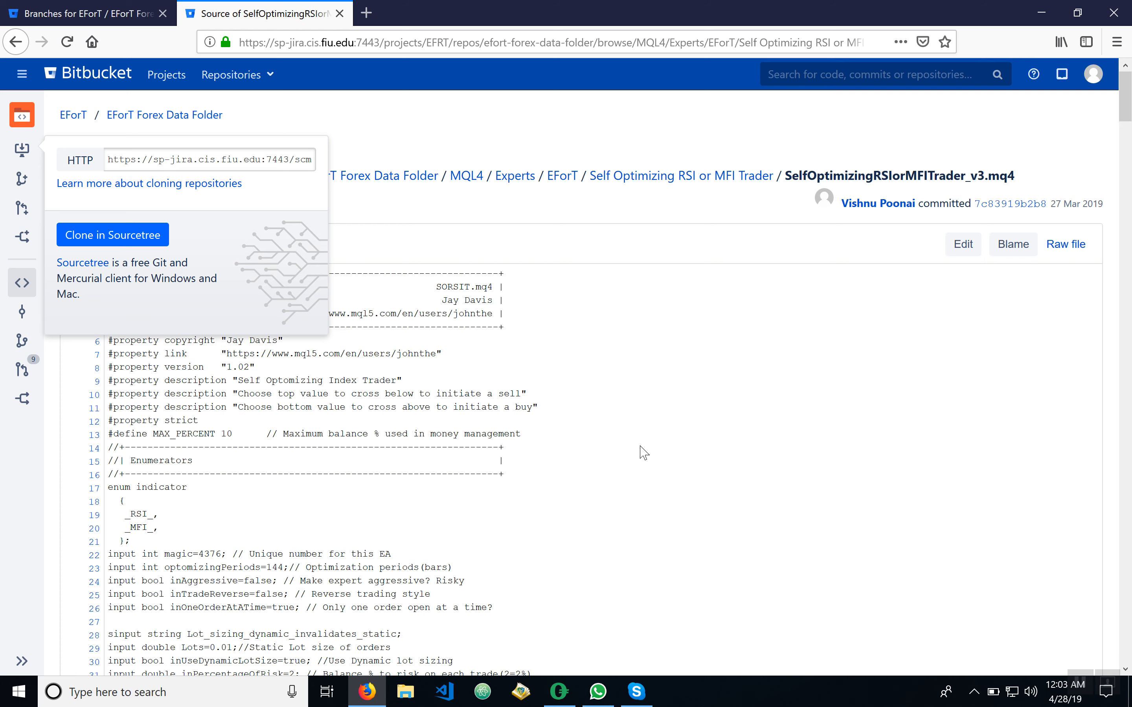
left_click(112, 234)
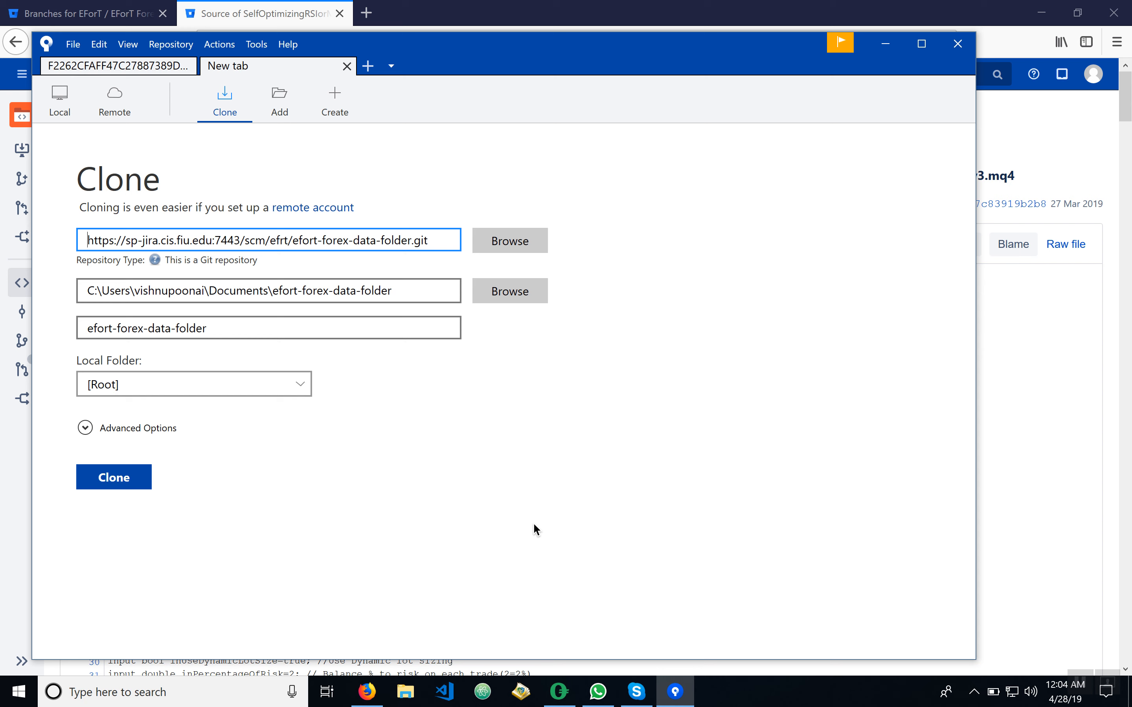
mouse_move(571, 307)
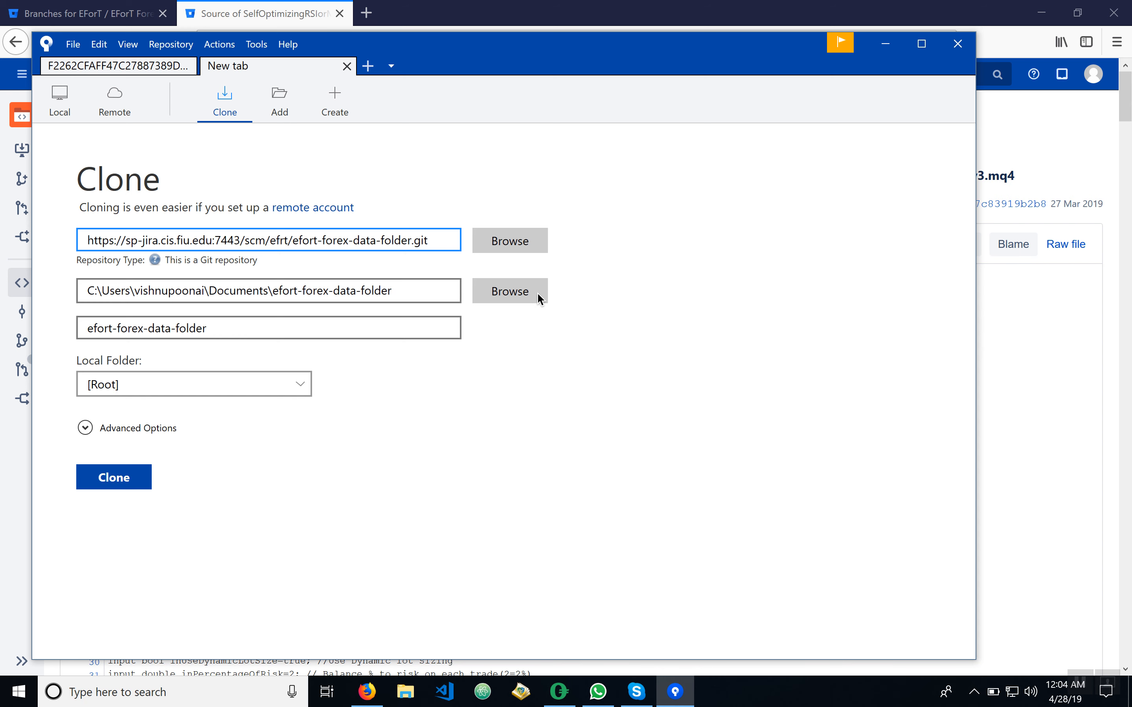
Create a new demoRepo folder on the Desktop and set it as the clone destination
left_click(509, 291)
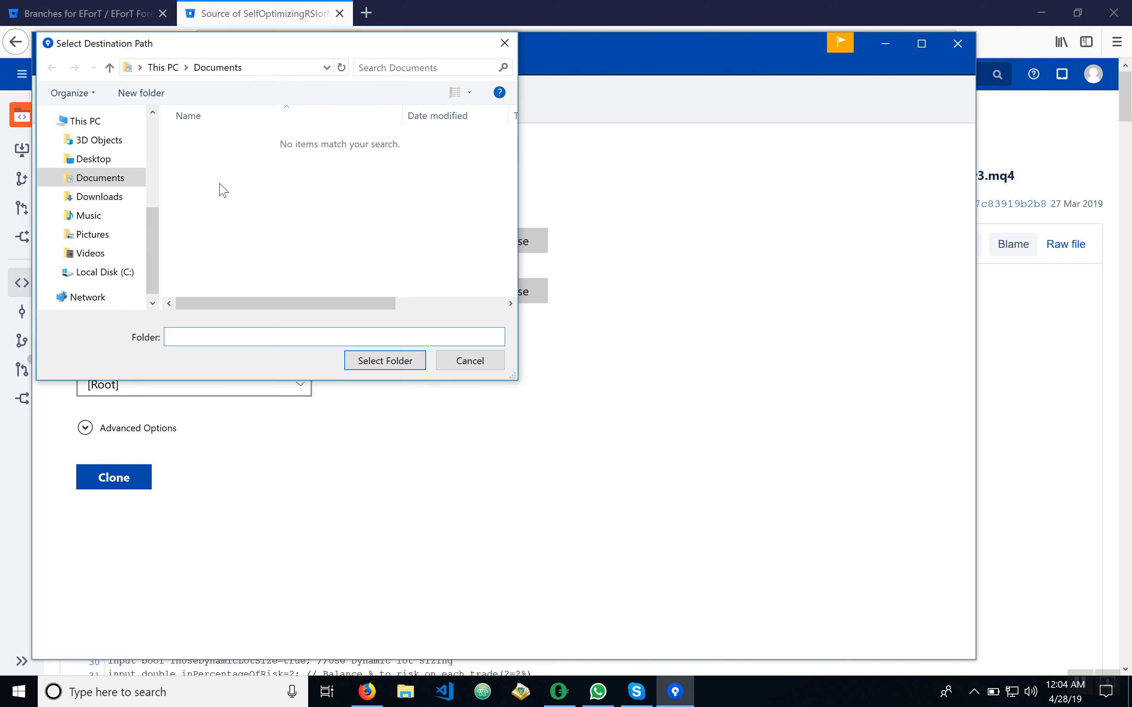
left_click(93, 158)
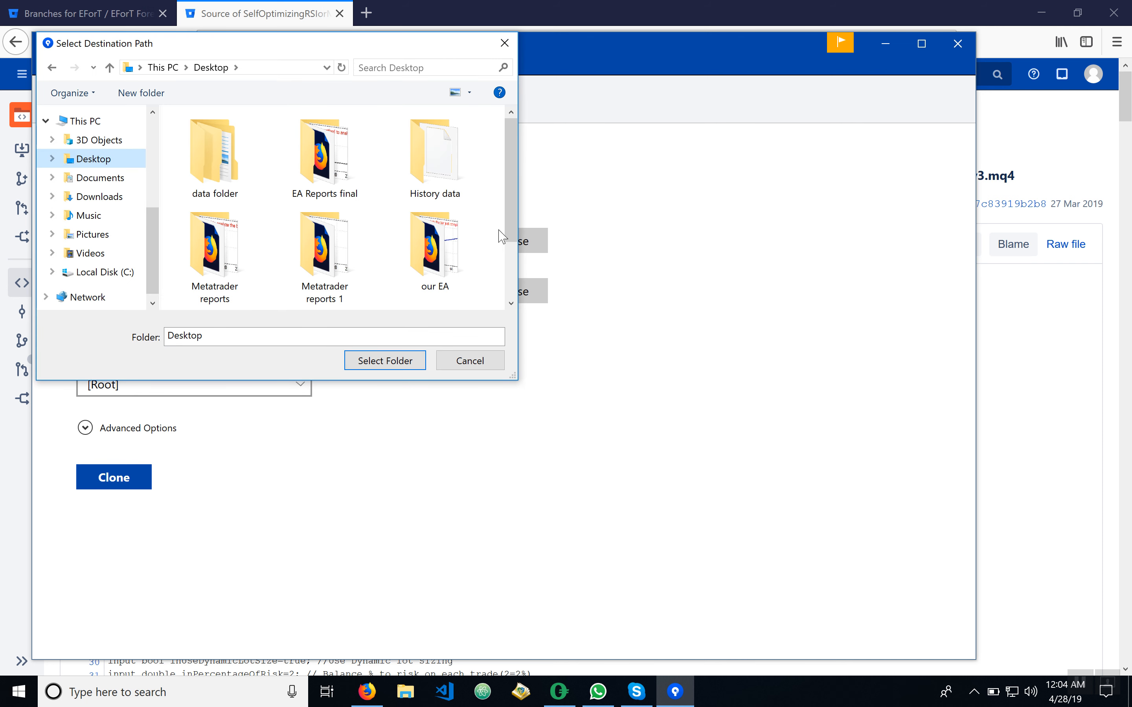
right_click(394, 281)
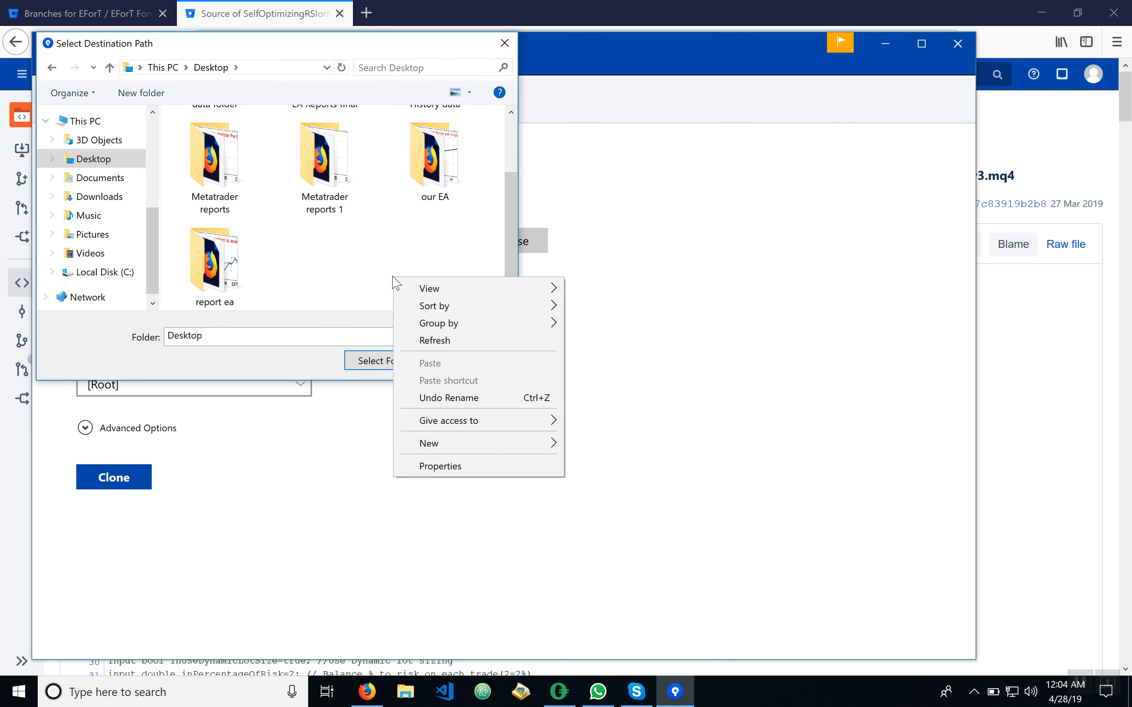
left_click(428, 443)
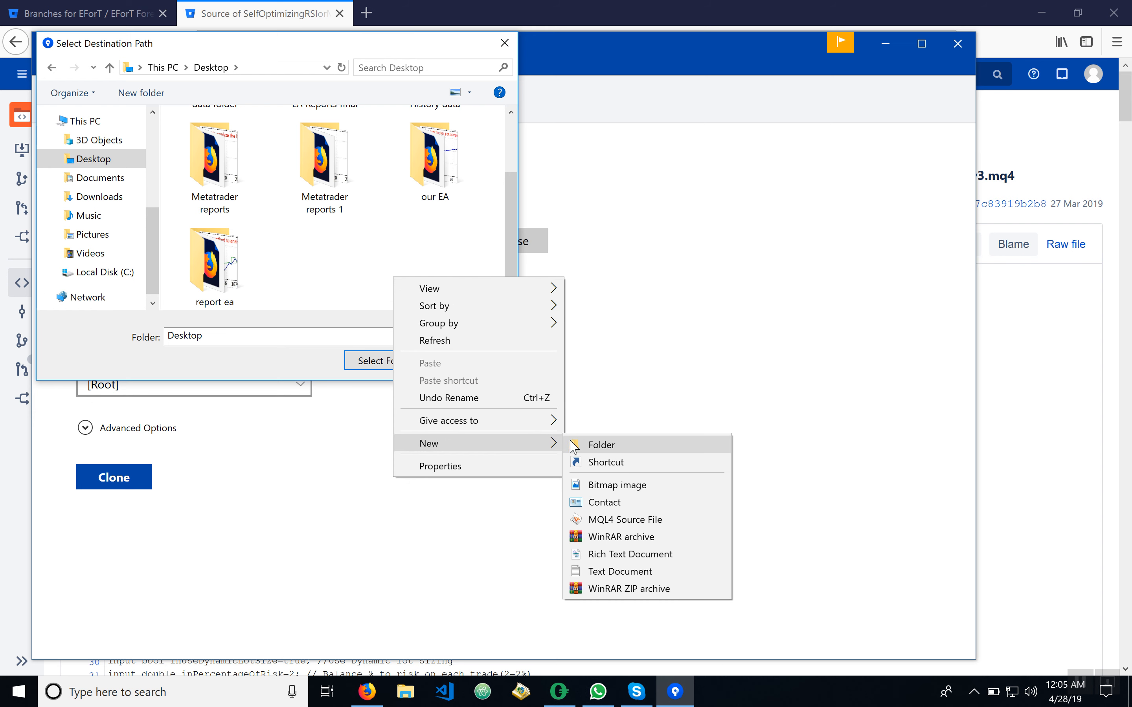
left_click(598, 444)
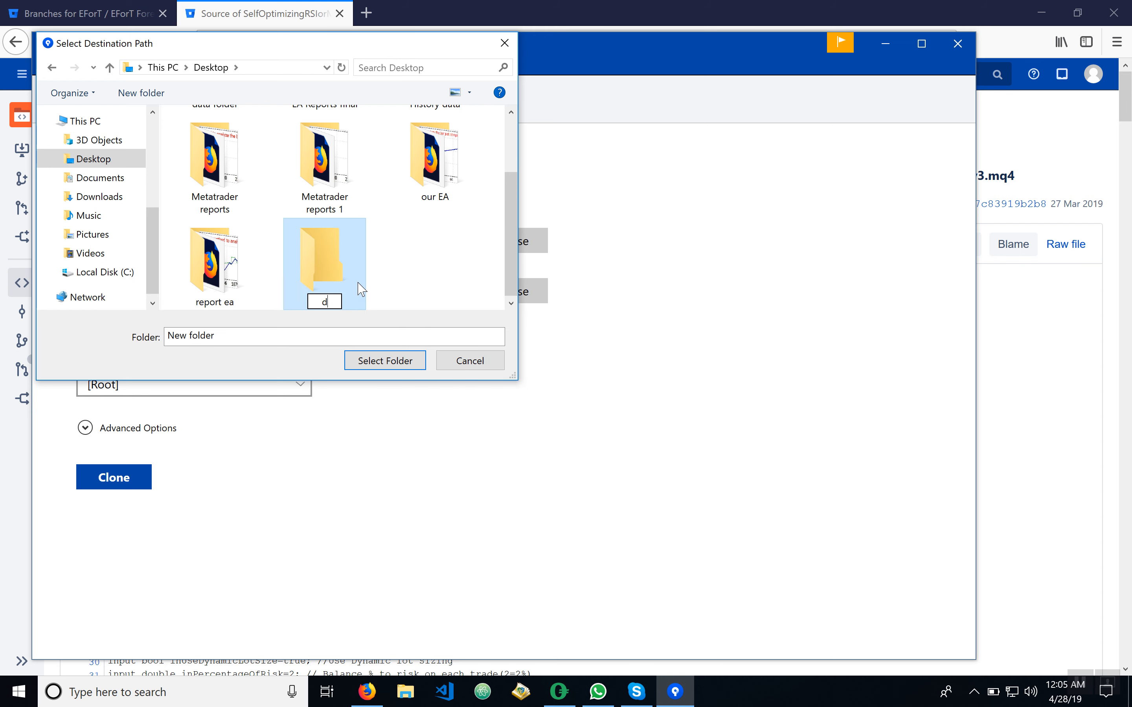
type("emoRepo")
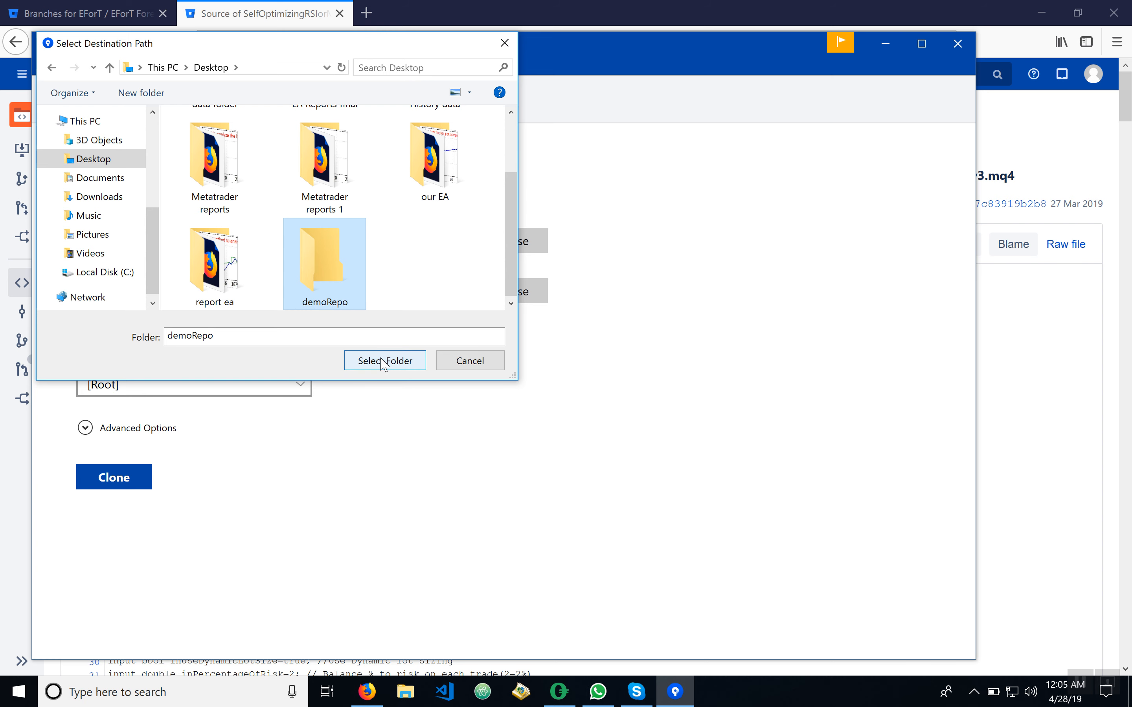
mouse_move(380, 400)
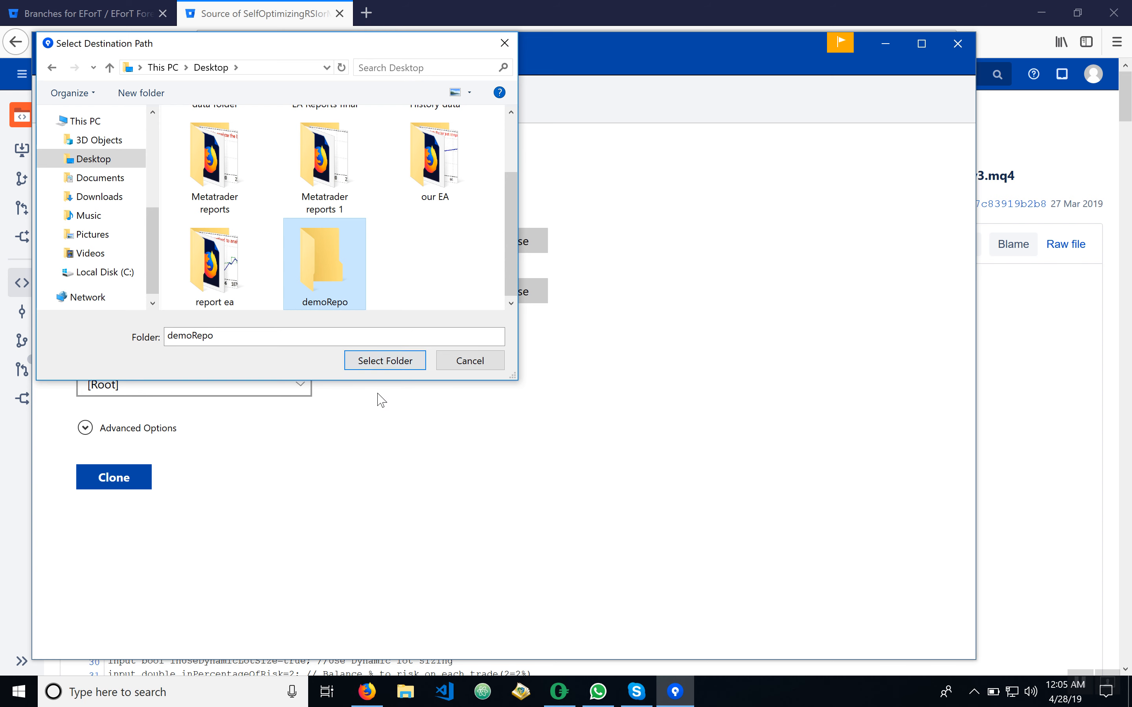
left_click(384, 360)
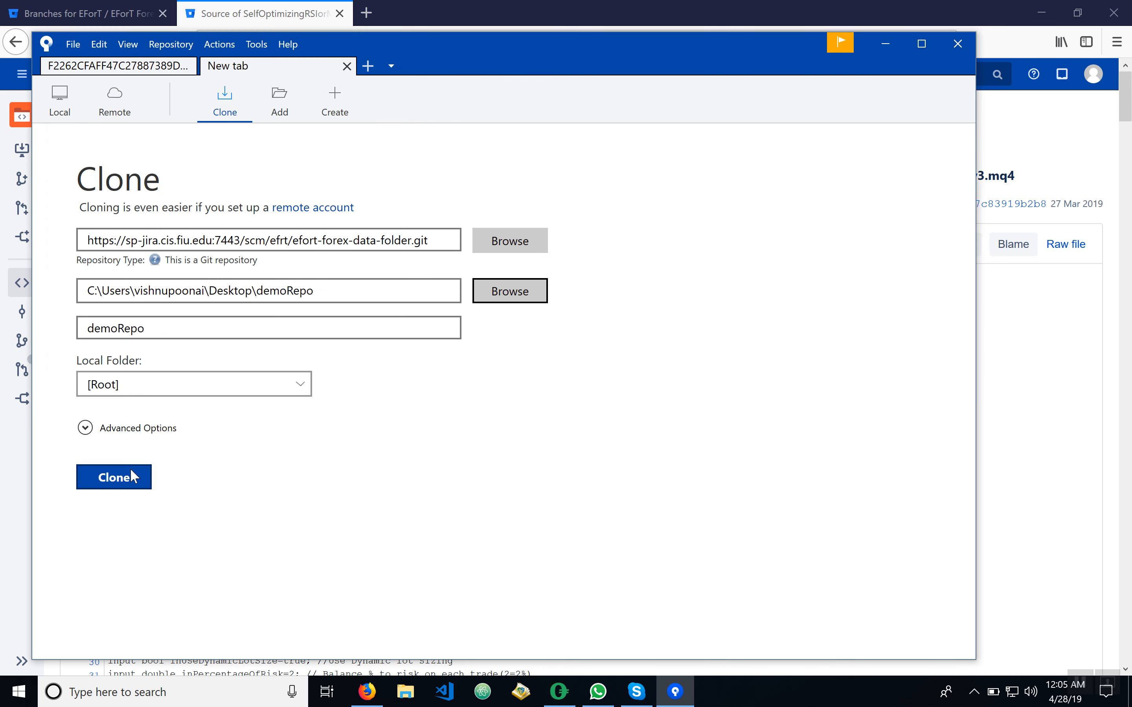
Clone the efort-forex-data-folder repository into Desktop\demoRepo
left_click(113, 477)
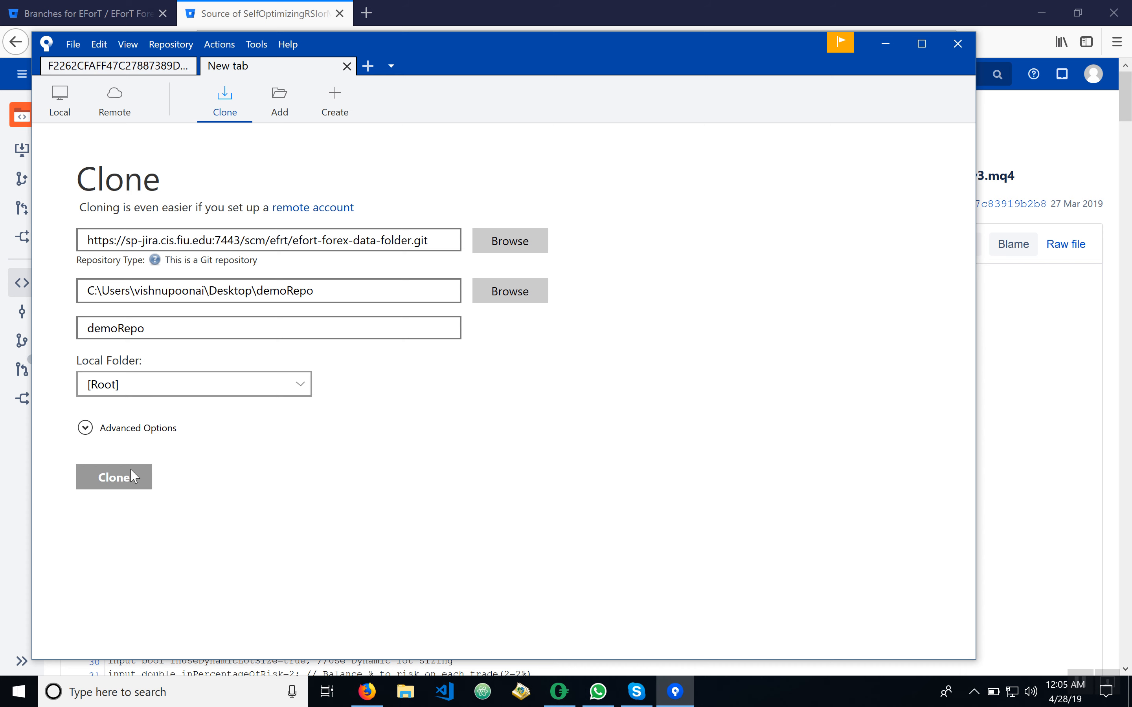
left_click(113, 477)
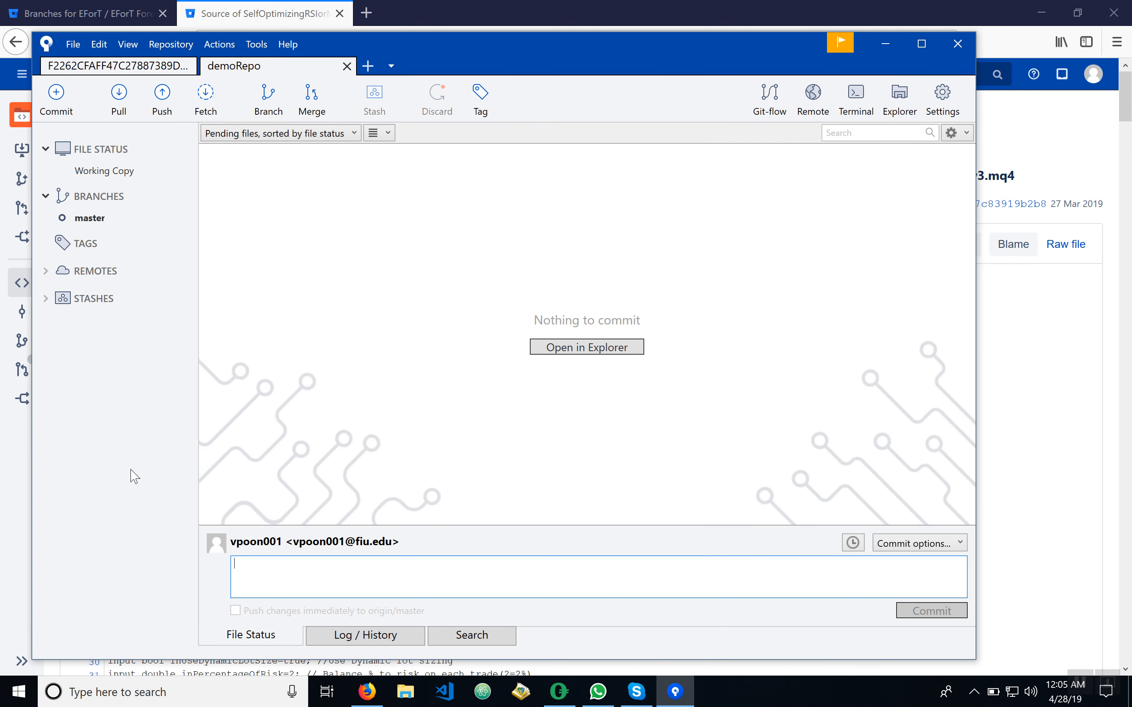
Show demoRepo's commit history and locate the origin/EA-SelfOptimizingRSIorMFITrader commit
left_click(365, 635)
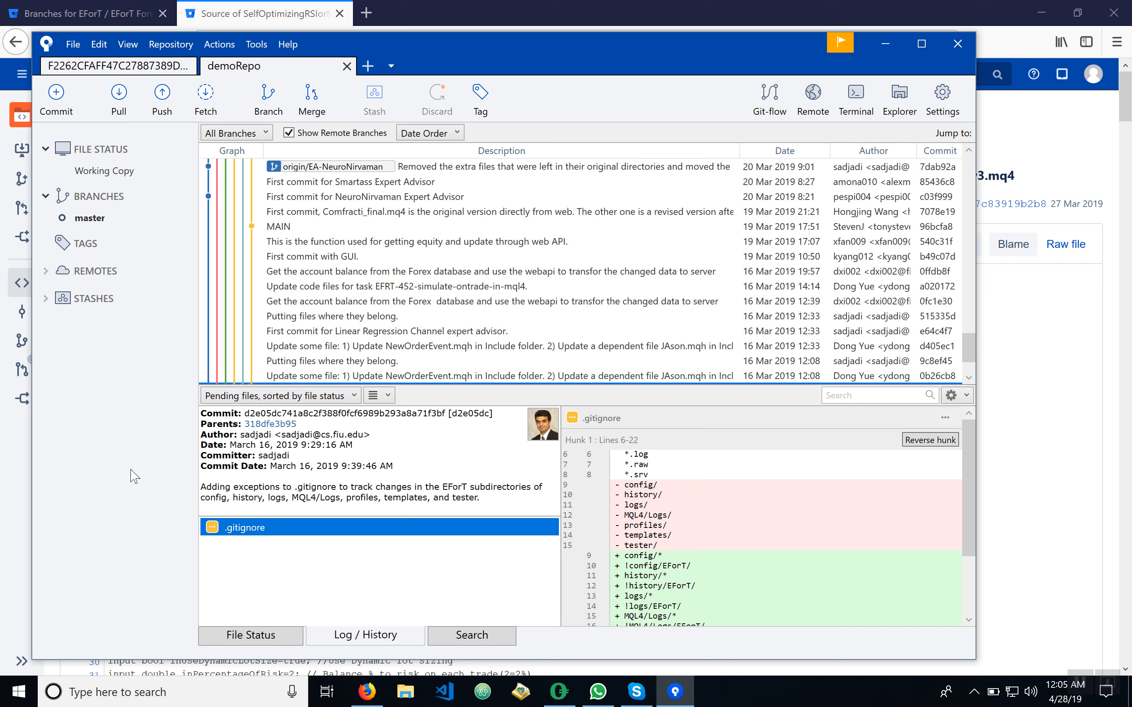
mouse_move(522, 392)
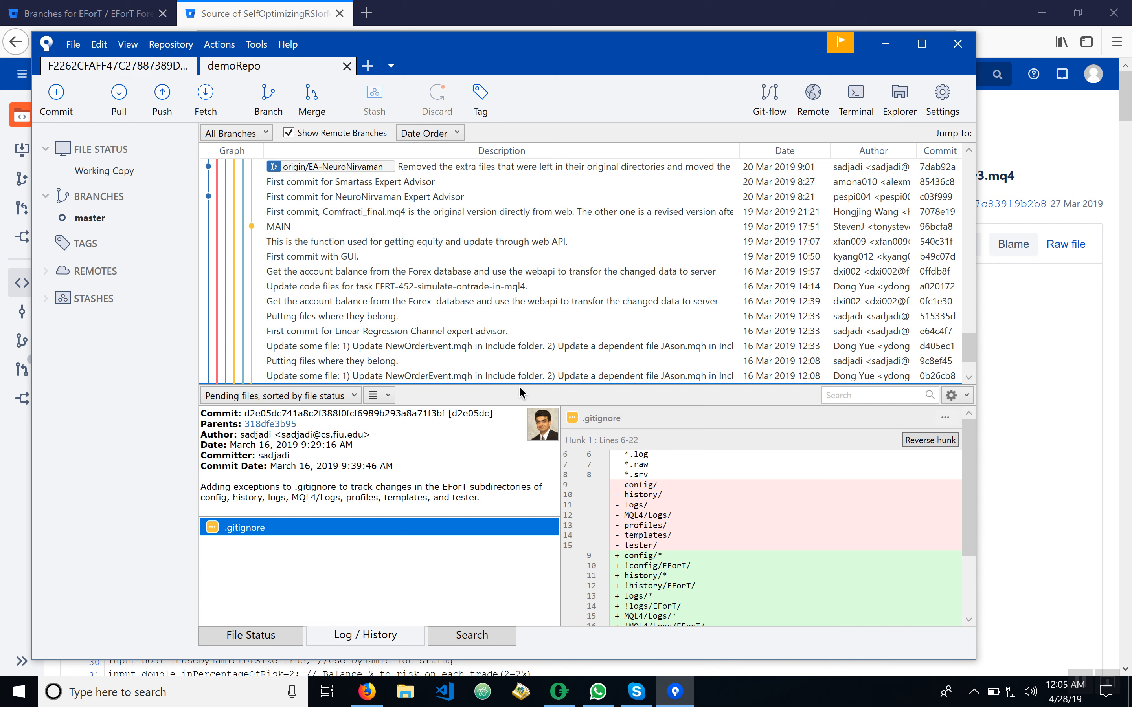
mouse_move(451, 262)
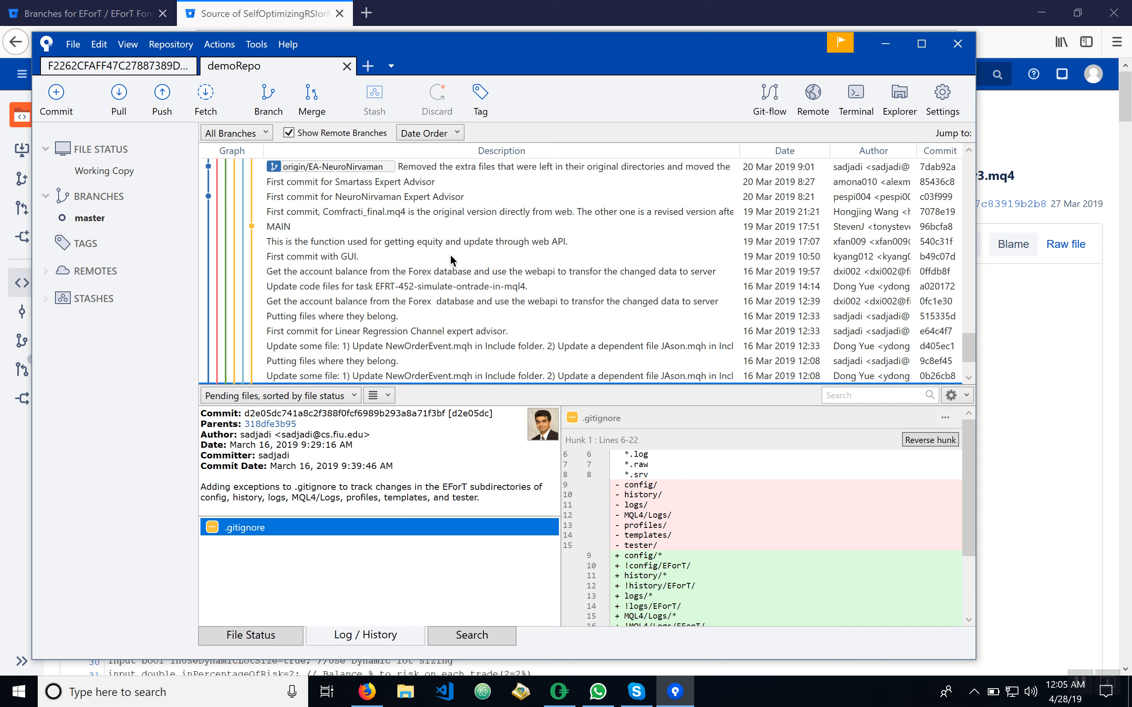
mouse_move(971, 353)
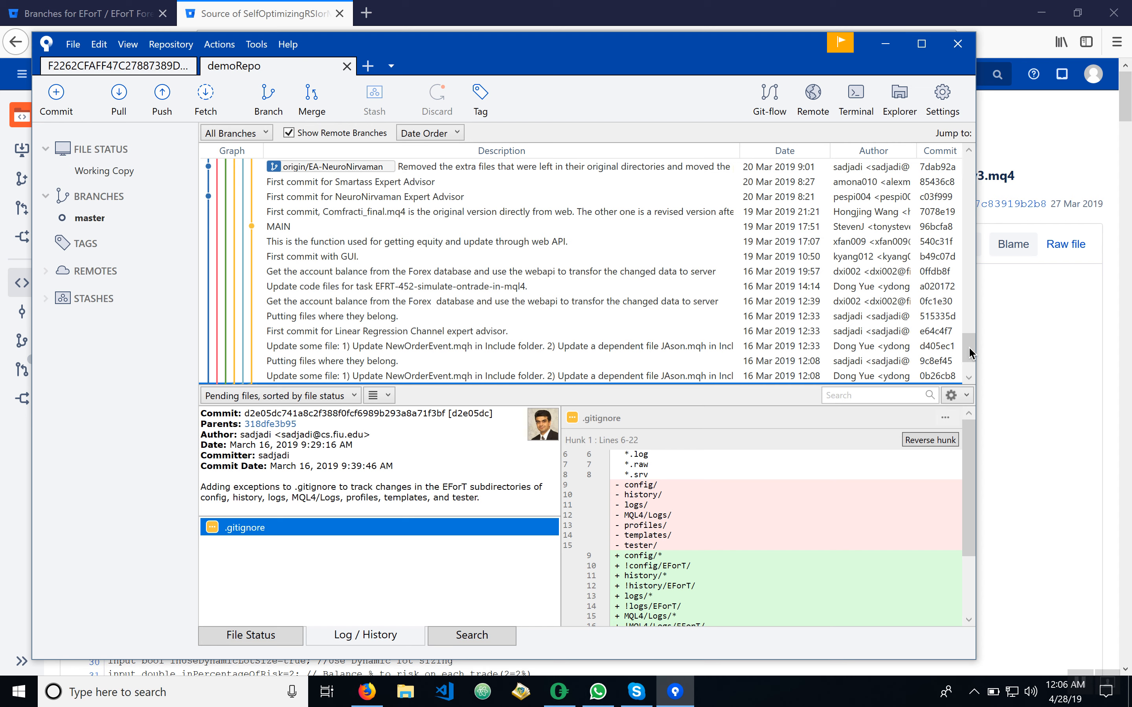
scroll("up", 3)
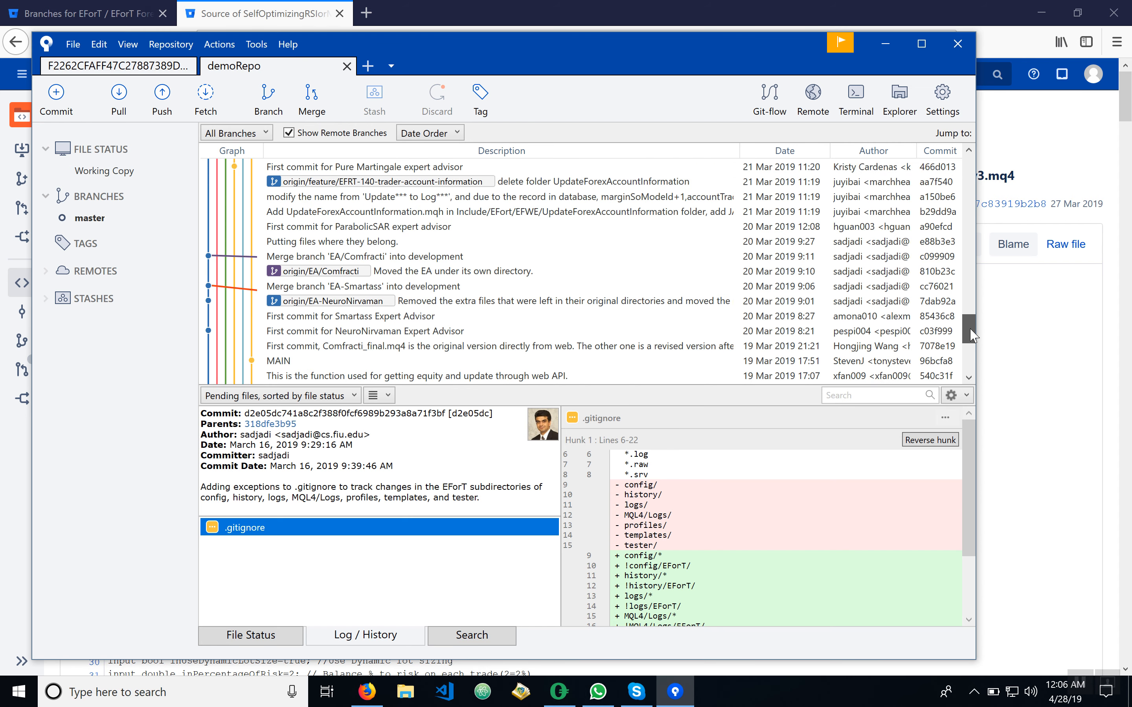
scroll("up", 3)
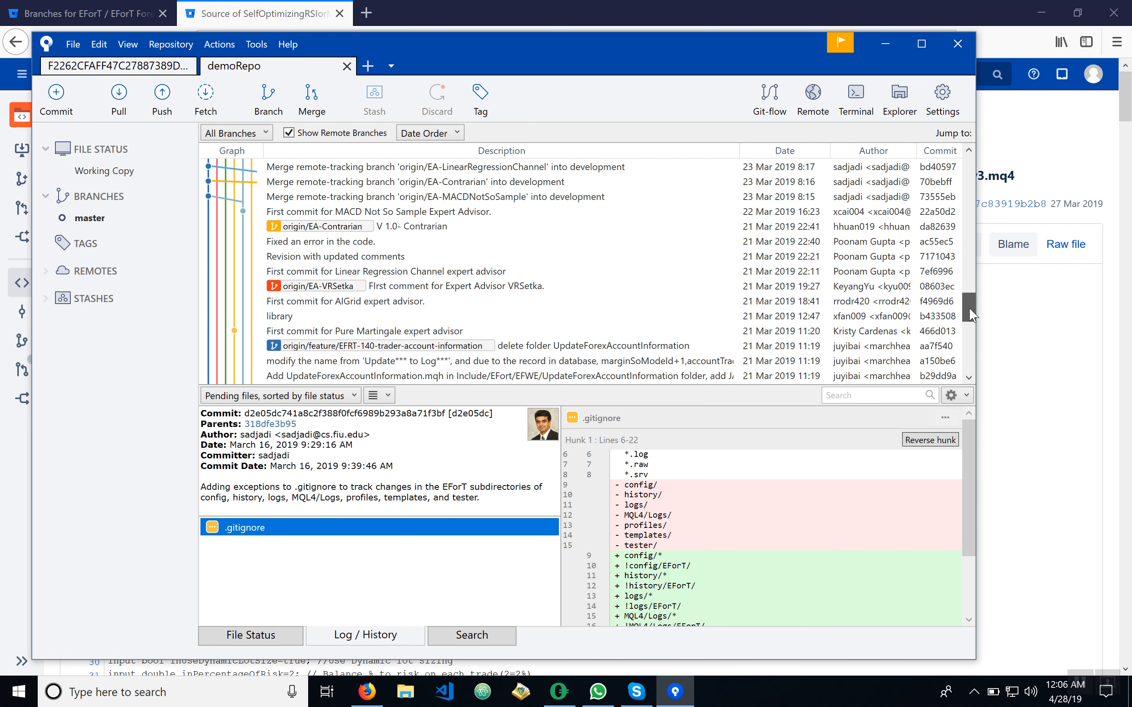
scroll("down", 3)
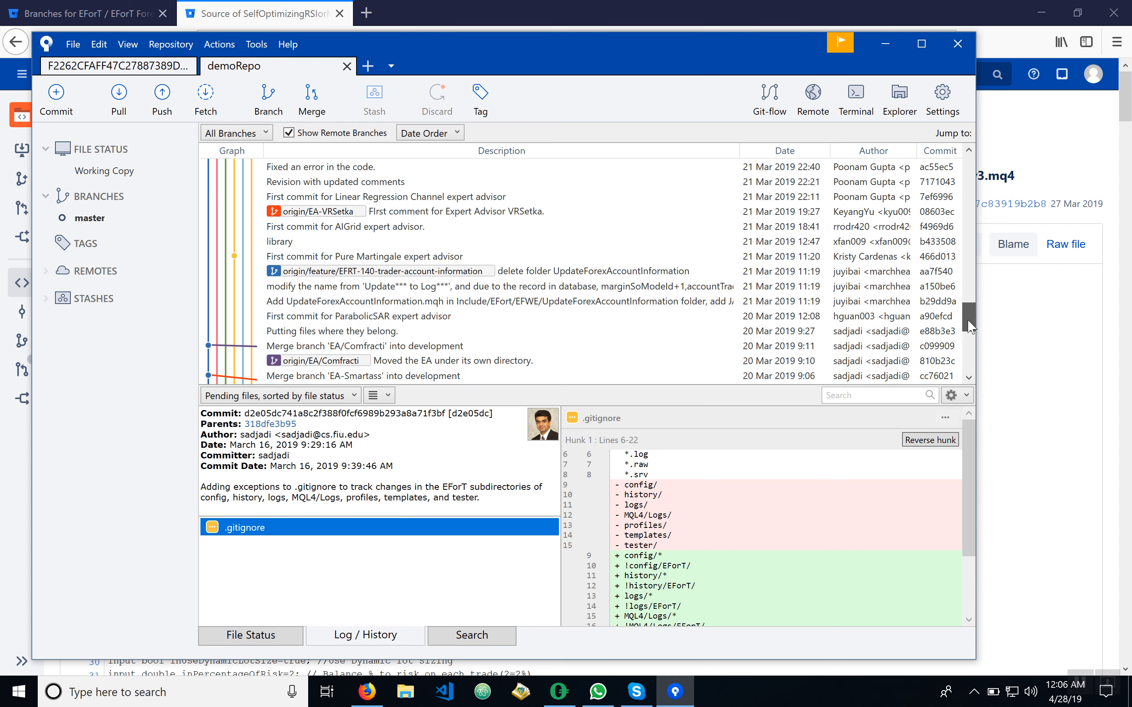
scroll("up", 3)
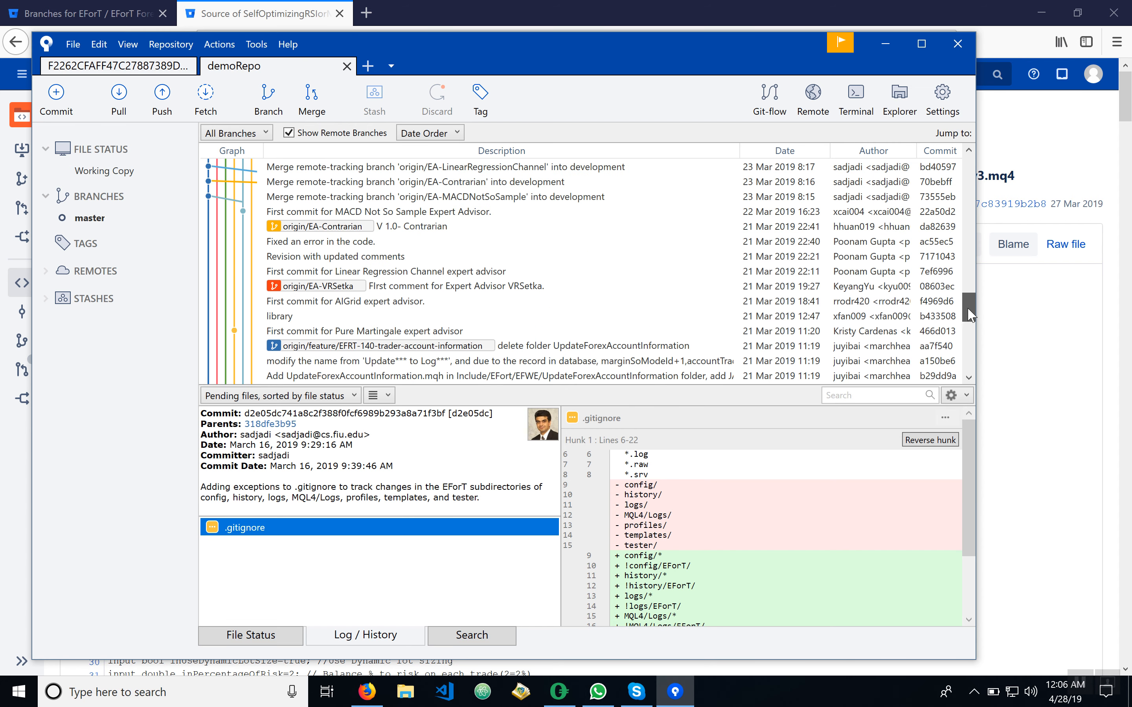
scroll("up", 3)
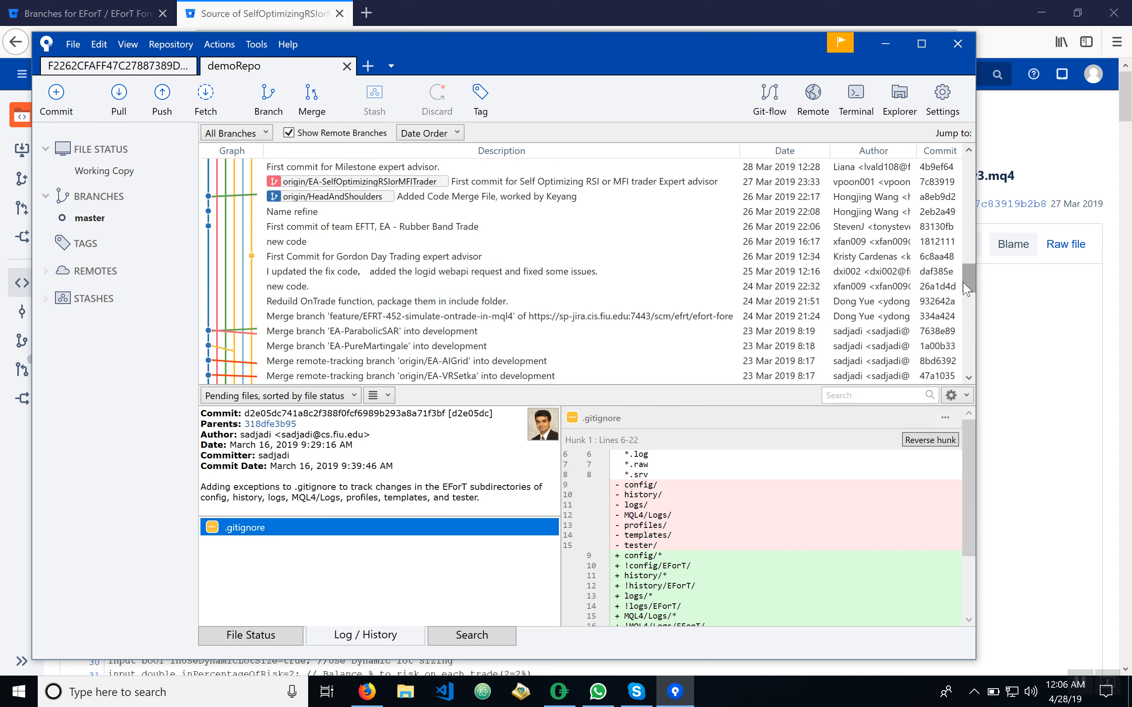
scroll("up", 3)
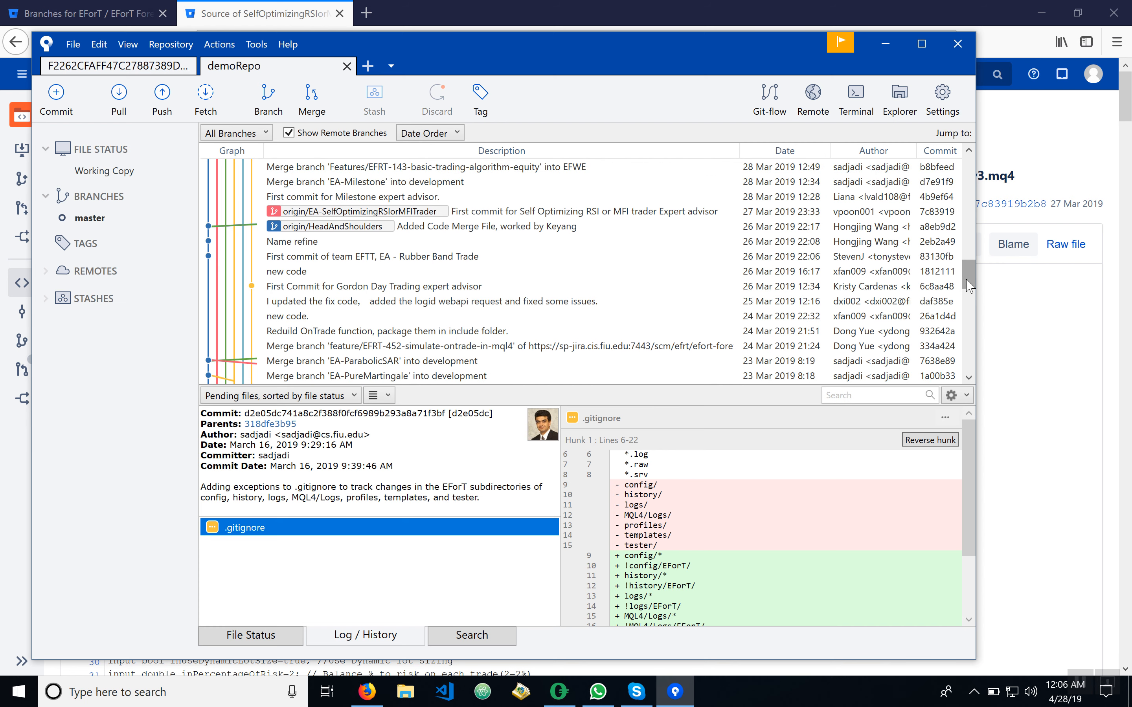
left_click(505, 210)
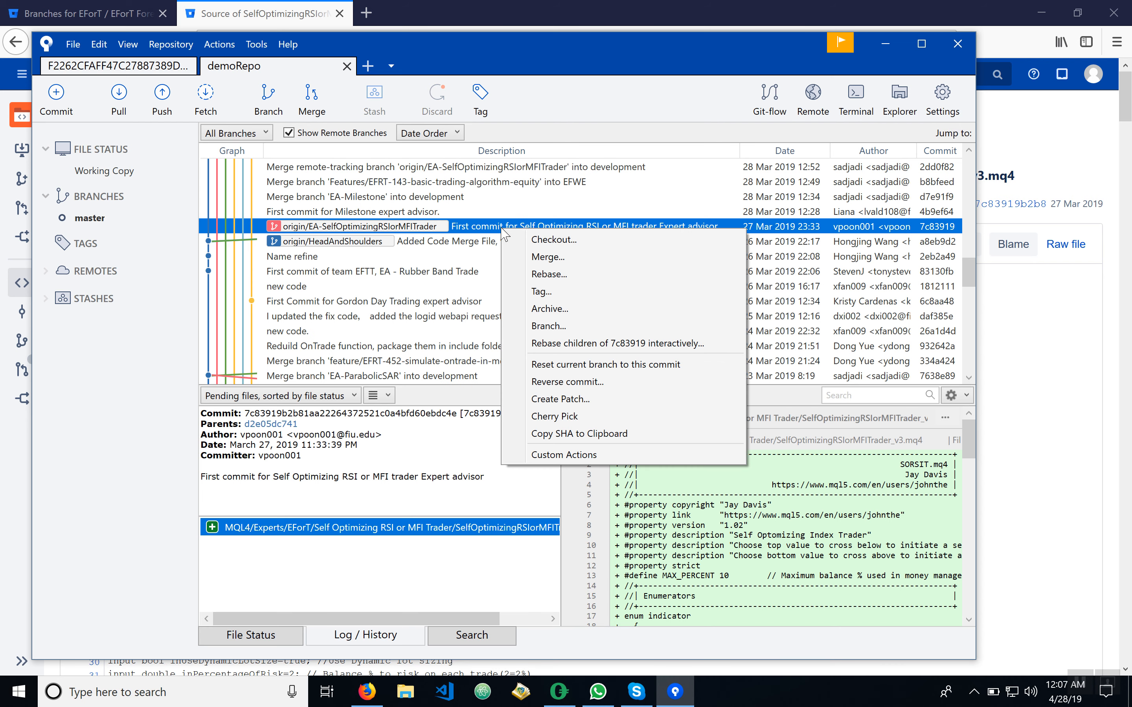
mouse_move(553, 239)
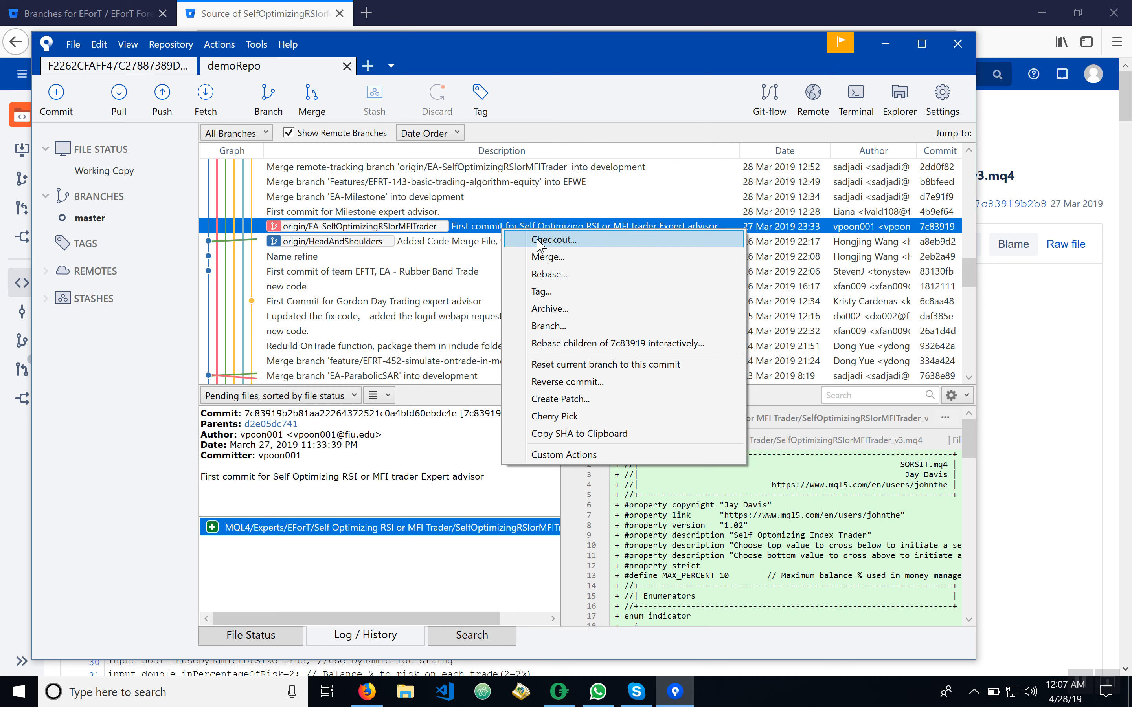
Check out a local EA-SelfOptimizingRSIorMFITrader branch tracking its remote counterpart
left_click(552, 239)
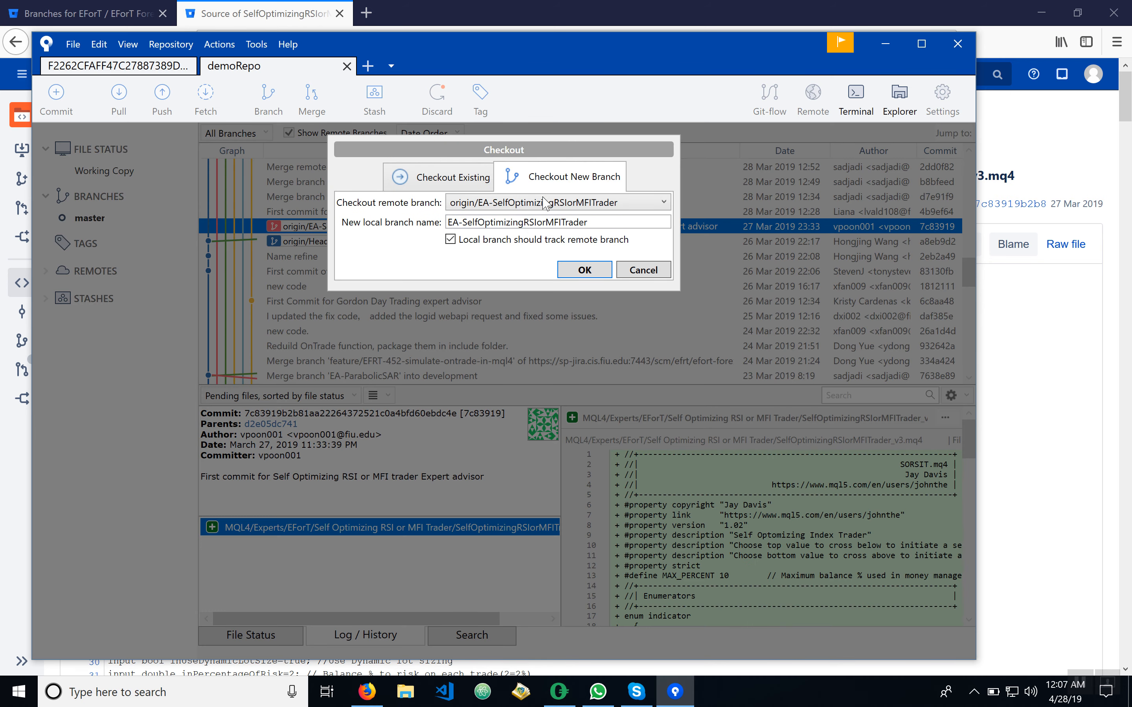
left_click(583, 270)
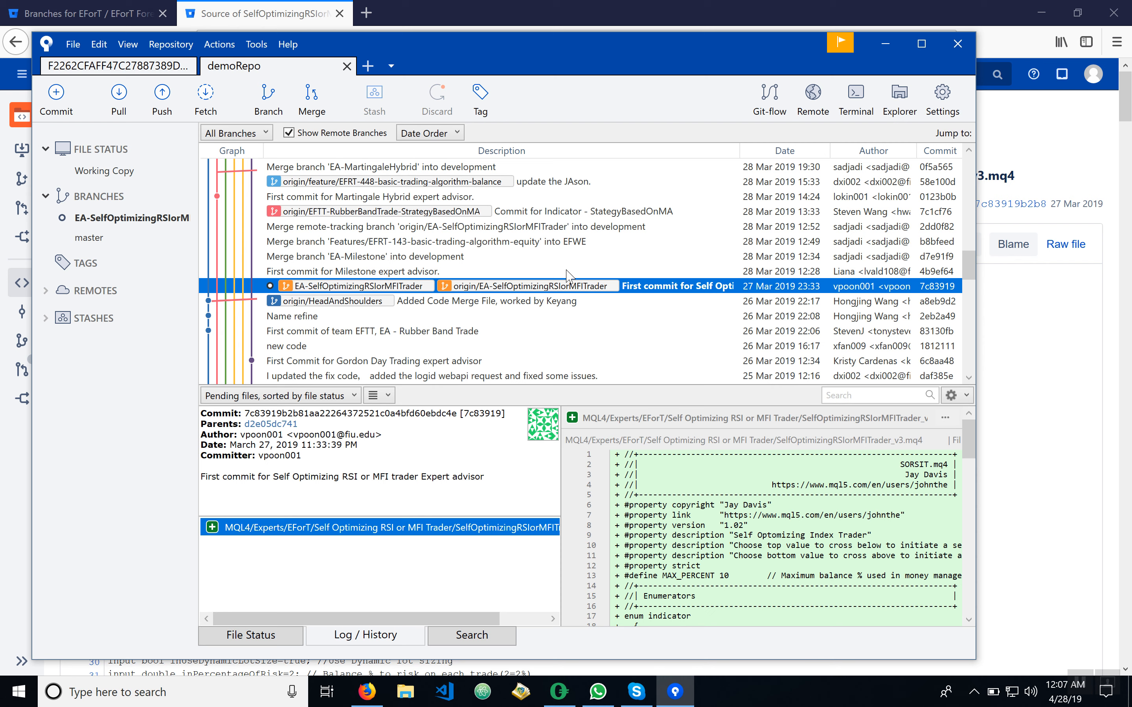
mouse_move(785, 5)
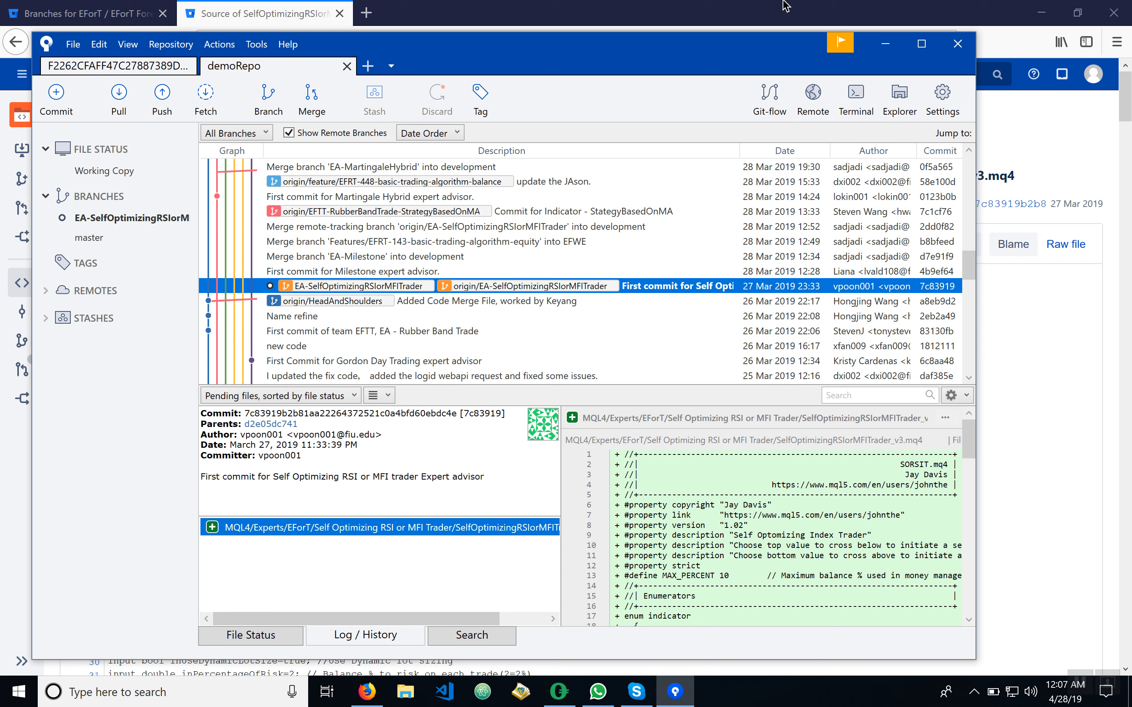
mouse_move(679, 216)
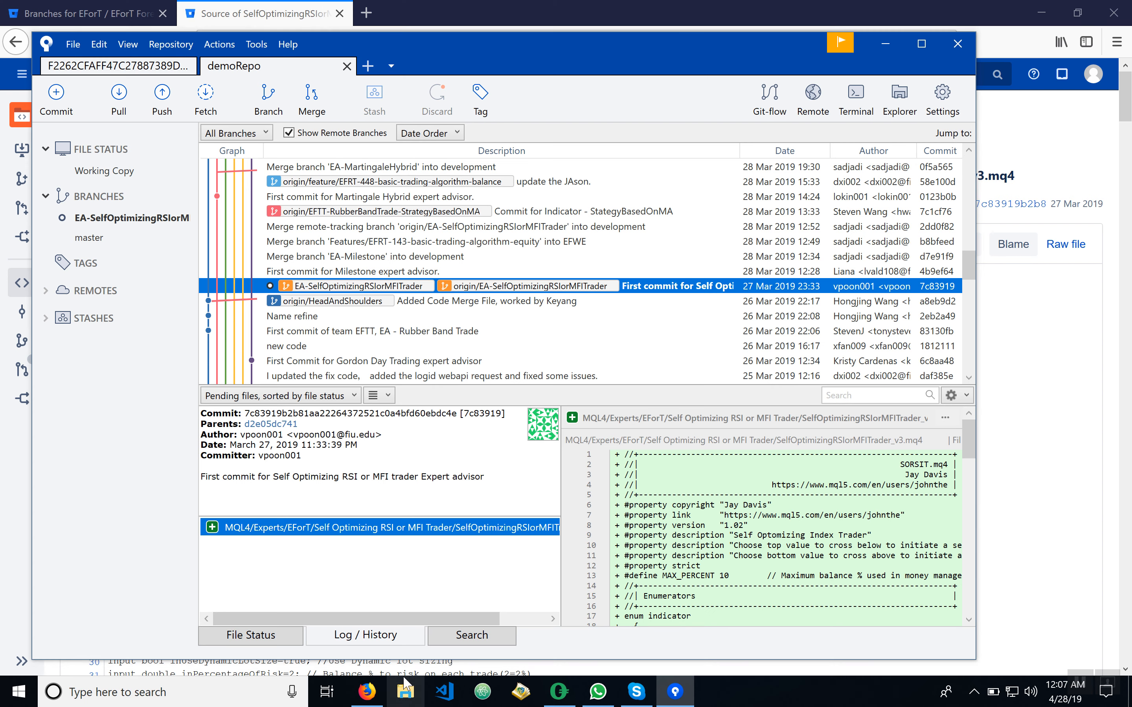
Browse File Explorer to Desktop > demoRepo > MQL4
left_click(406, 692)
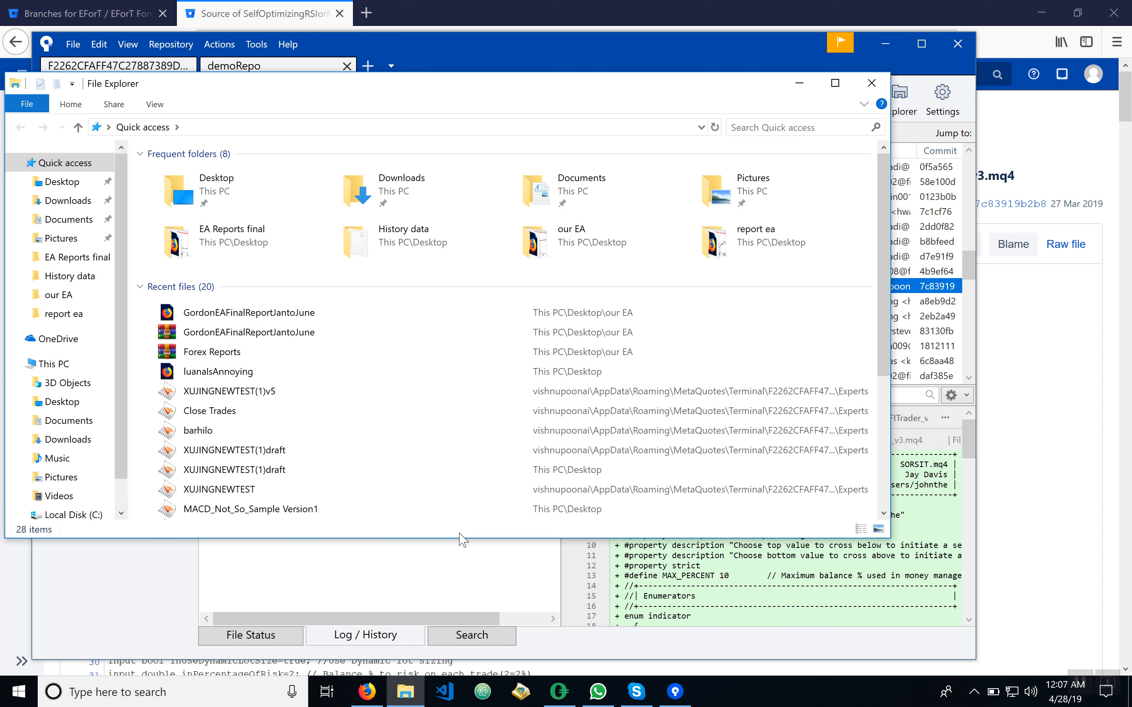
mouse_move(289, 261)
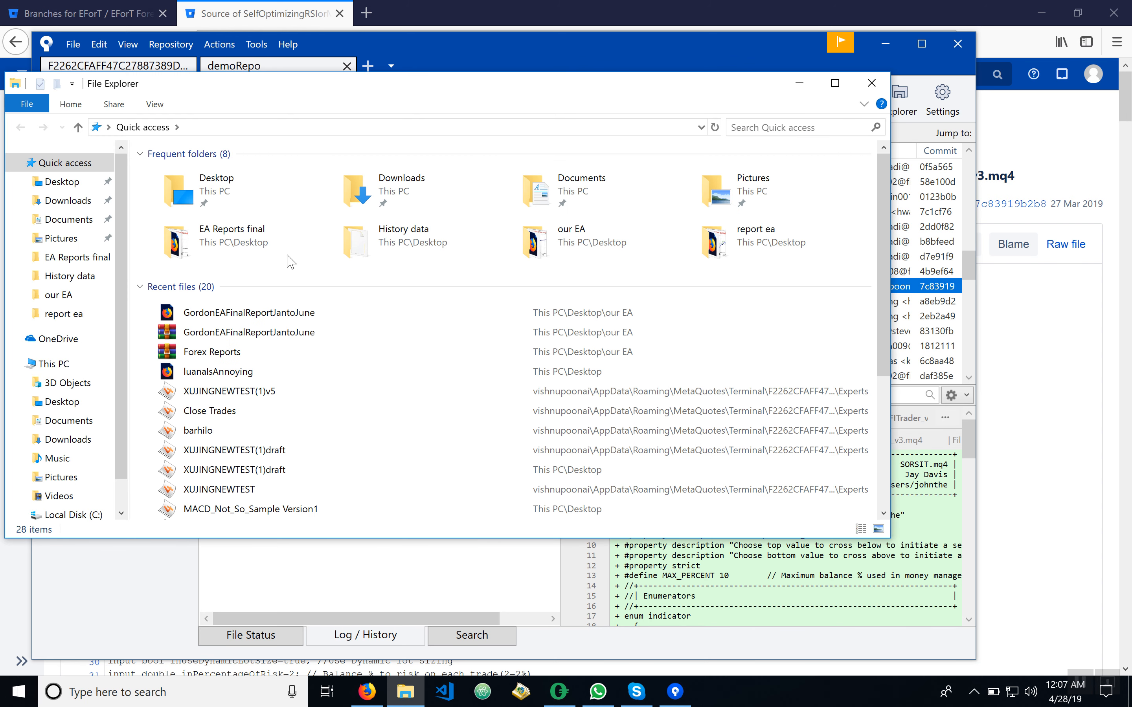
left_click(59, 402)
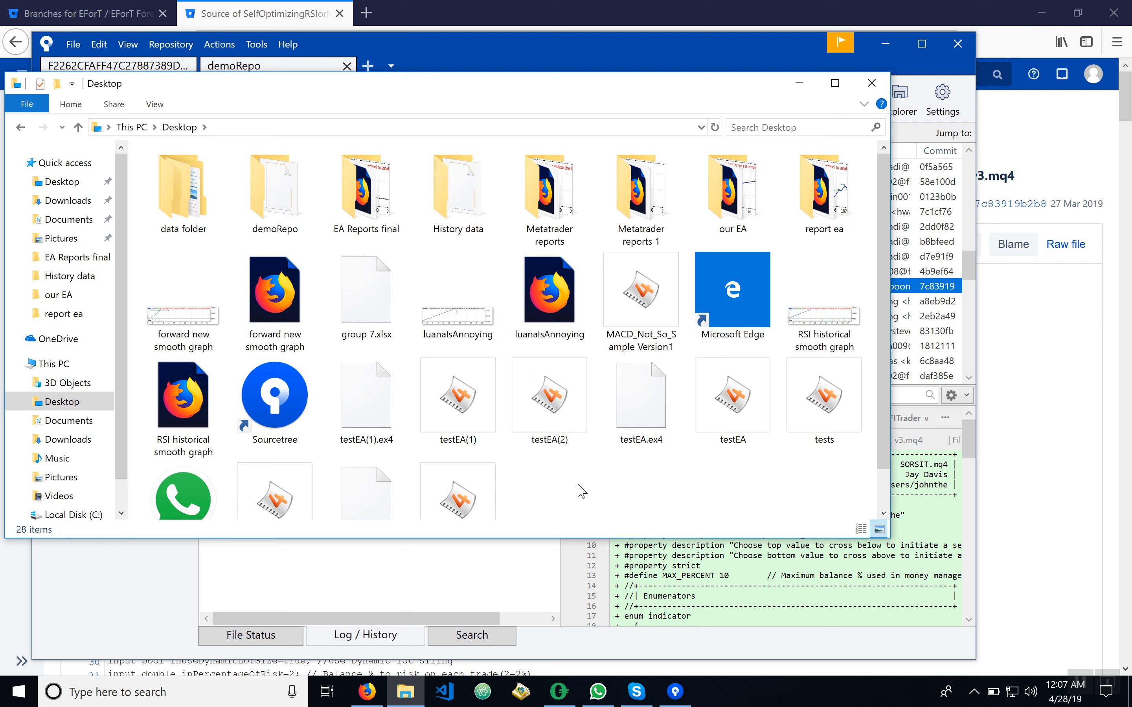
mouse_move(268, 157)
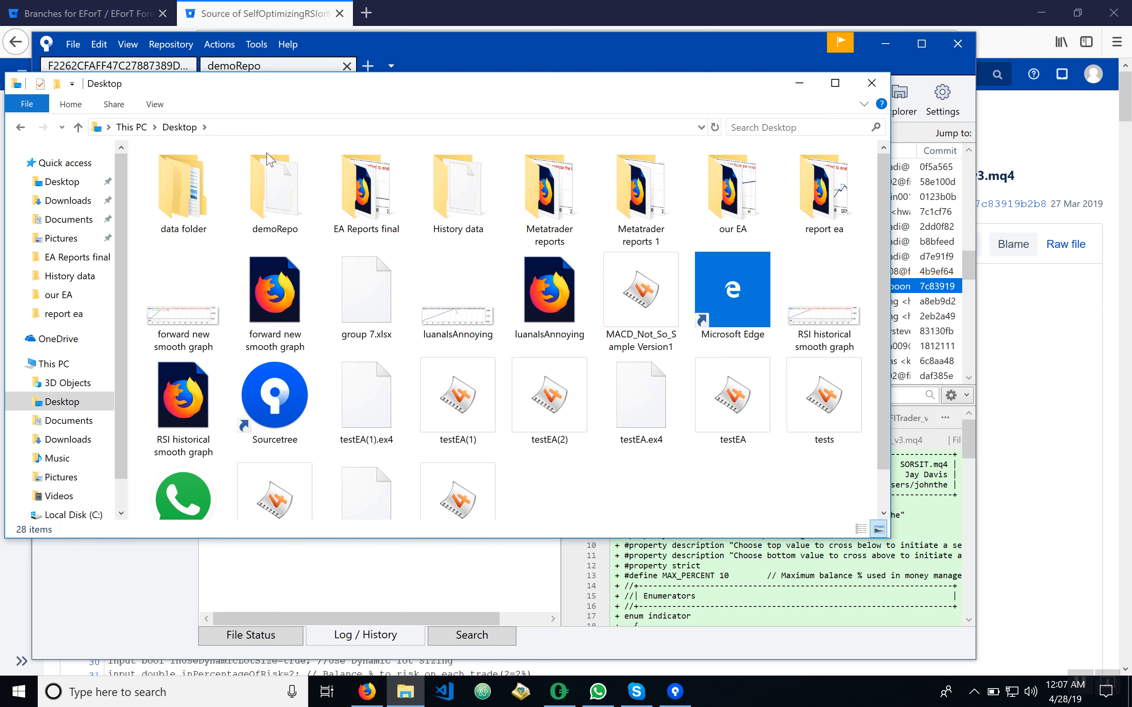
double_click(273, 186)
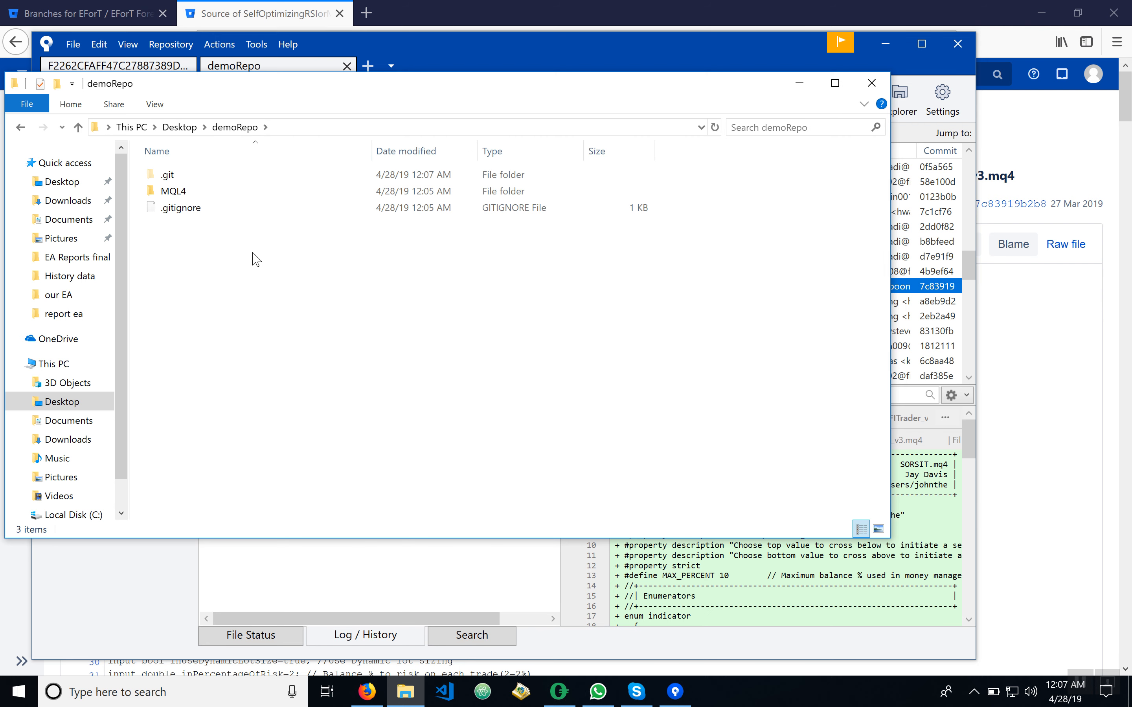
mouse_move(207, 186)
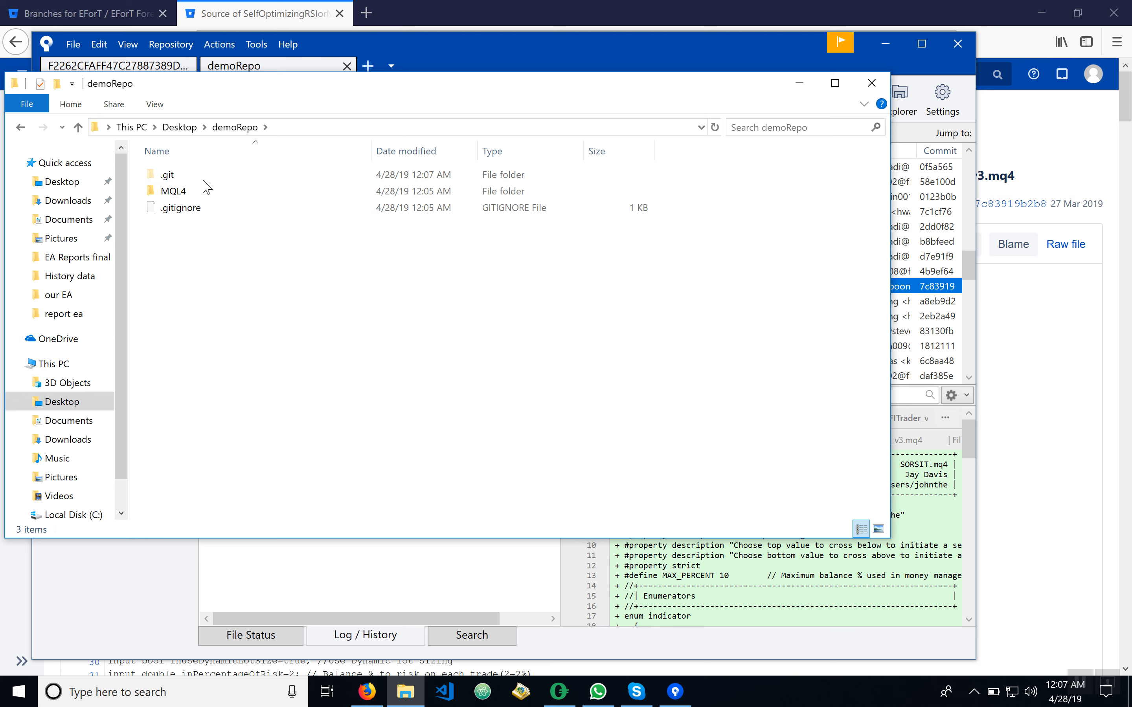
left_click(173, 190)
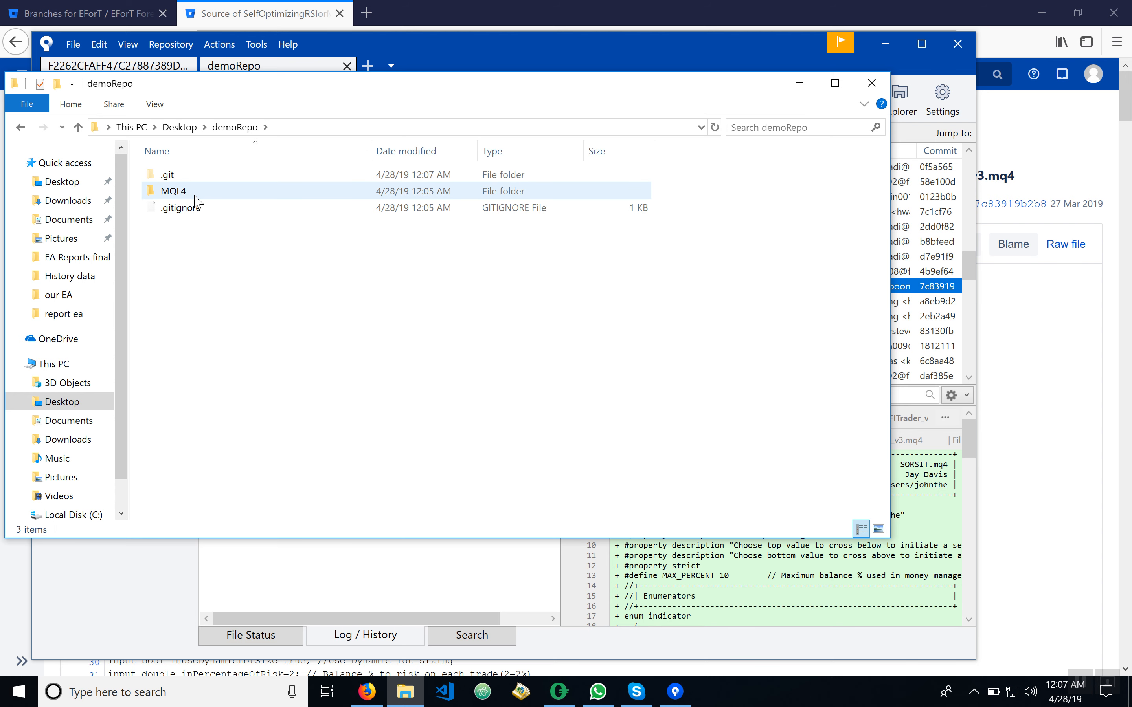
double_click(173, 190)
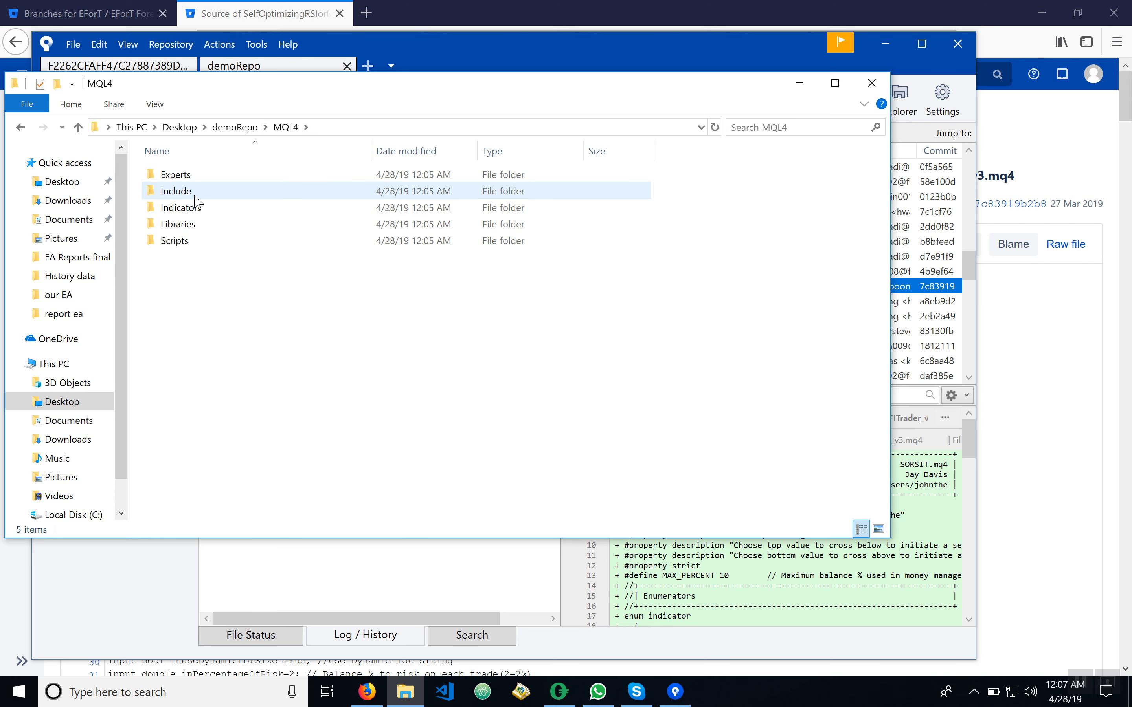
Continue into Experts > EForT > Self Optimizing RSI or MFI Trader and select the SelfOptimizingRSIorMFITrader_v3 file
double_click(173, 174)
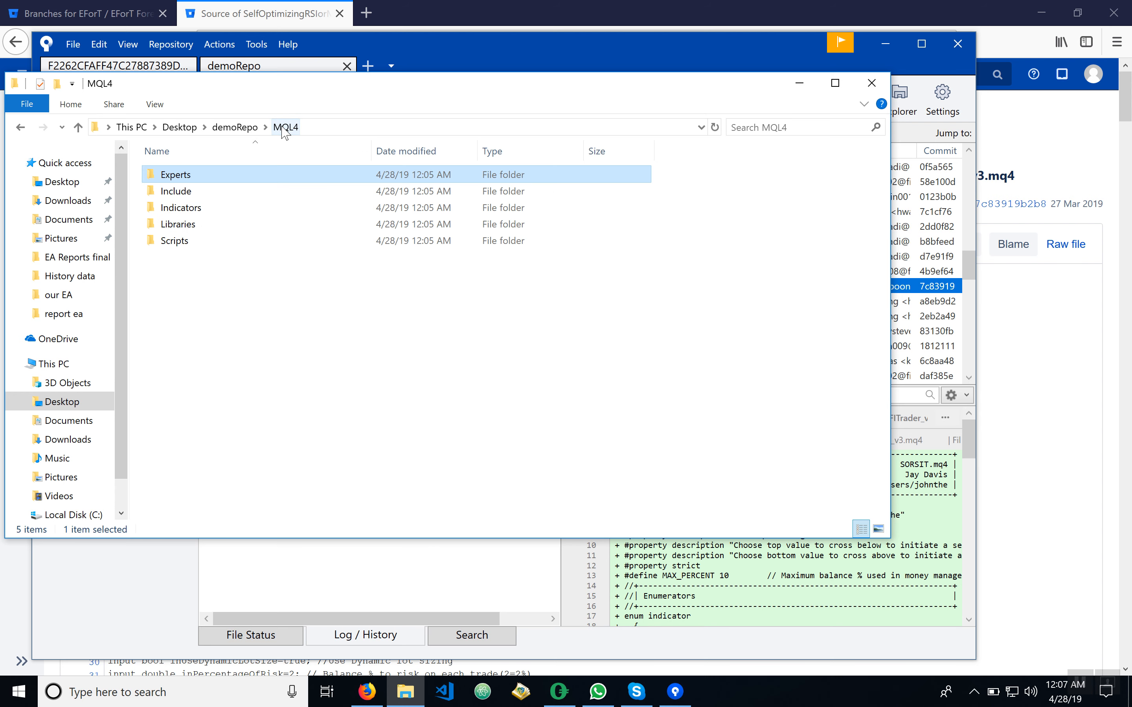
double_click(173, 173)
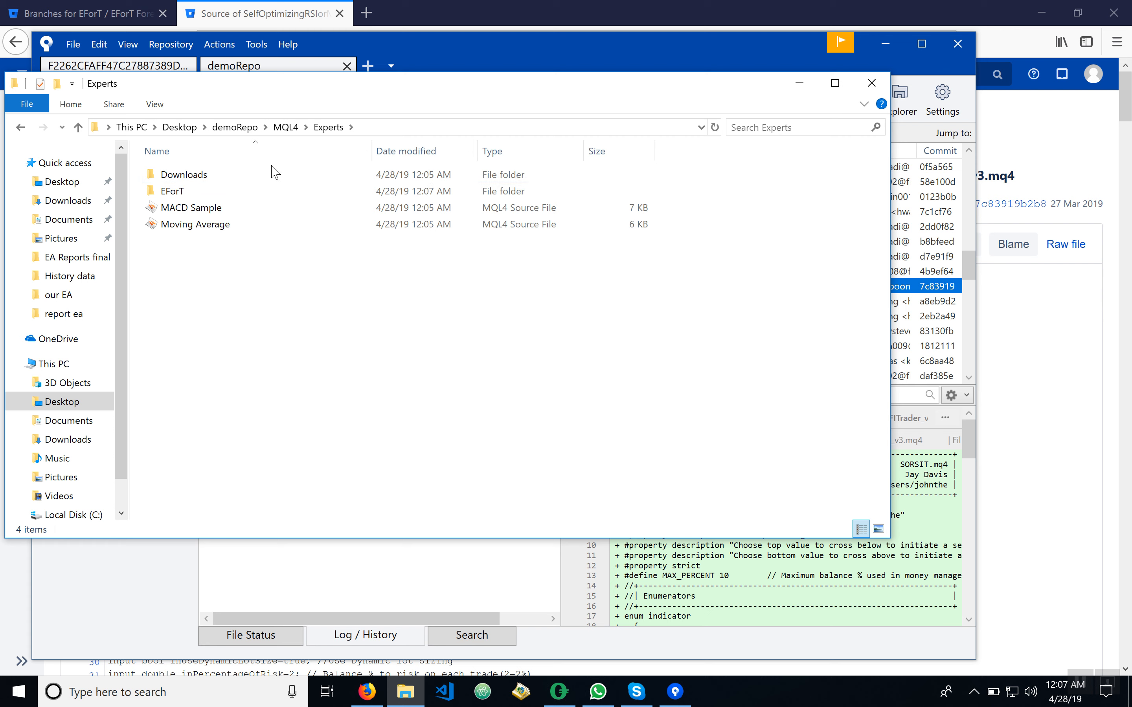
double_click(172, 190)
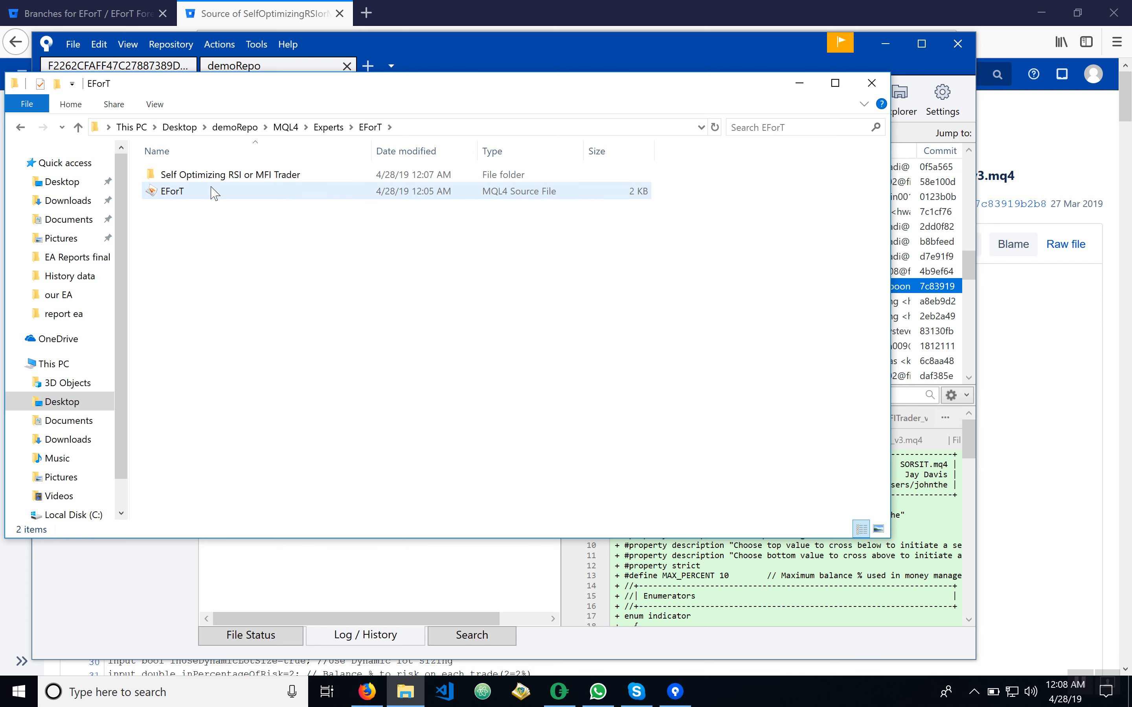
double_click(233, 174)
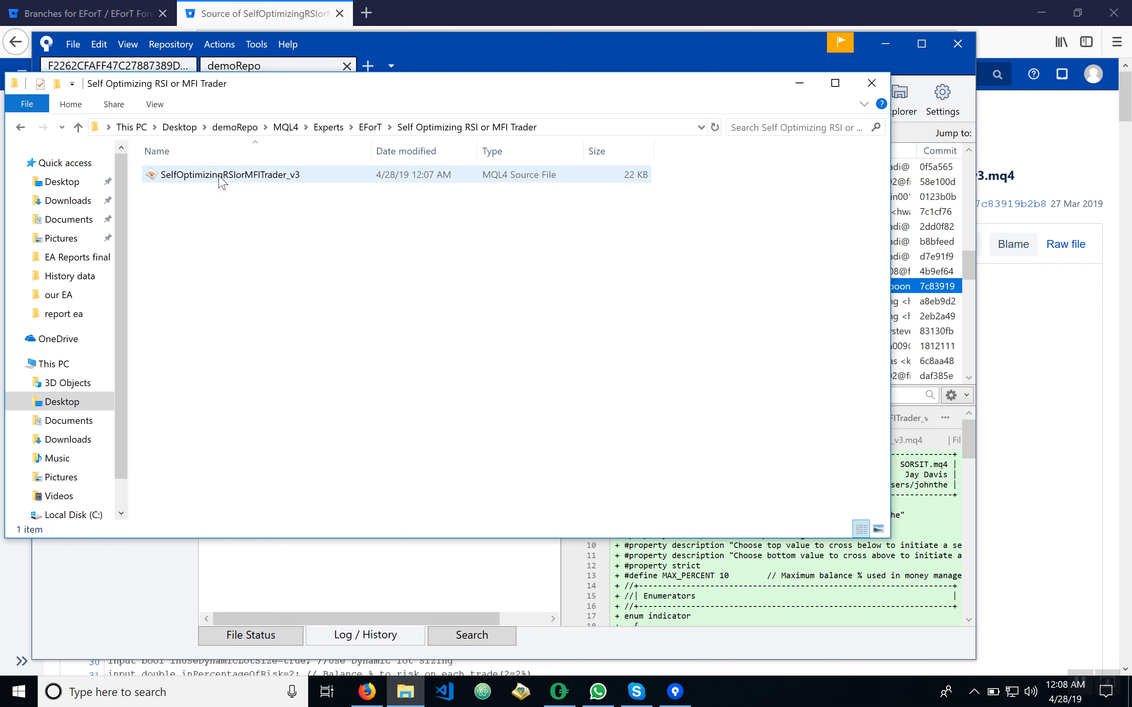
left_click(238, 174)
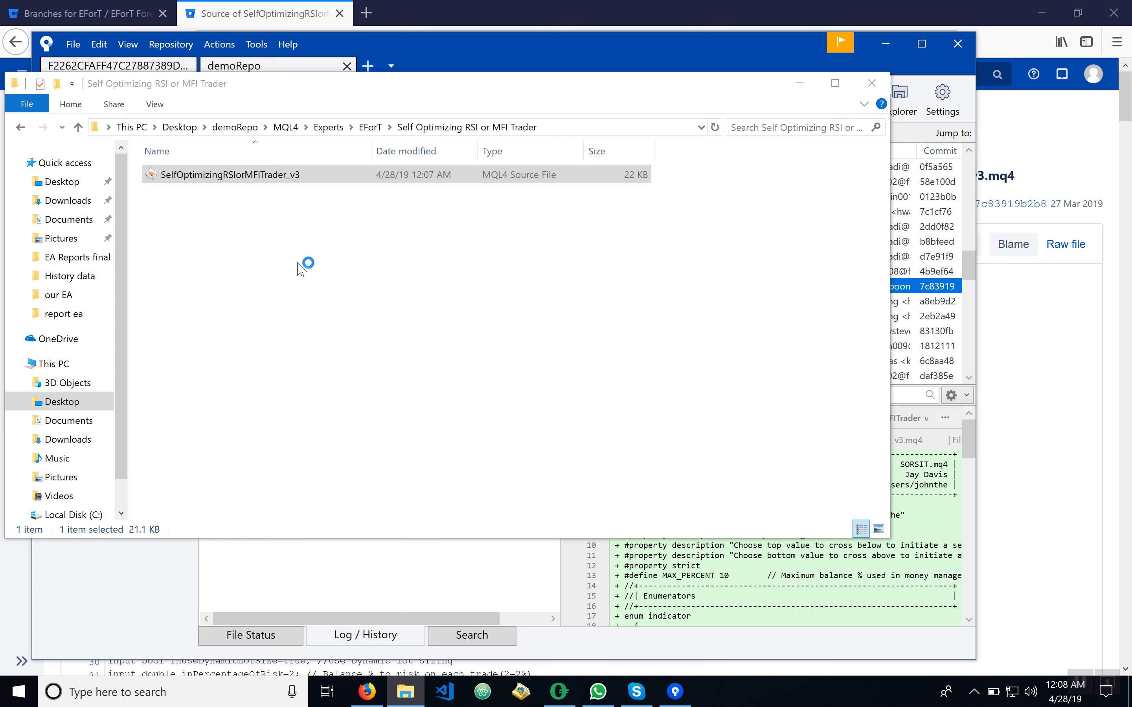
Open SelfOptimizingRSIorMFITrader_v3.mq4 in MetaEditor and scroll through its source
double_click(229, 174)
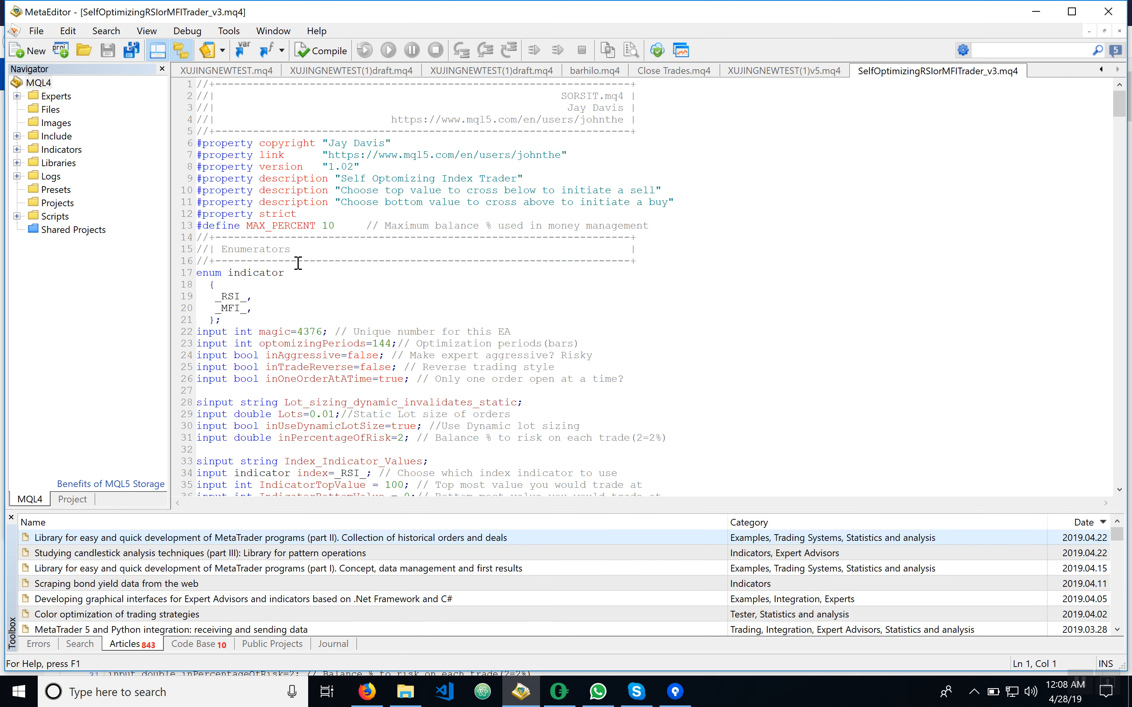
mouse_move(433, 349)
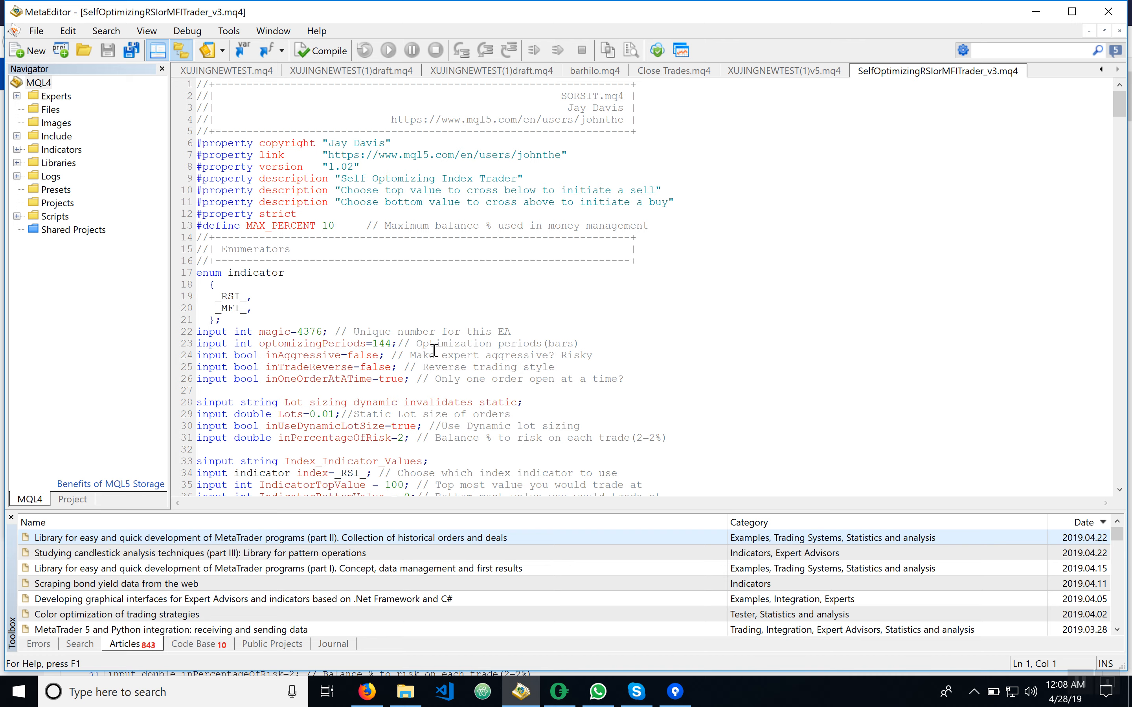
scroll("down", 3)
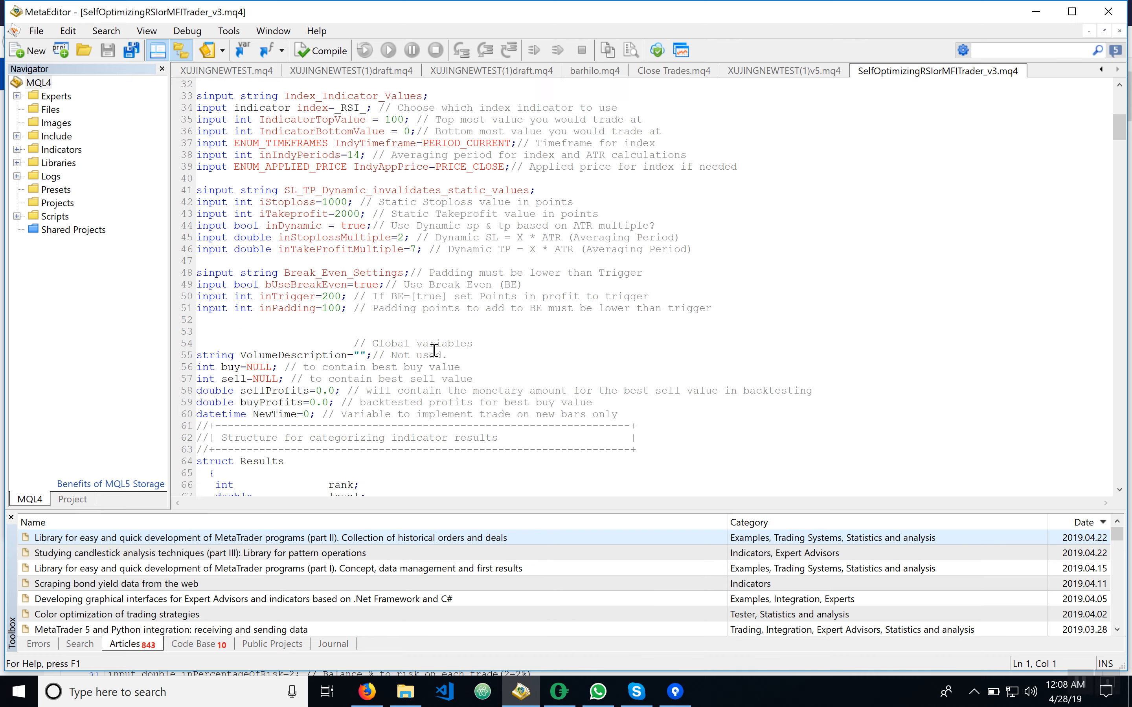
scroll("down", 3)
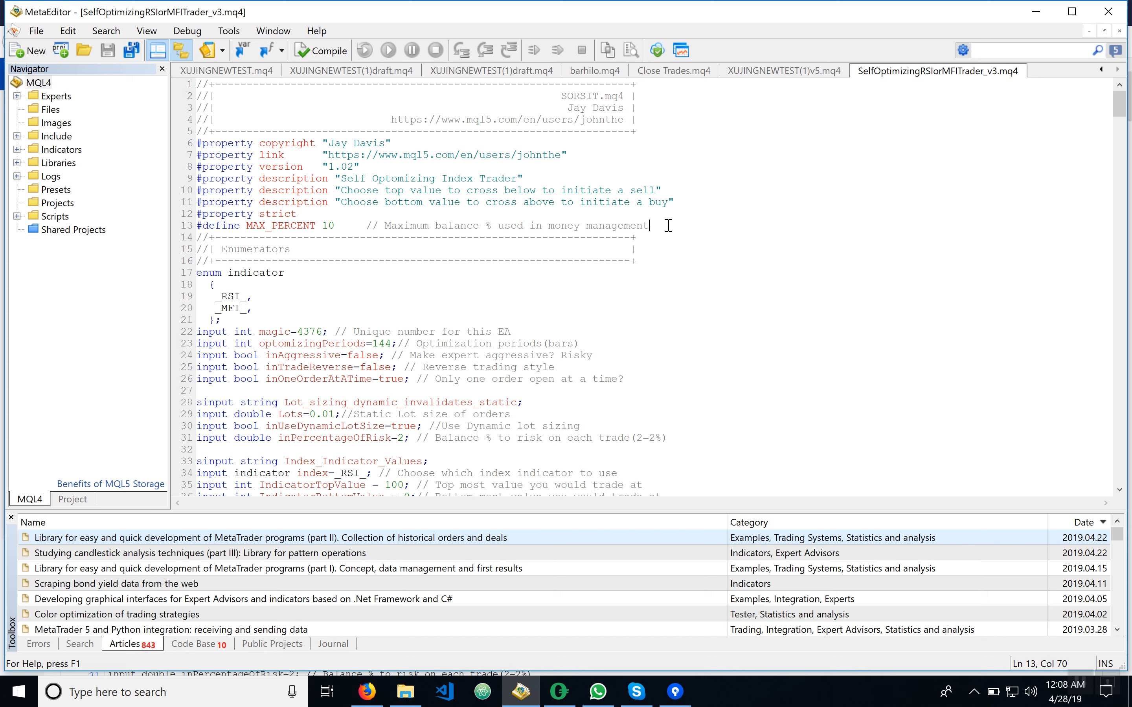
Append //Demo Change to the MAX_PERCENT comment on line 13 and save the file
type("//")
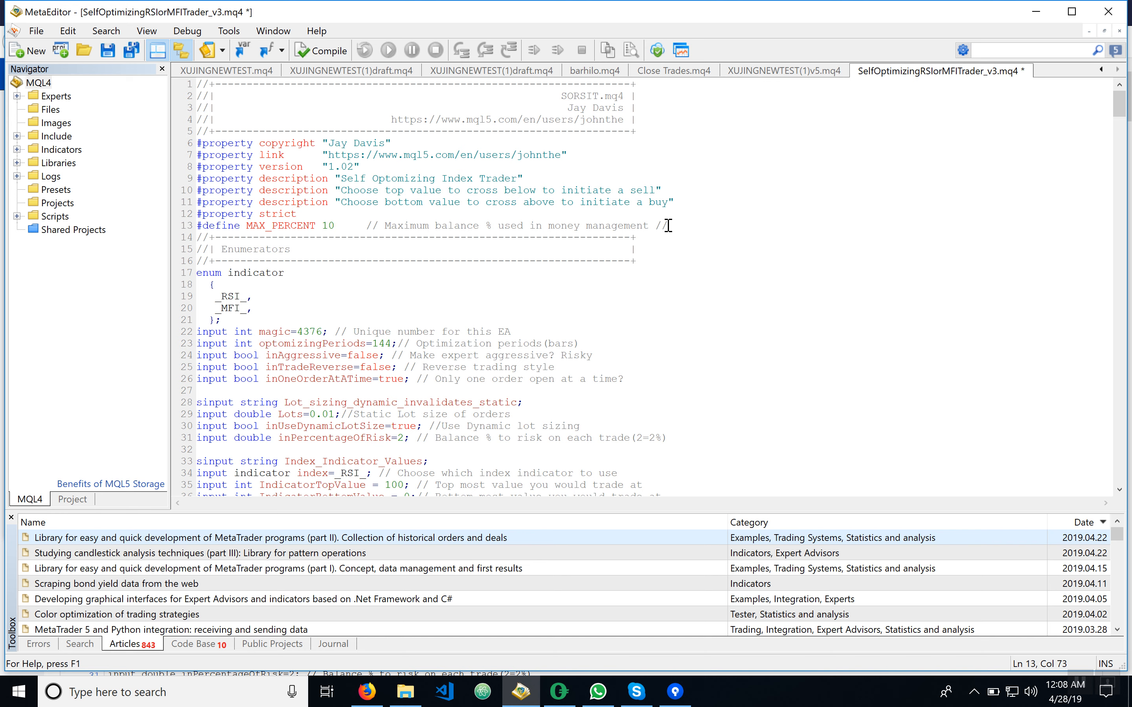
type("Demo Ch")
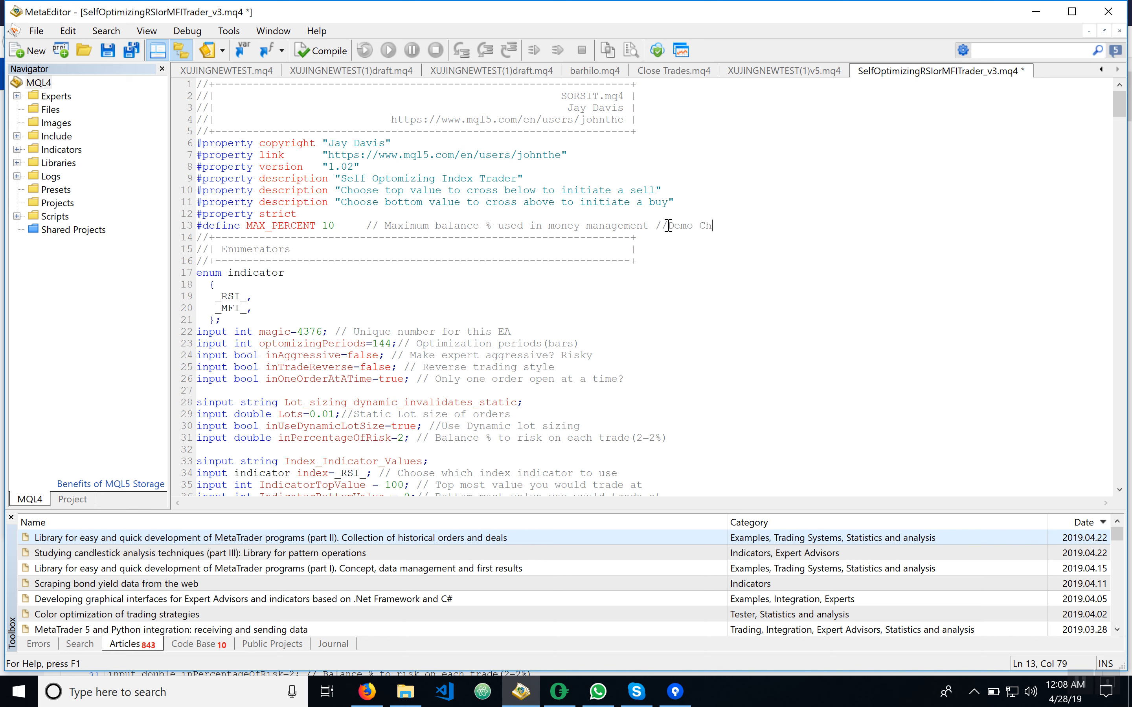
type("ange")
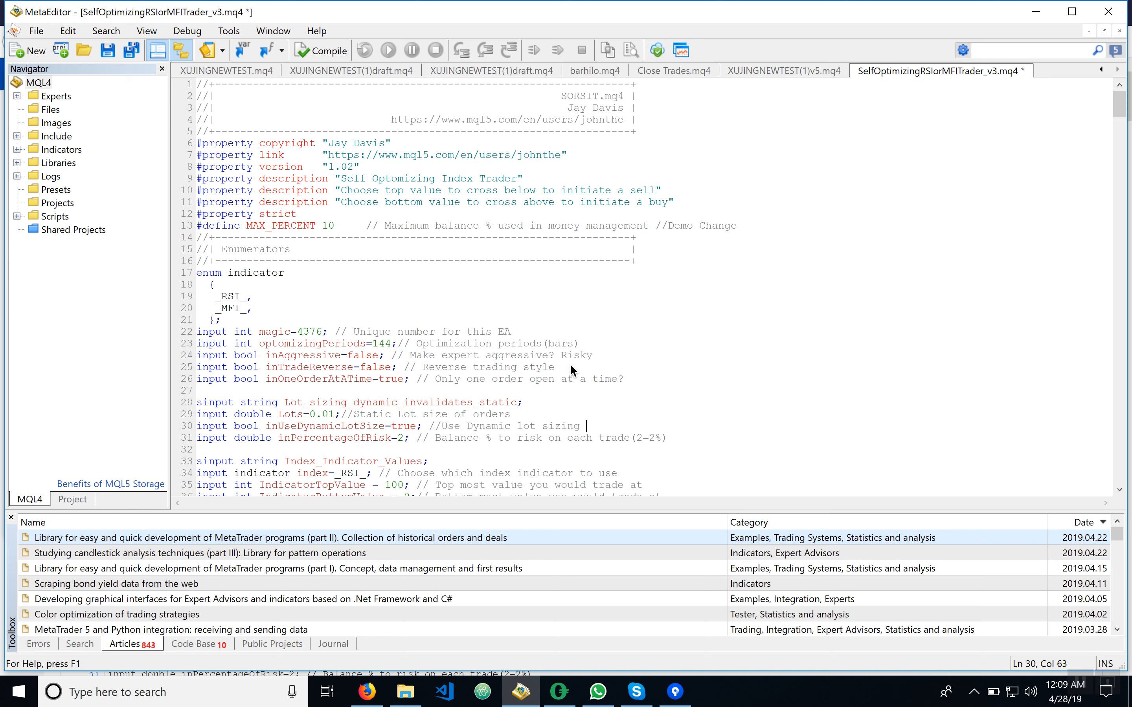
left_click(718, 261)
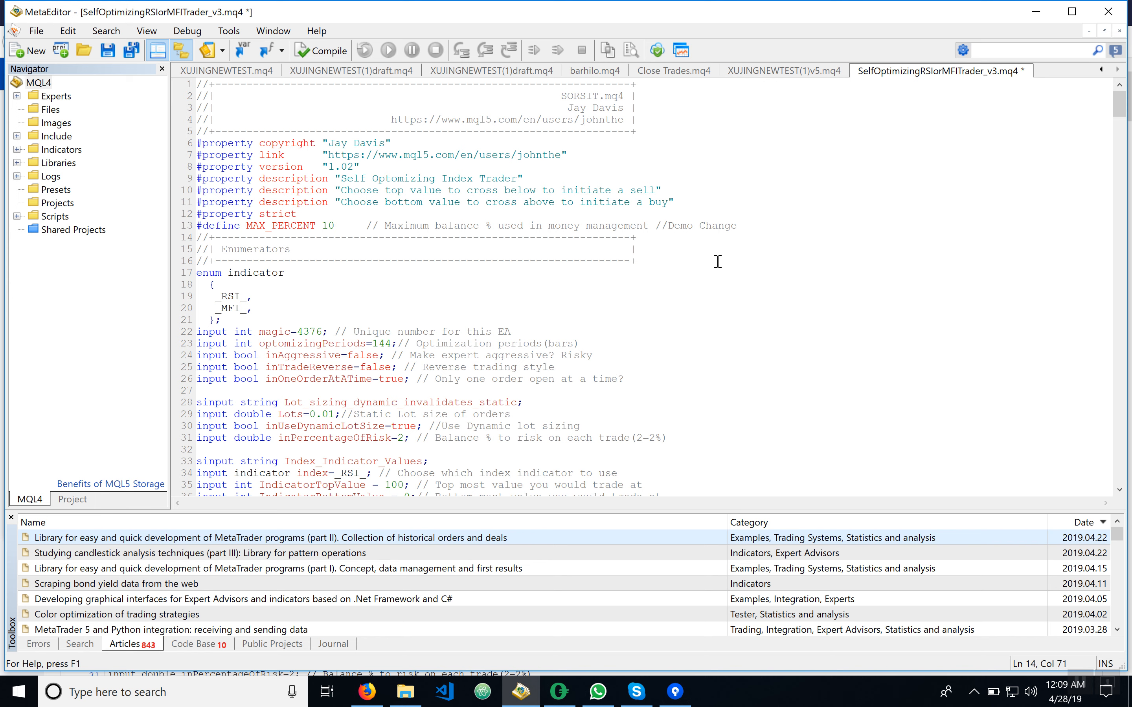
mouse_move(358, 117)
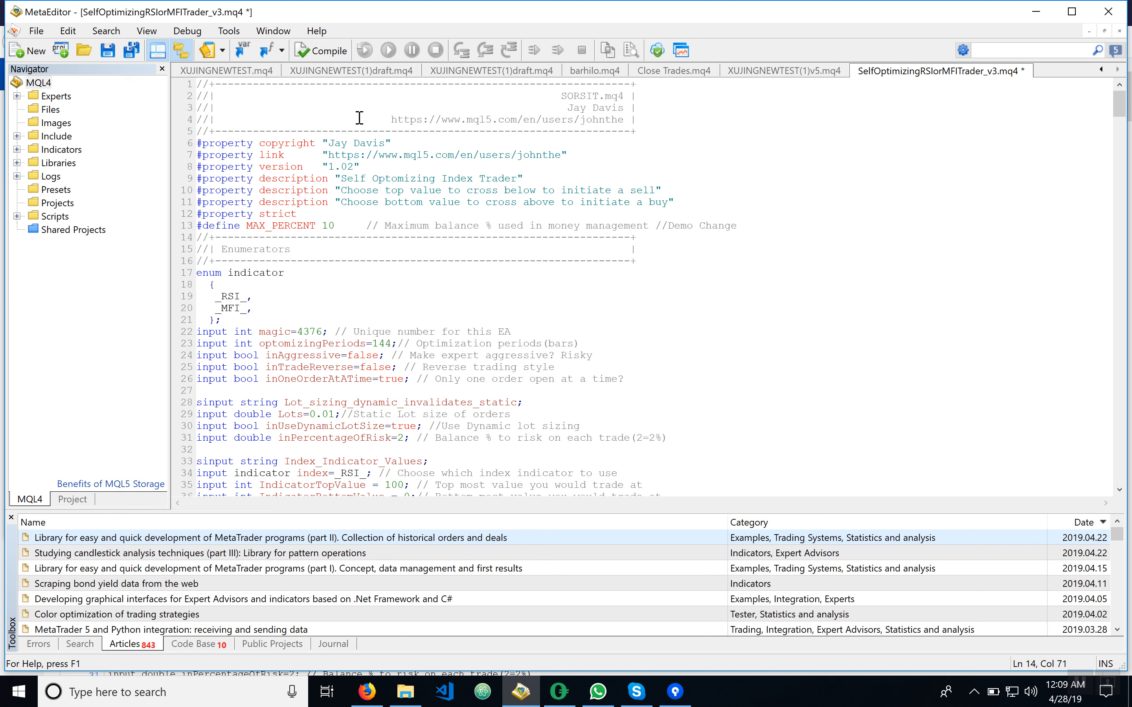
left_click(36, 30)
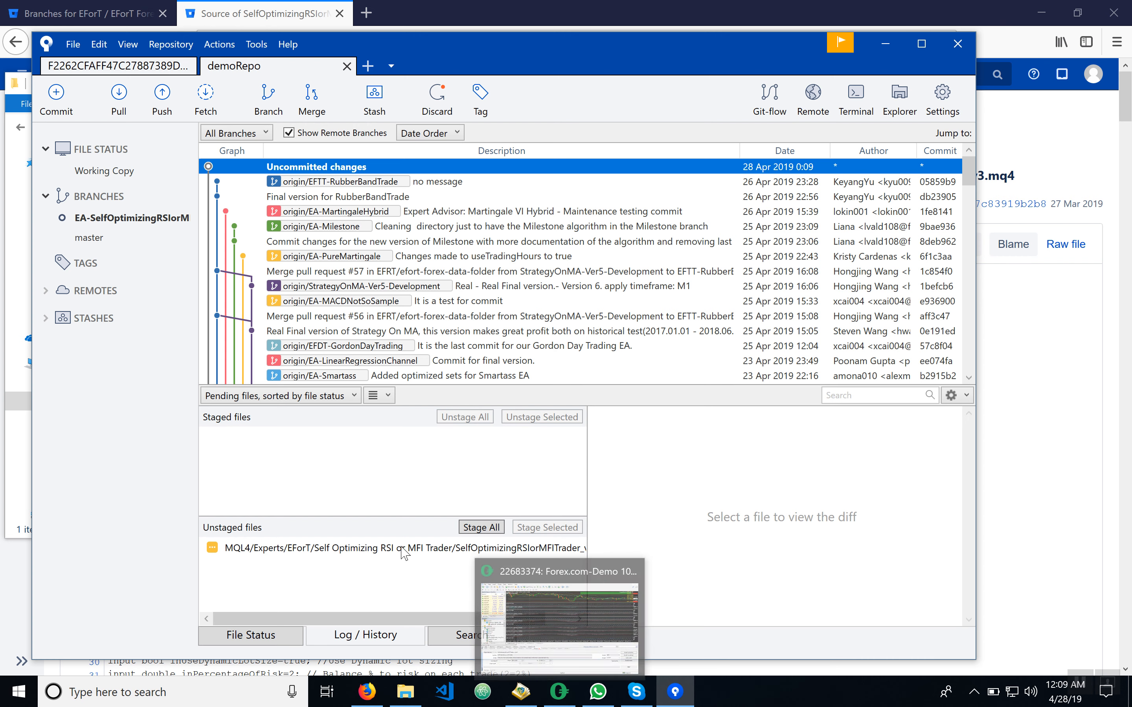
mouse_move(395, 554)
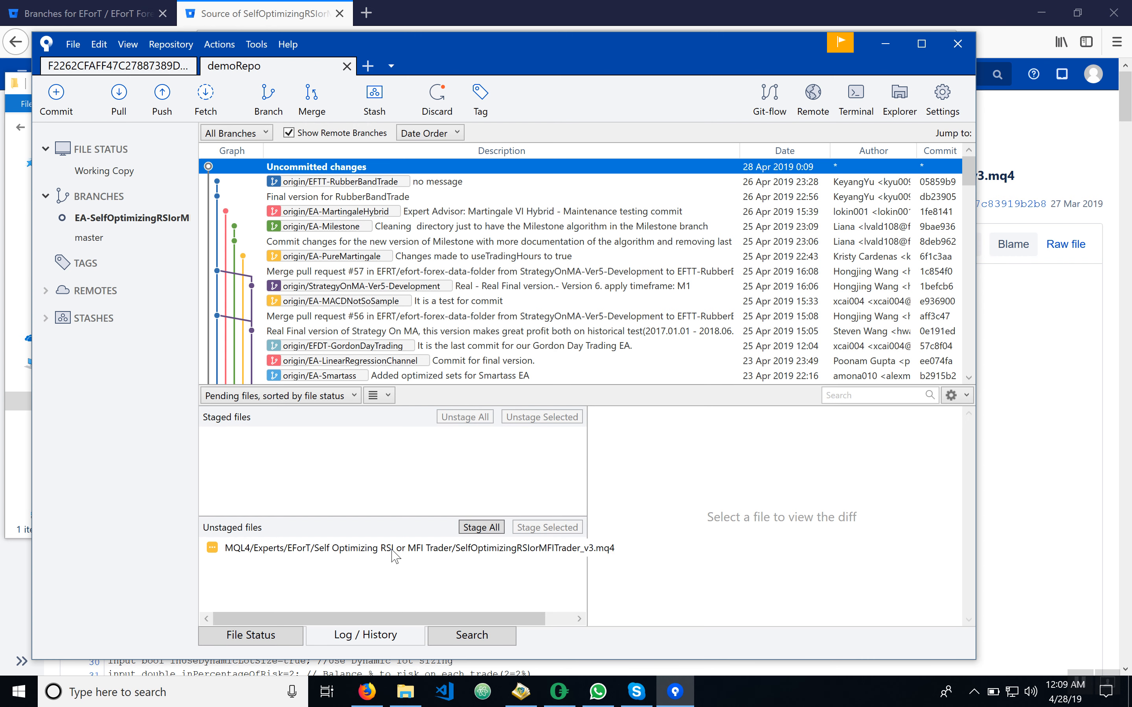
View the .mq4 diff and stage the modified EA file
left_click(394, 547)
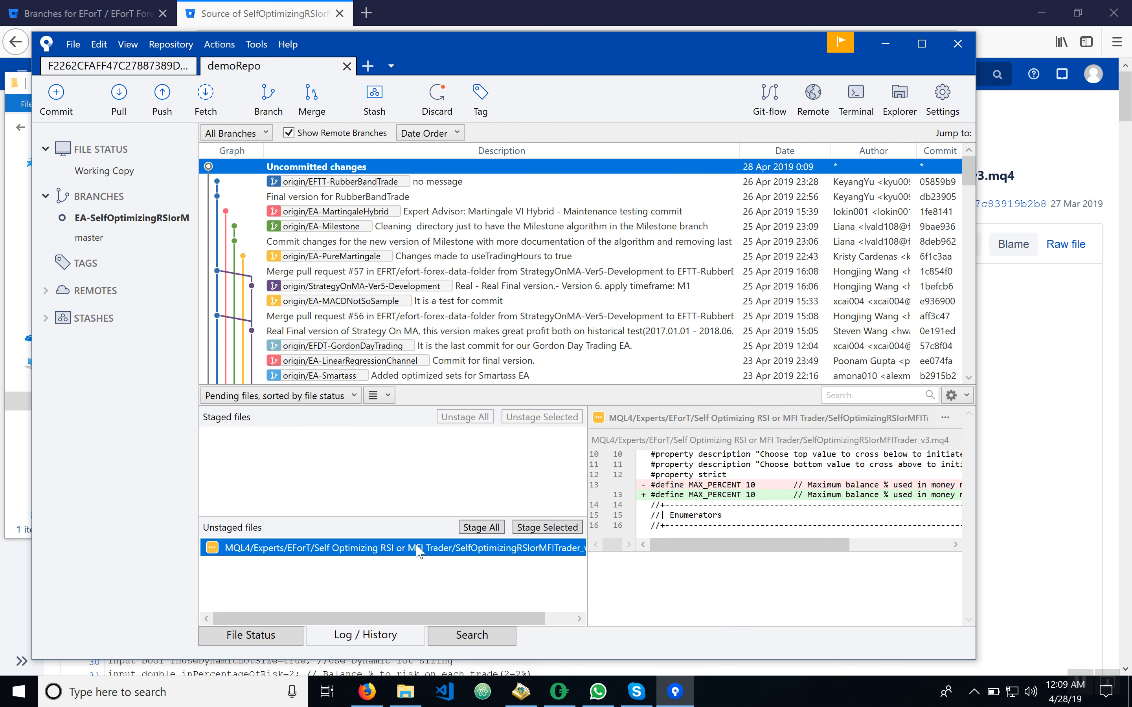
mouse_move(547, 527)
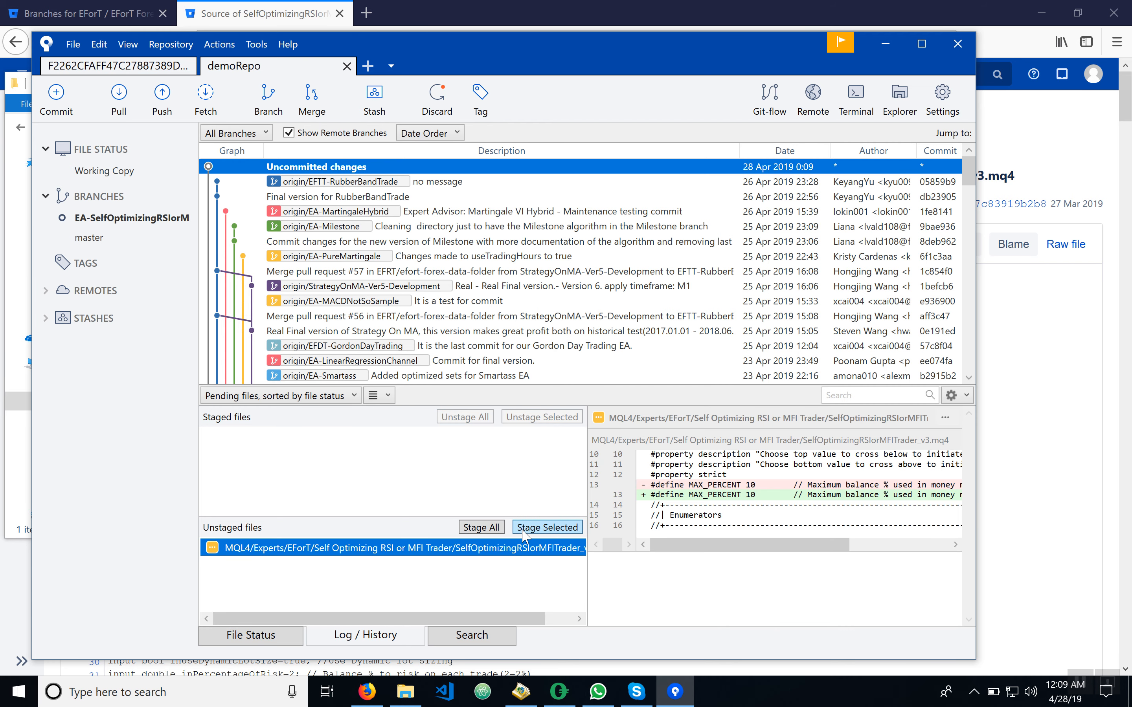
left_click(546, 526)
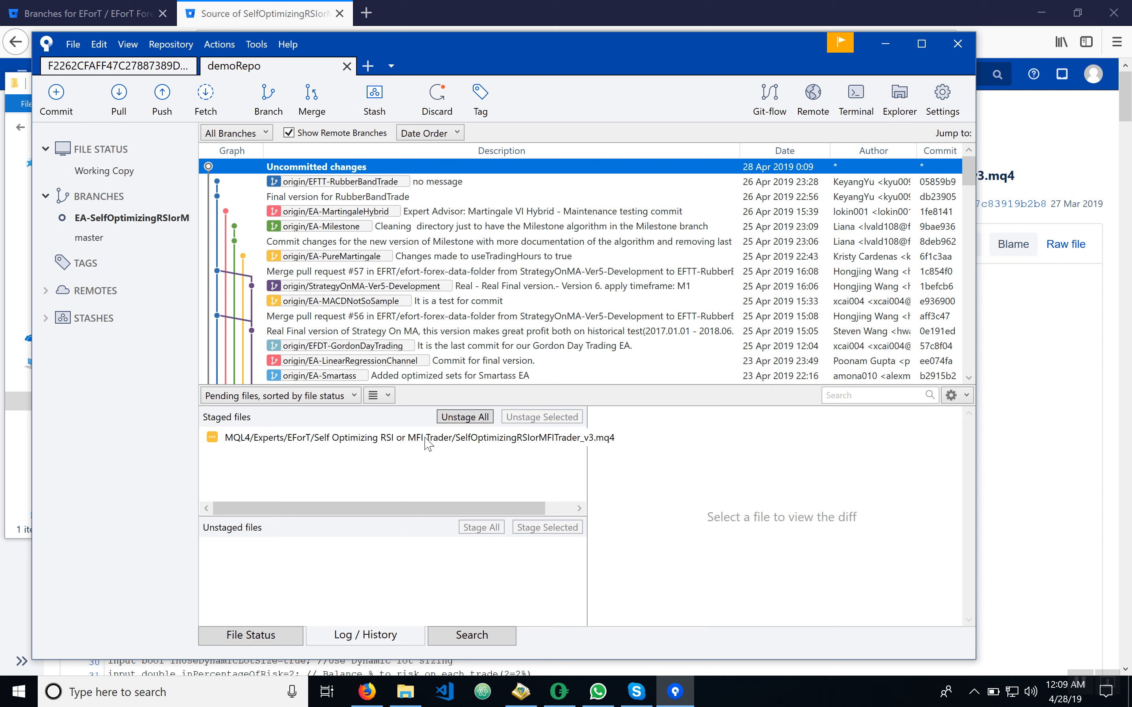
mouse_move(421, 445)
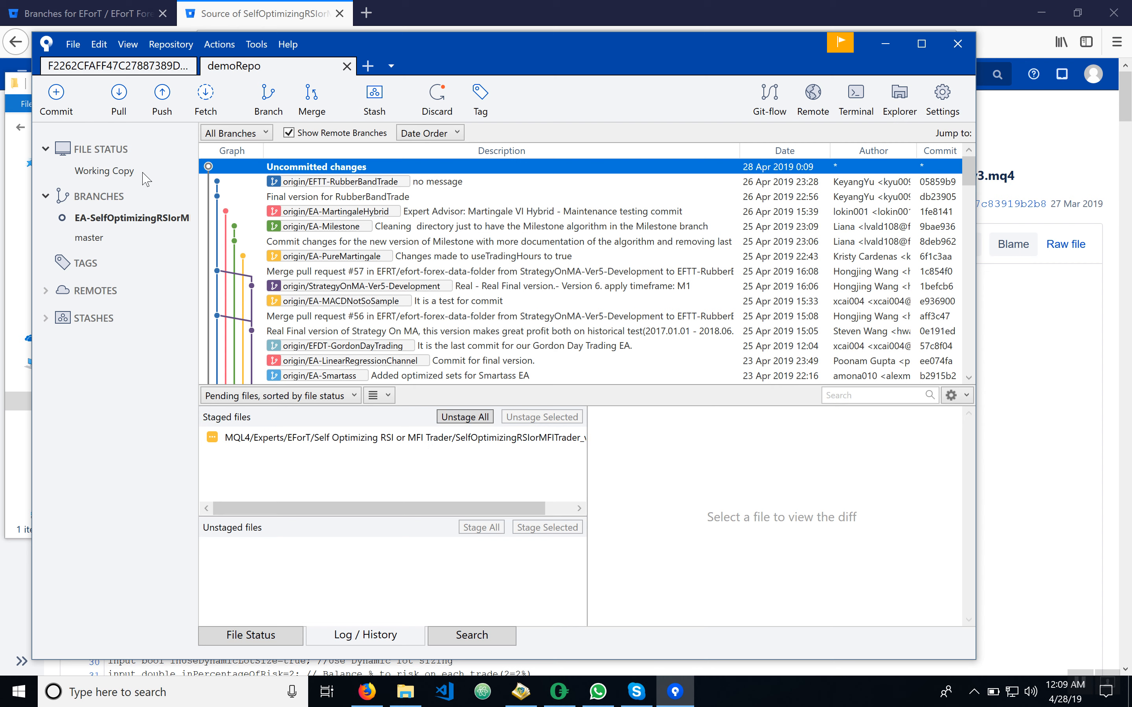
Commit the staged EA change with the message 'Demo change for main video'
left_click(56, 99)
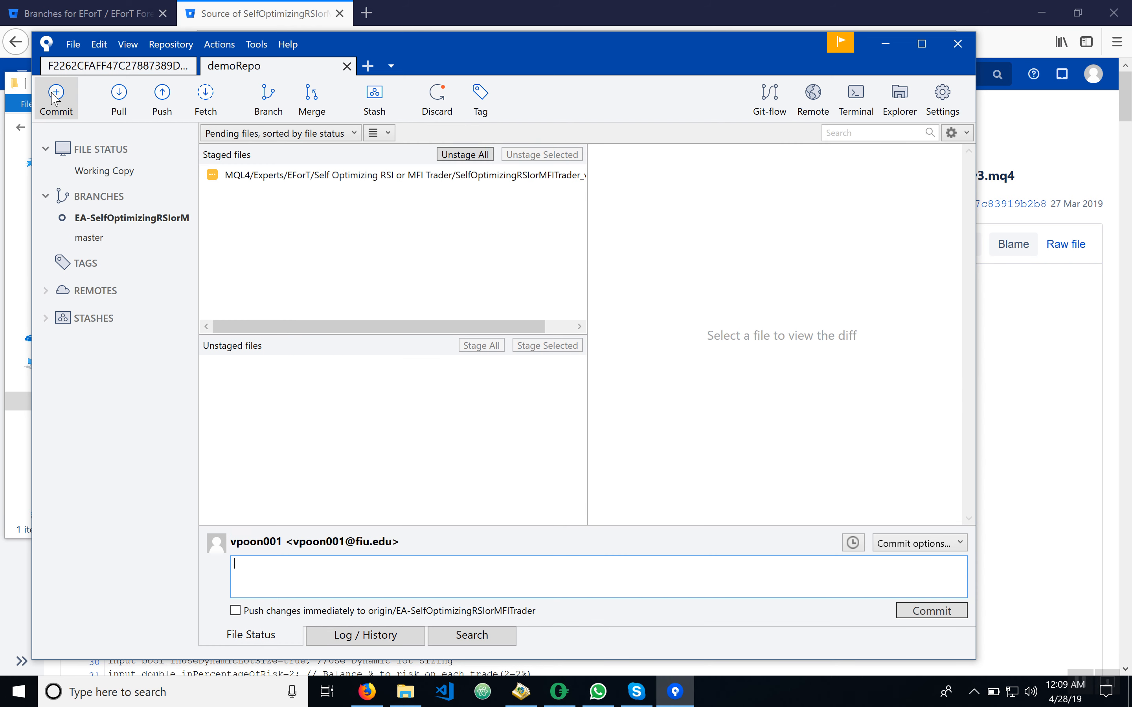
mouse_move(314, 562)
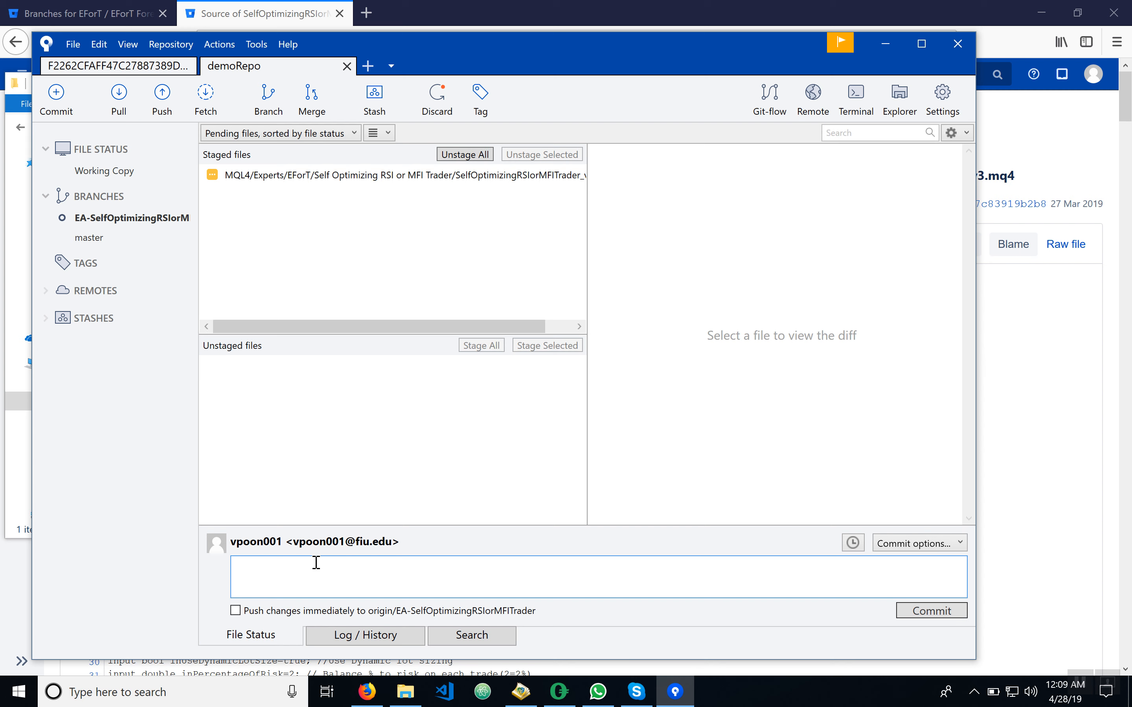
type("De")
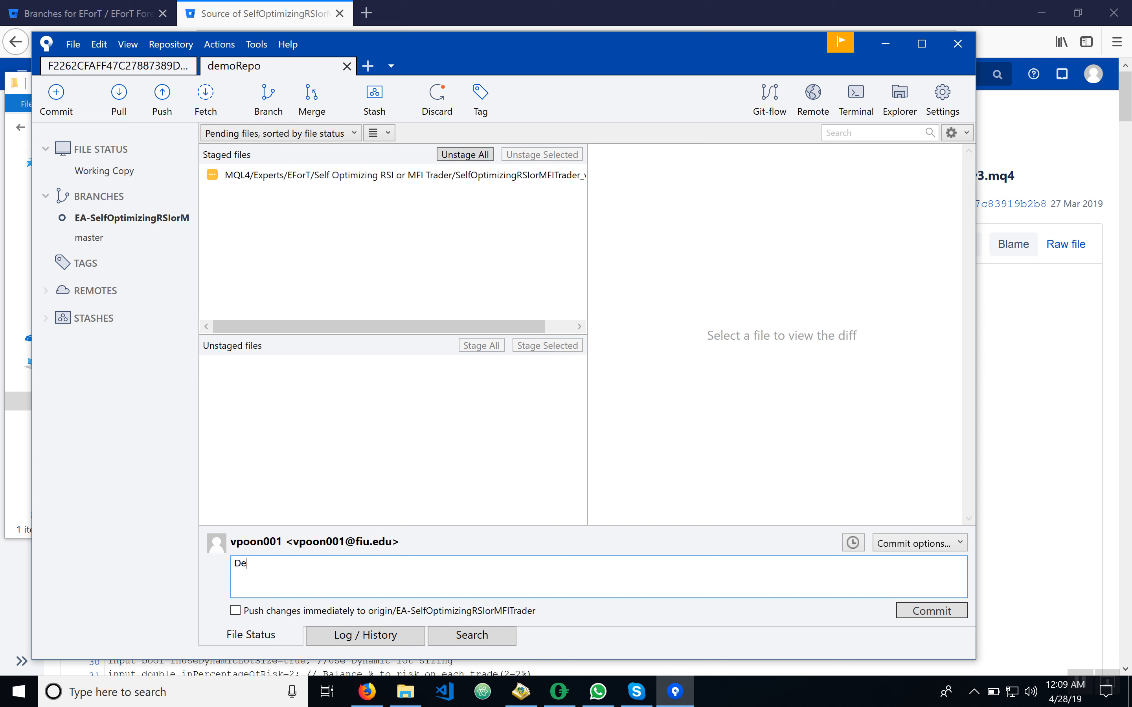
type("mo")
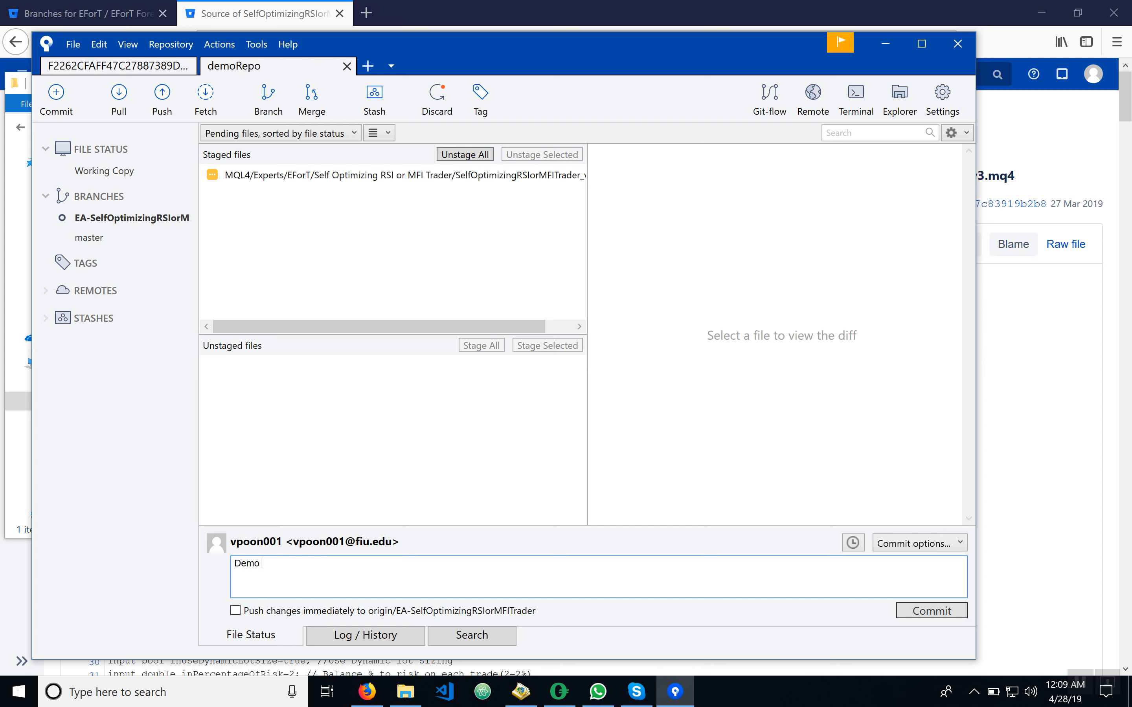
type("change")
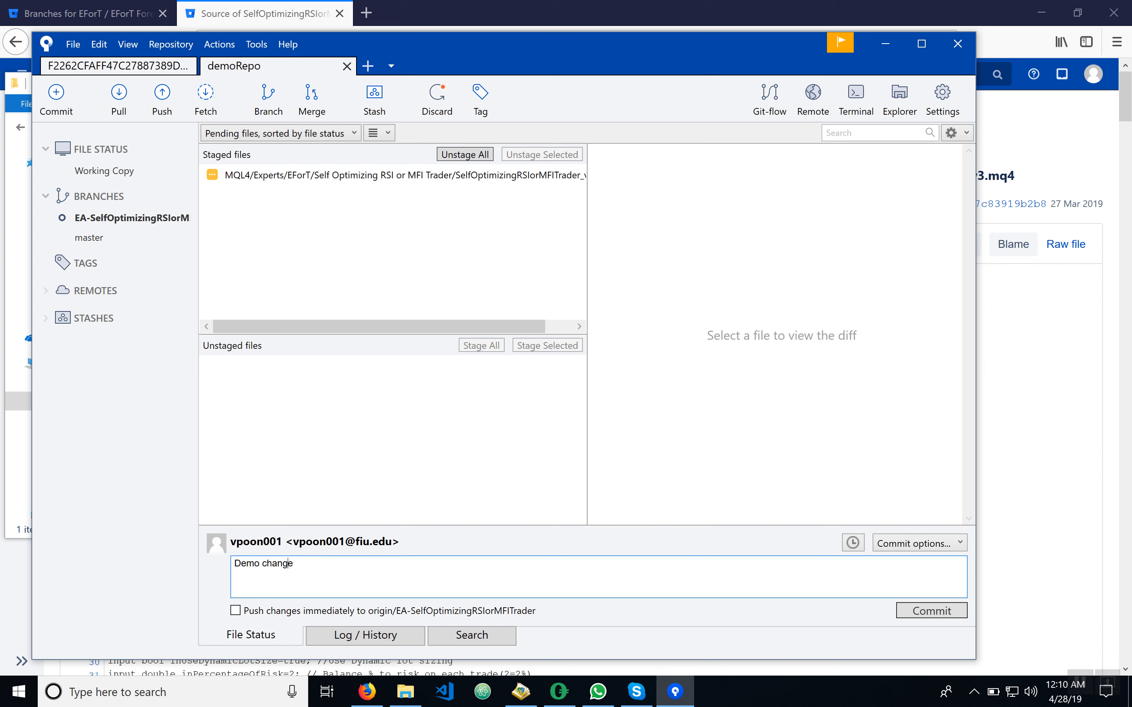
type("for ma")
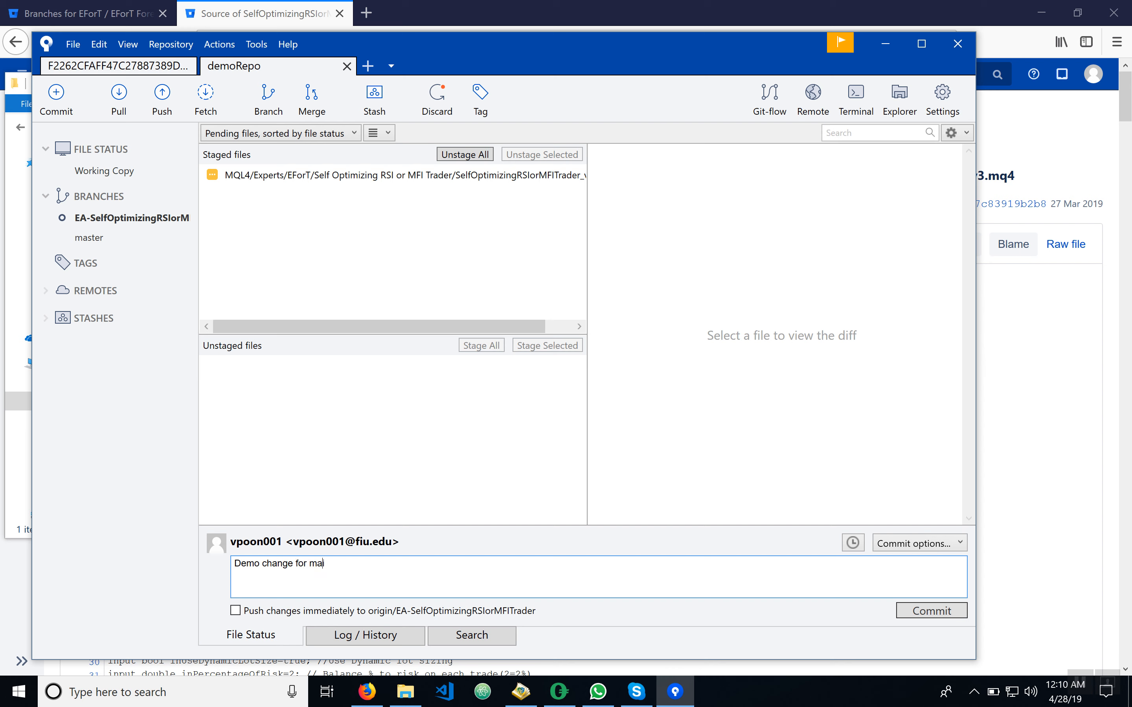
type("n")
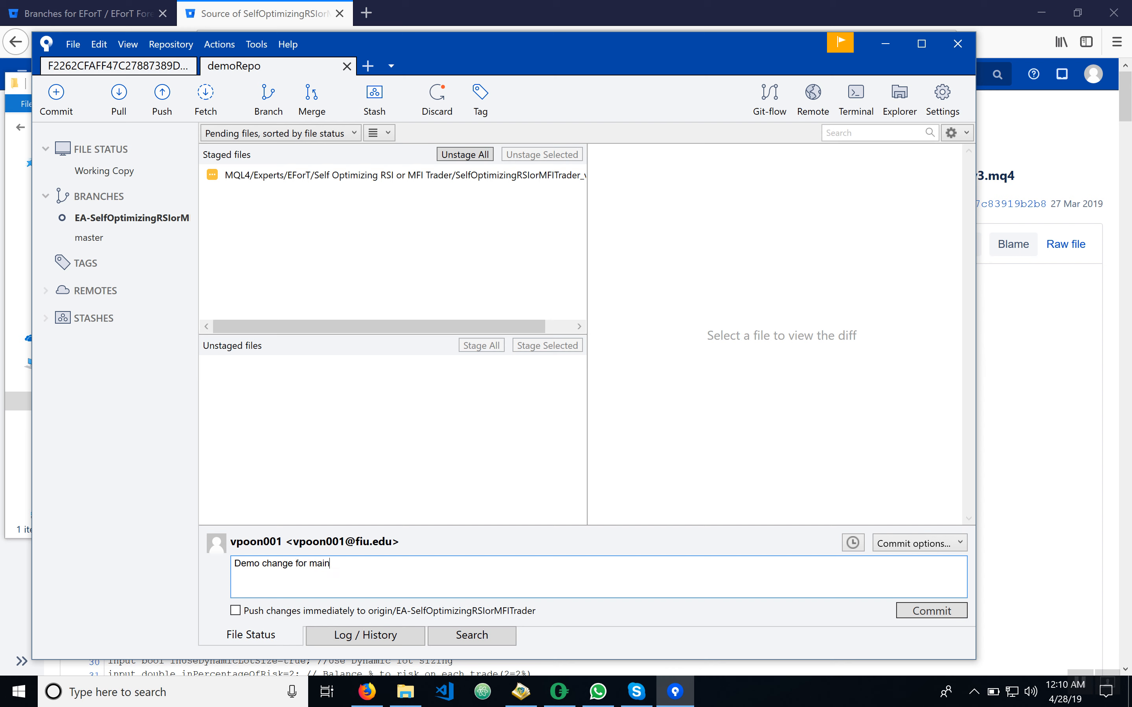
type("video")
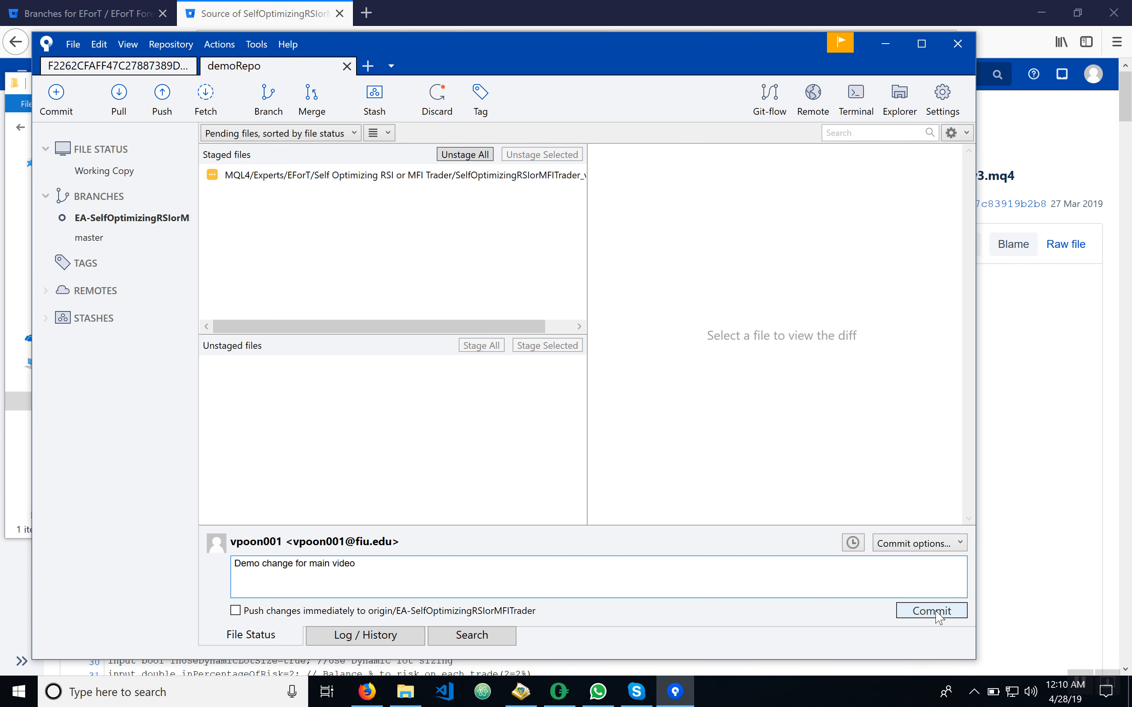
left_click(931, 610)
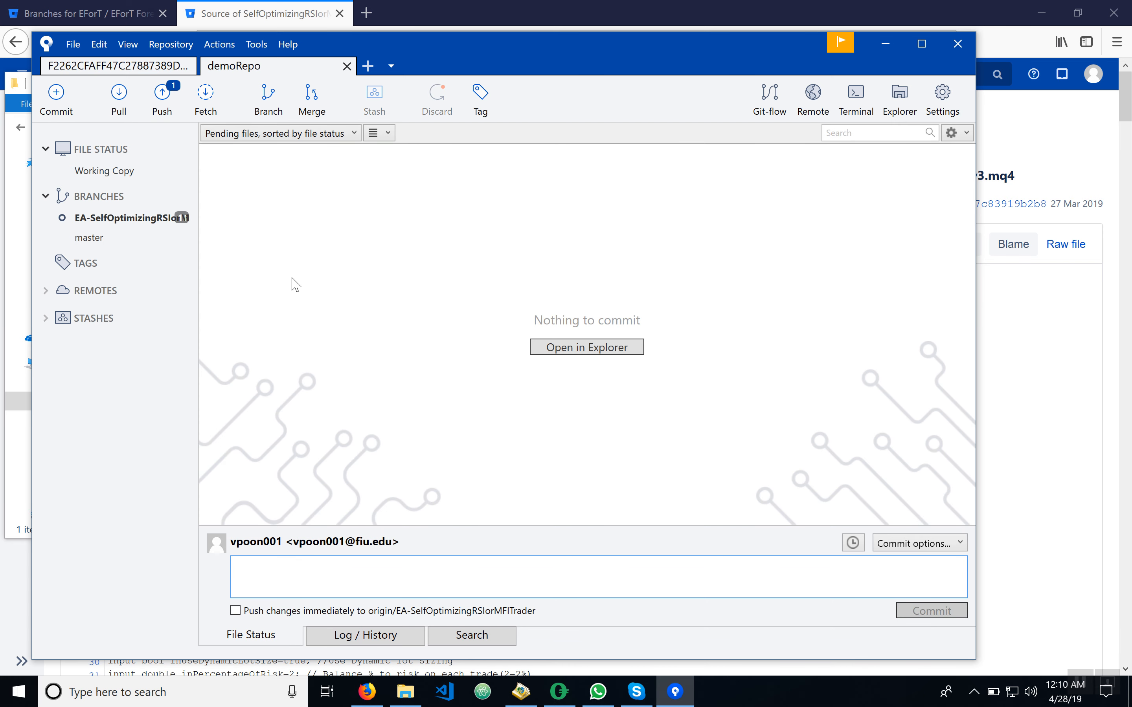
mouse_move(161, 99)
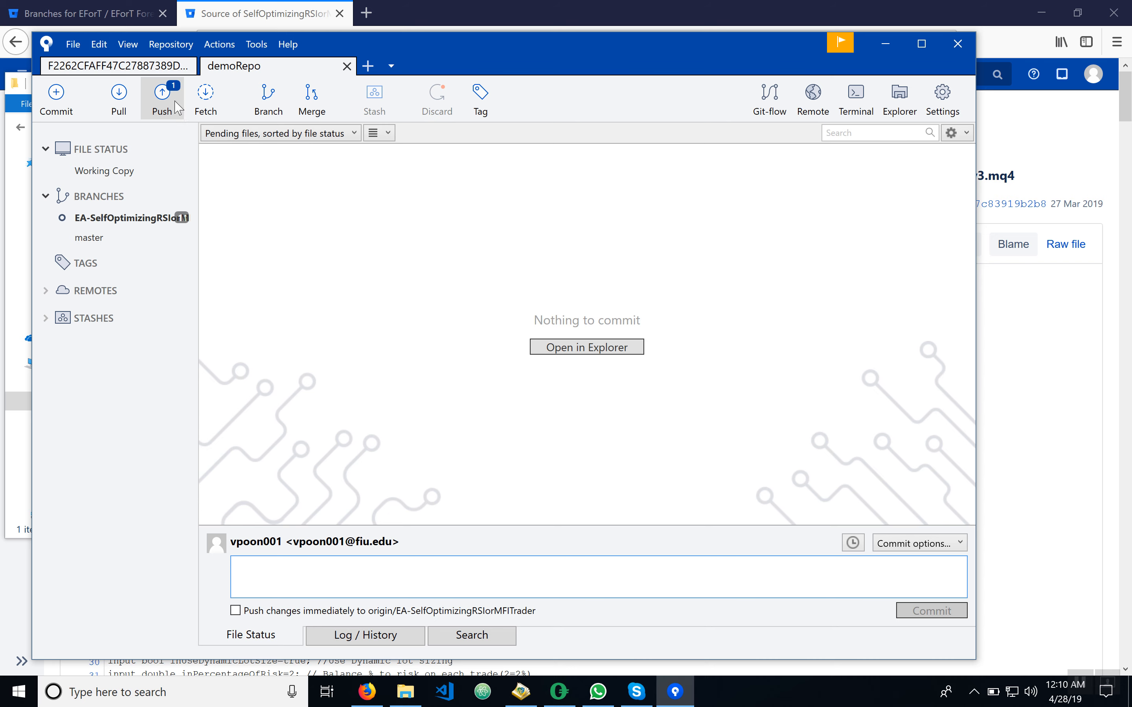
mouse_move(150, 103)
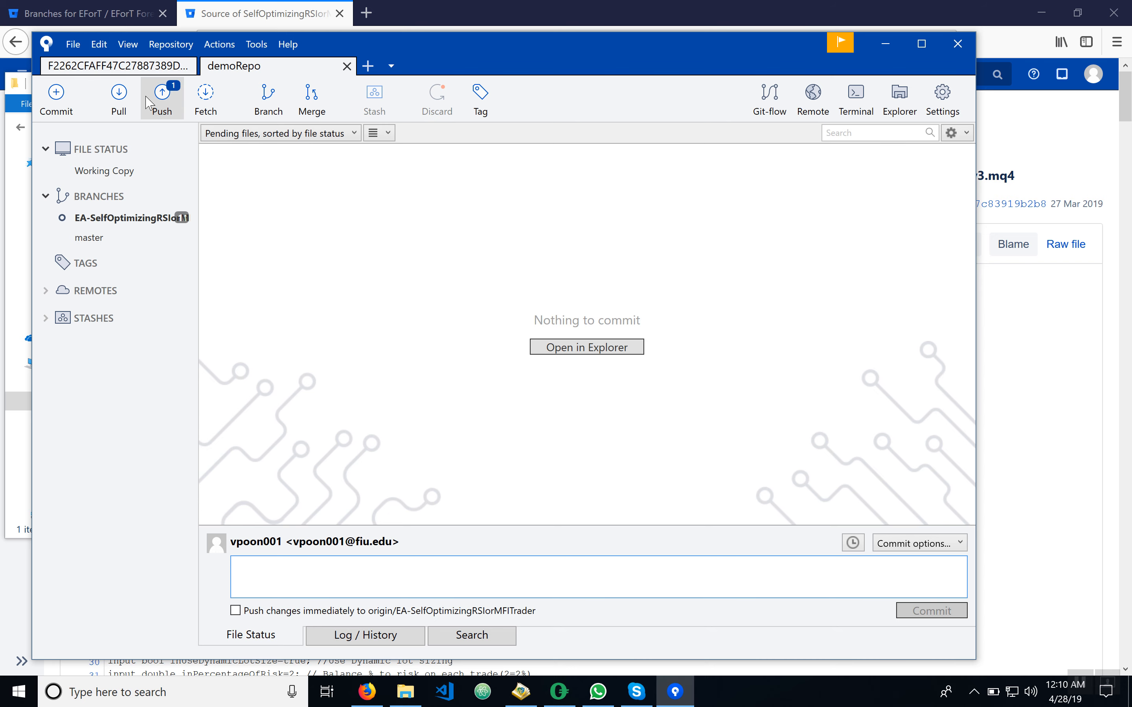
Push the new commit on EA-SelfOptimizingRSIorMFITrader to origin
left_click(162, 98)
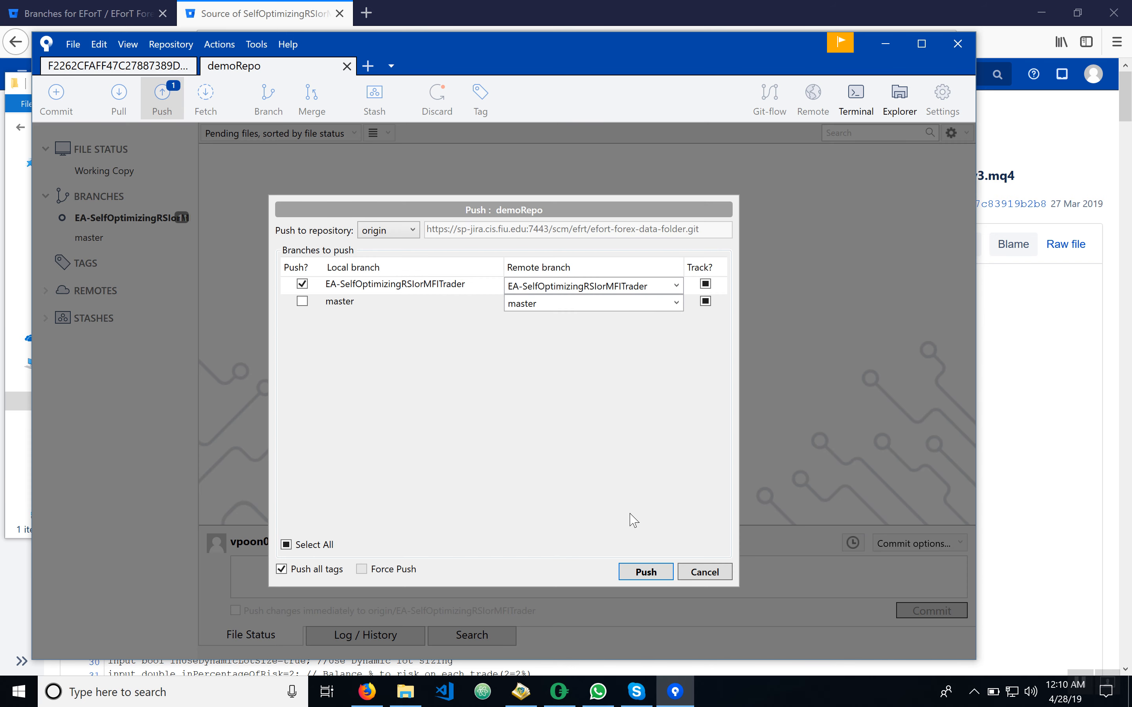
mouse_move(614, 575)
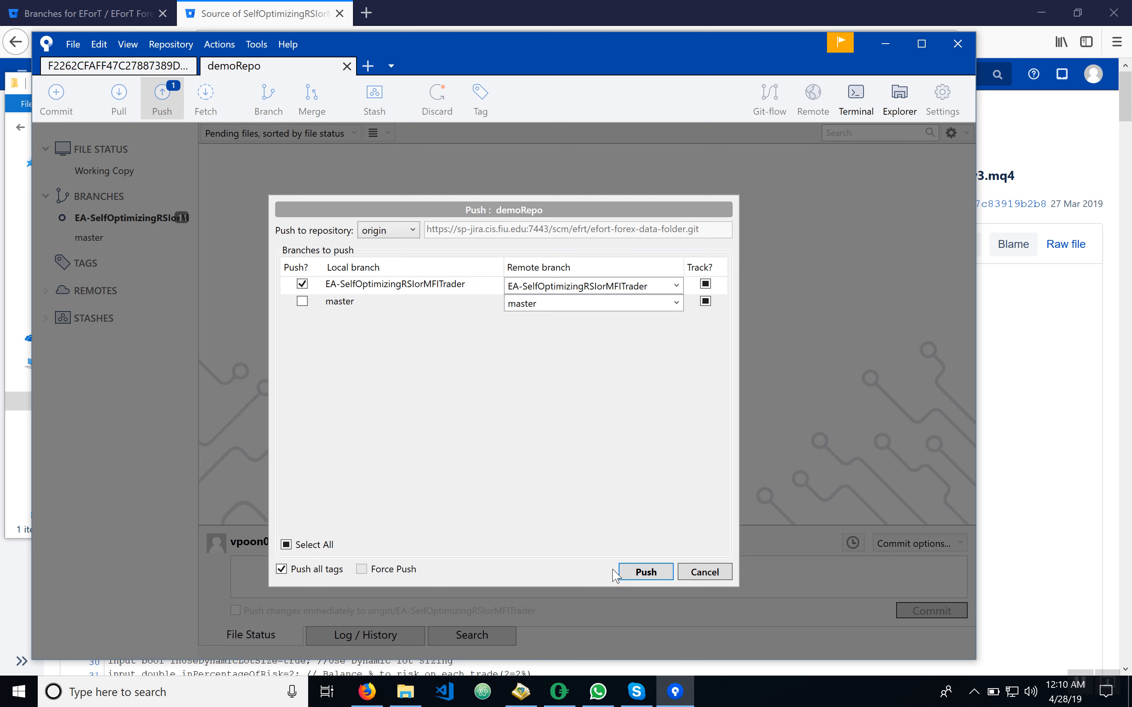
left_click(644, 571)
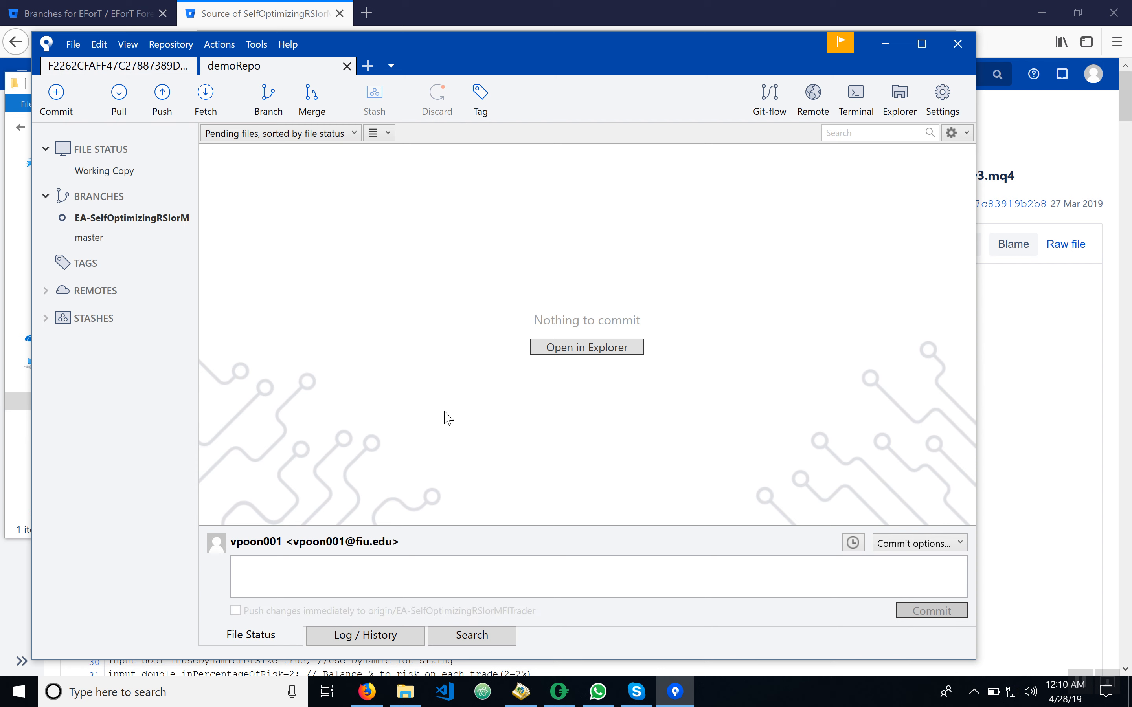
left_click(234, 611)
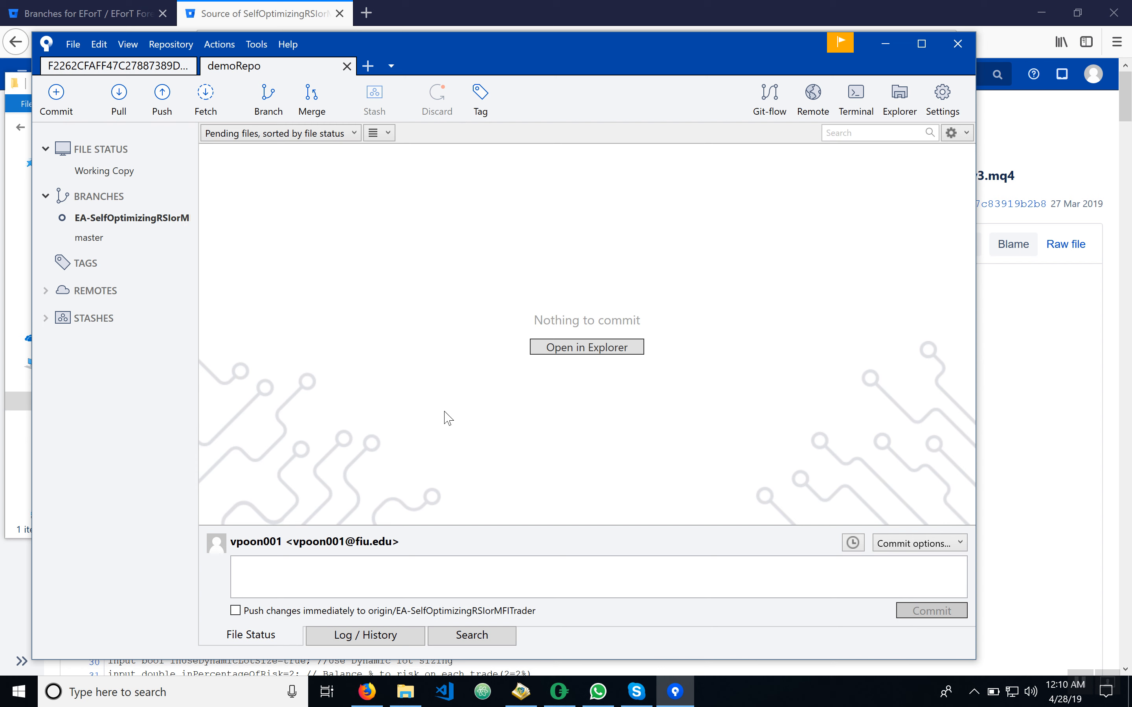
mouse_move(931, 159)
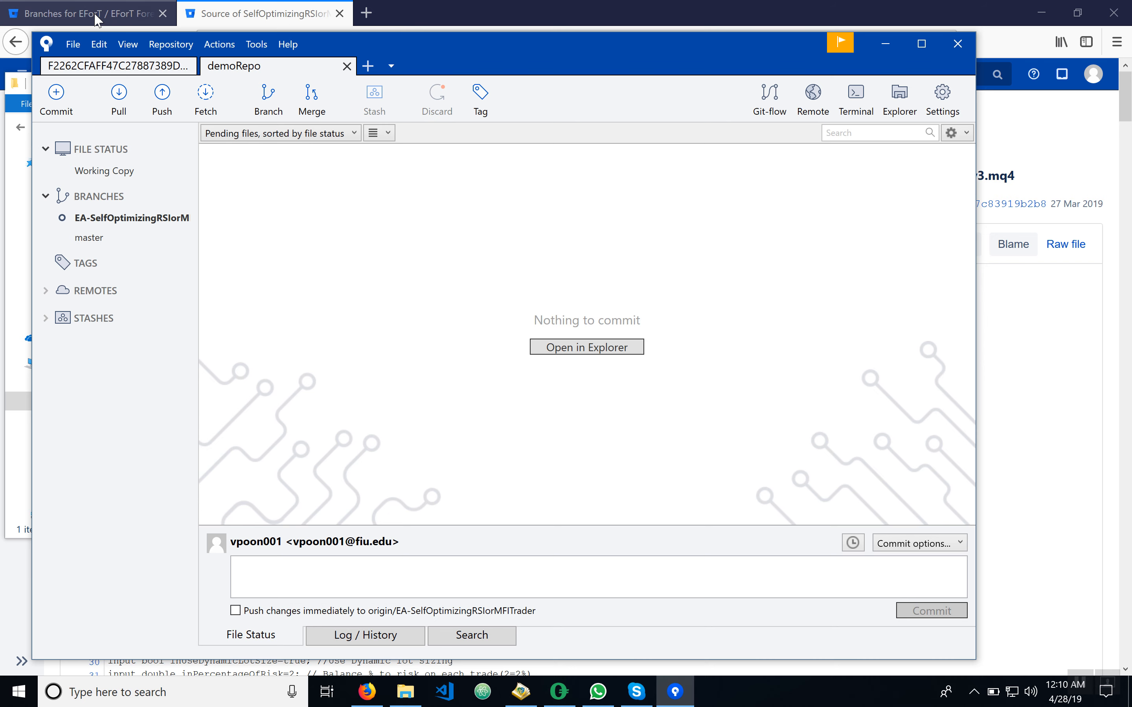
On the Branches page, make EA-SelfOptimizingRSIorMFITrader the base branch for comparison
left_click(83, 13)
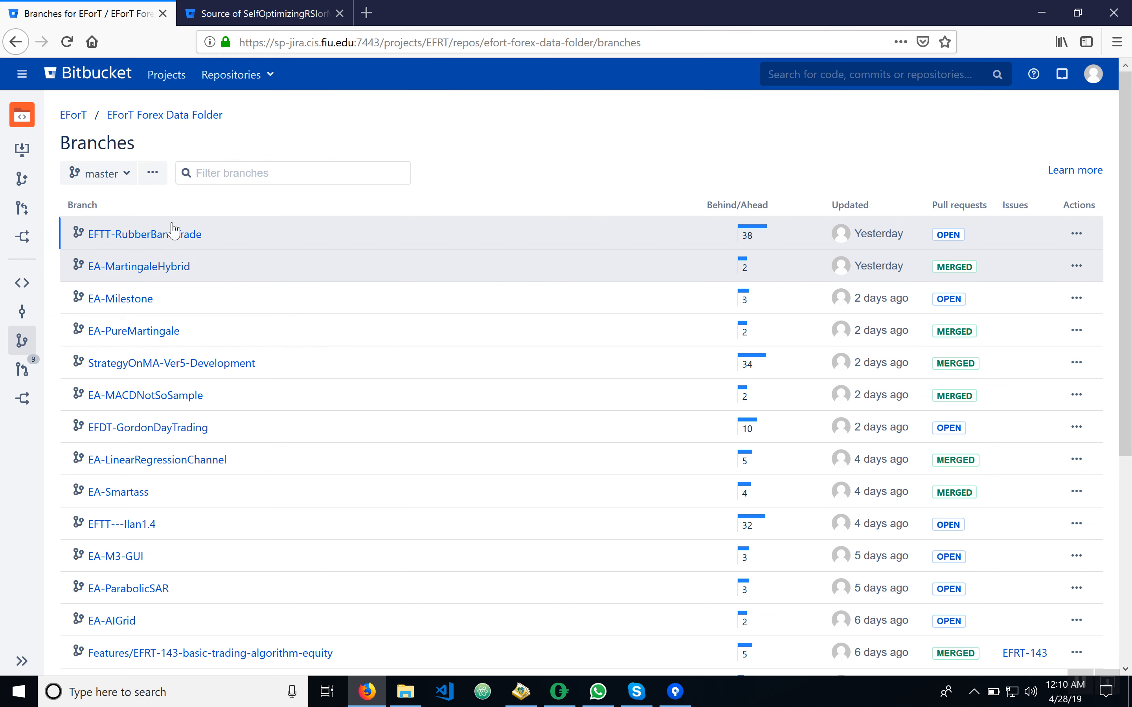
mouse_move(119, 160)
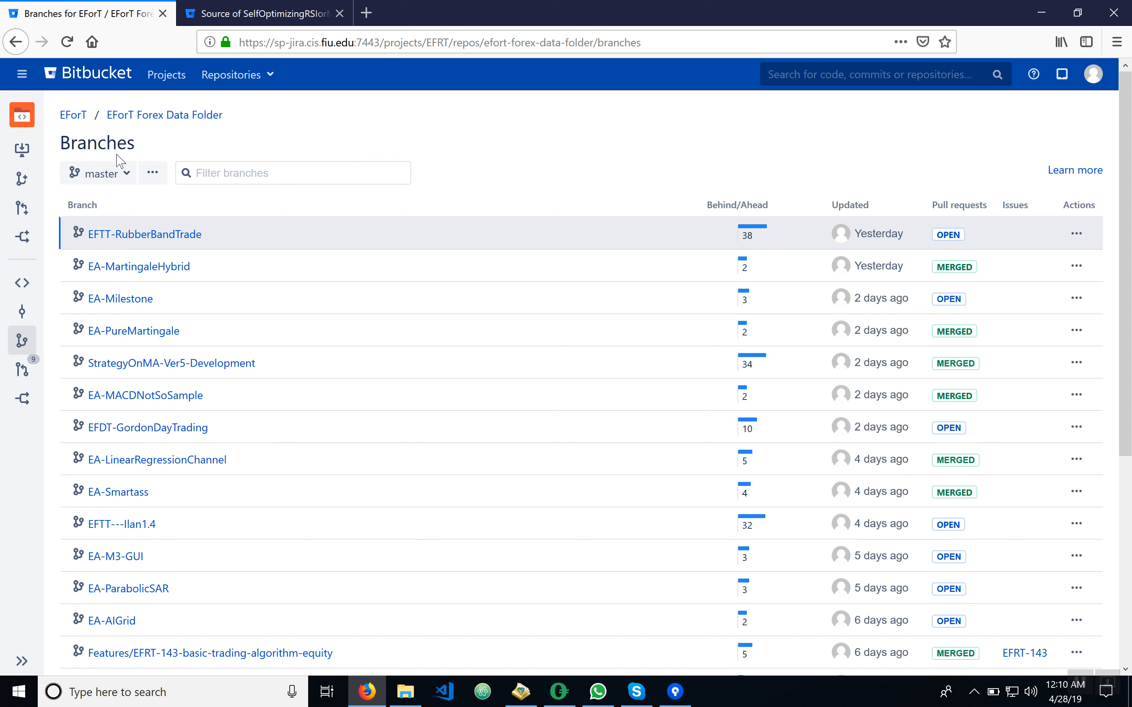
mouse_move(108, 172)
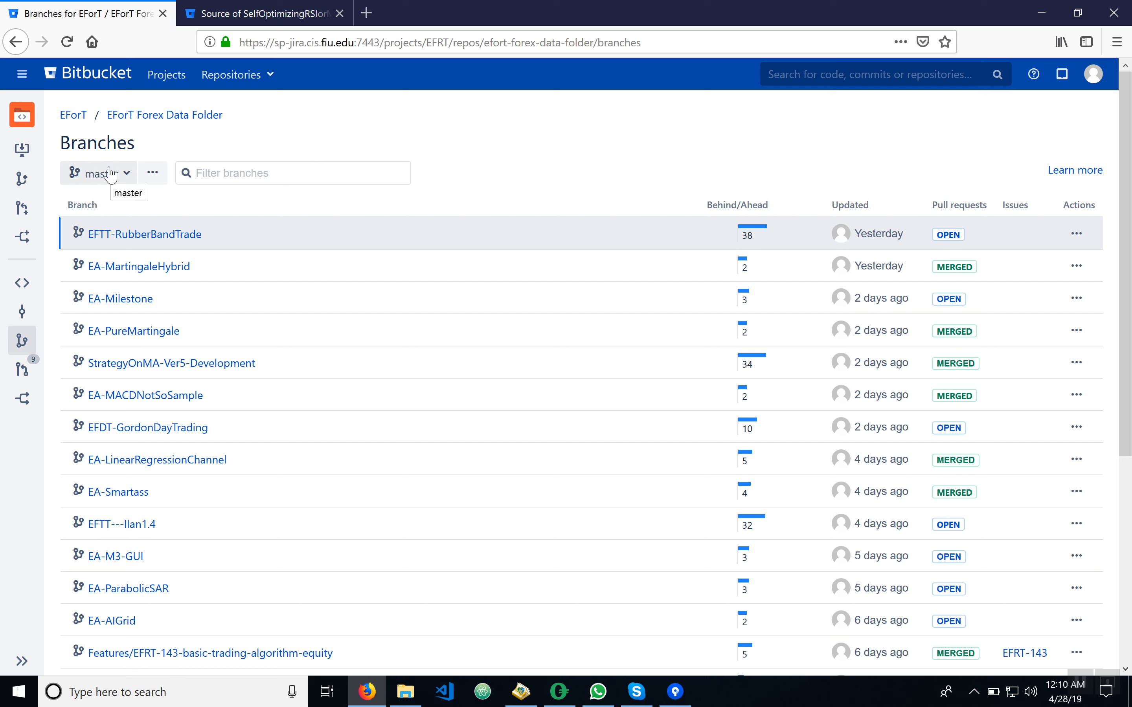
mouse_move(108, 177)
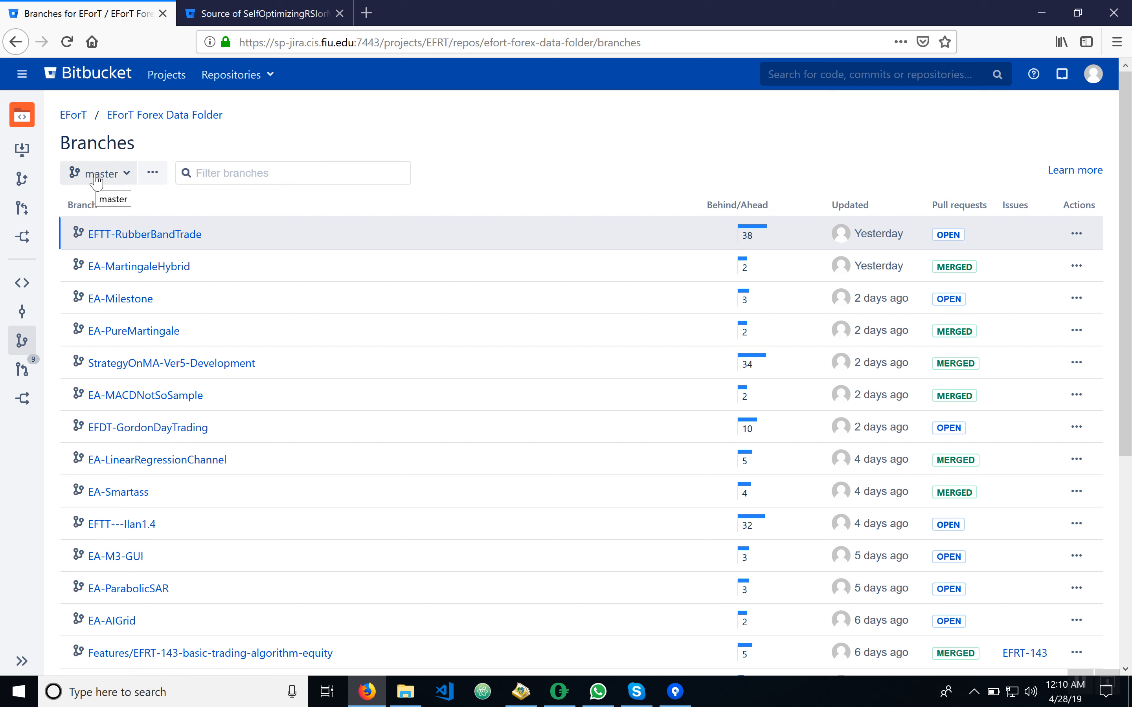
mouse_move(151, 207)
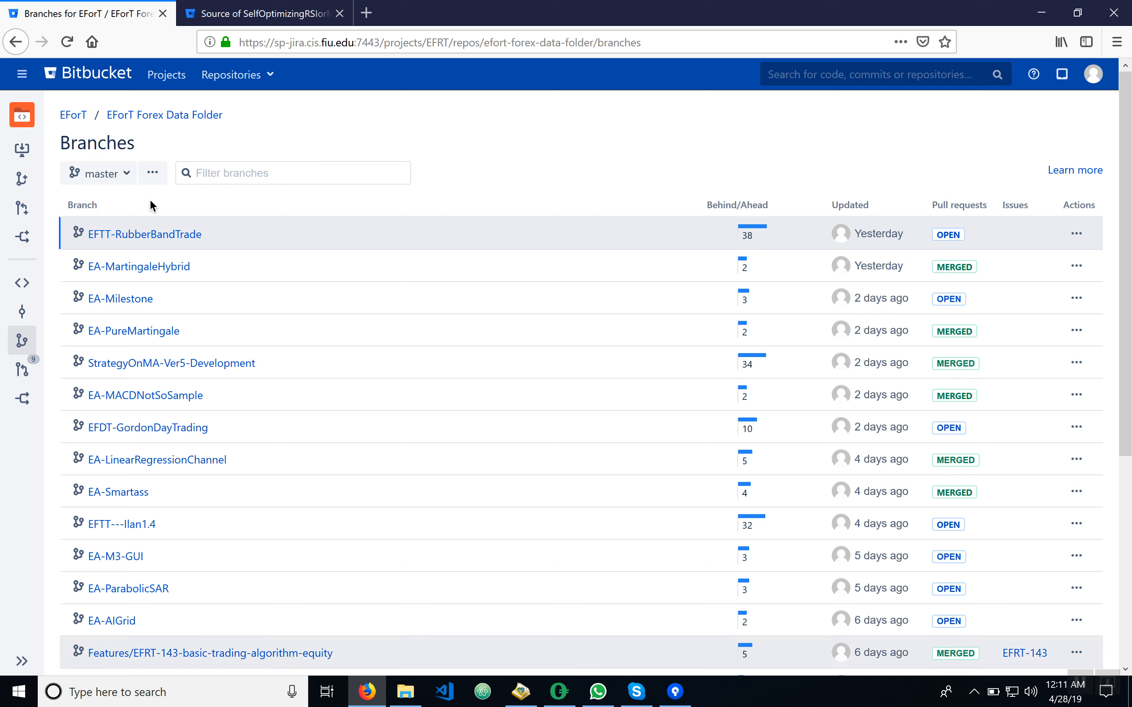
left_click(97, 172)
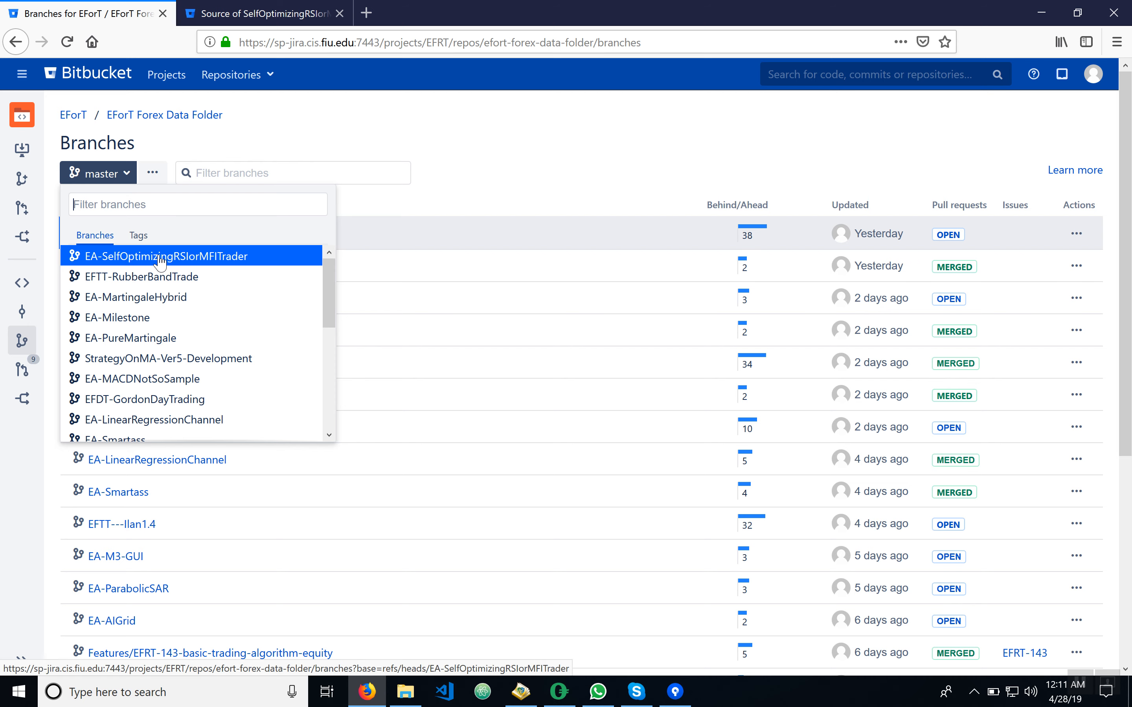
left_click(157, 256)
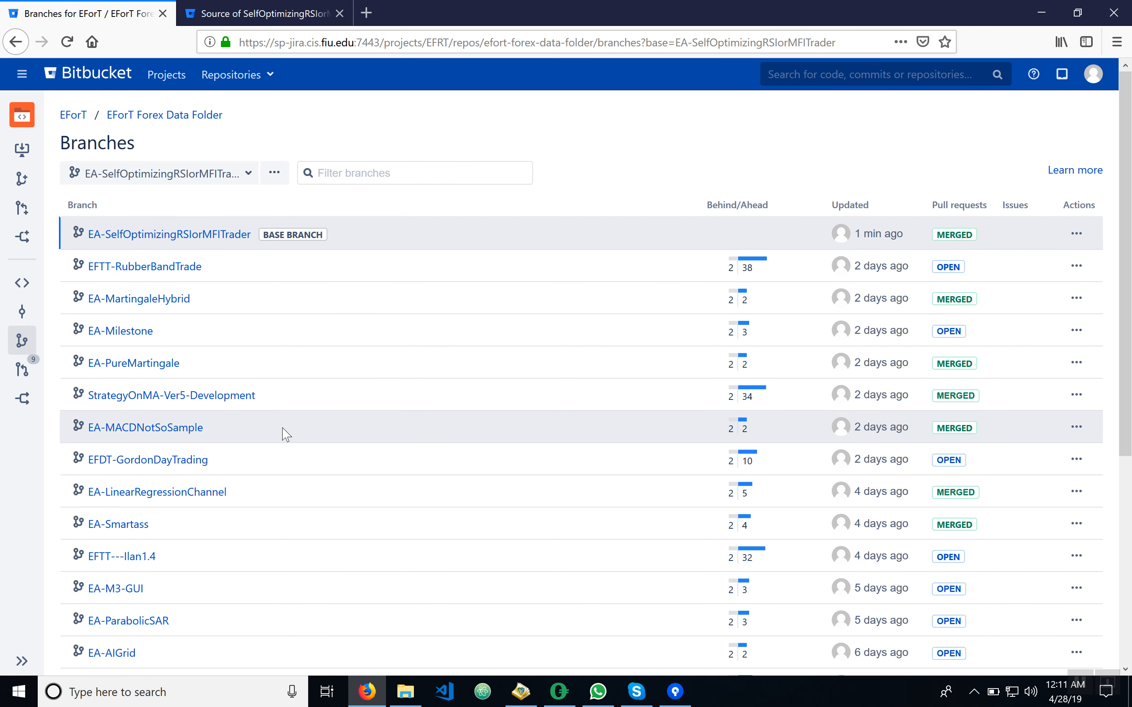
mouse_move(207, 208)
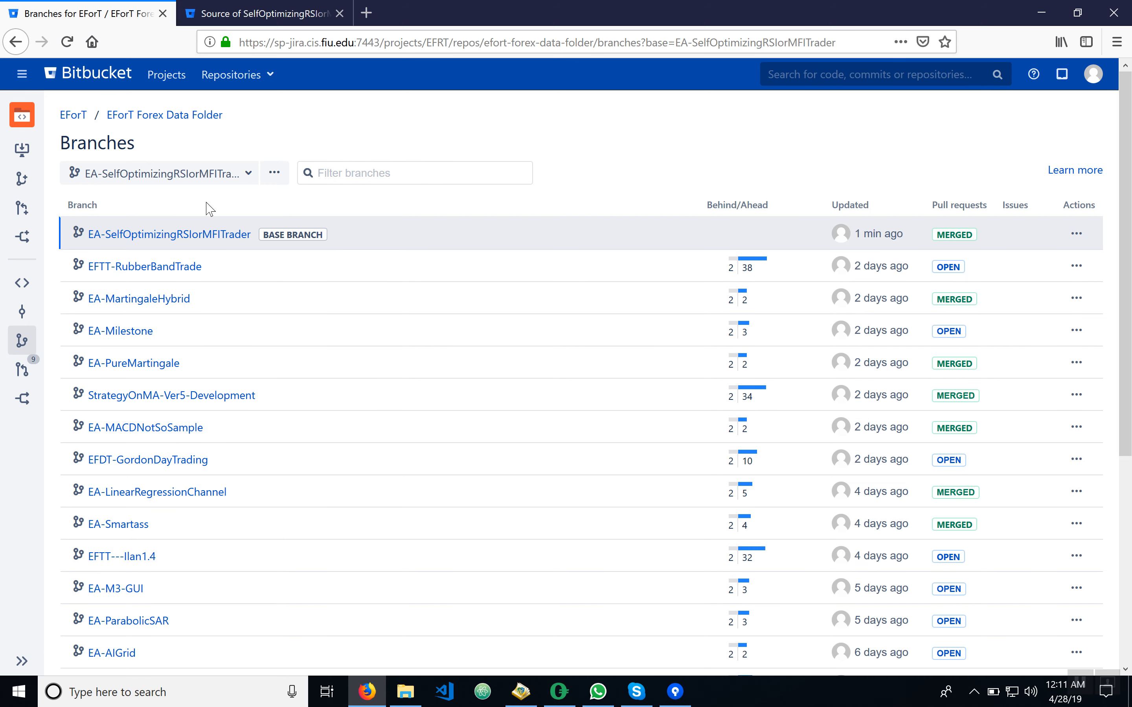
mouse_move(22, 312)
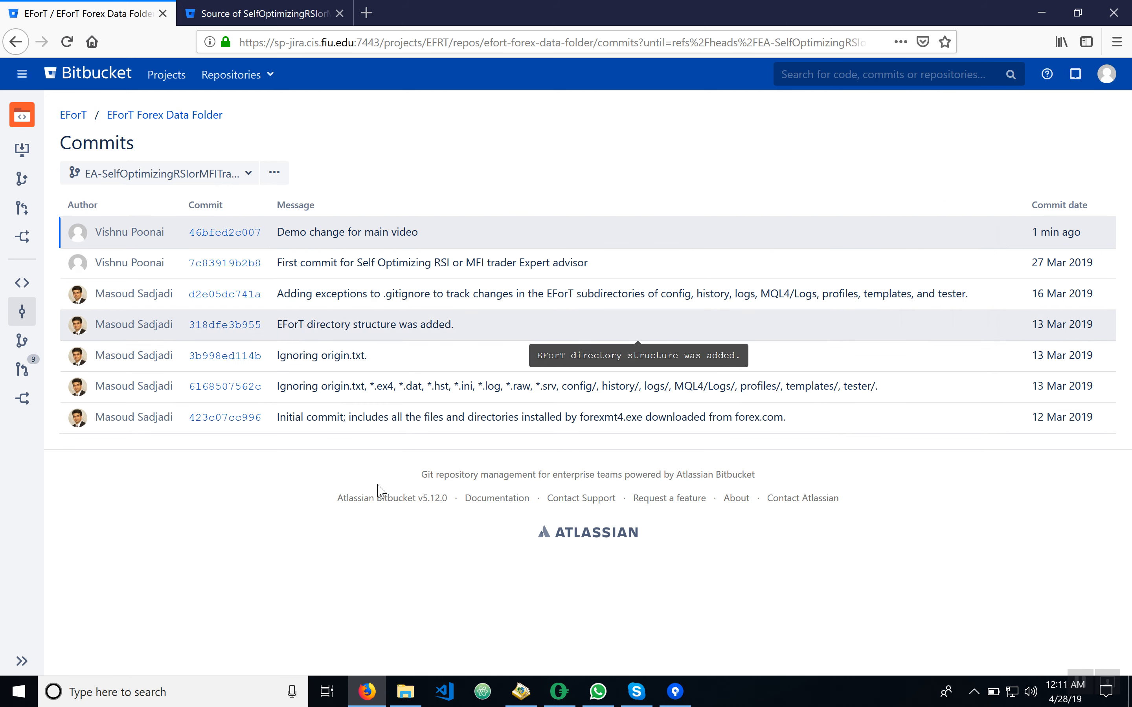
mouse_move(385, 398)
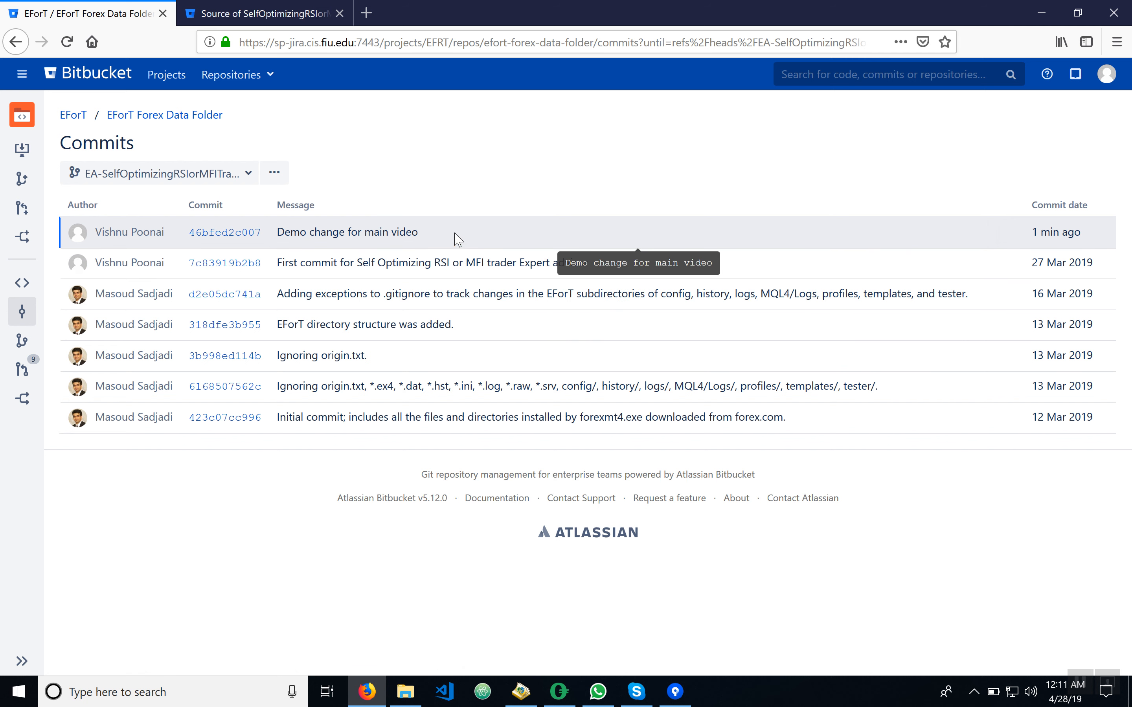
mouse_move(325, 249)
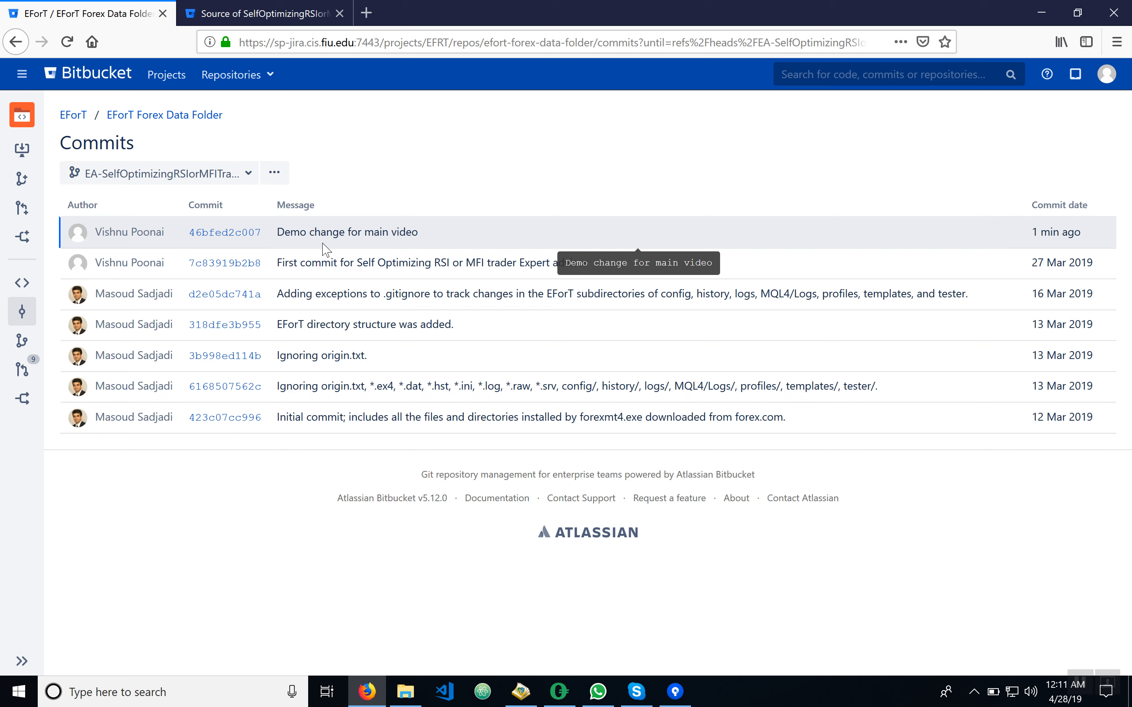
mouse_move(349, 246)
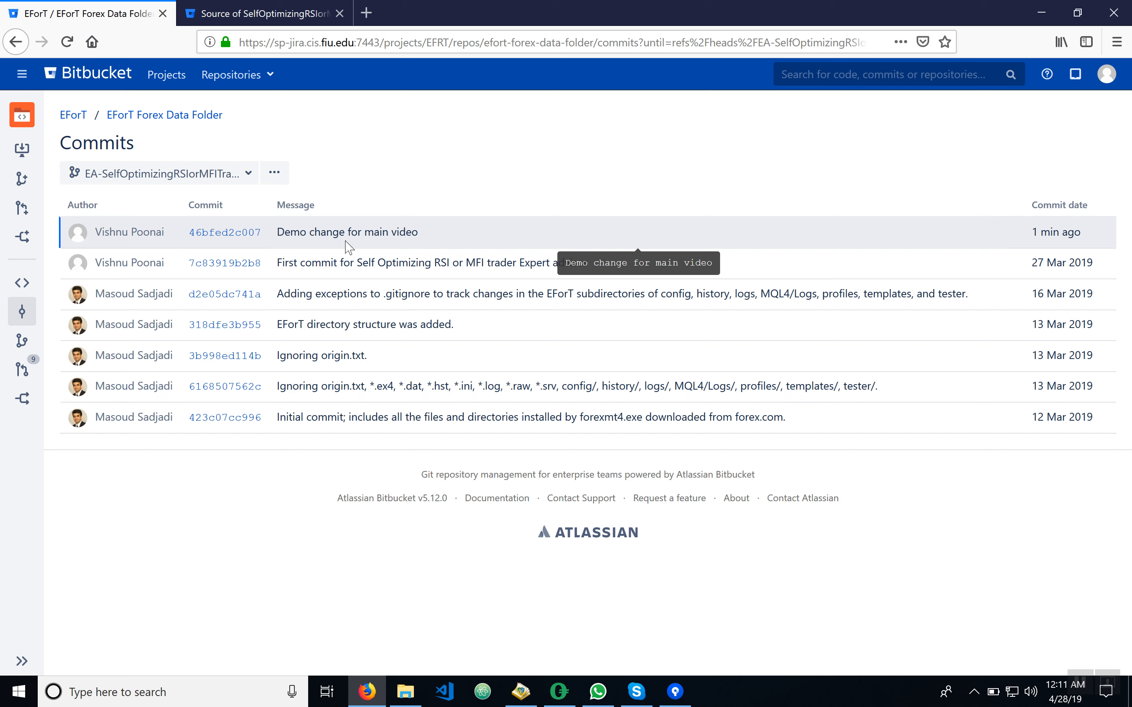
mouse_move(394, 417)
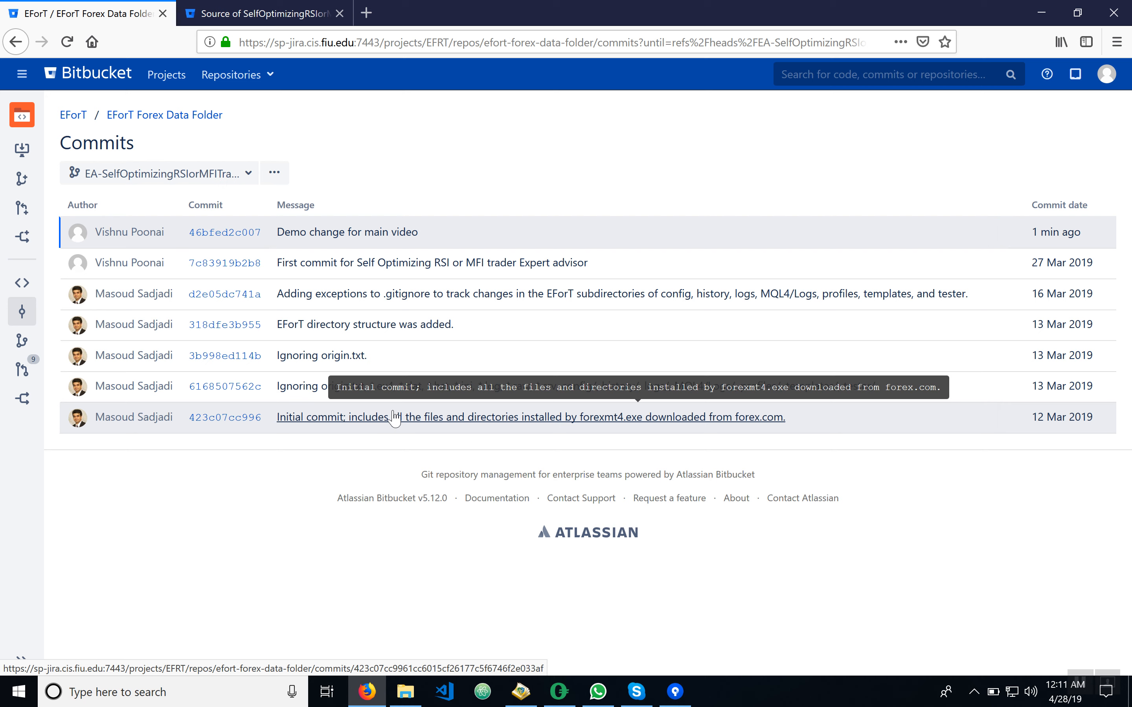
mouse_move(22, 282)
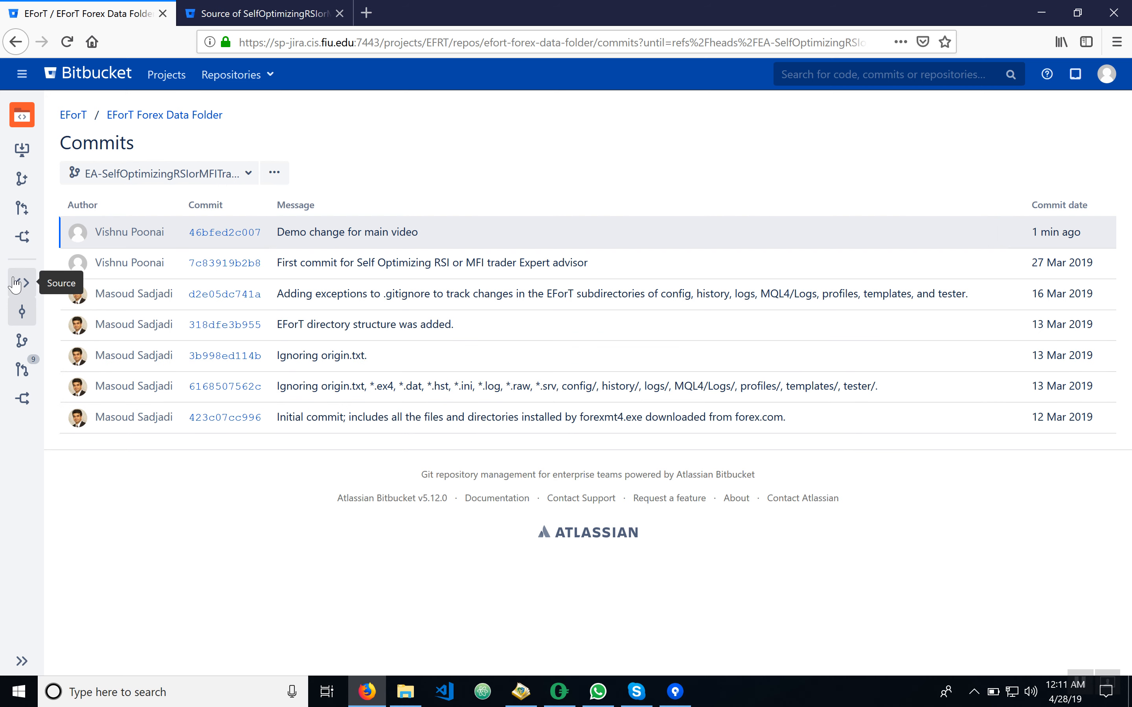
Browse Source to MQL4 > Experts > EForT > Self Optimizing RSI or MFI Trader
left_click(16, 282)
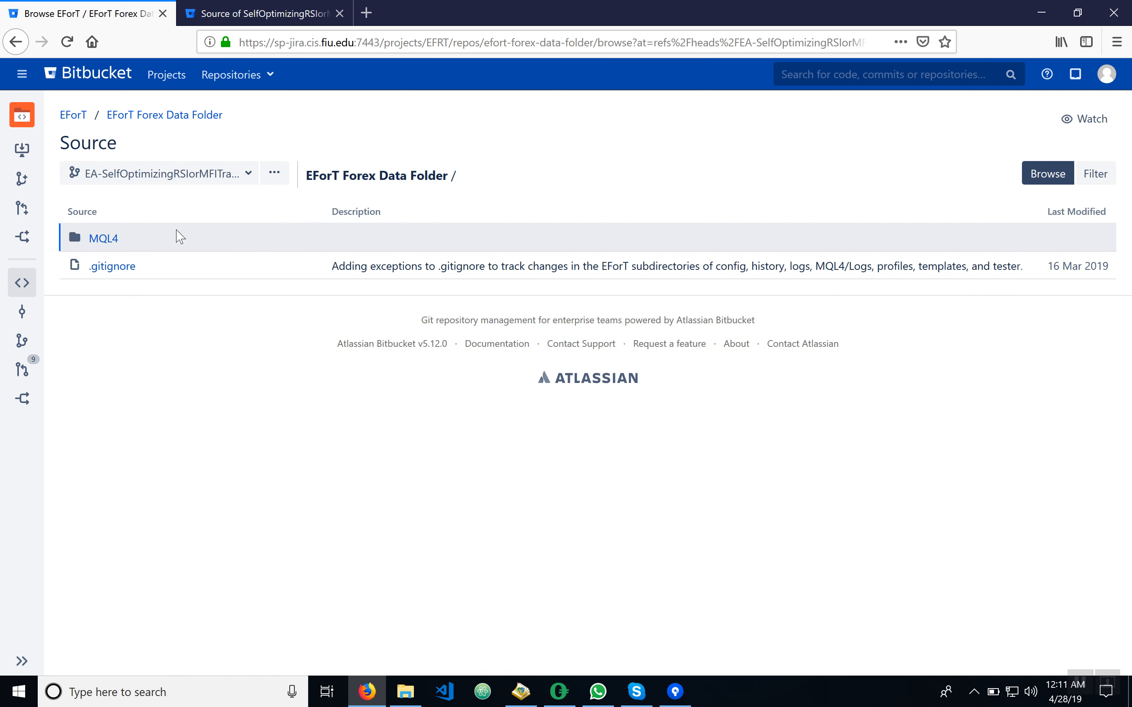
mouse_move(226, 202)
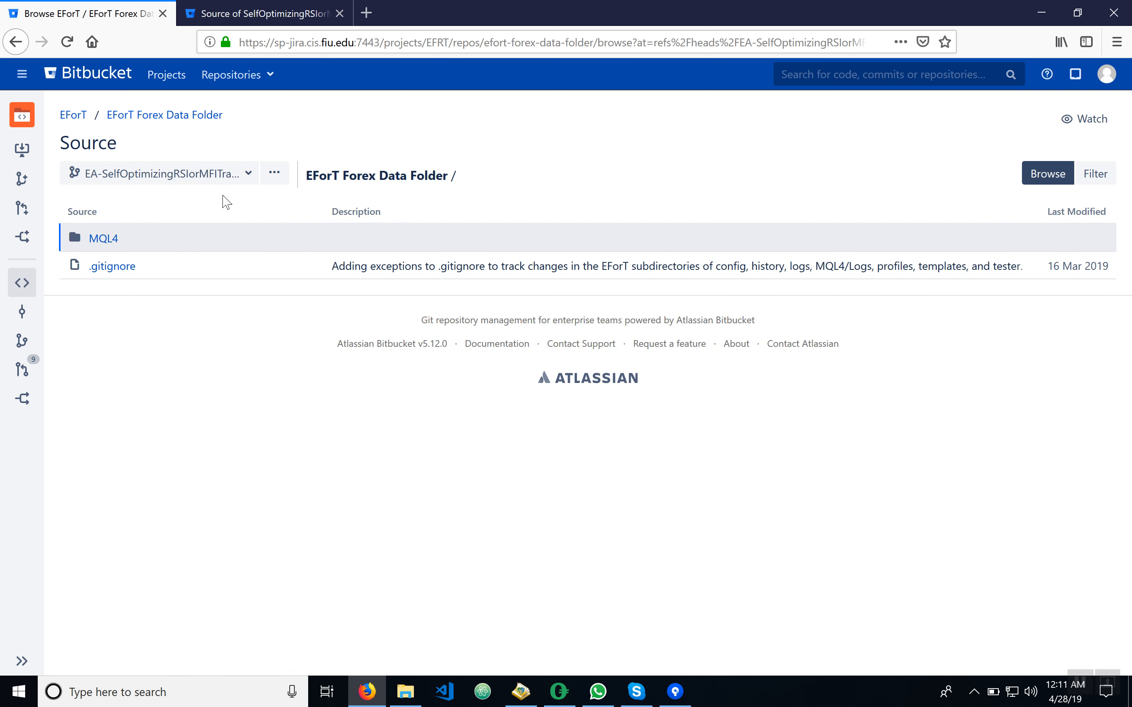
mouse_move(102, 238)
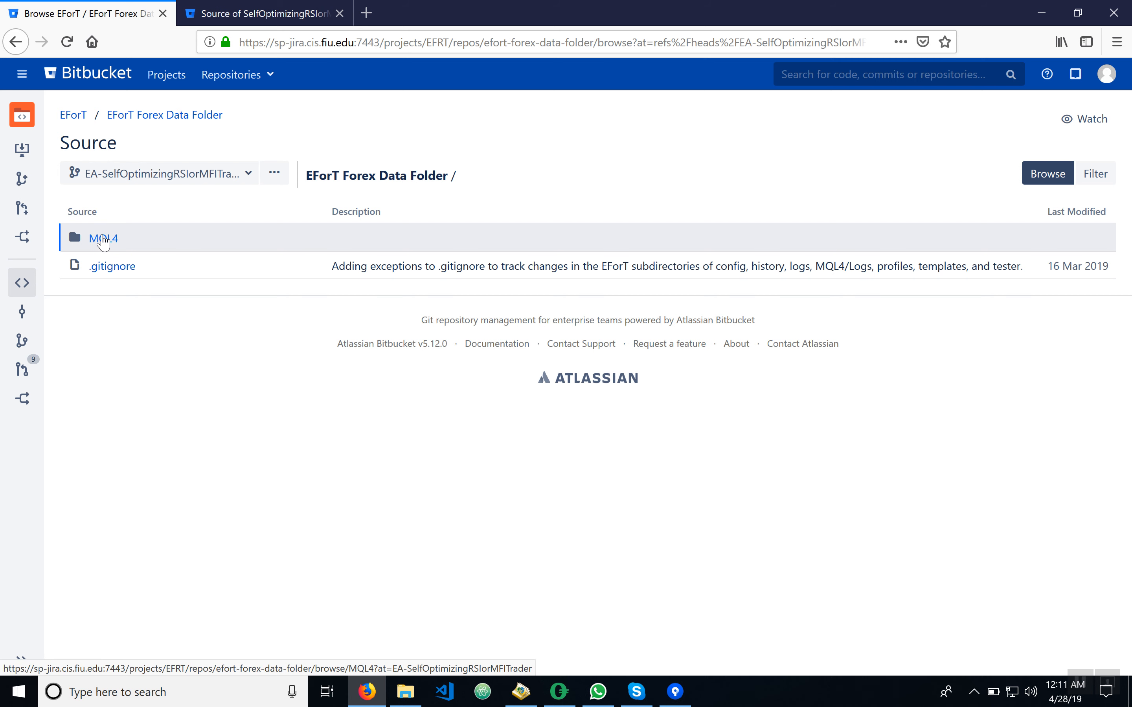
left_click(102, 238)
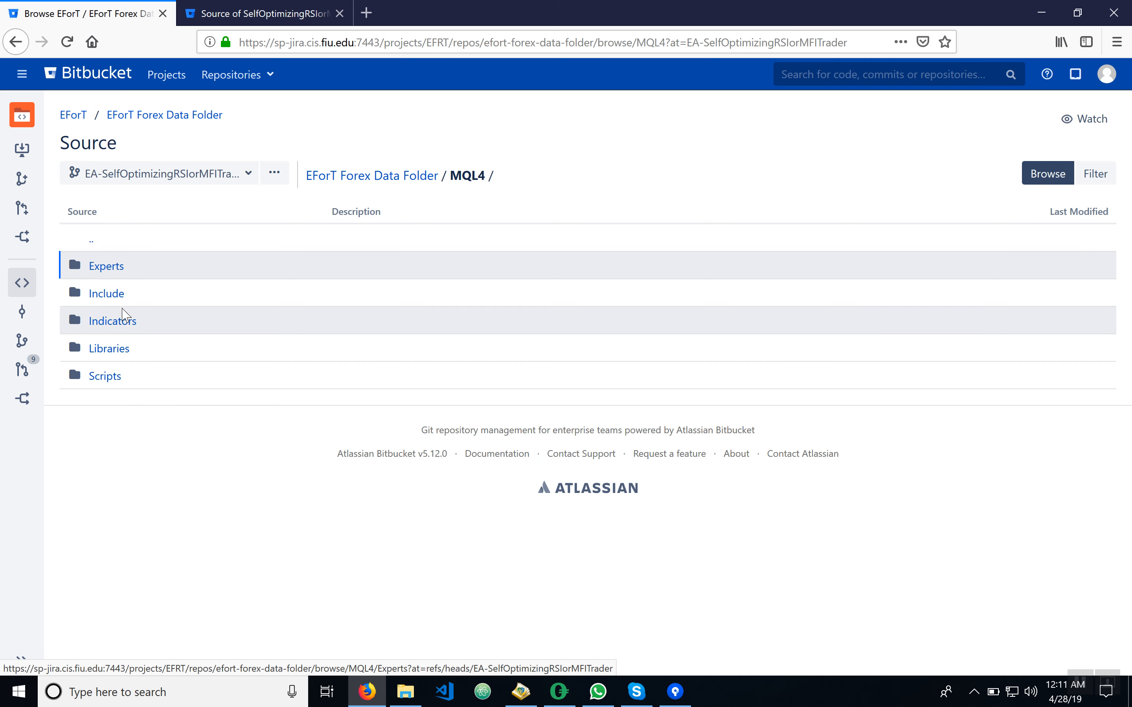
left_click(106, 265)
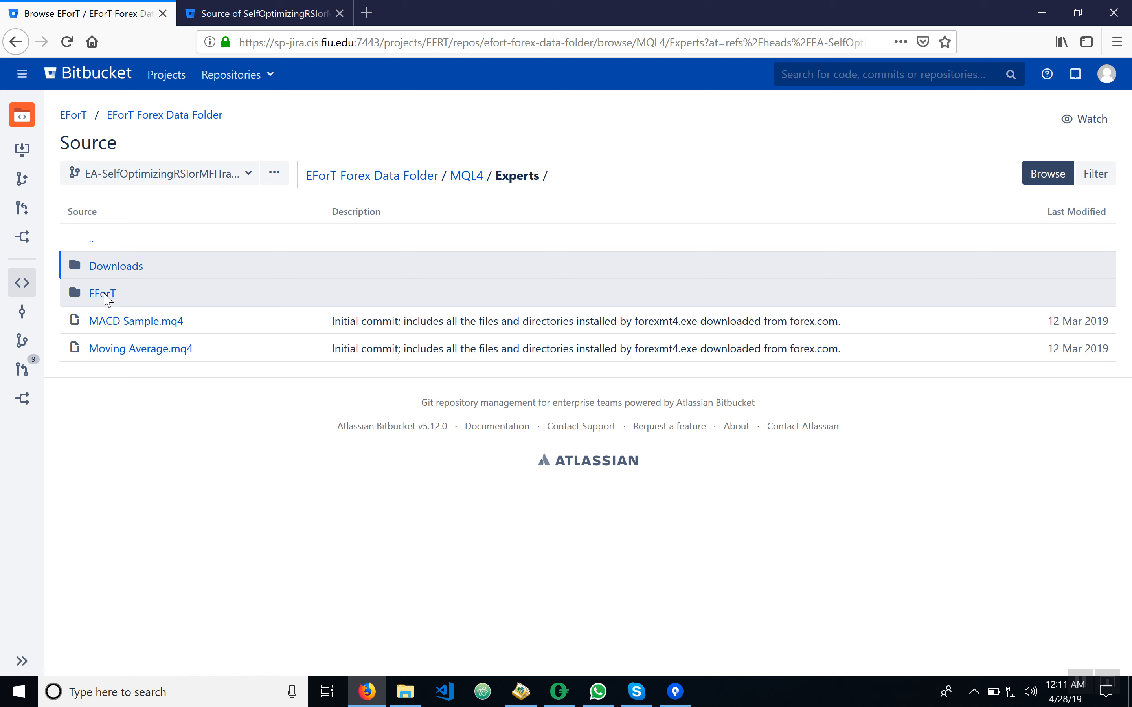
left_click(101, 293)
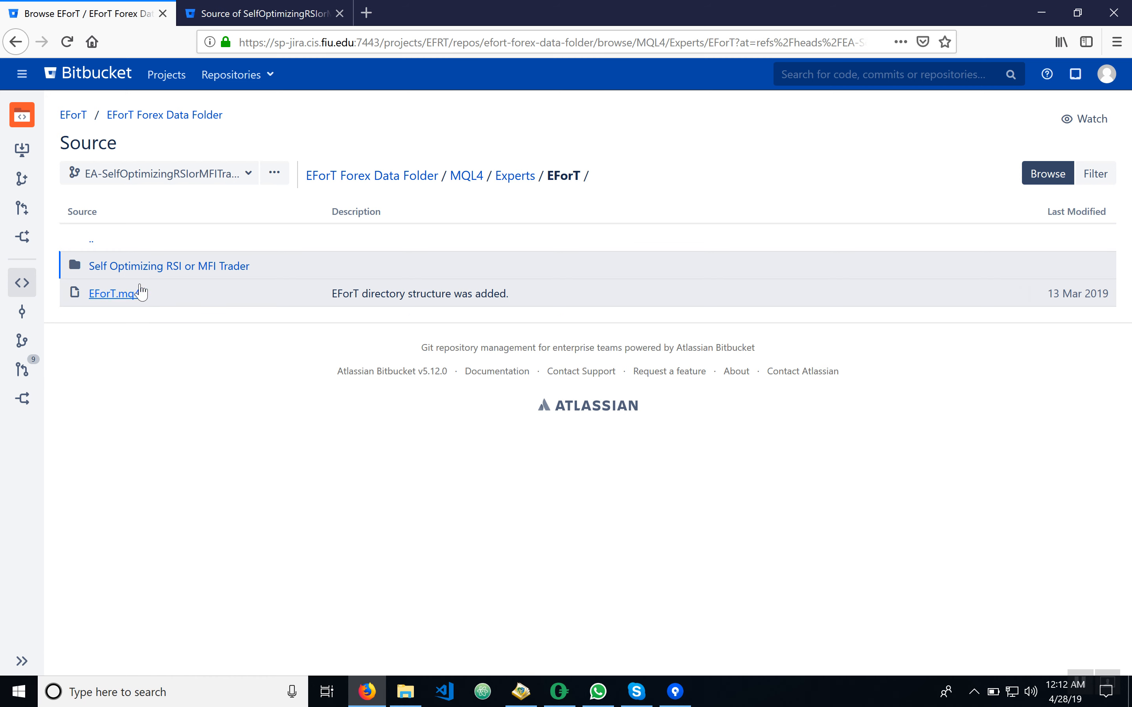
left_click(169, 266)
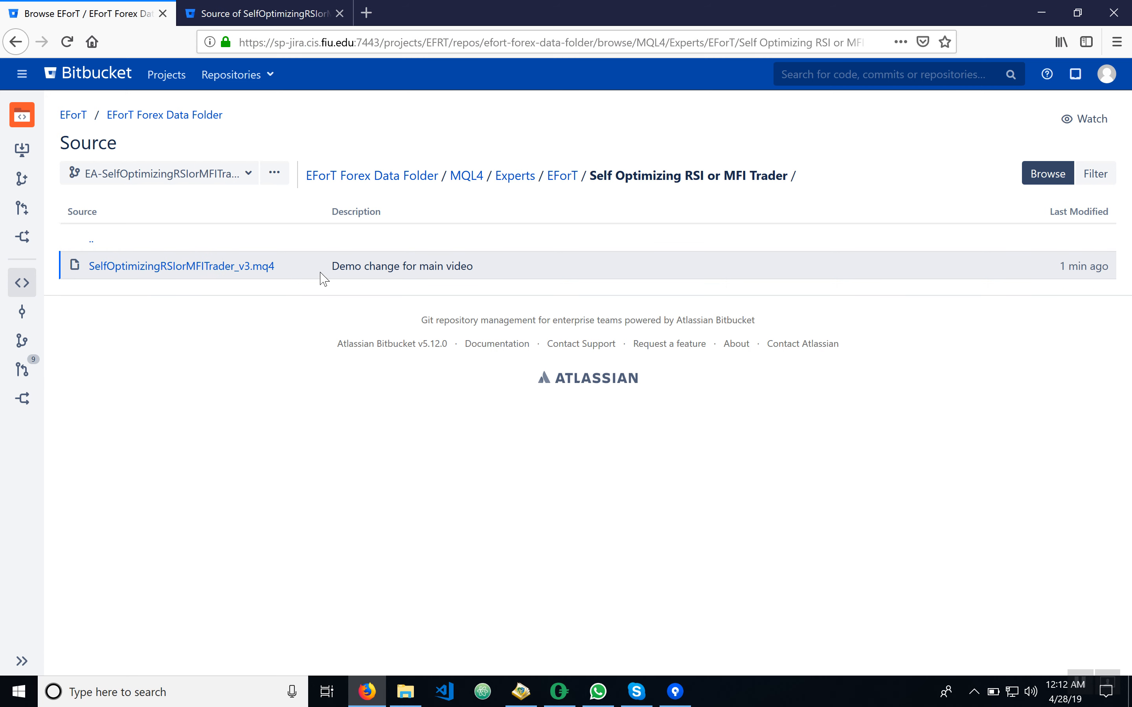
mouse_move(402, 265)
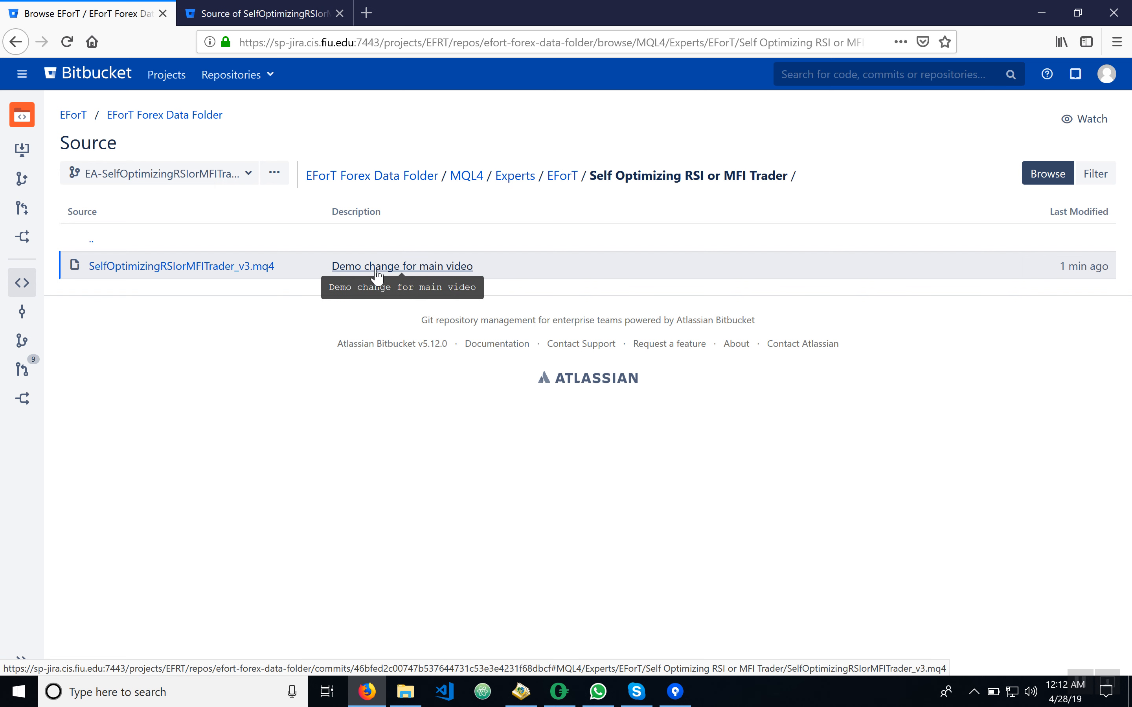
mouse_move(424, 280)
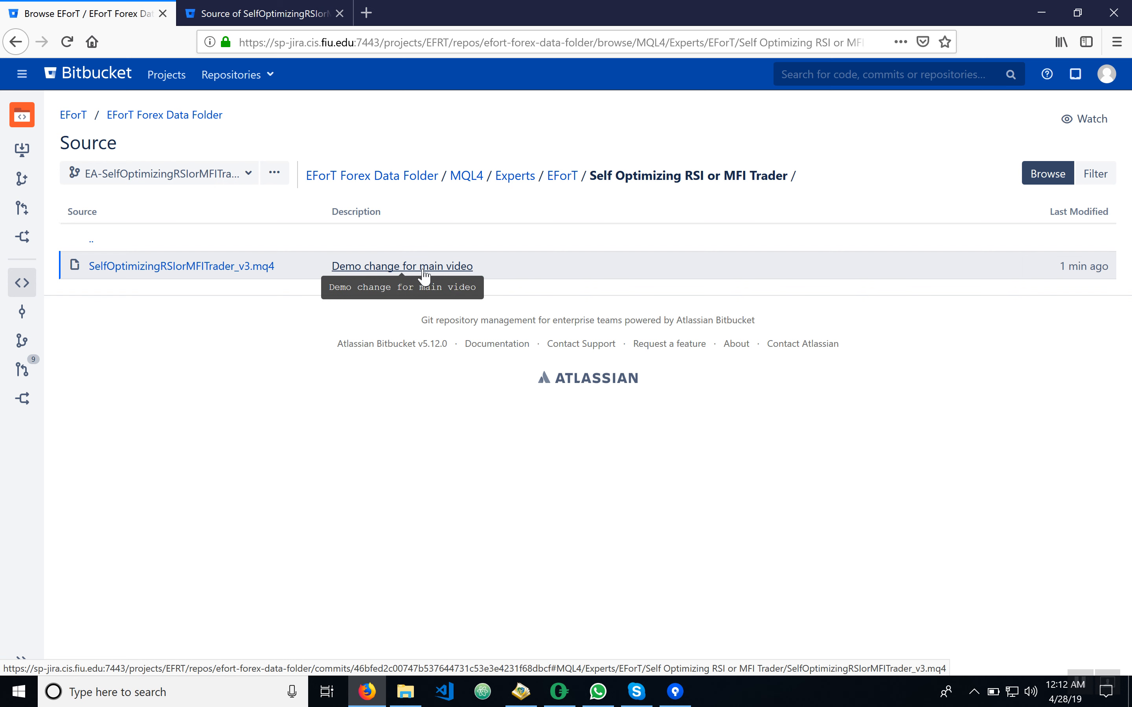
mouse_move(407, 374)
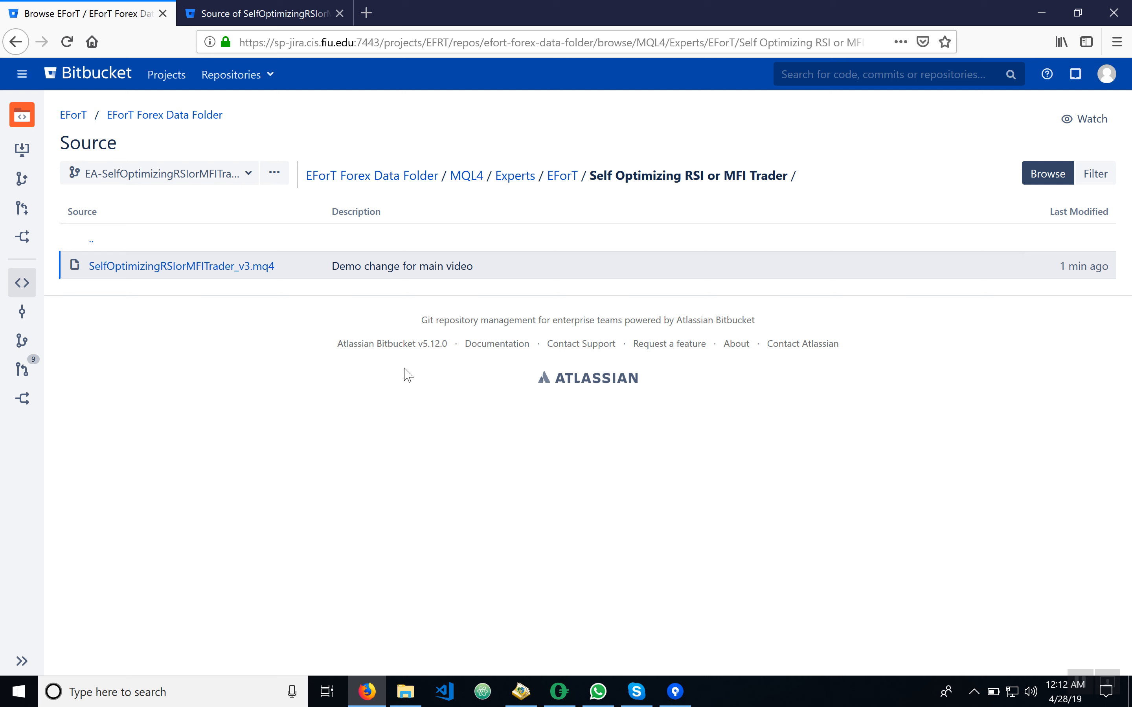
mouse_move(388, 345)
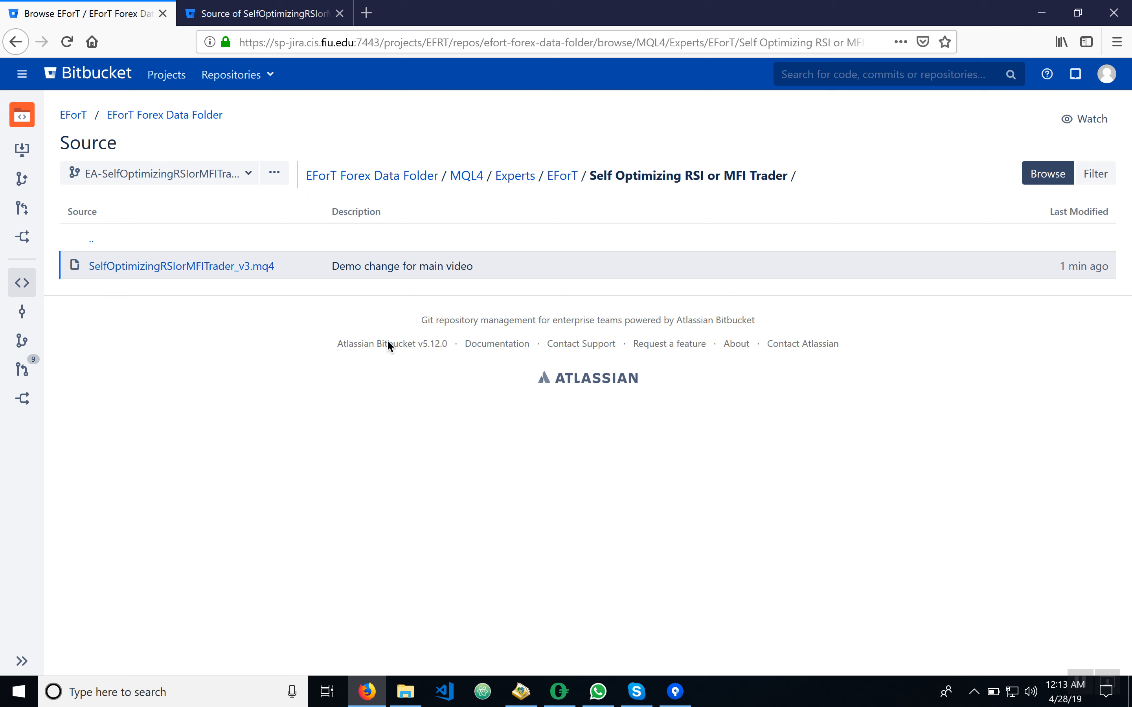
mouse_move(214, 423)
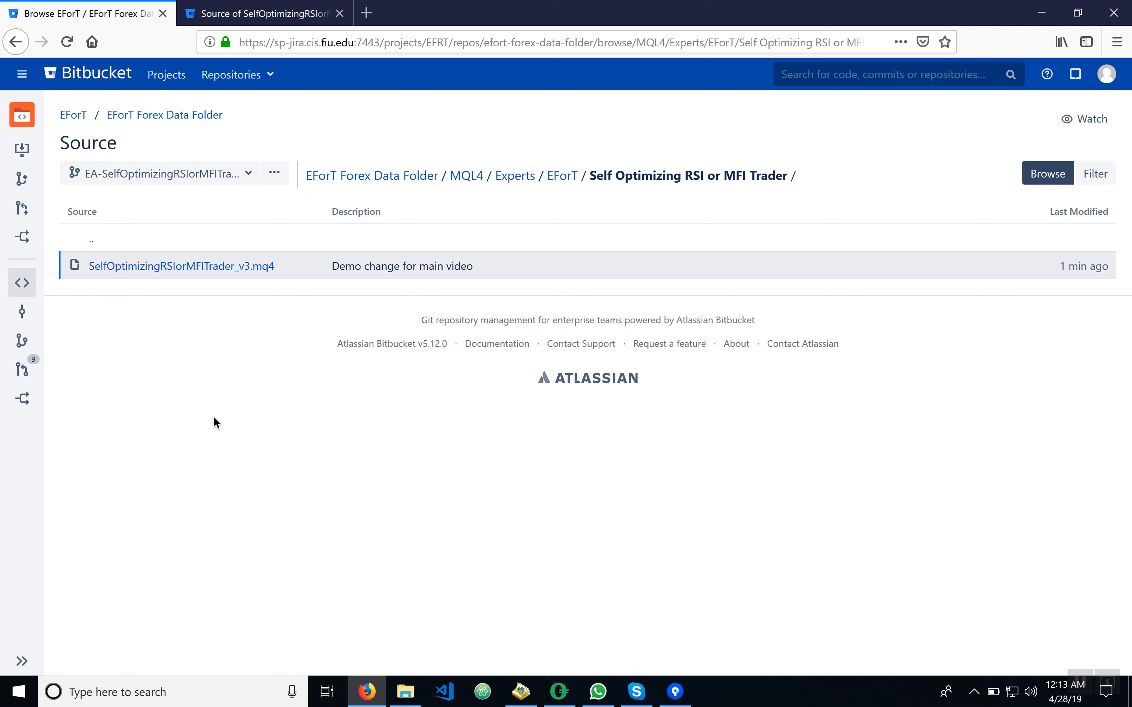
mouse_move(161, 369)
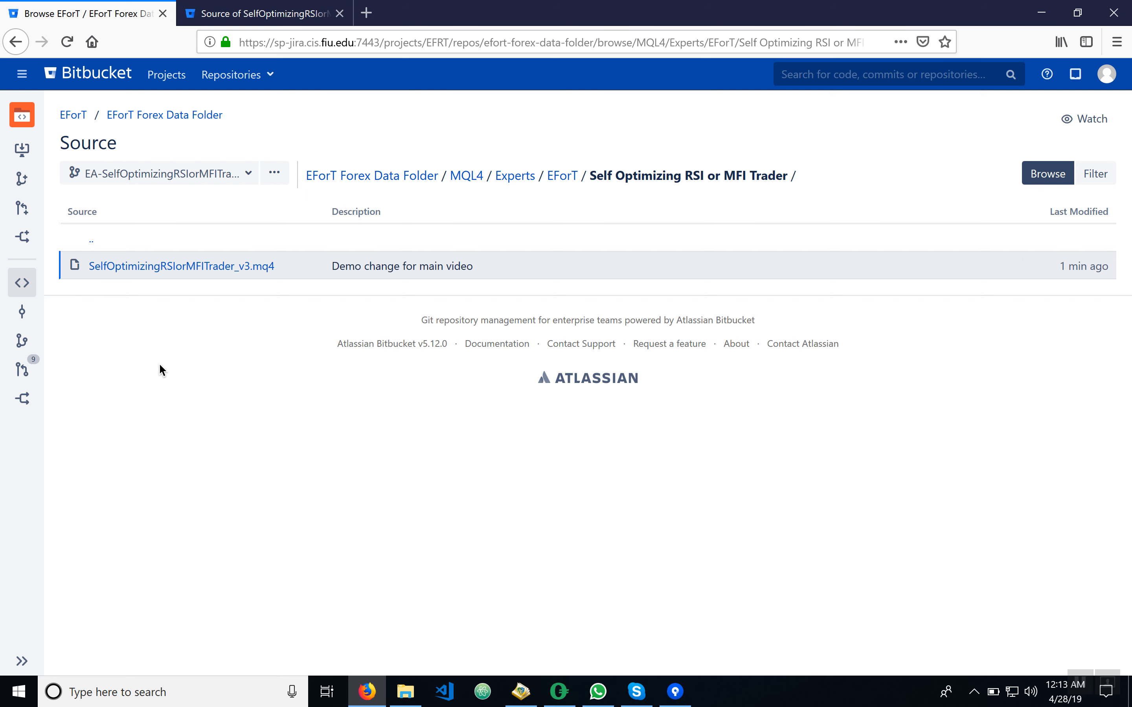
mouse_move(22, 369)
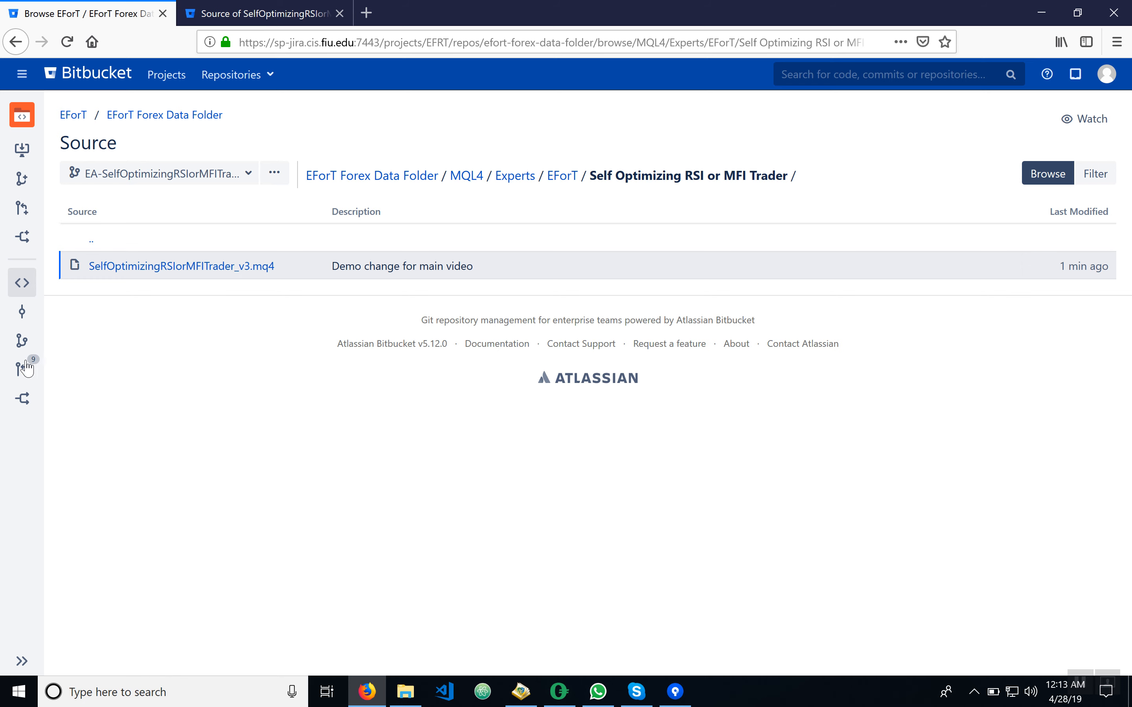
Start a new pull request with EA-SelfOptimizingRSIorMFITrader as the source branch
left_click(22, 368)
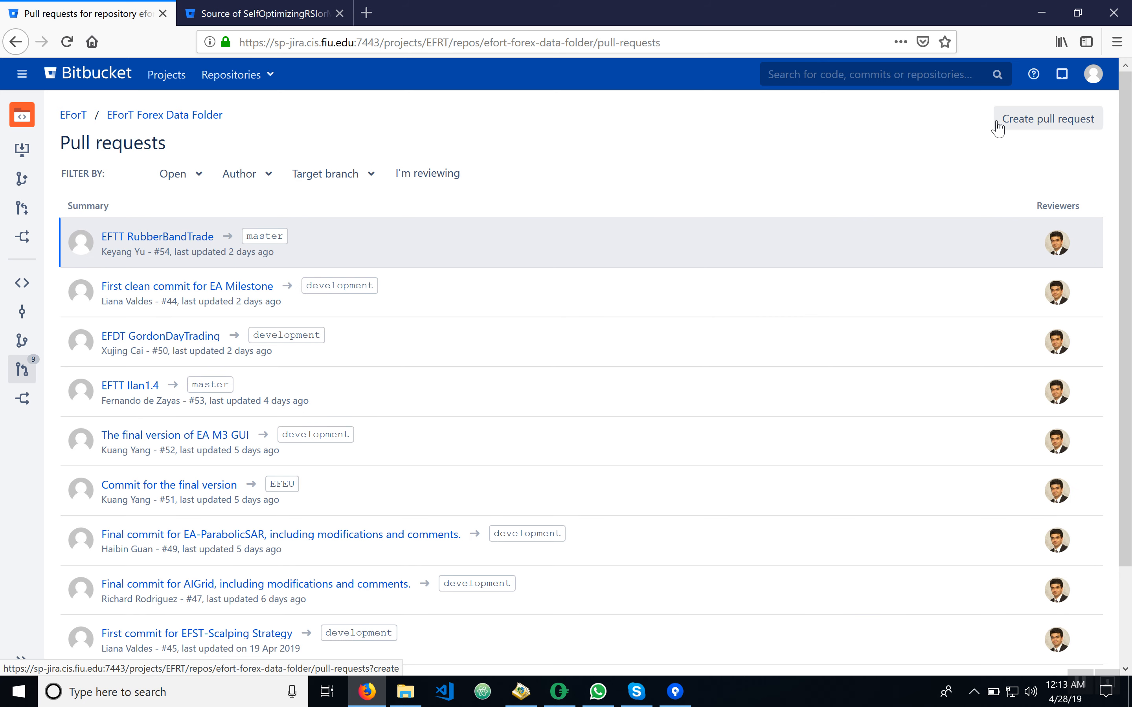
left_click(1048, 118)
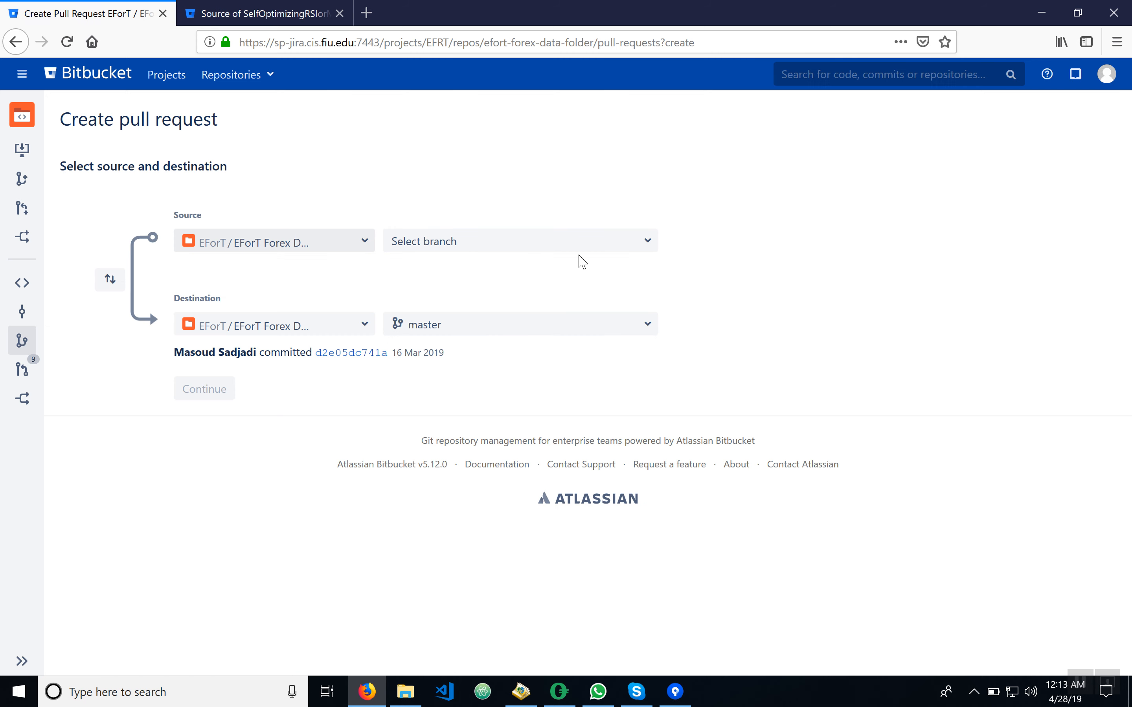
left_click(518, 241)
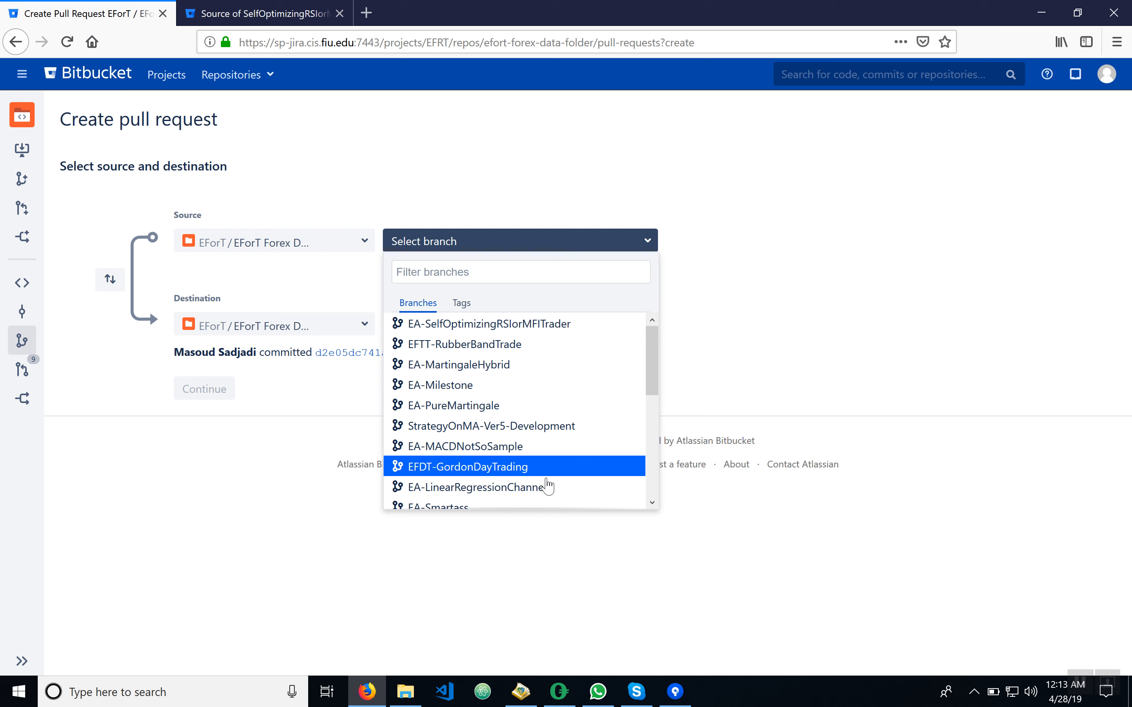
mouse_move(552, 426)
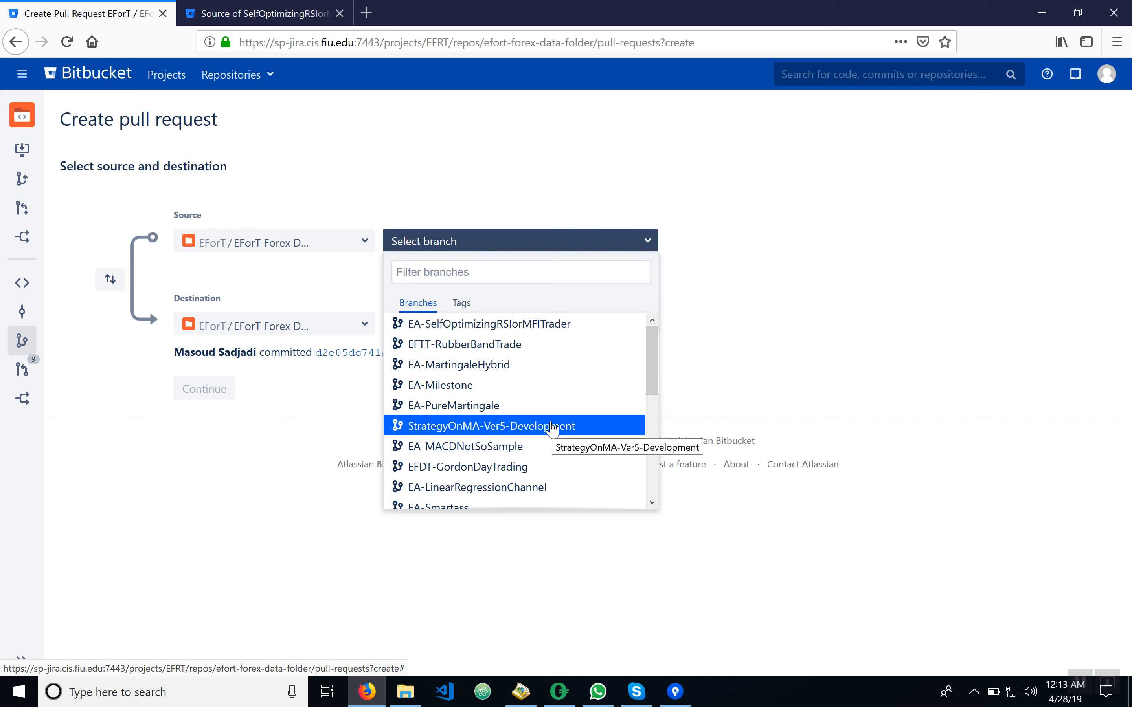
mouse_move(553, 415)
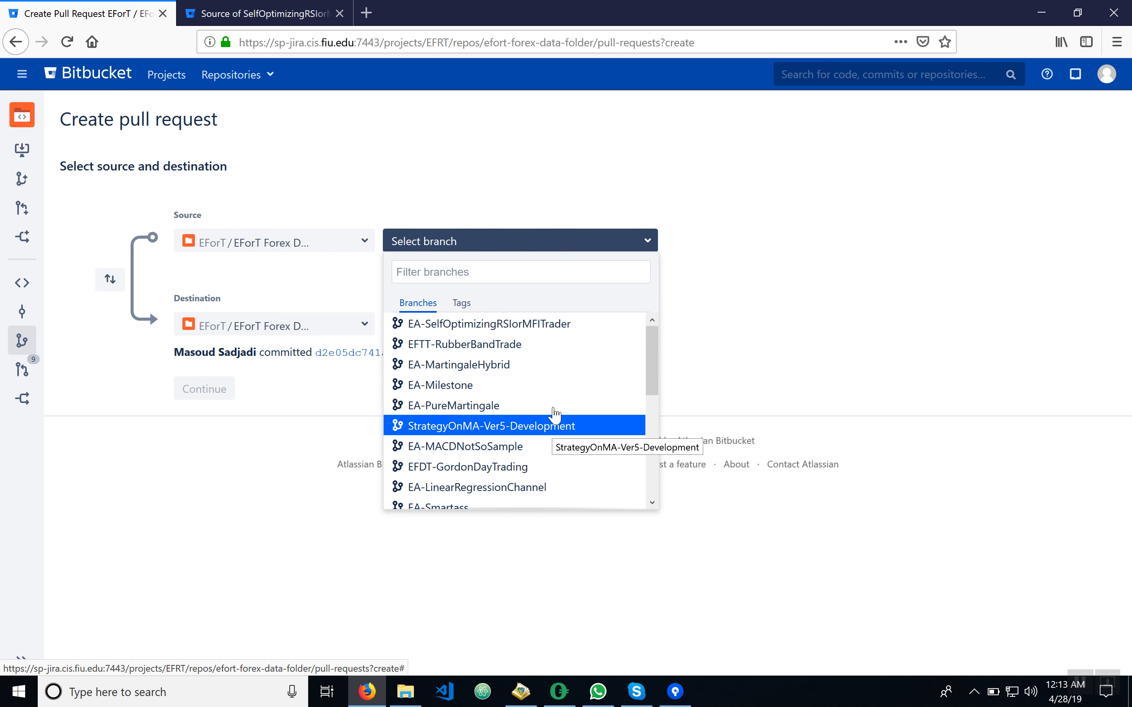
left_click(486, 323)
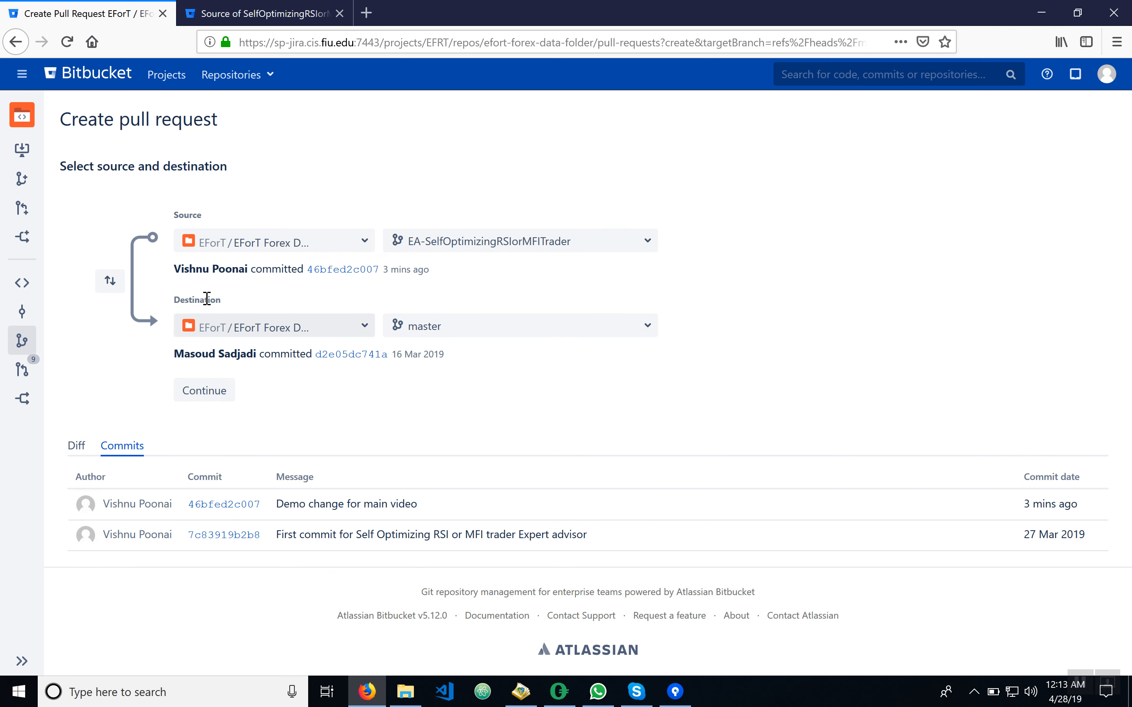
mouse_move(475, 339)
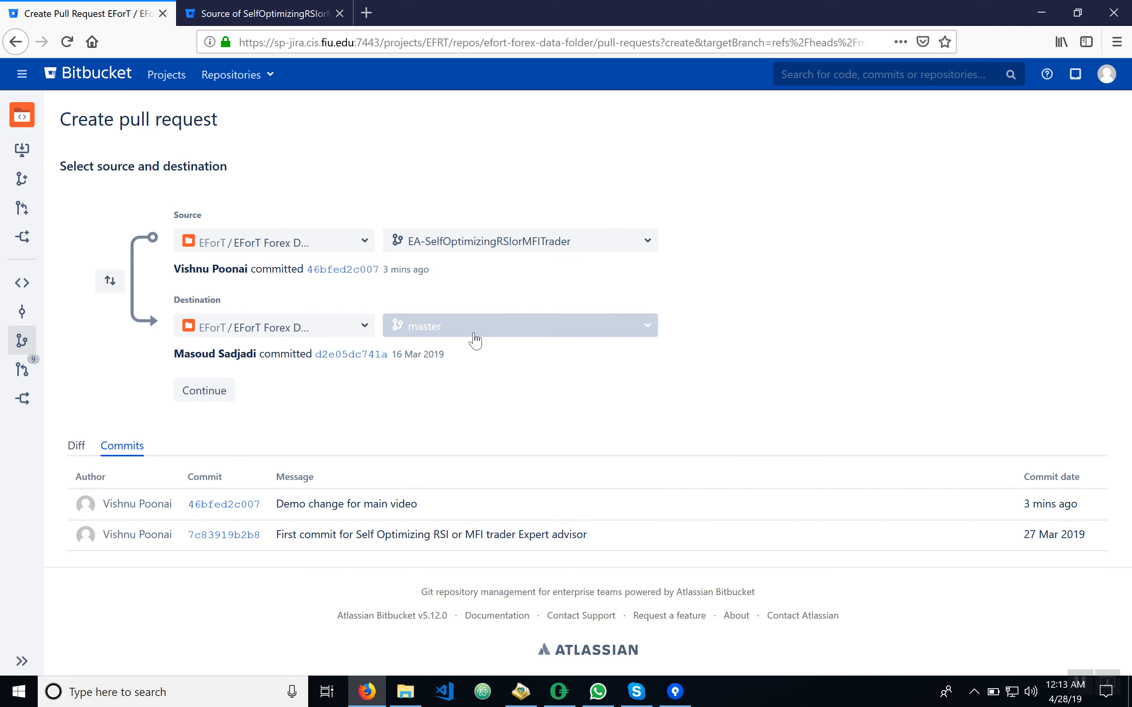
Change the destination branch from master to development
left_click(518, 324)
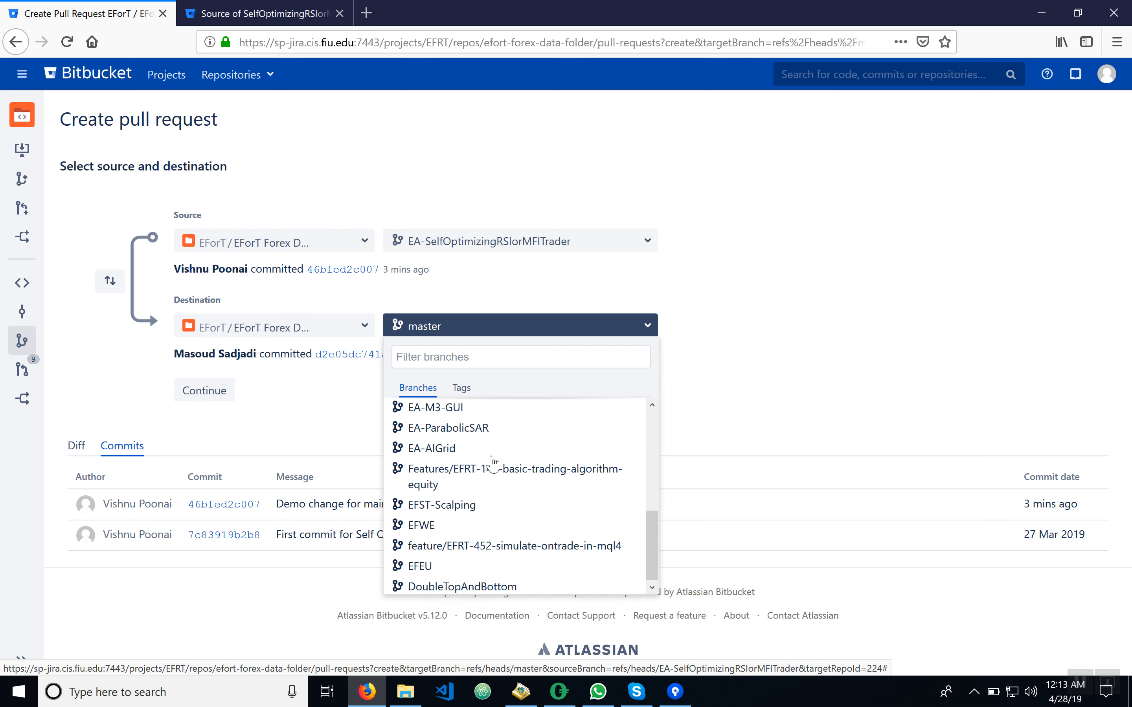
scroll("down", 3)
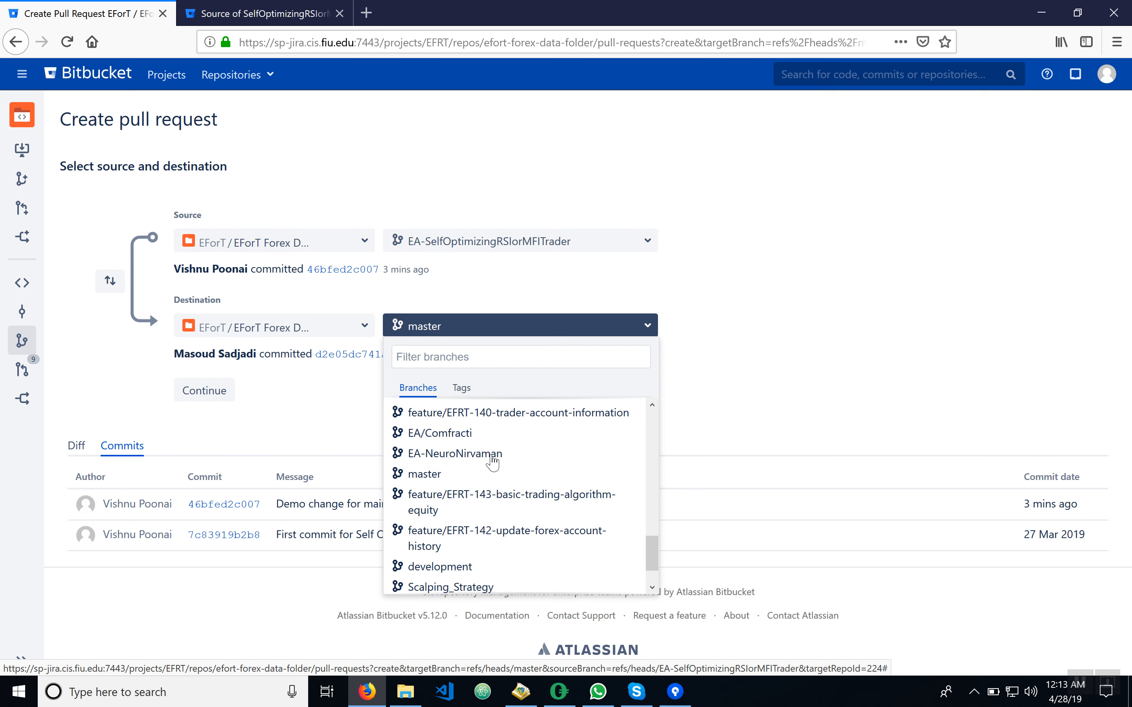
left_click(437, 565)
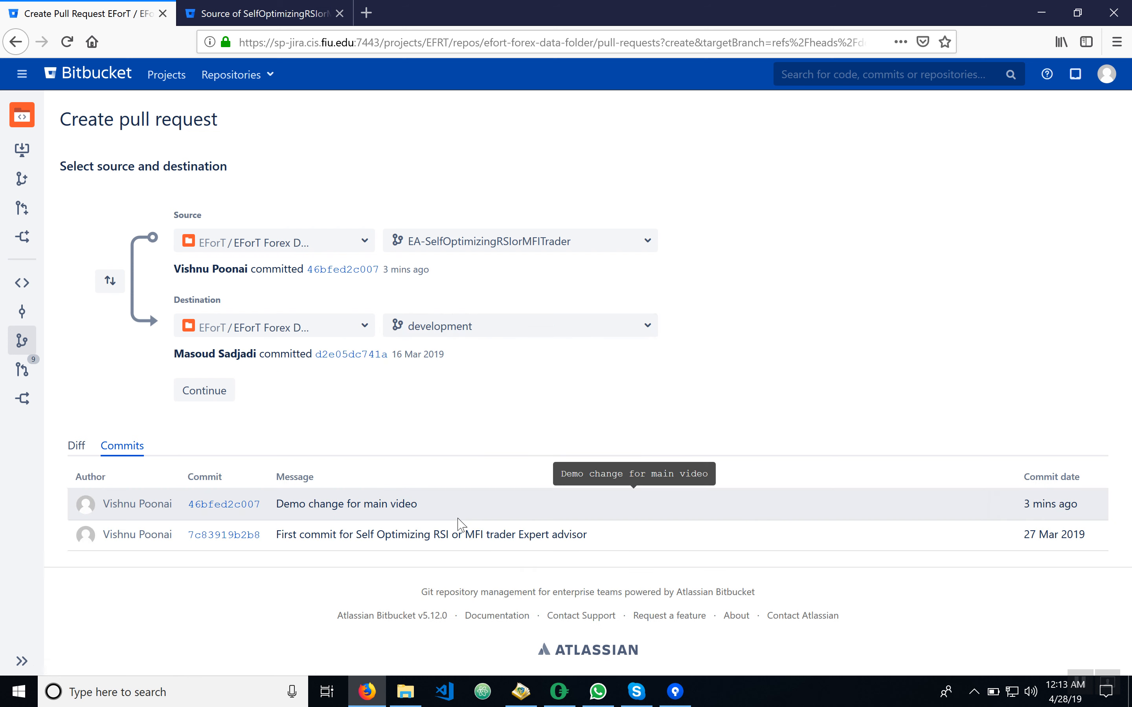
mouse_move(641, 385)
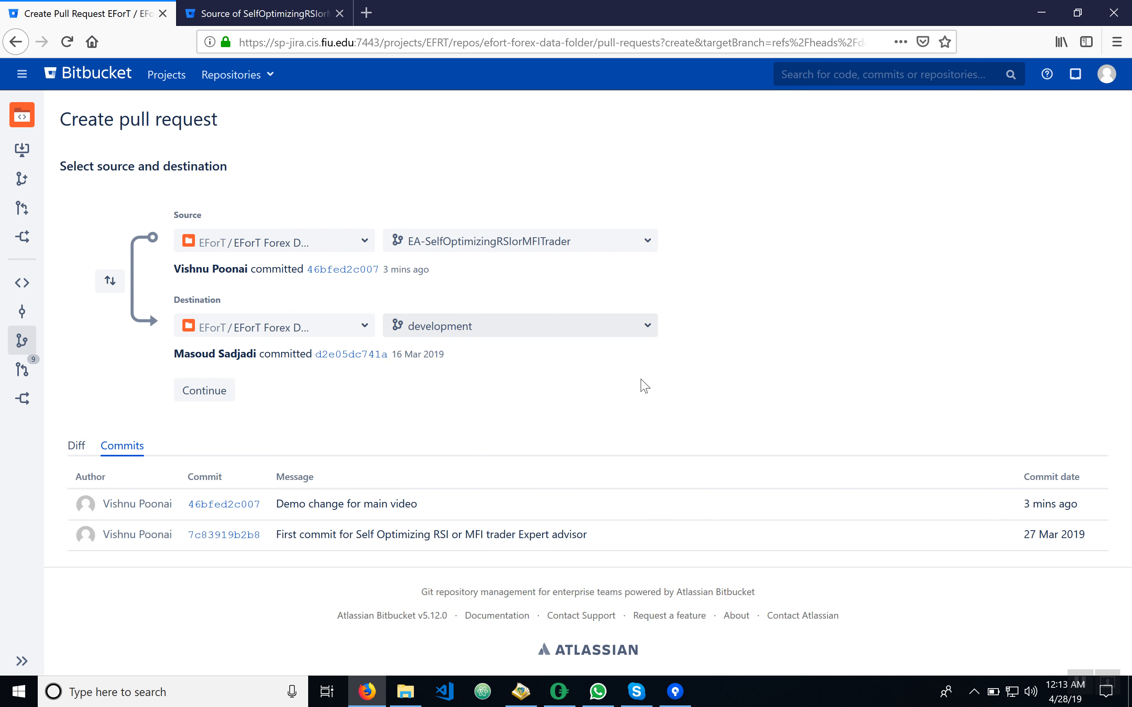
mouse_move(480, 377)
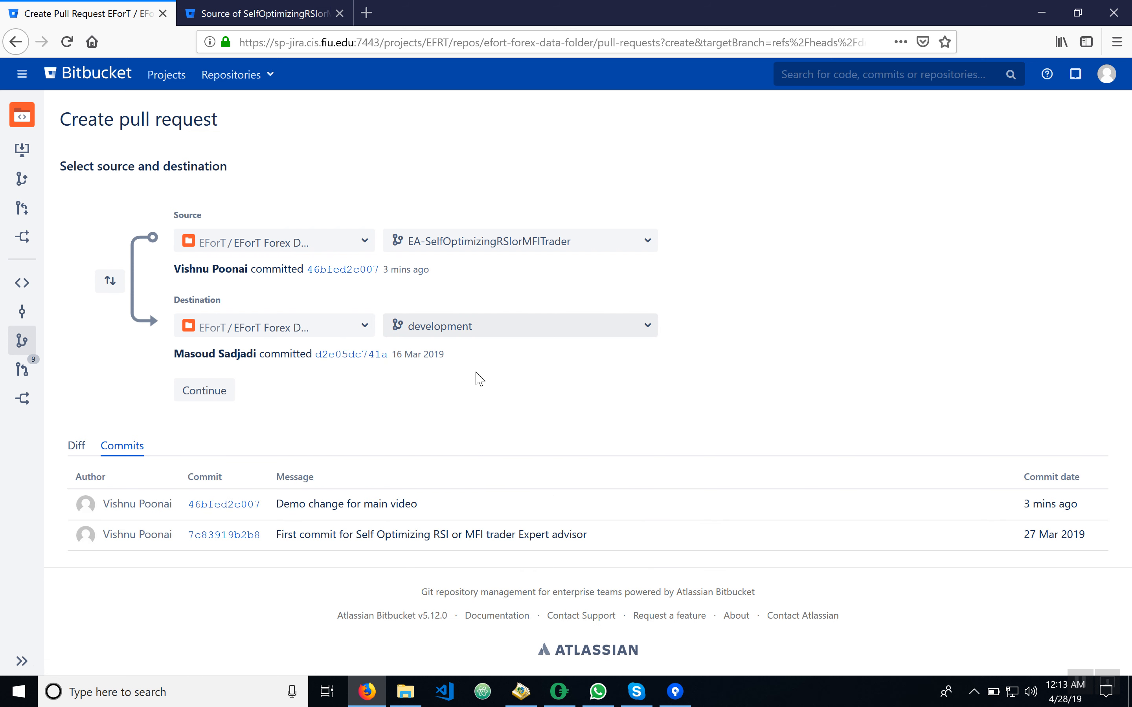
mouse_move(204, 390)
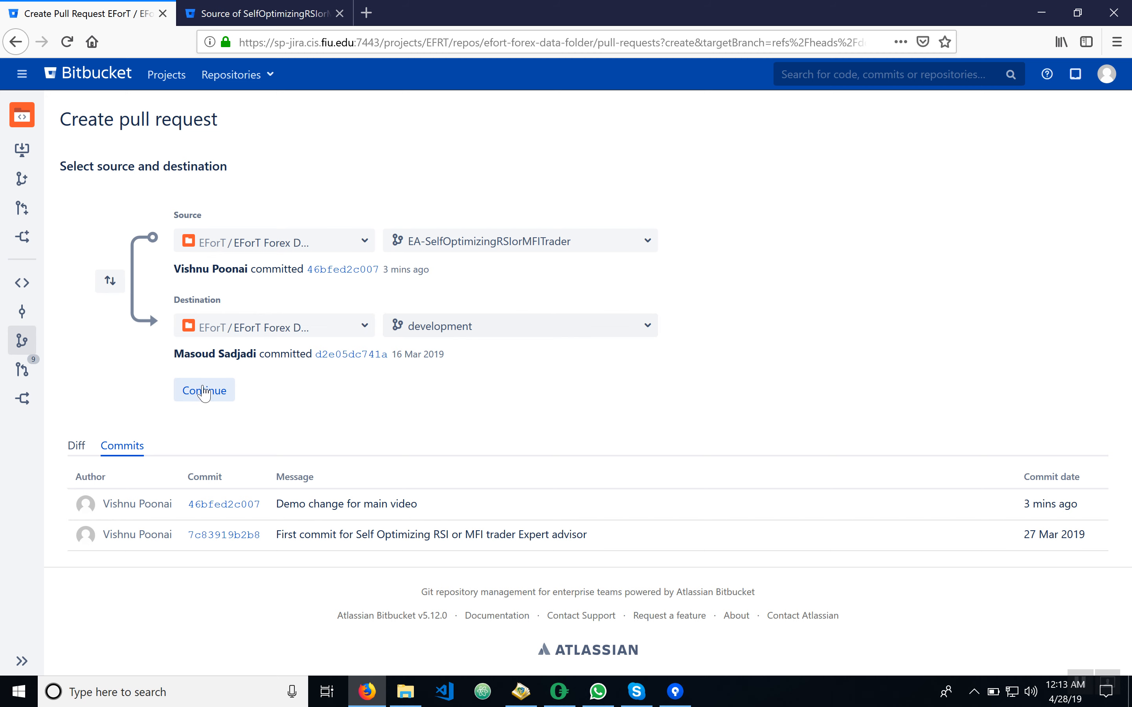
Keep the prefilled title and description, add the @m user as reviewer, and create the pull request
left_click(203, 389)
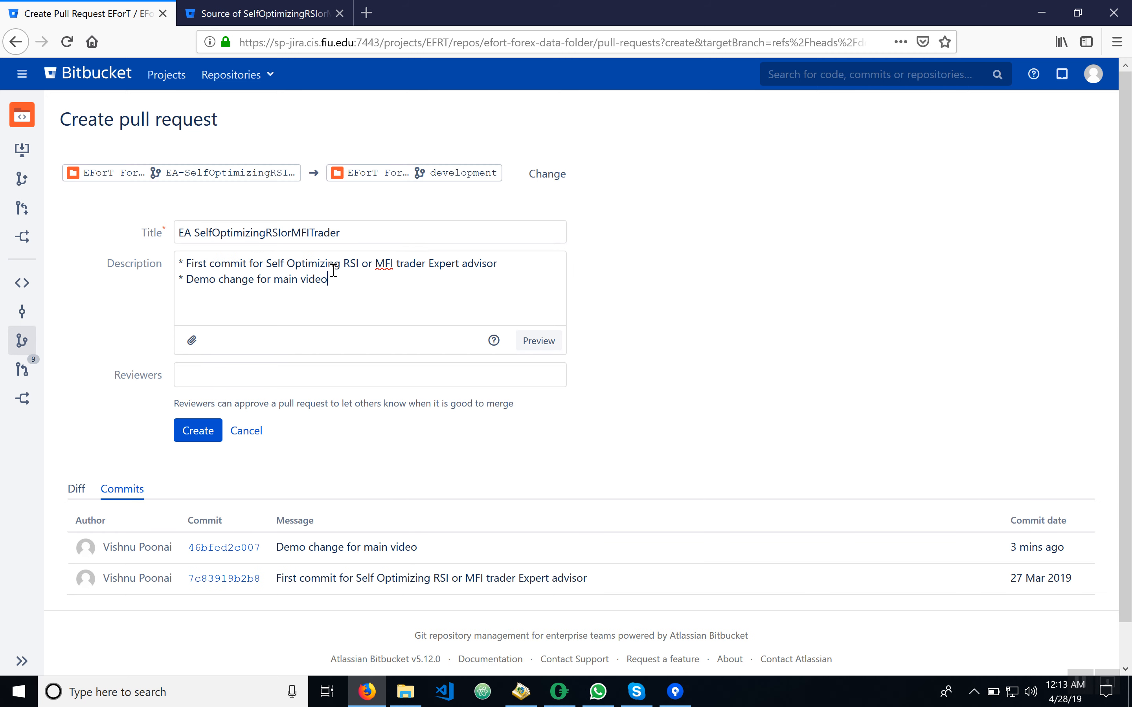
mouse_move(306, 311)
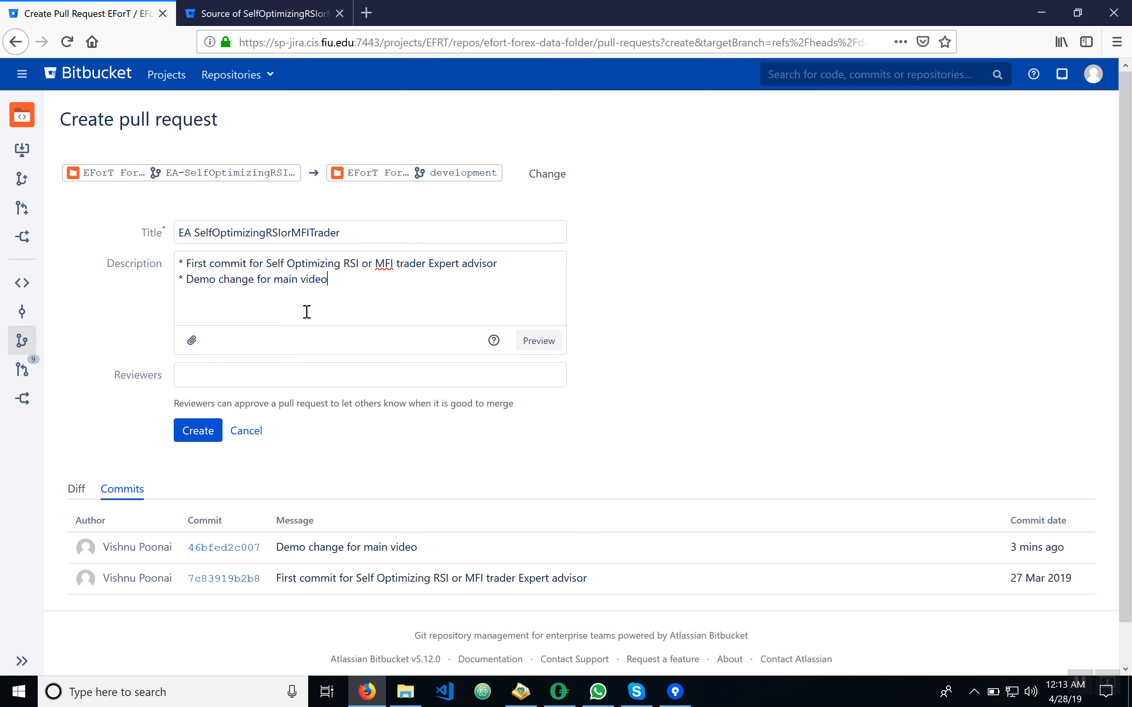
mouse_move(293, 280)
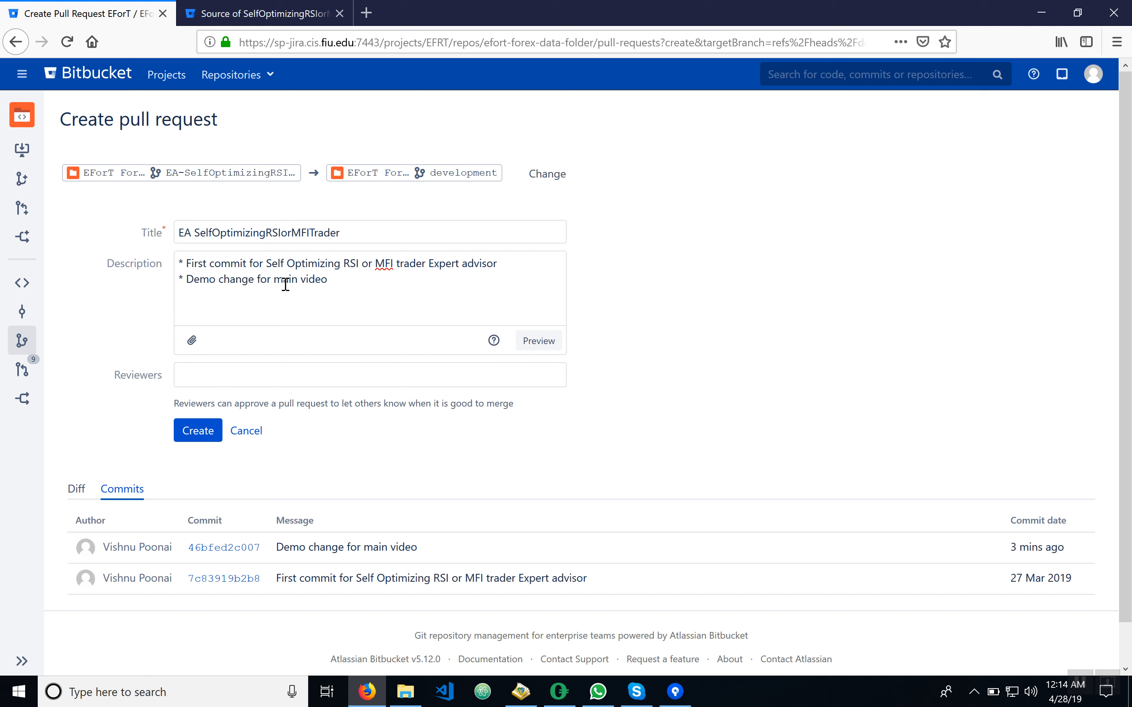
mouse_move(277, 306)
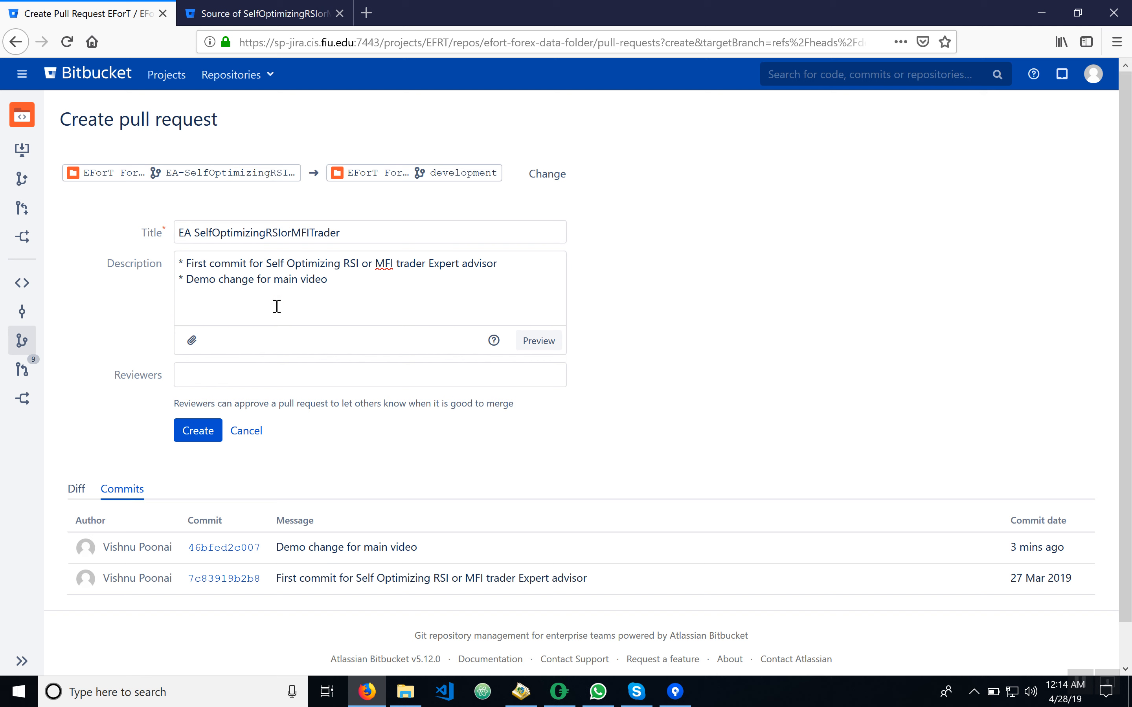
mouse_move(266, 333)
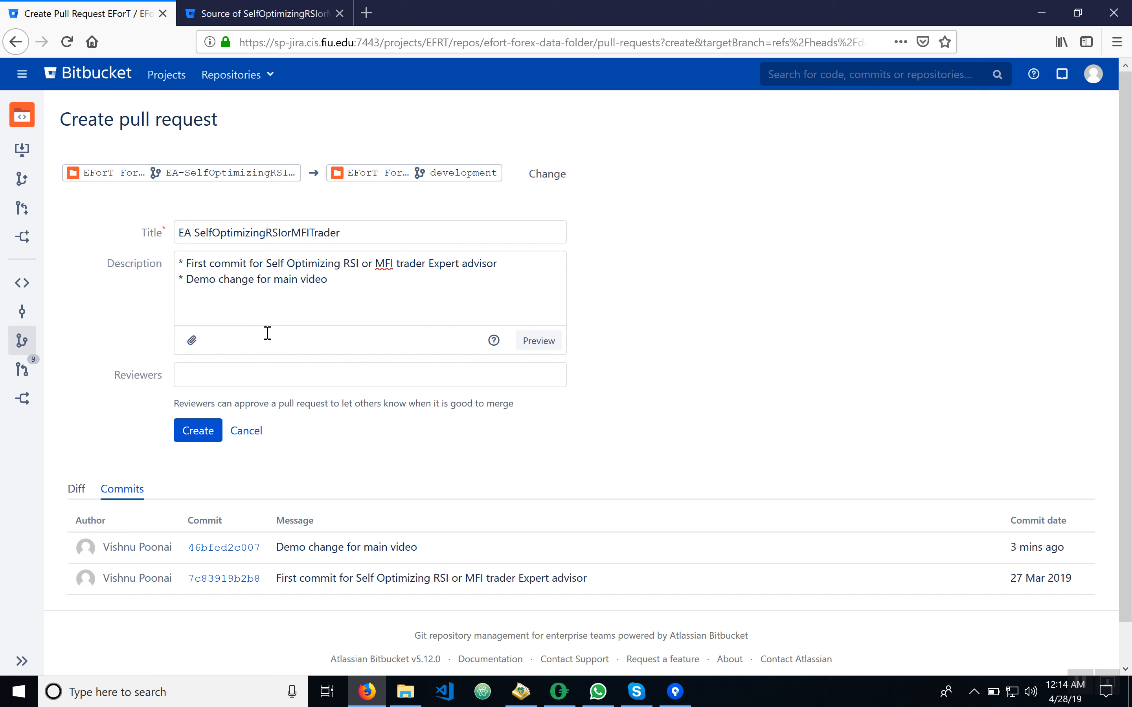
mouse_move(236, 376)
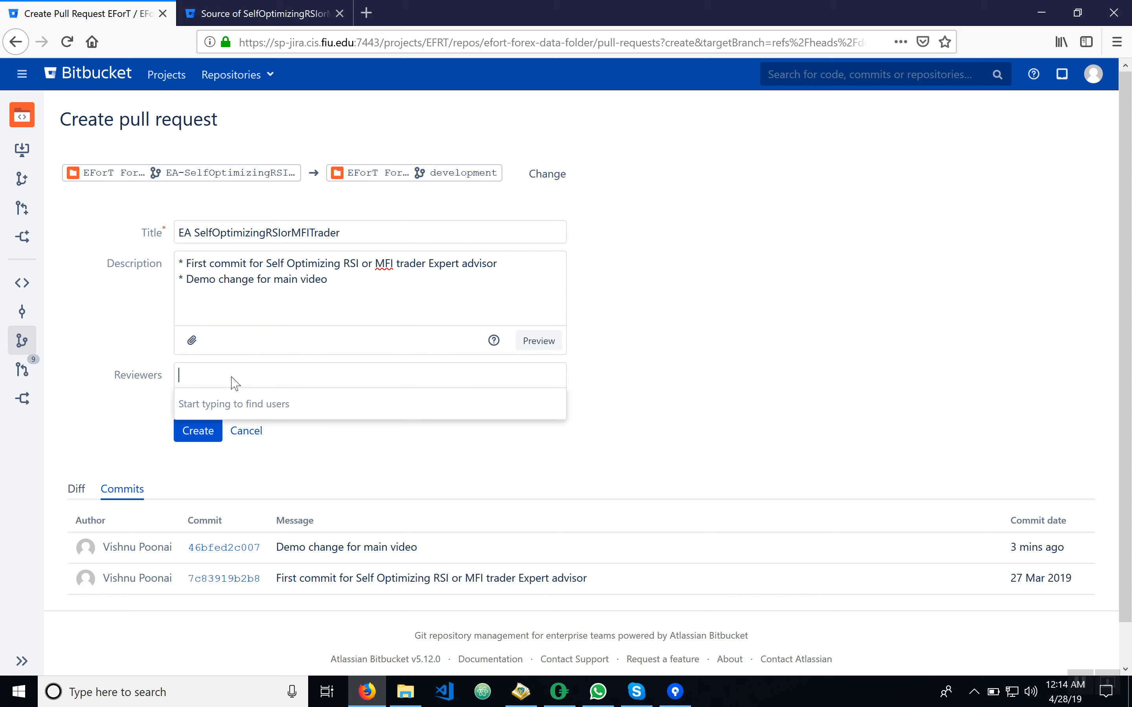
type("@")
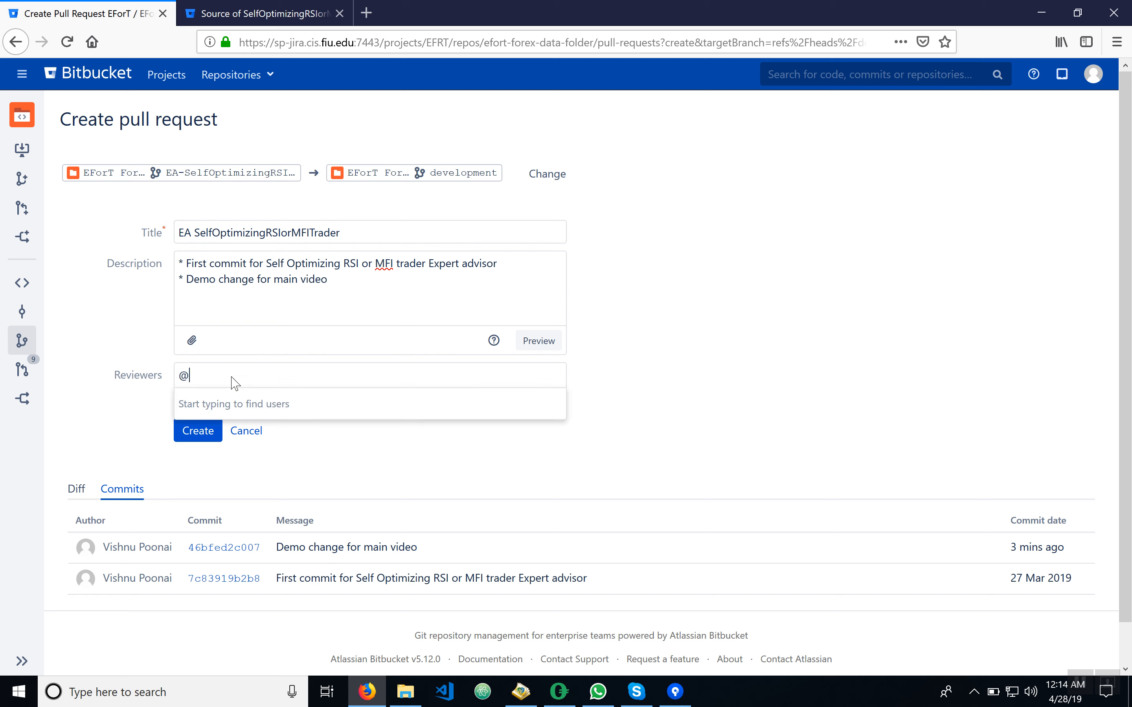
type("m")
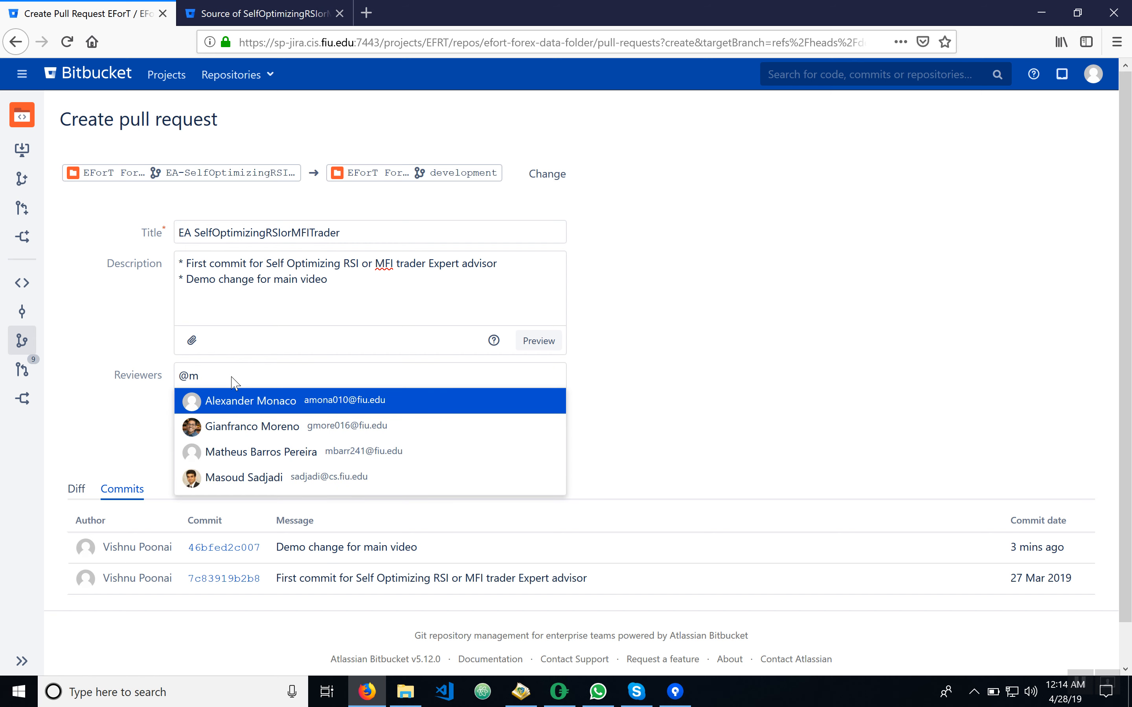
mouse_move(241, 477)
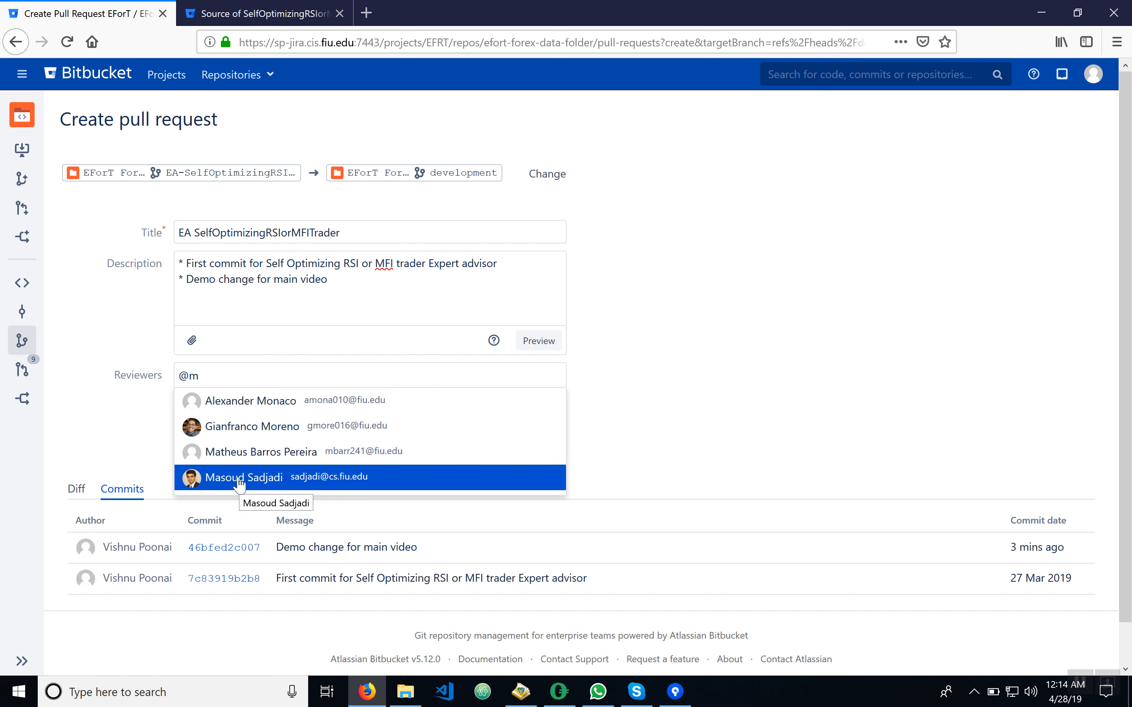
left_click(243, 478)
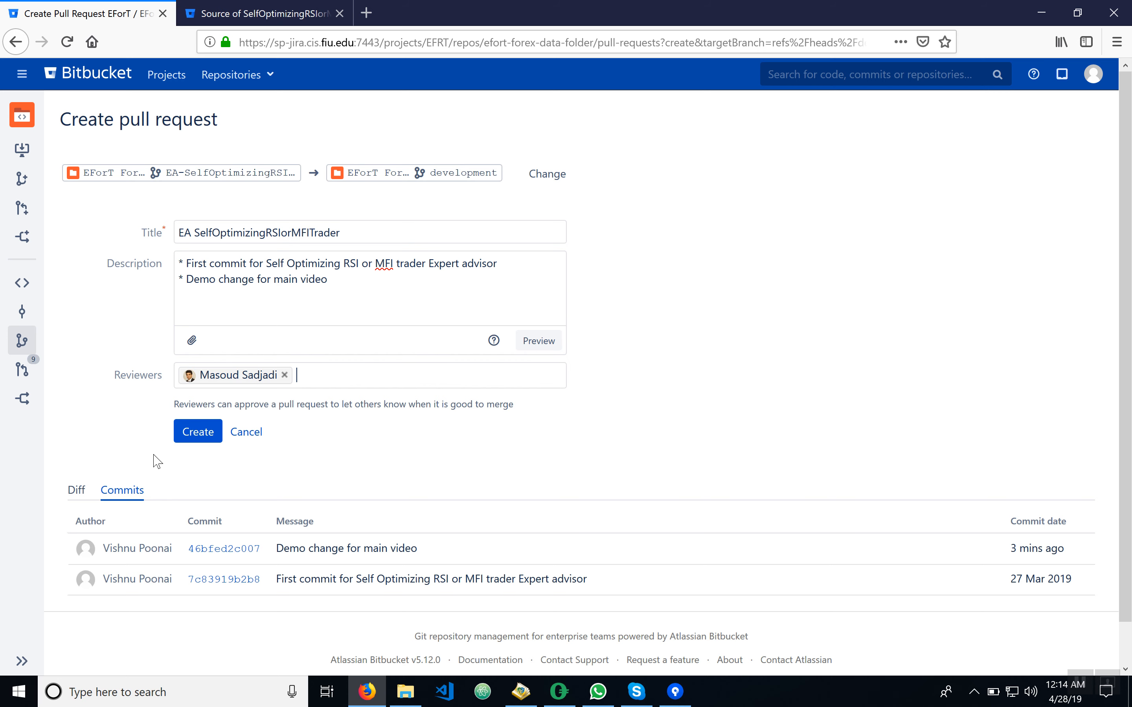
left_click(197, 430)
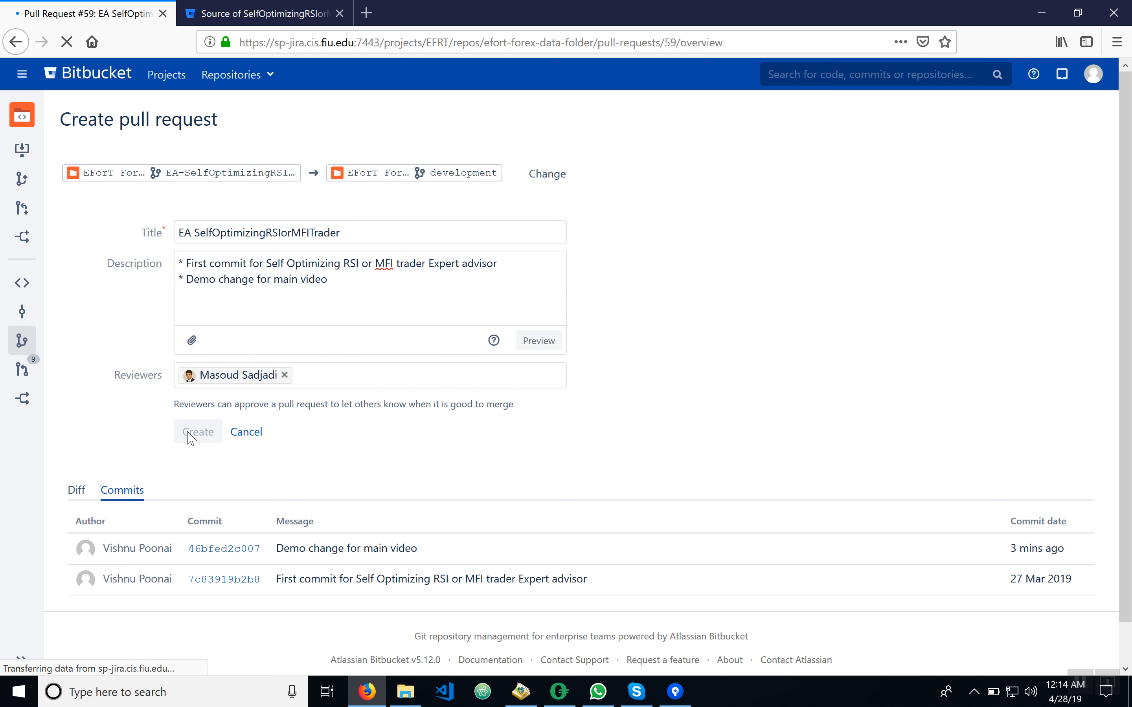
Review pull request #59's Details and Activity once its overview page loads
left_click(197, 431)
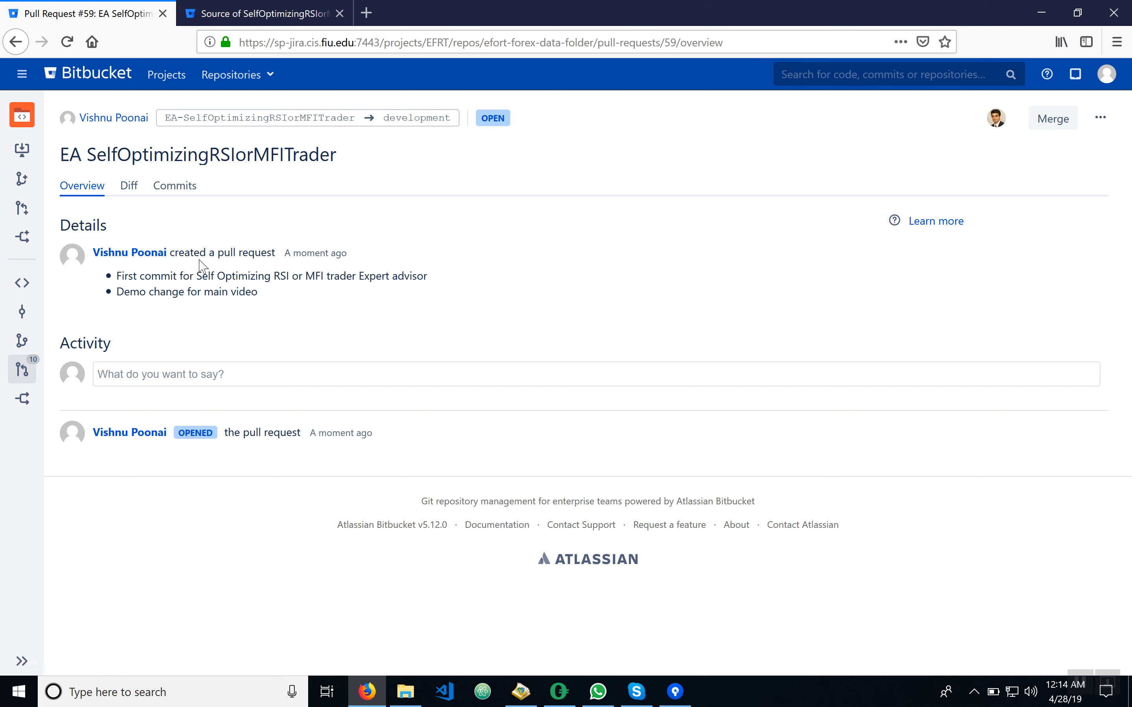
mouse_move(581, 253)
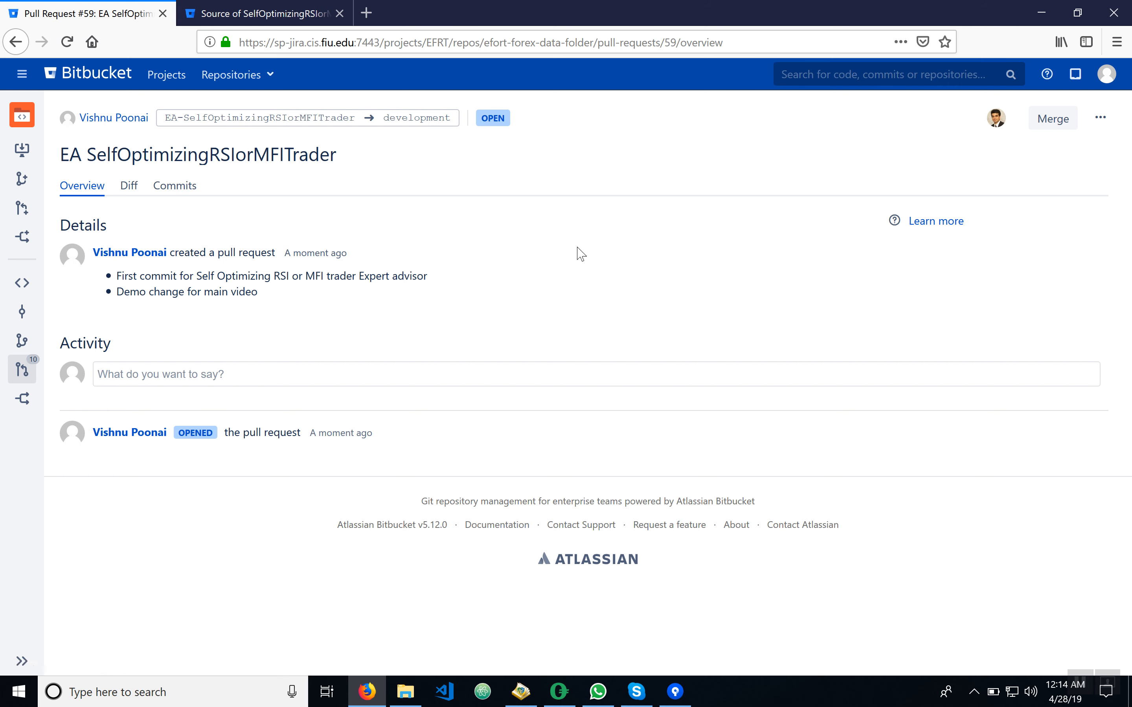
mouse_move(697, 494)
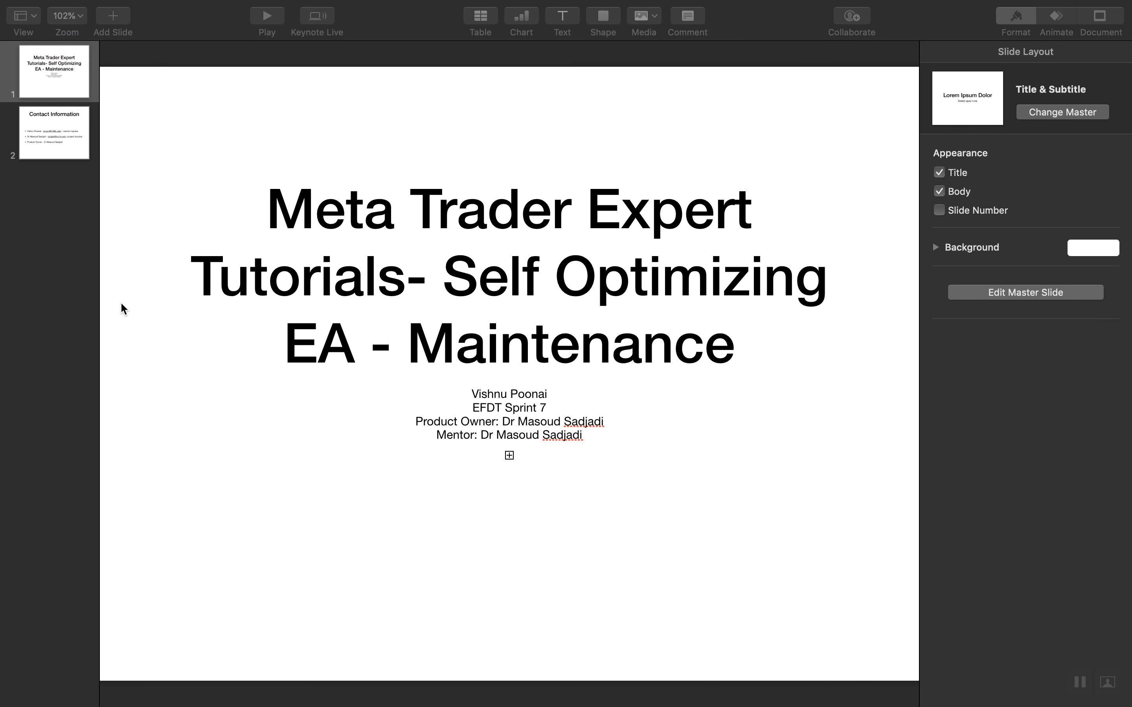
Show the Contact Information slide listing tutorial, project contacts and product owner
left_click(54, 132)
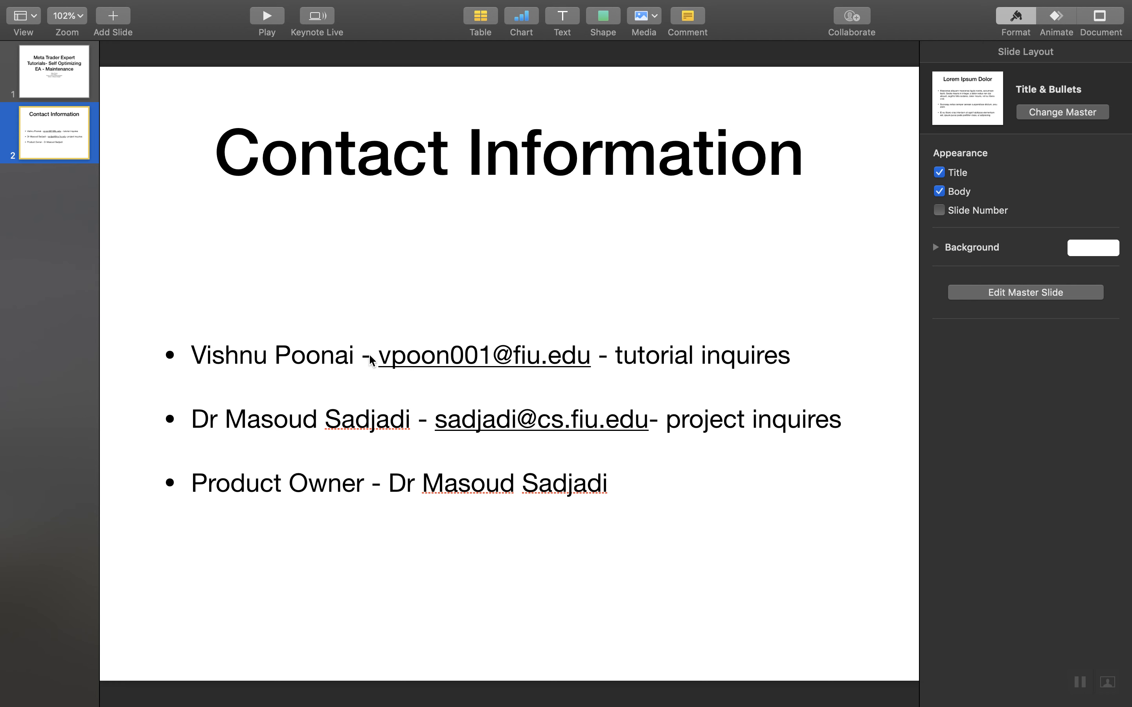
mouse_move(429, 380)
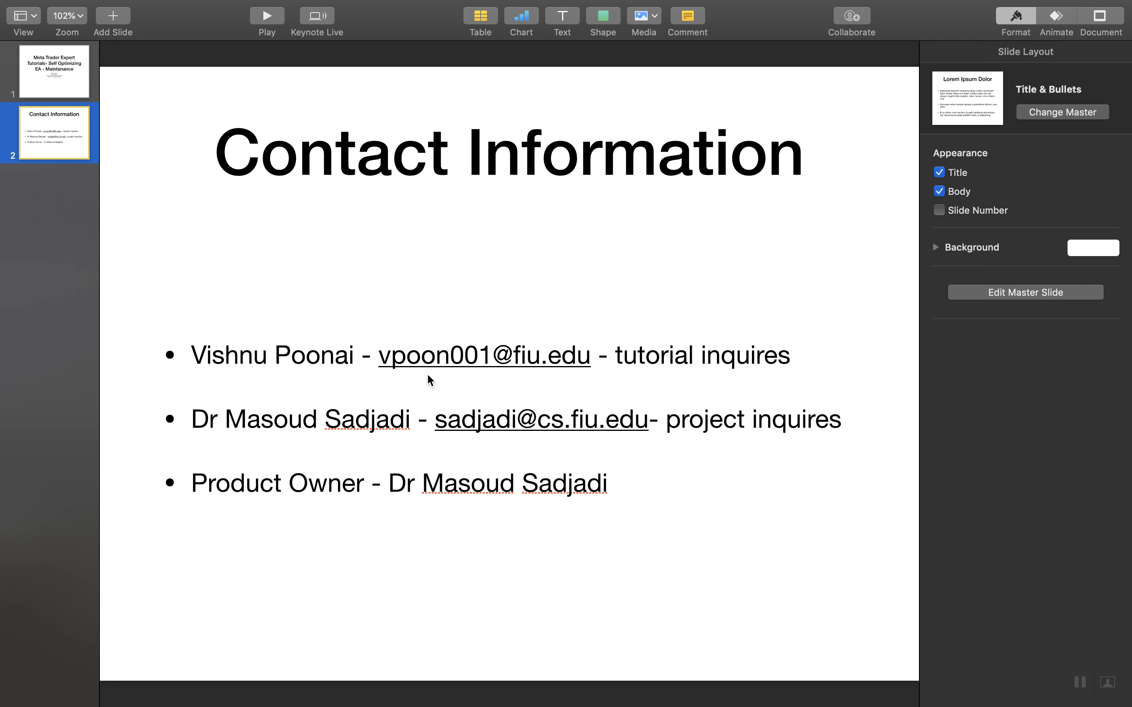
mouse_move(423, 474)
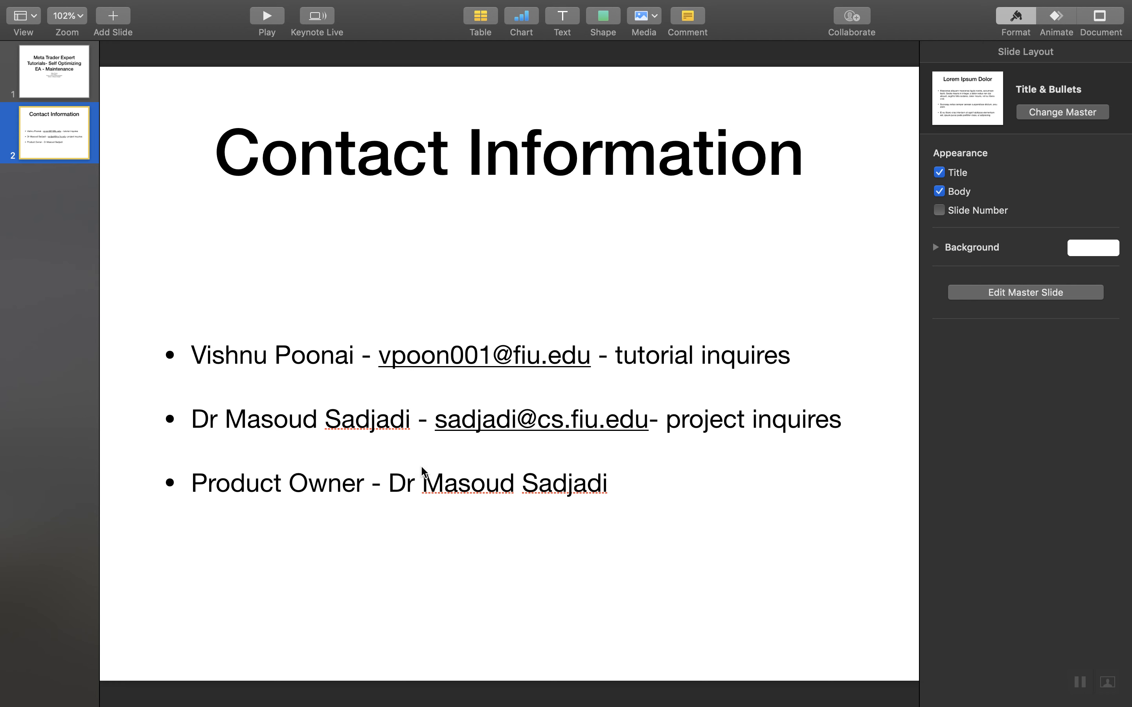
mouse_move(274, 454)
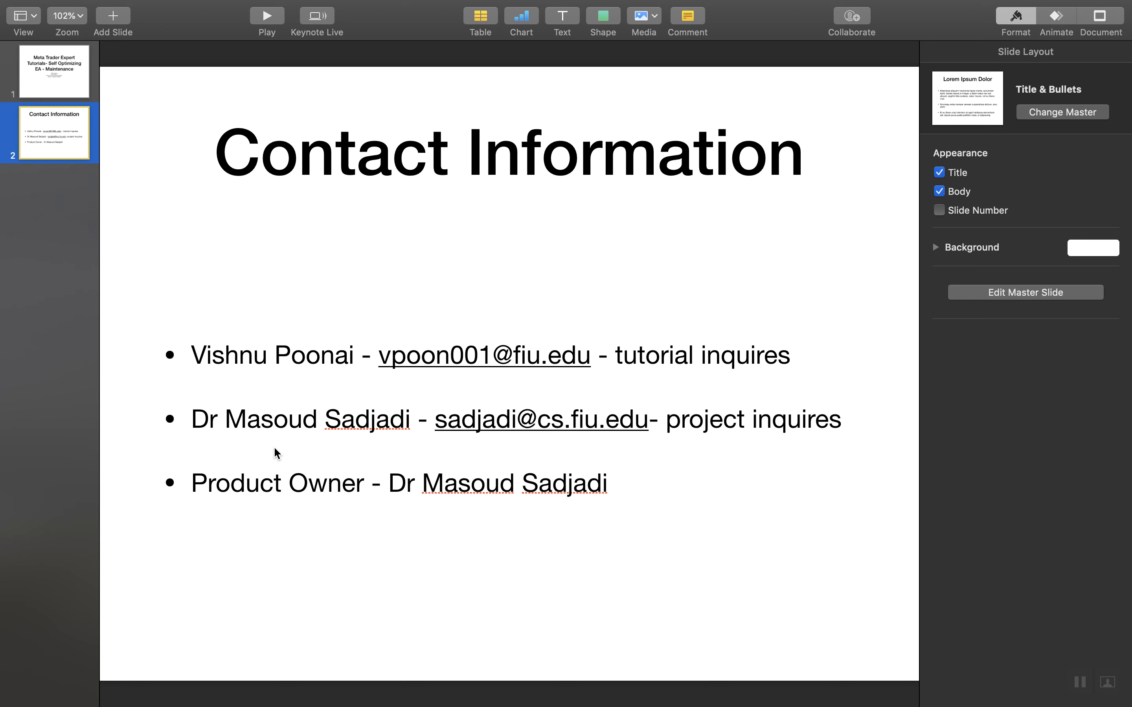
mouse_move(500, 445)
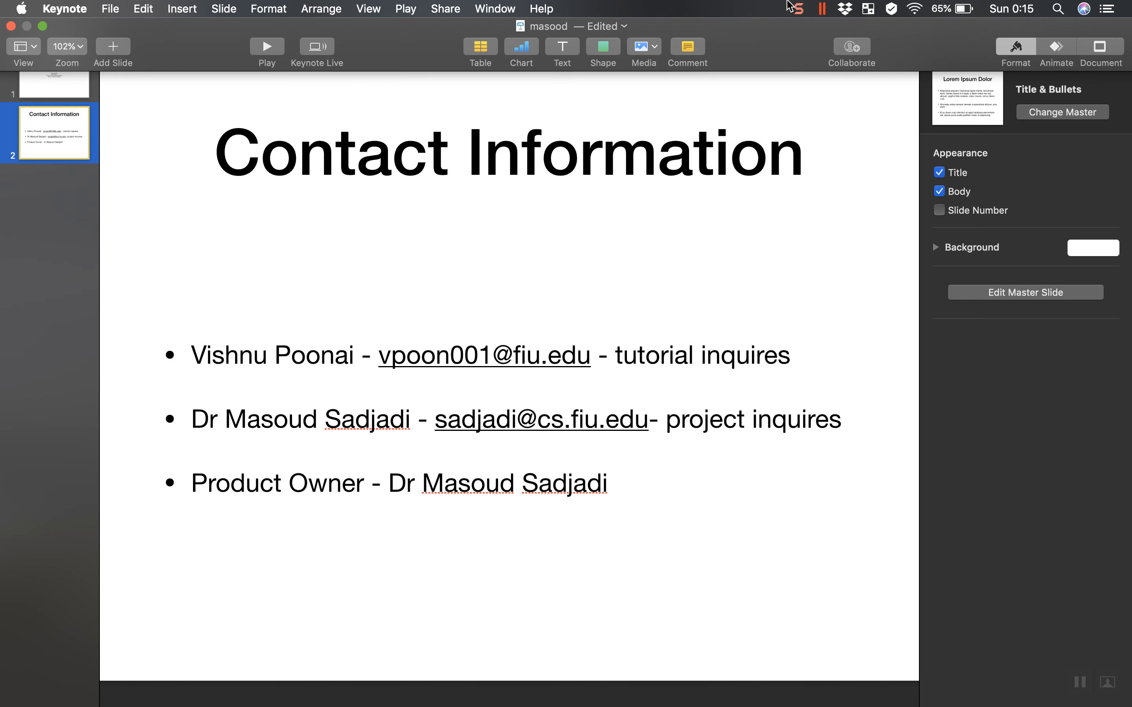
left_click(798, 7)
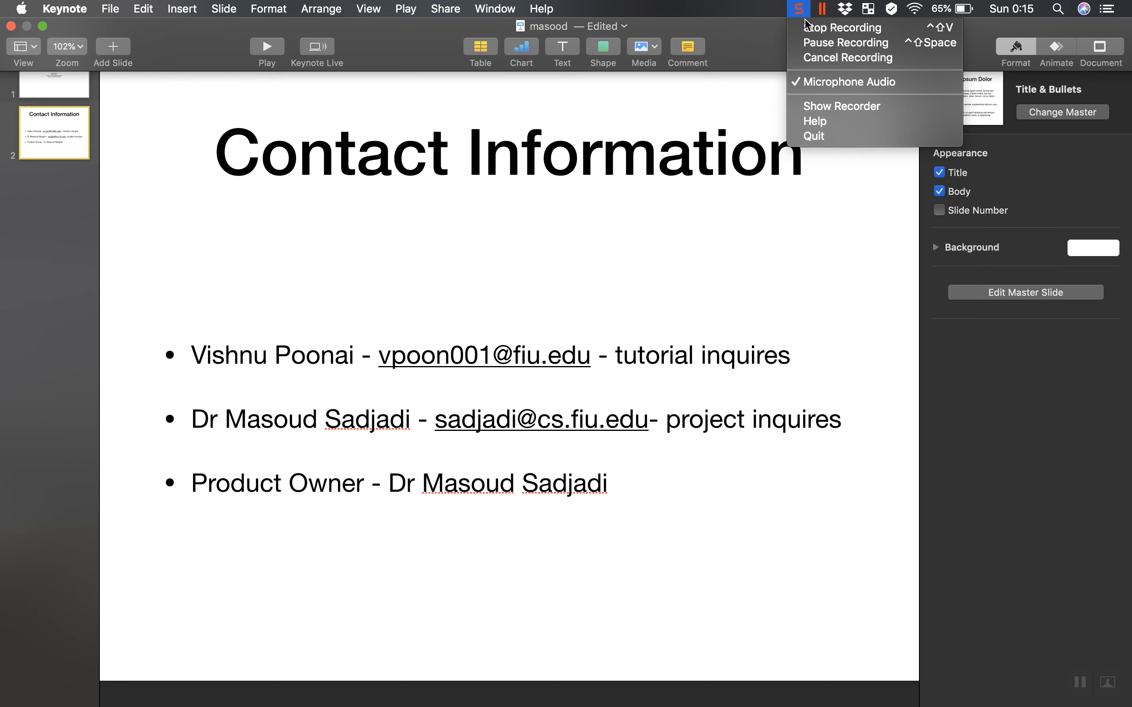